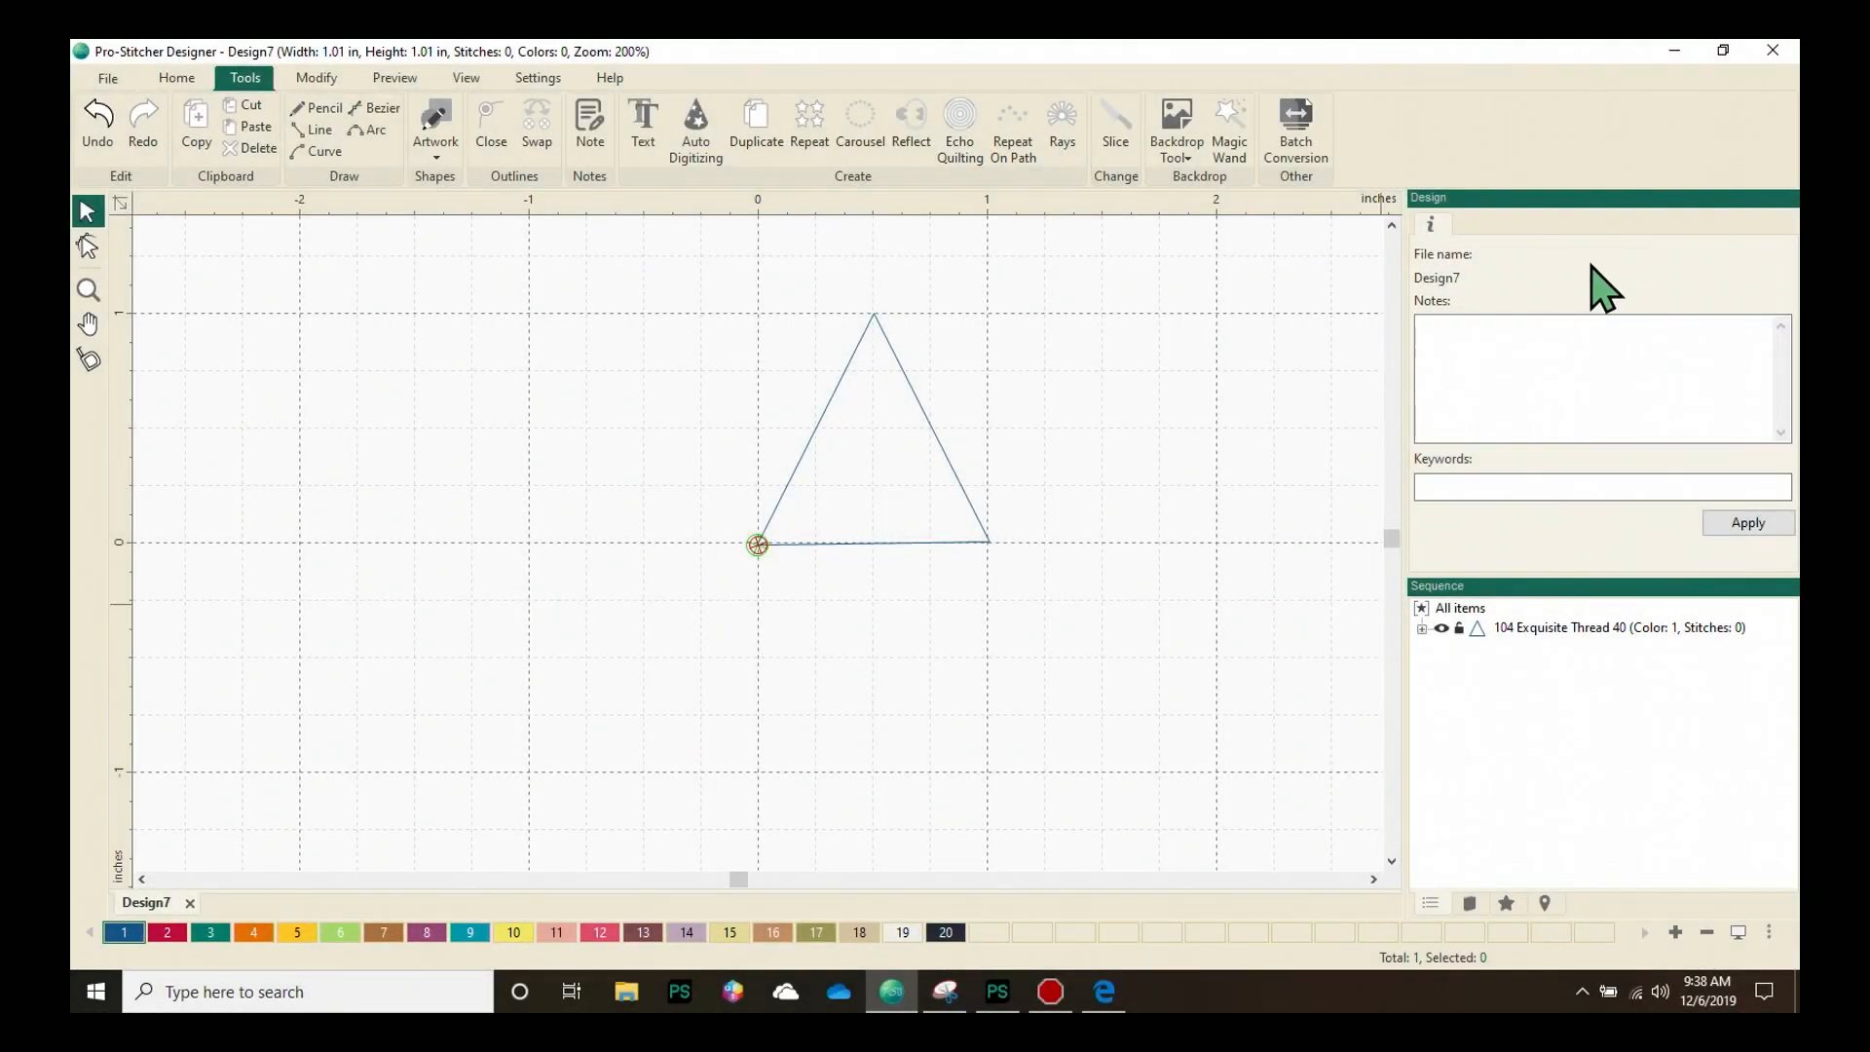
{"action": "mouse_move", "coordinate": [1652, 477]}
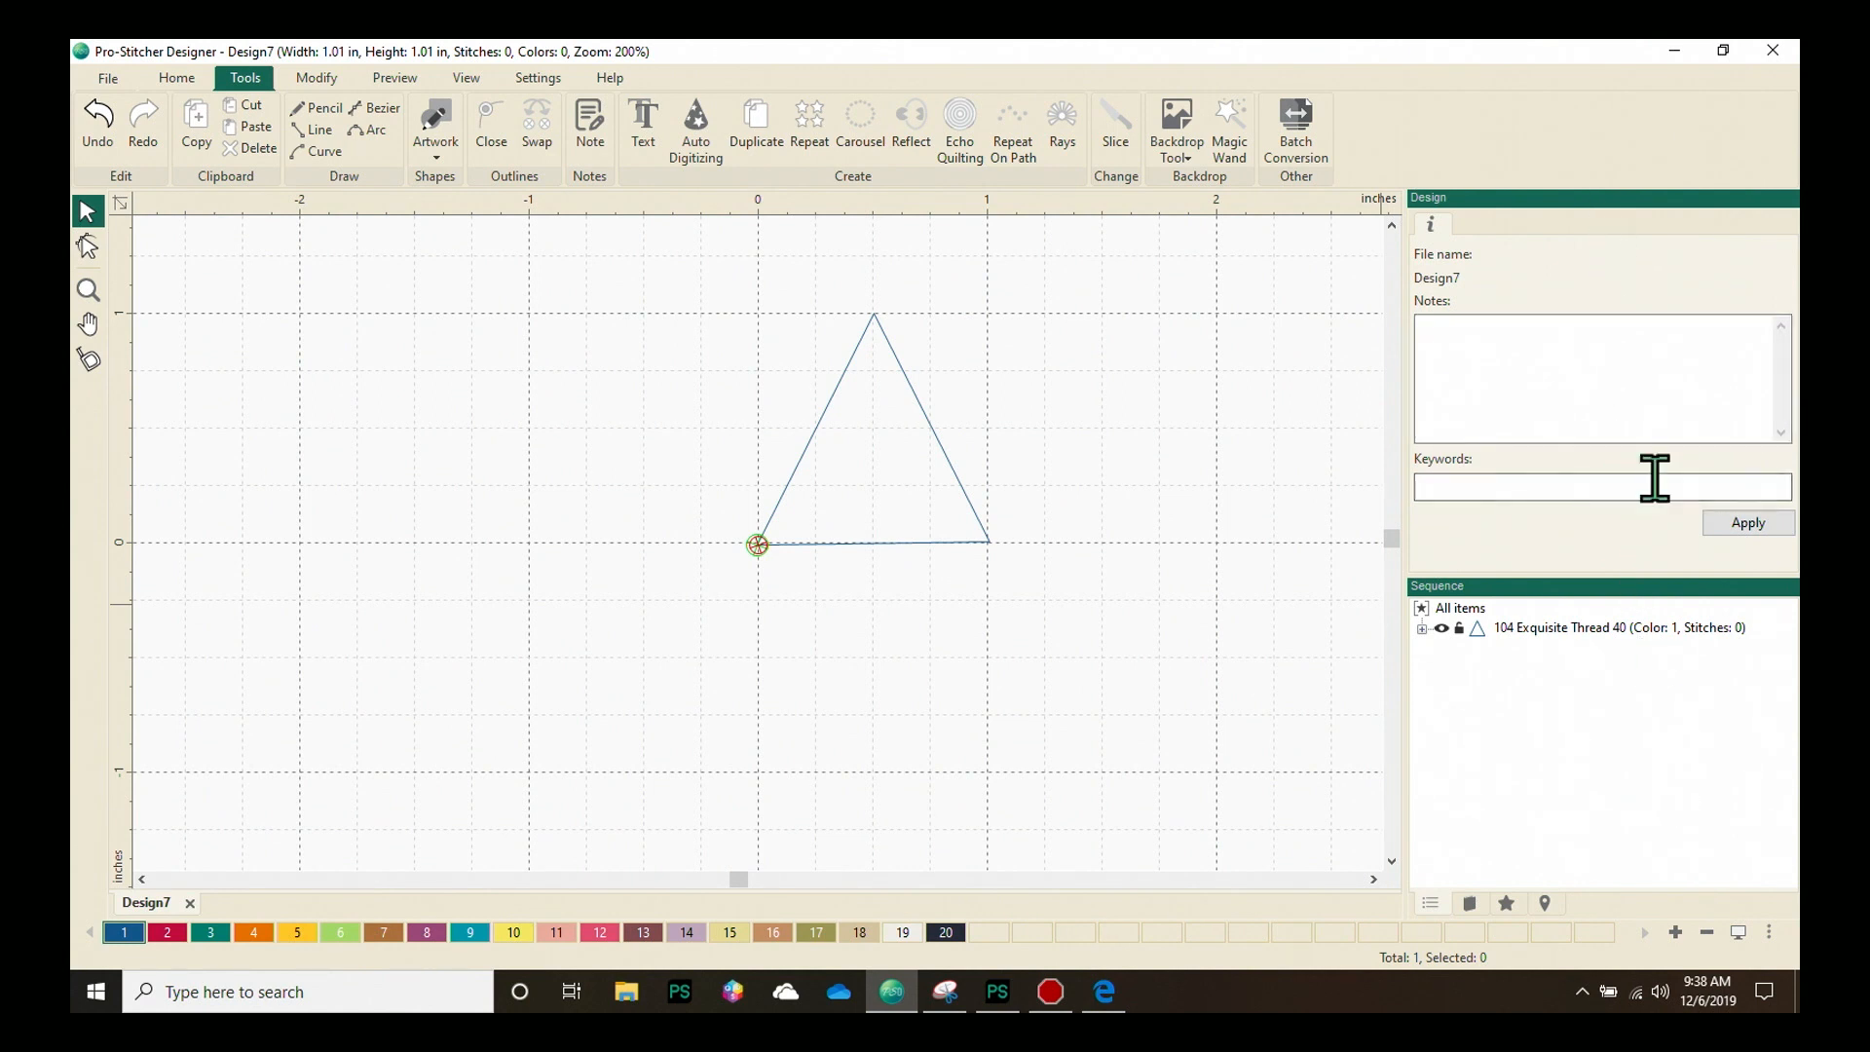
{"action": "mouse_move", "coordinate": [1682, 769]}
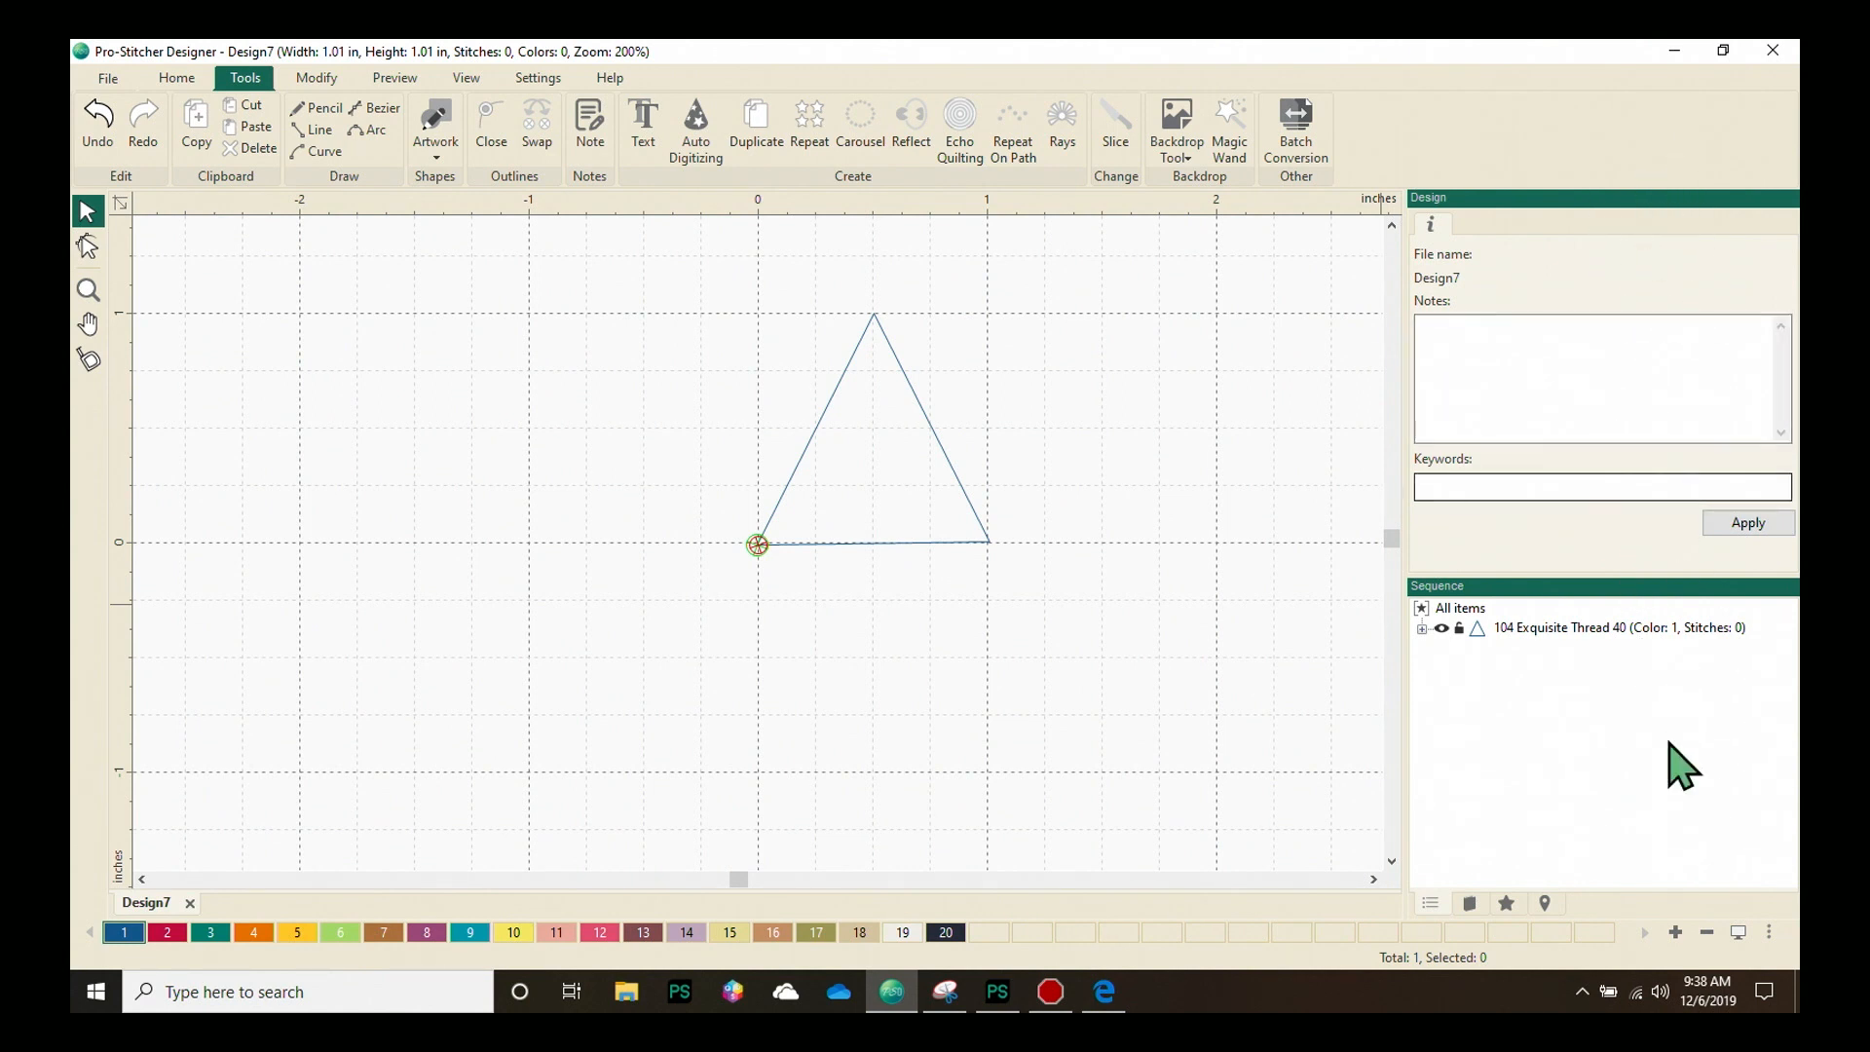
{"action": "mouse_move", "coordinate": [1526, 227]}
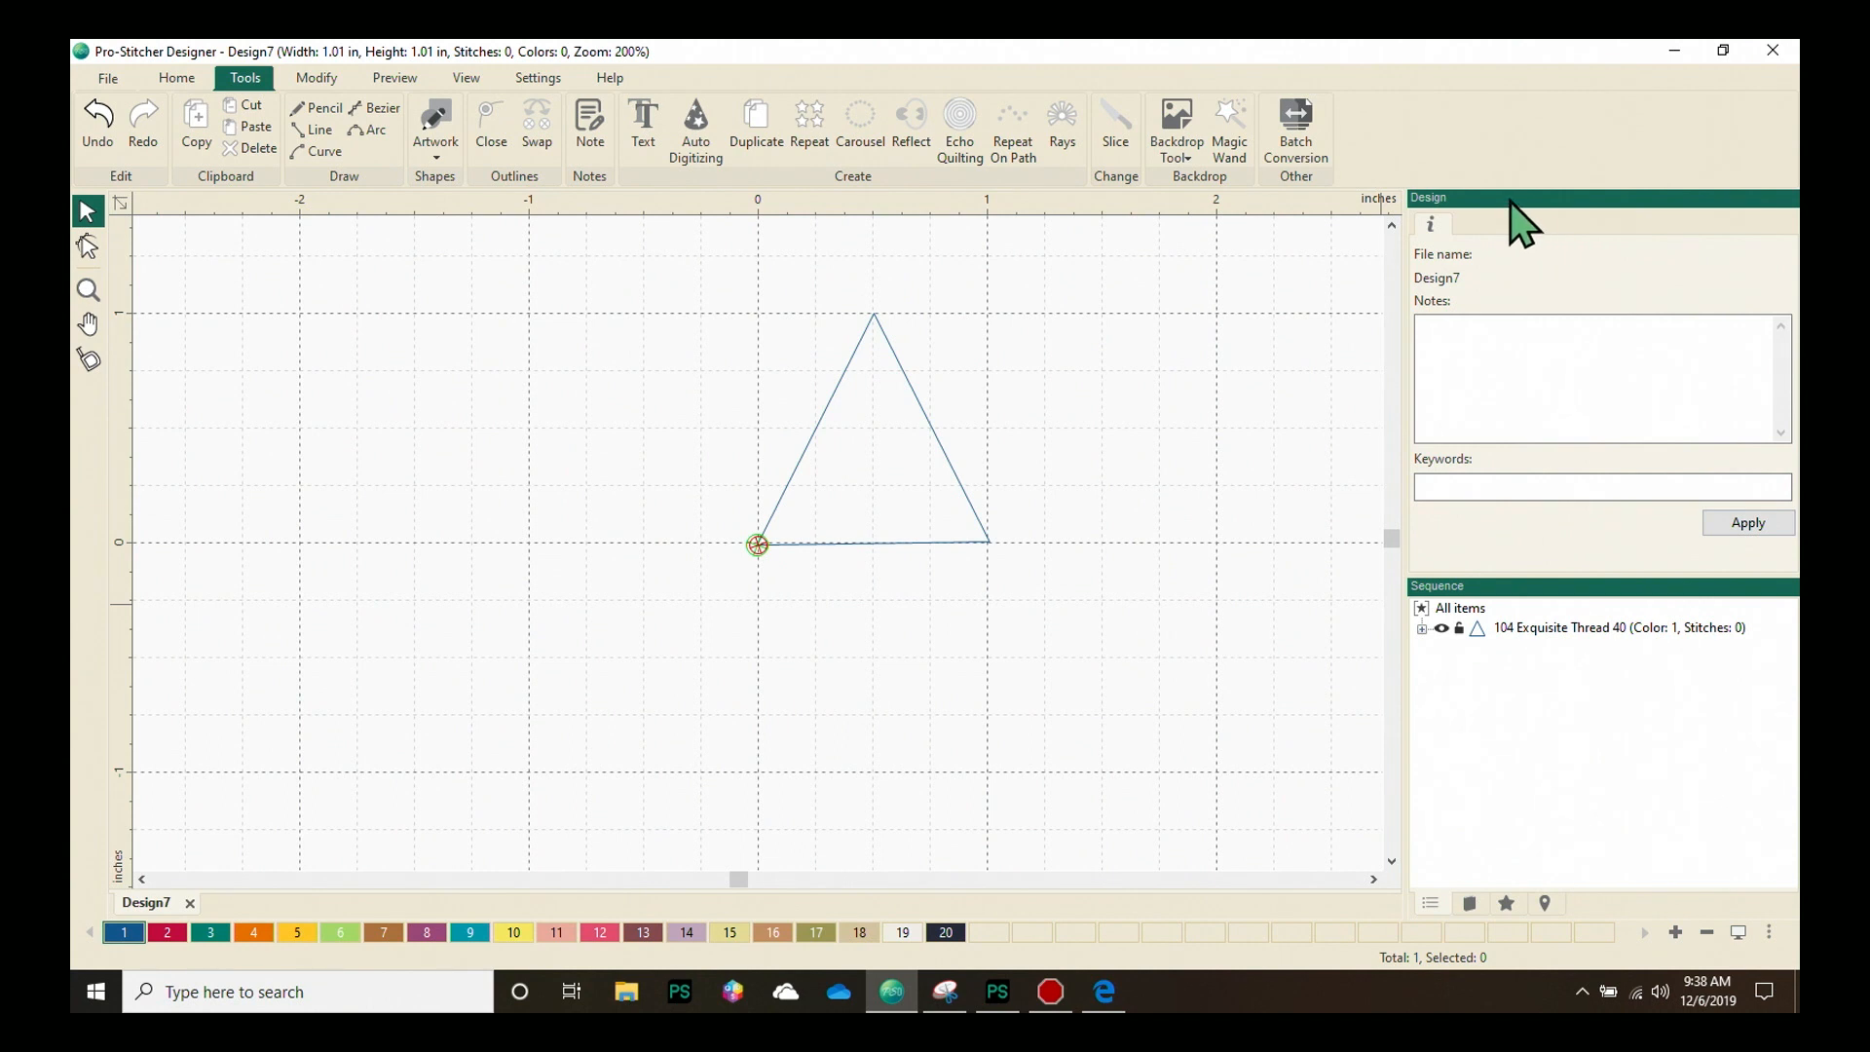
{"action": "mouse_move", "coordinate": [1481, 227]}
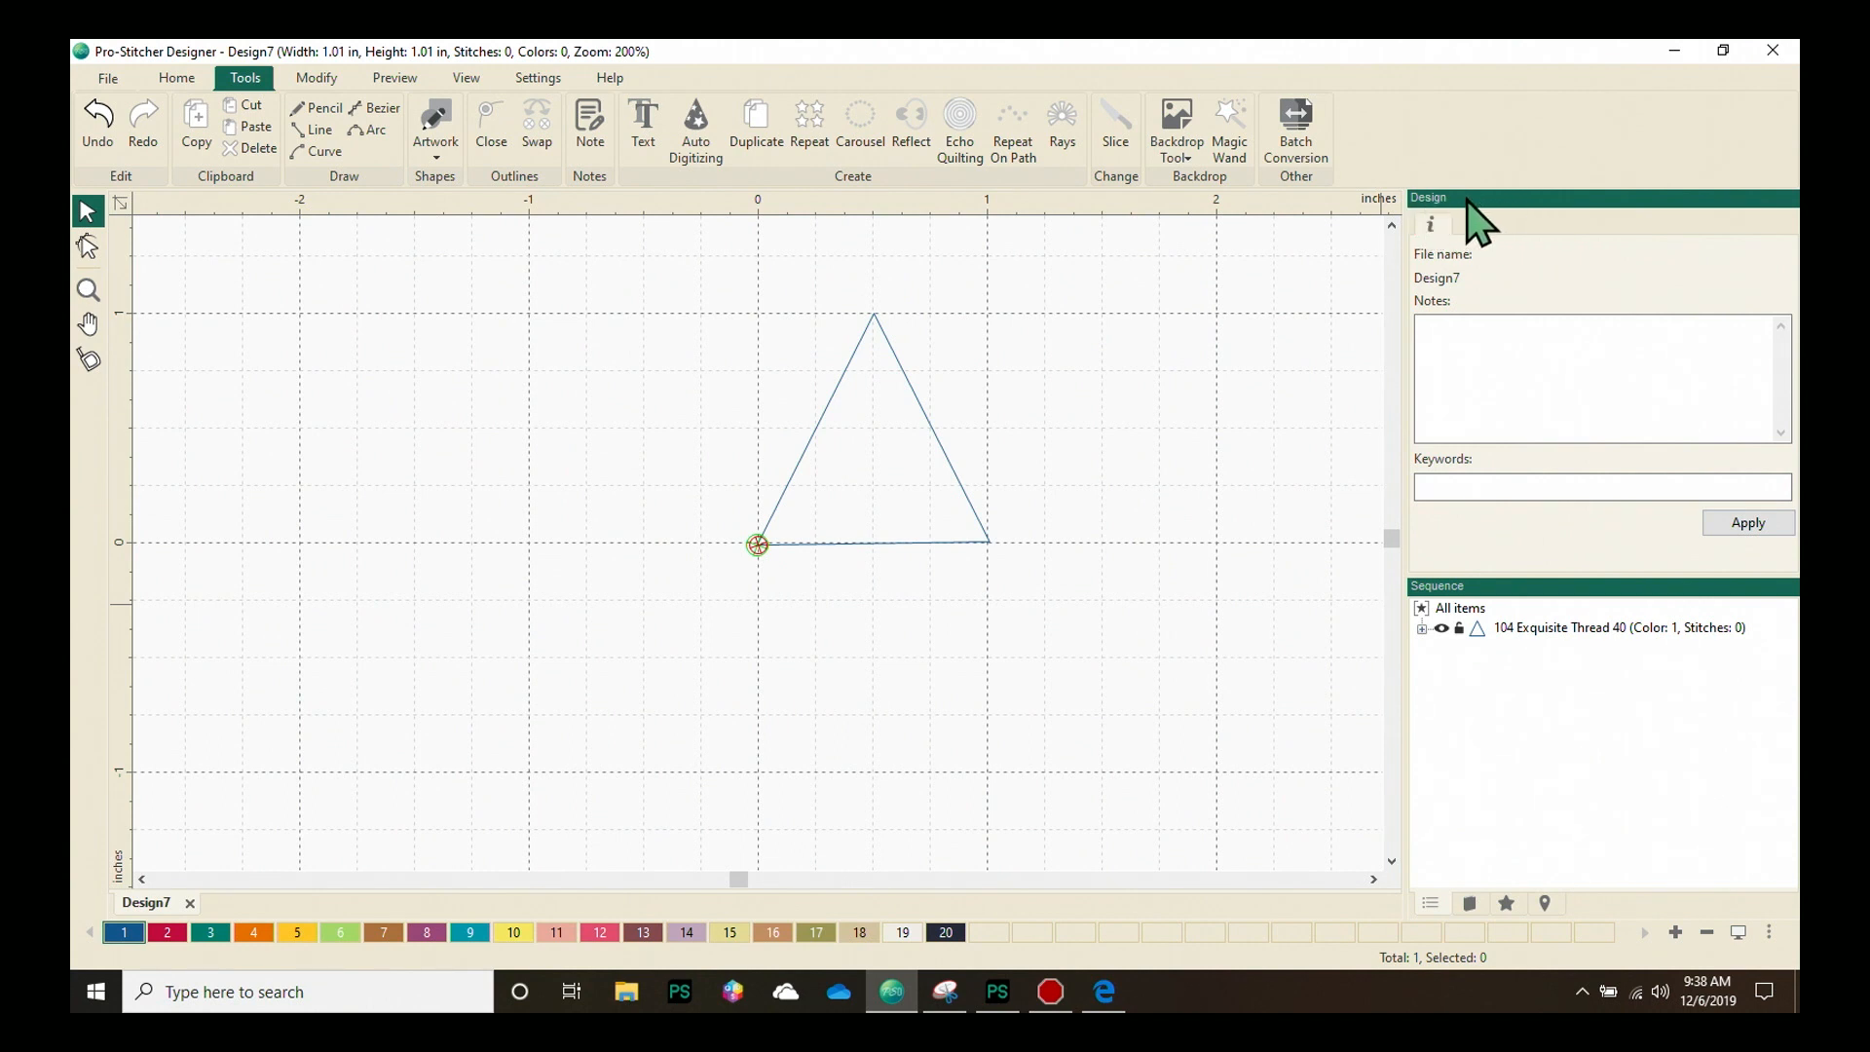
{"action": "mouse_move", "coordinate": [1178, 265]}
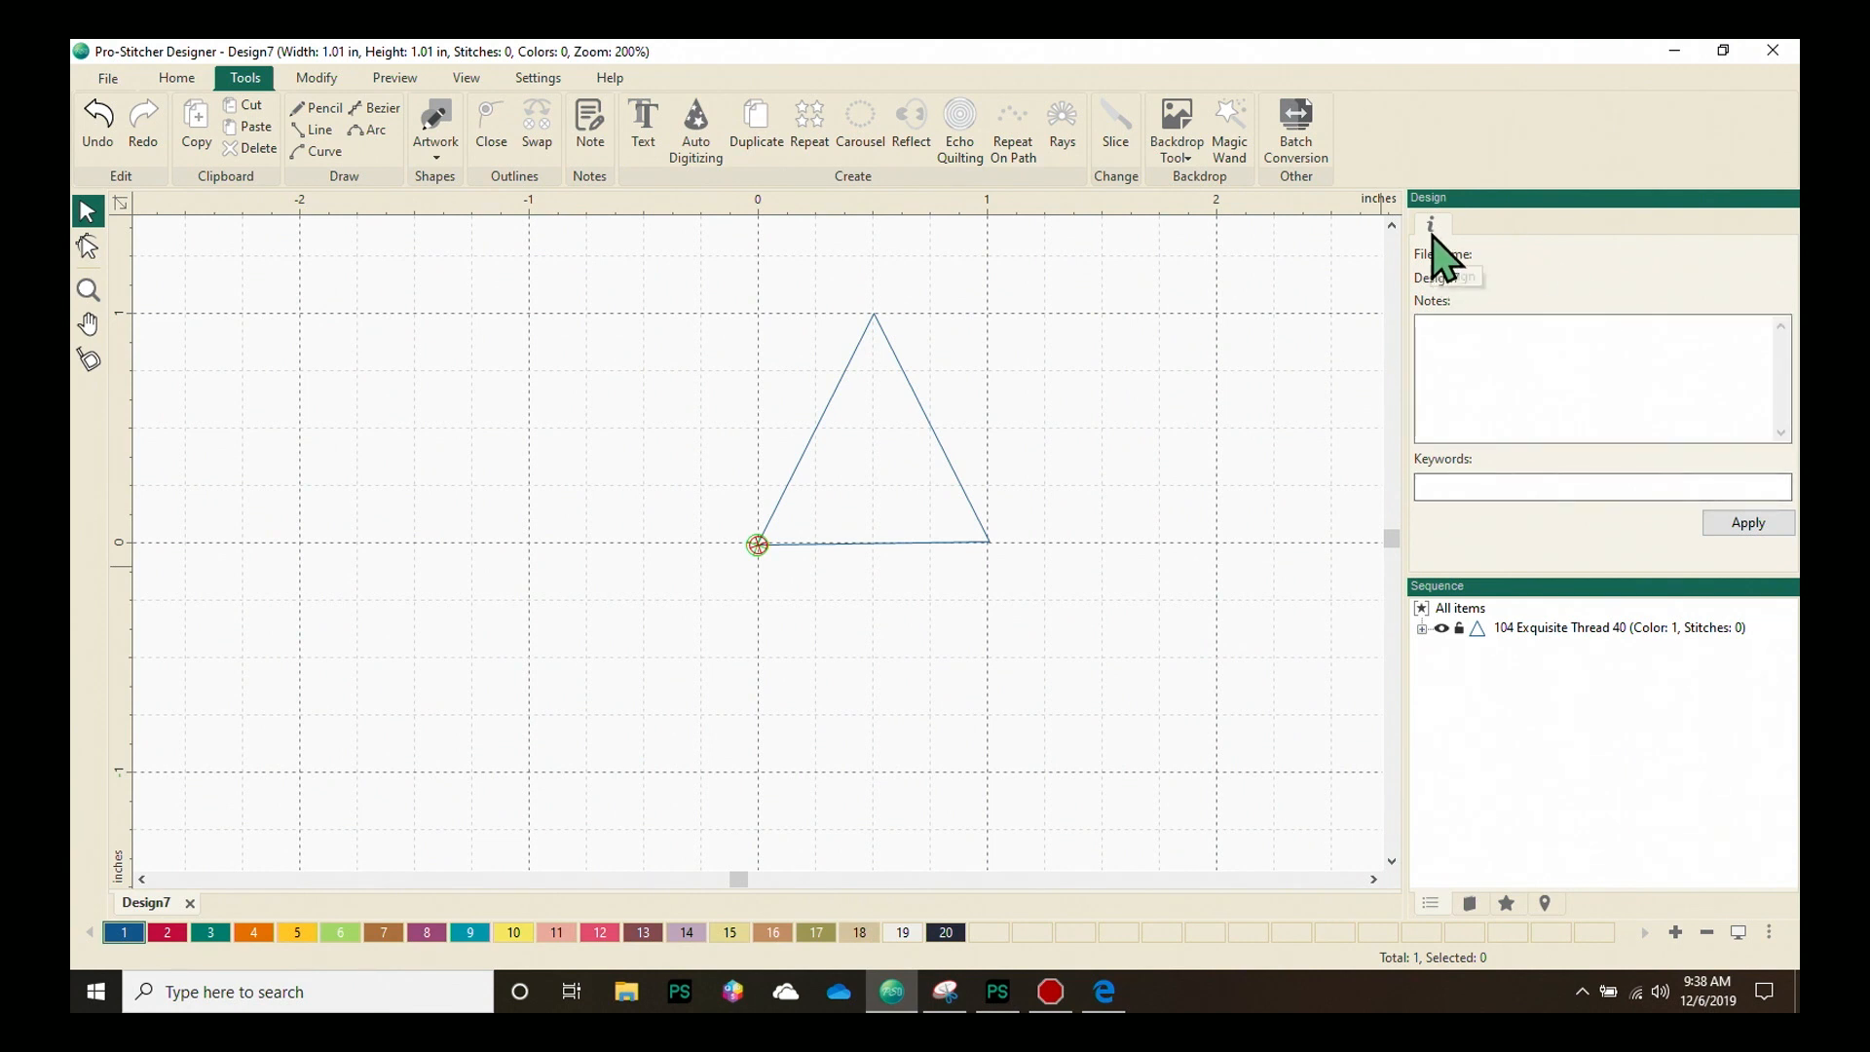
{"action": "mouse_move", "coordinate": [1450, 262]}
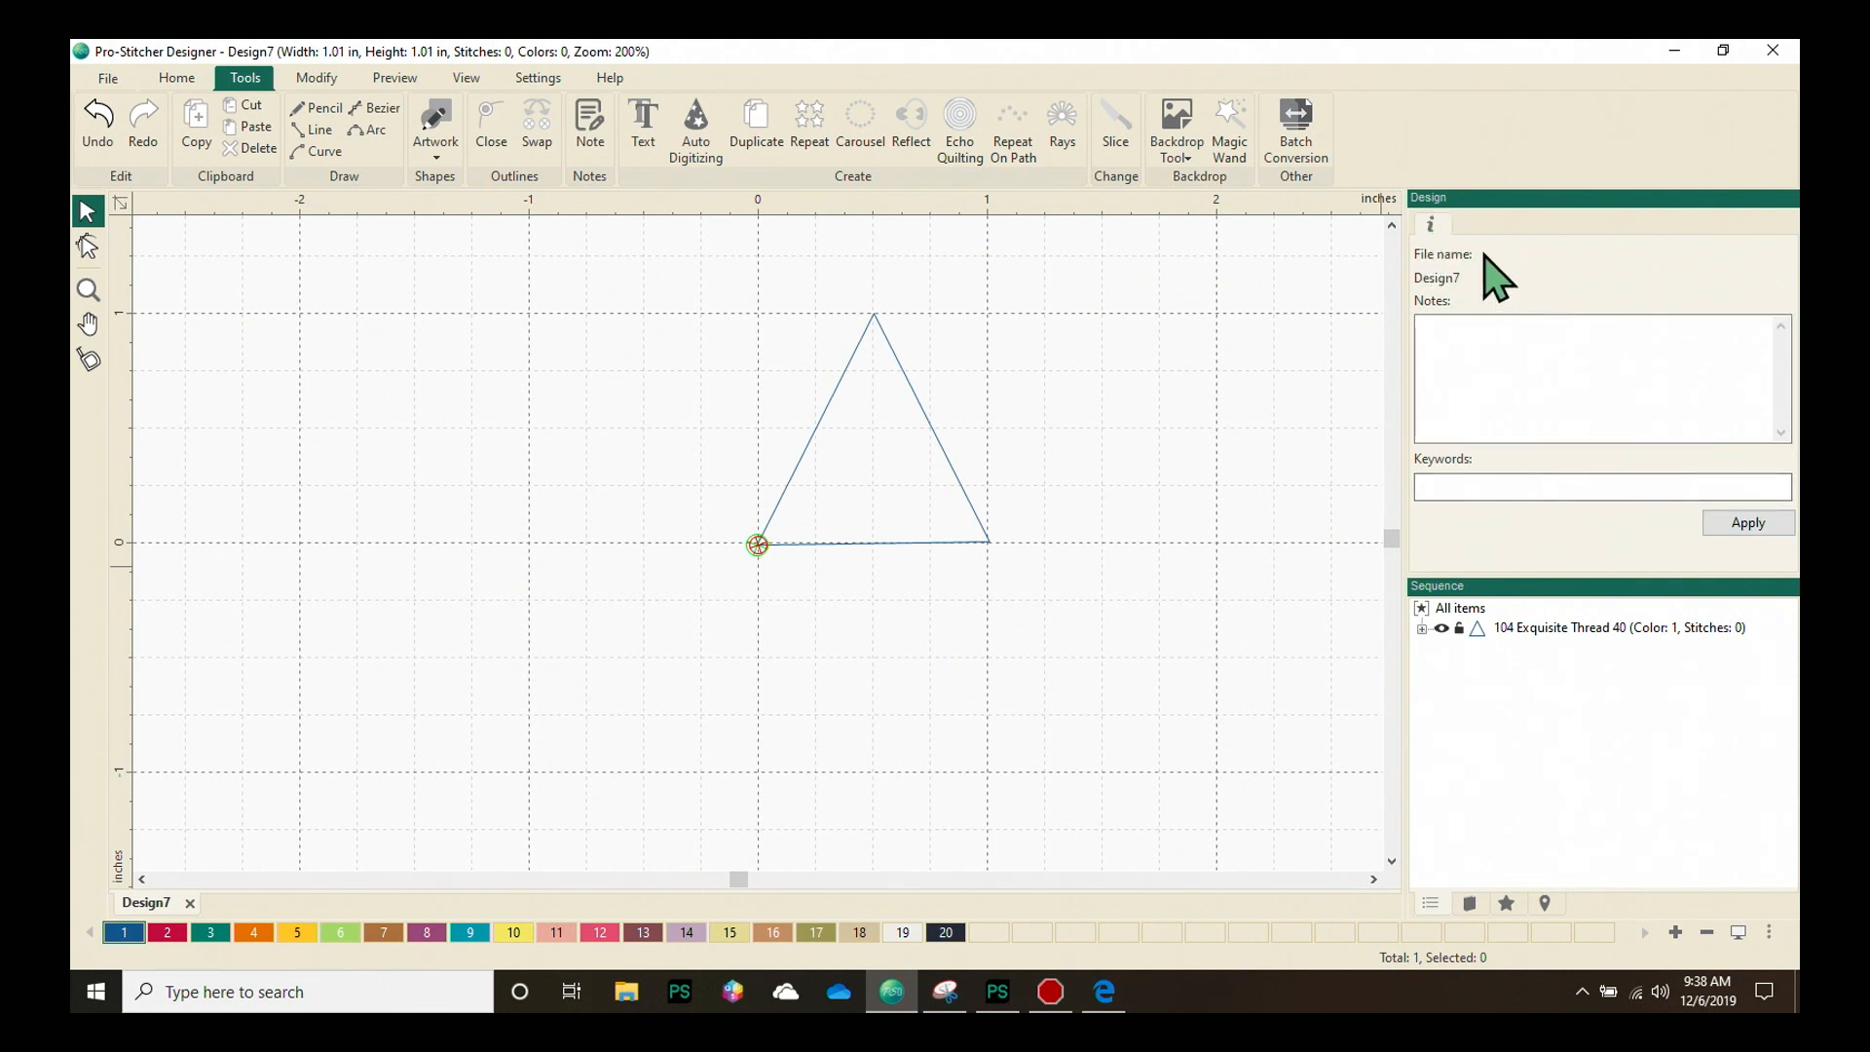
{"action": "mouse_move", "coordinate": [1452, 304]}
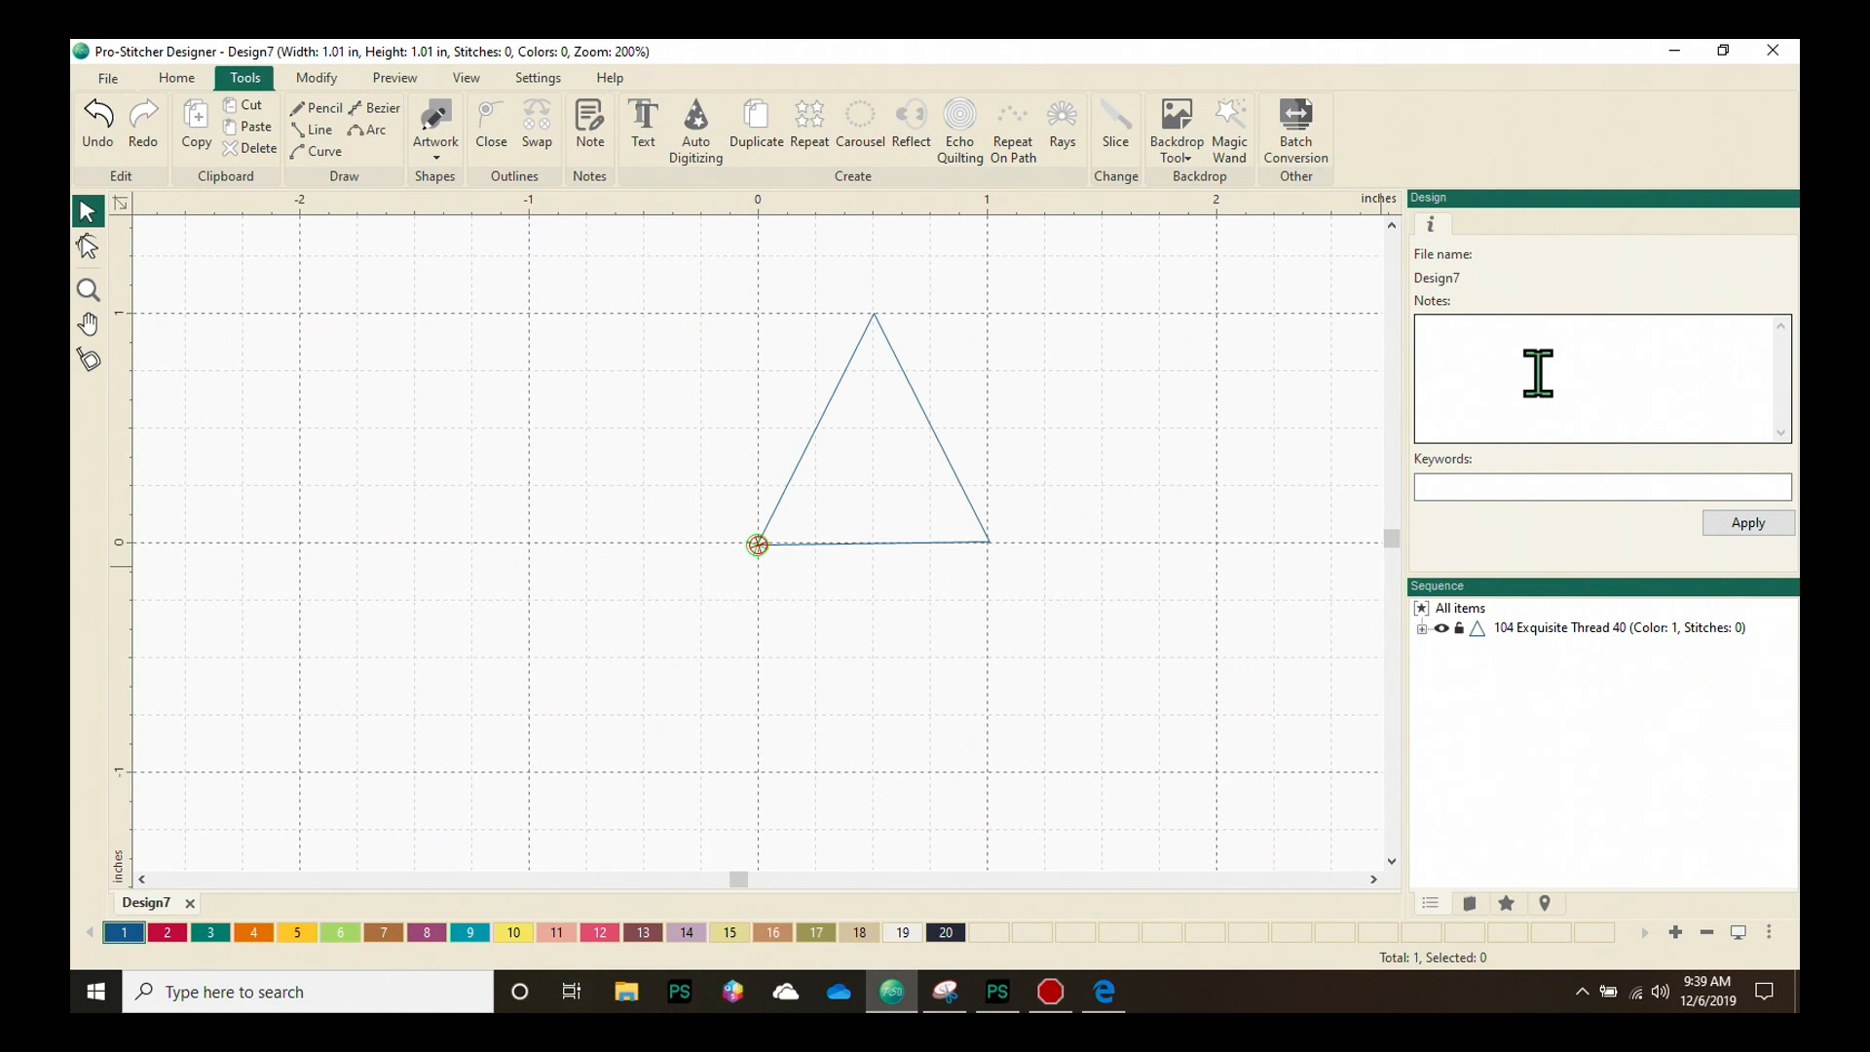
{"action": "mouse_move", "coordinate": [1526, 396]}
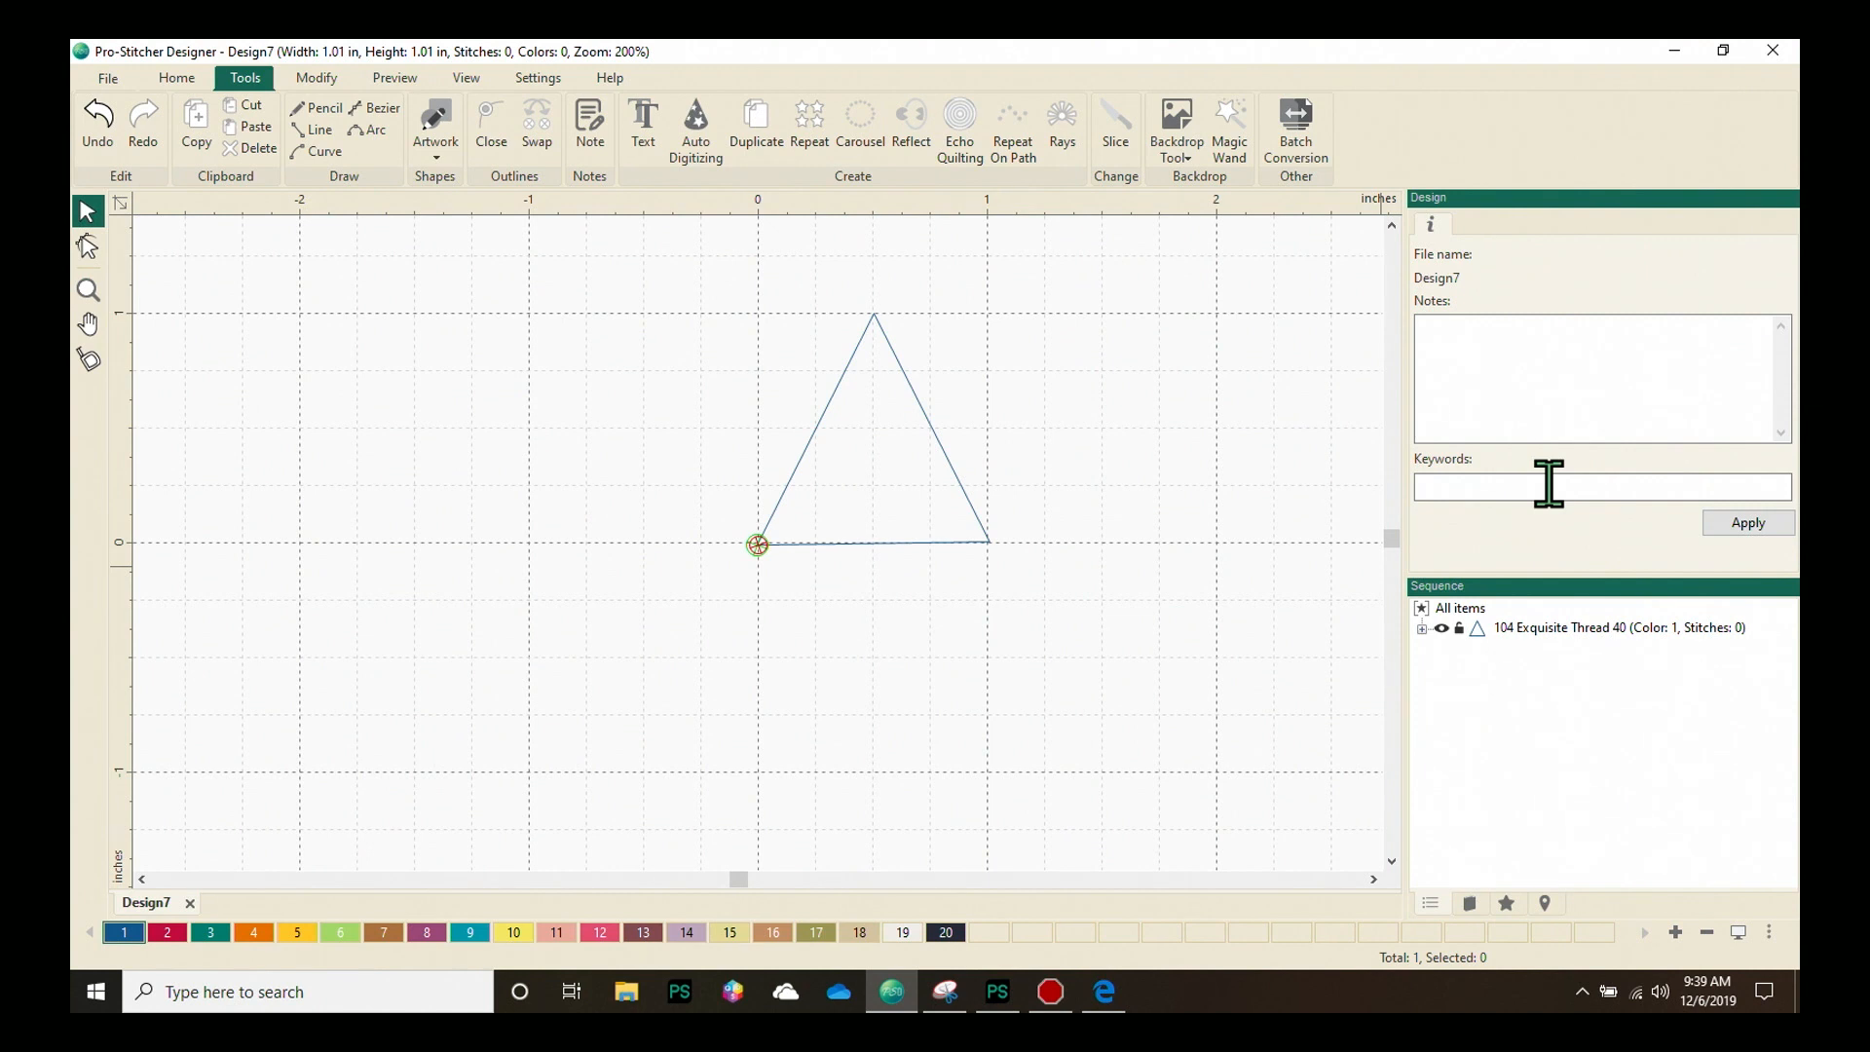
{"action": "mouse_move", "coordinate": [942, 388]}
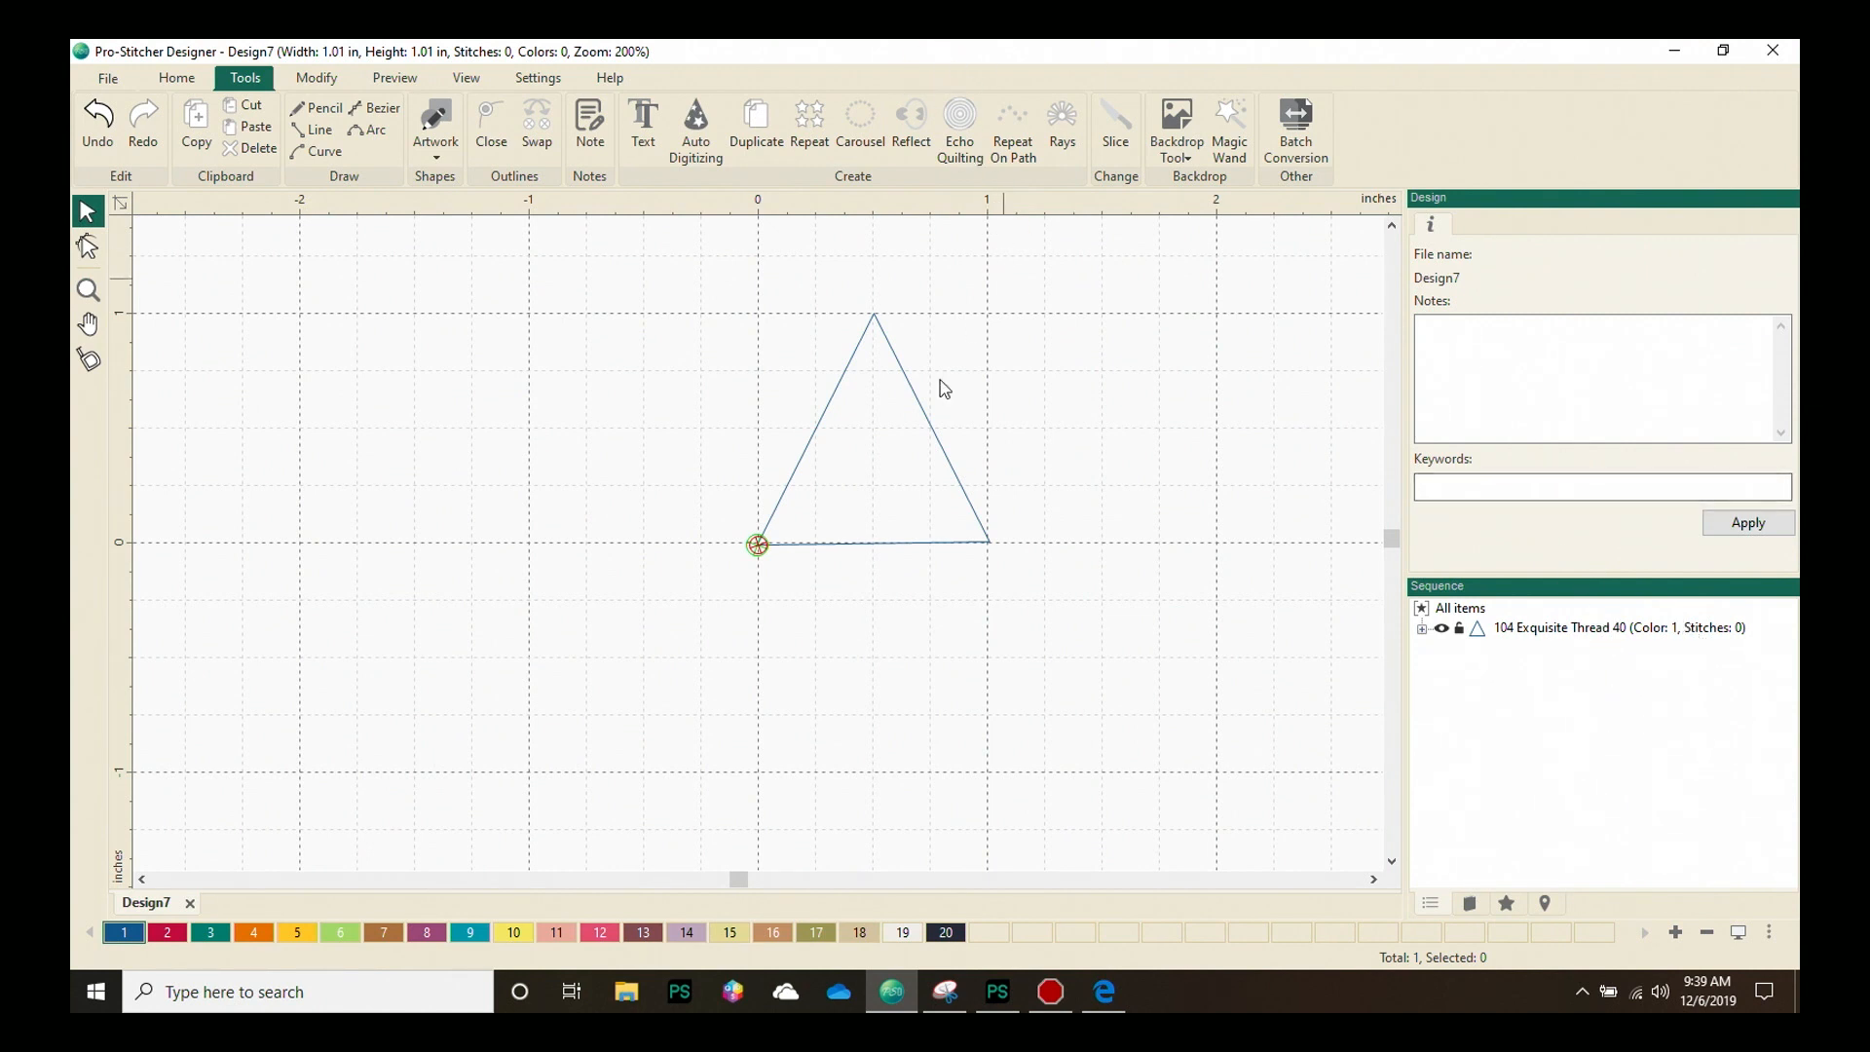
{"action": "mouse_move", "coordinate": [934, 437]}
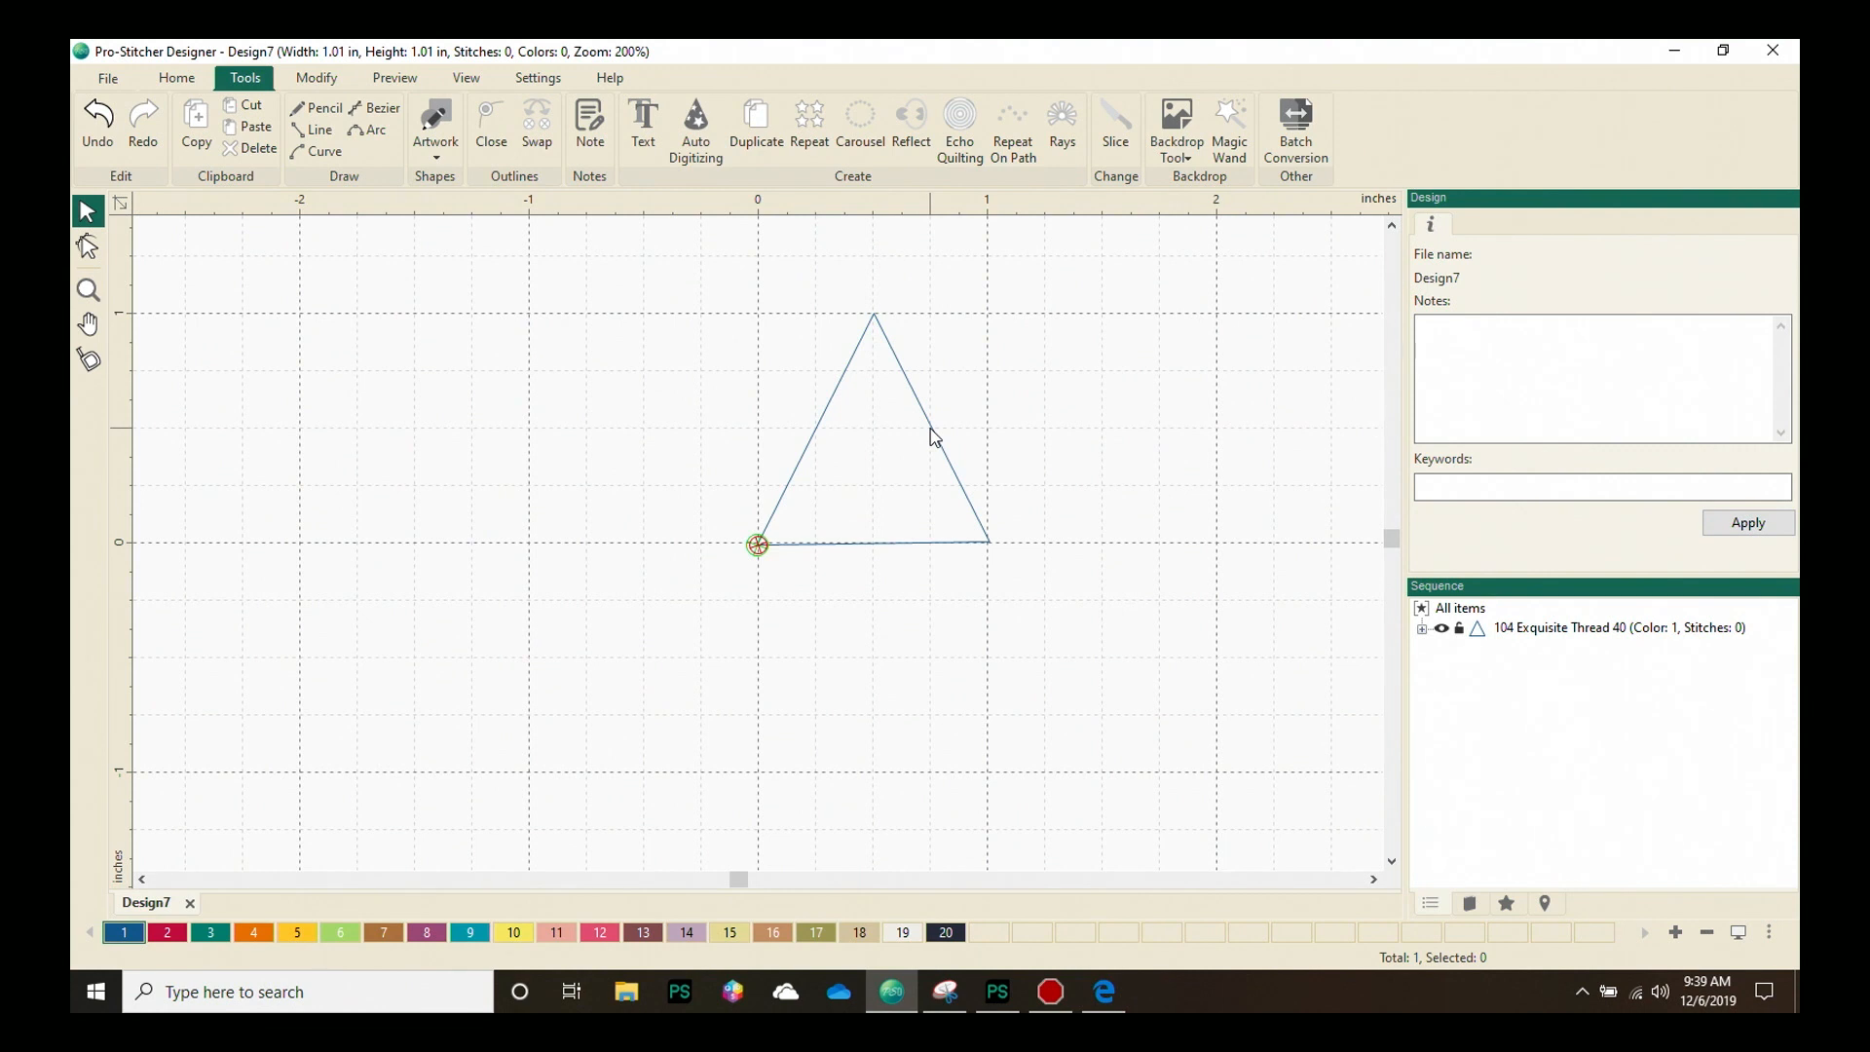
Select the triangle to display its Type, Opacity, Stroke width and Dashes settings
{"action": "left_click", "coordinate": [873, 427]}
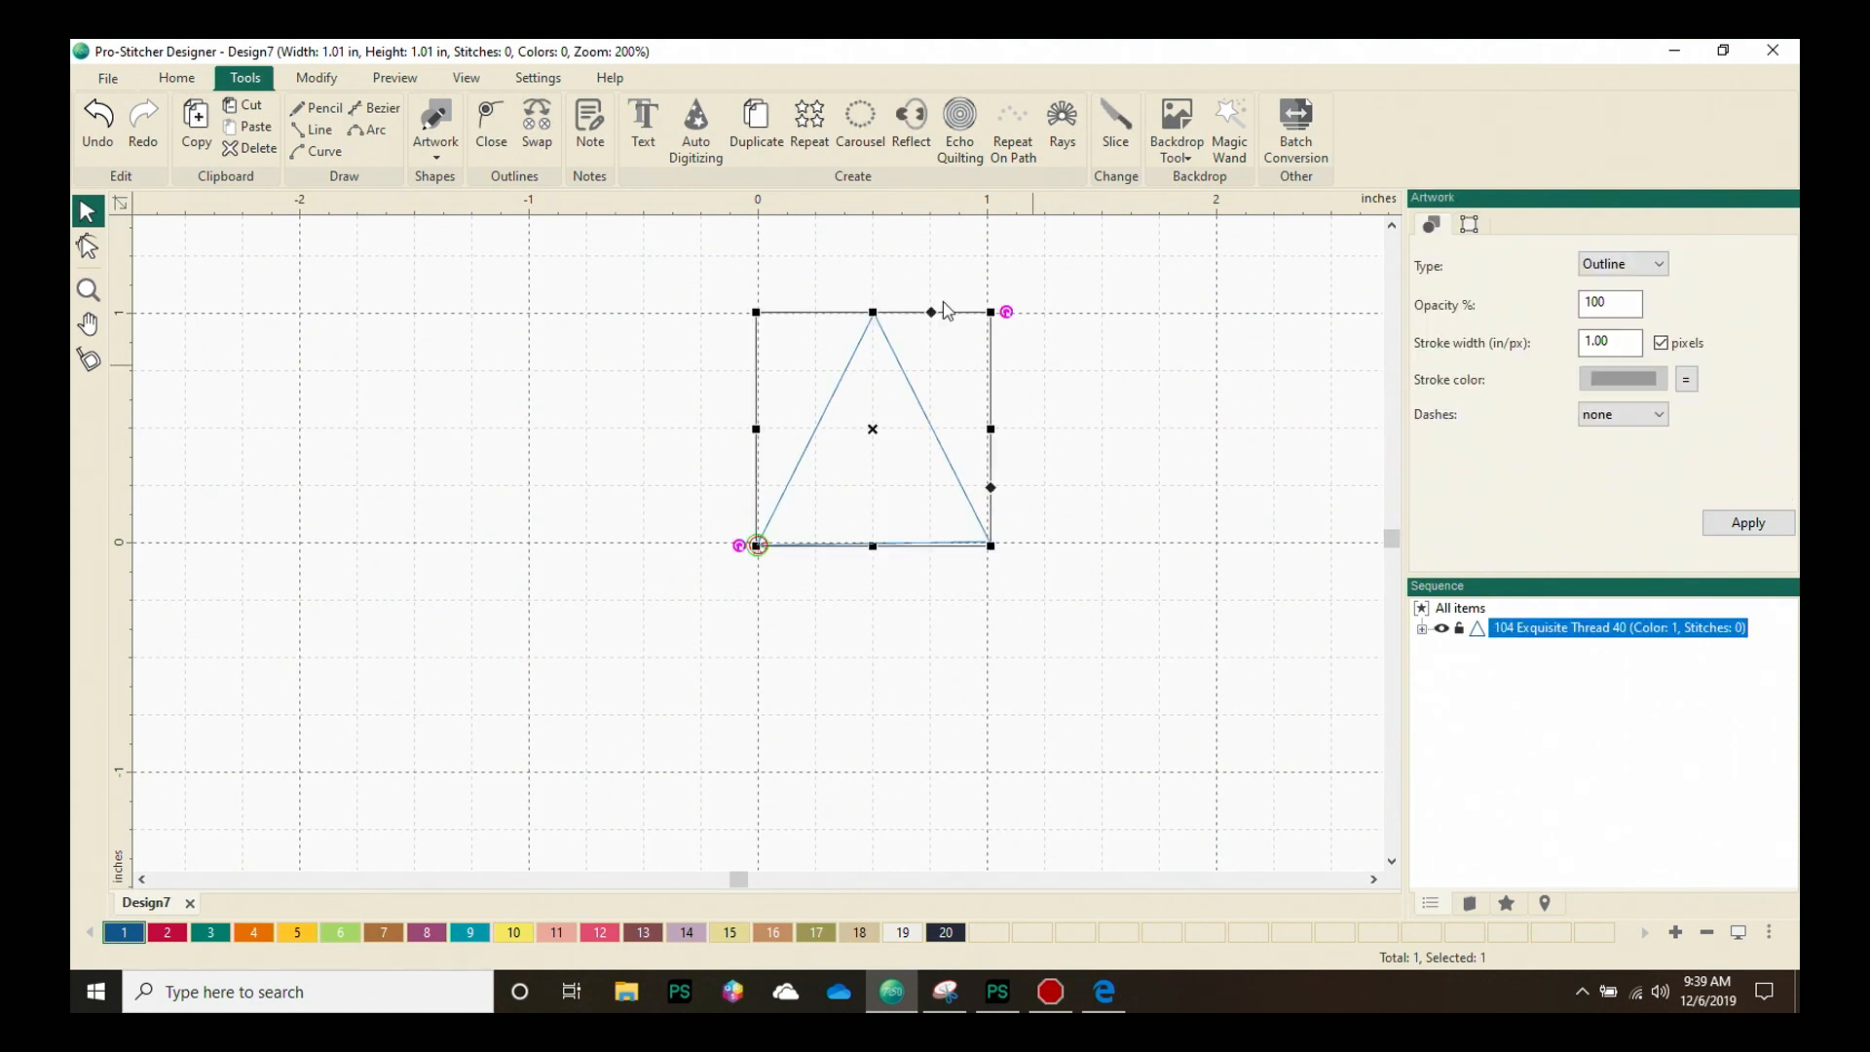
{"action": "mouse_move", "coordinate": [1000, 666]}
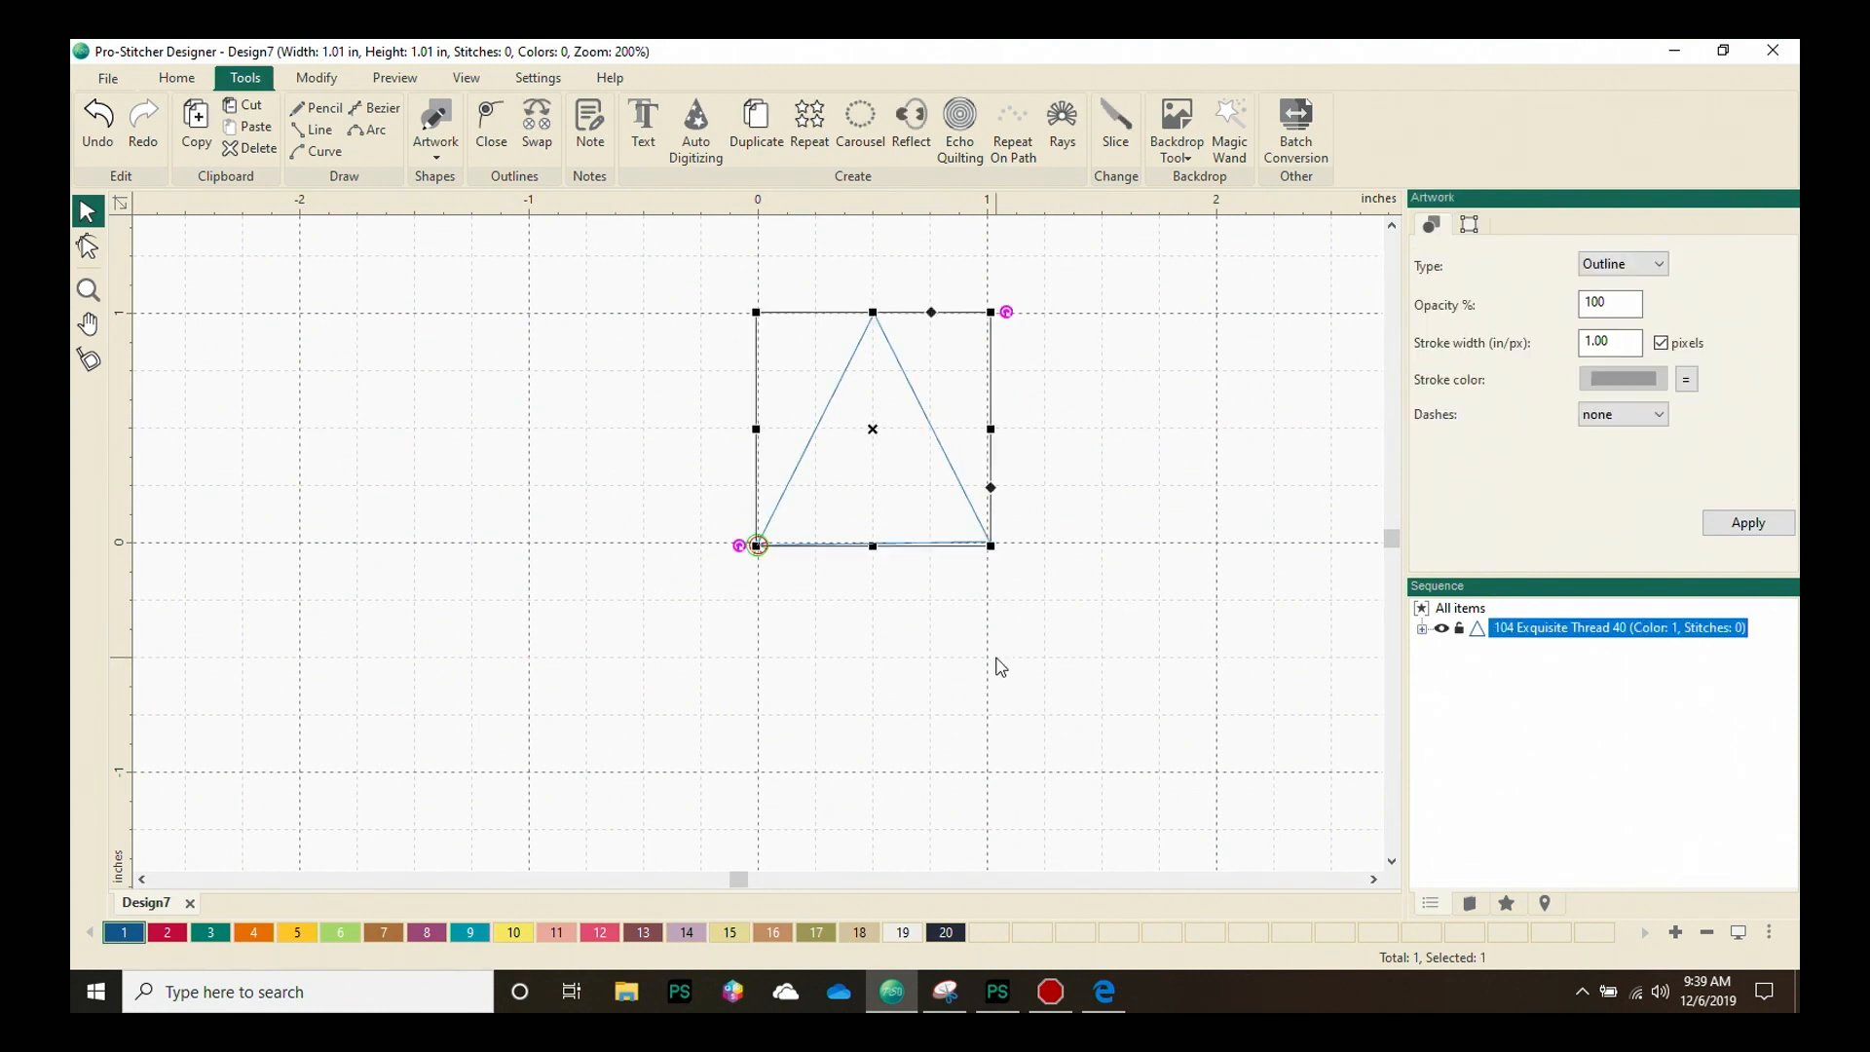
{"action": "mouse_move", "coordinate": [1119, 480]}
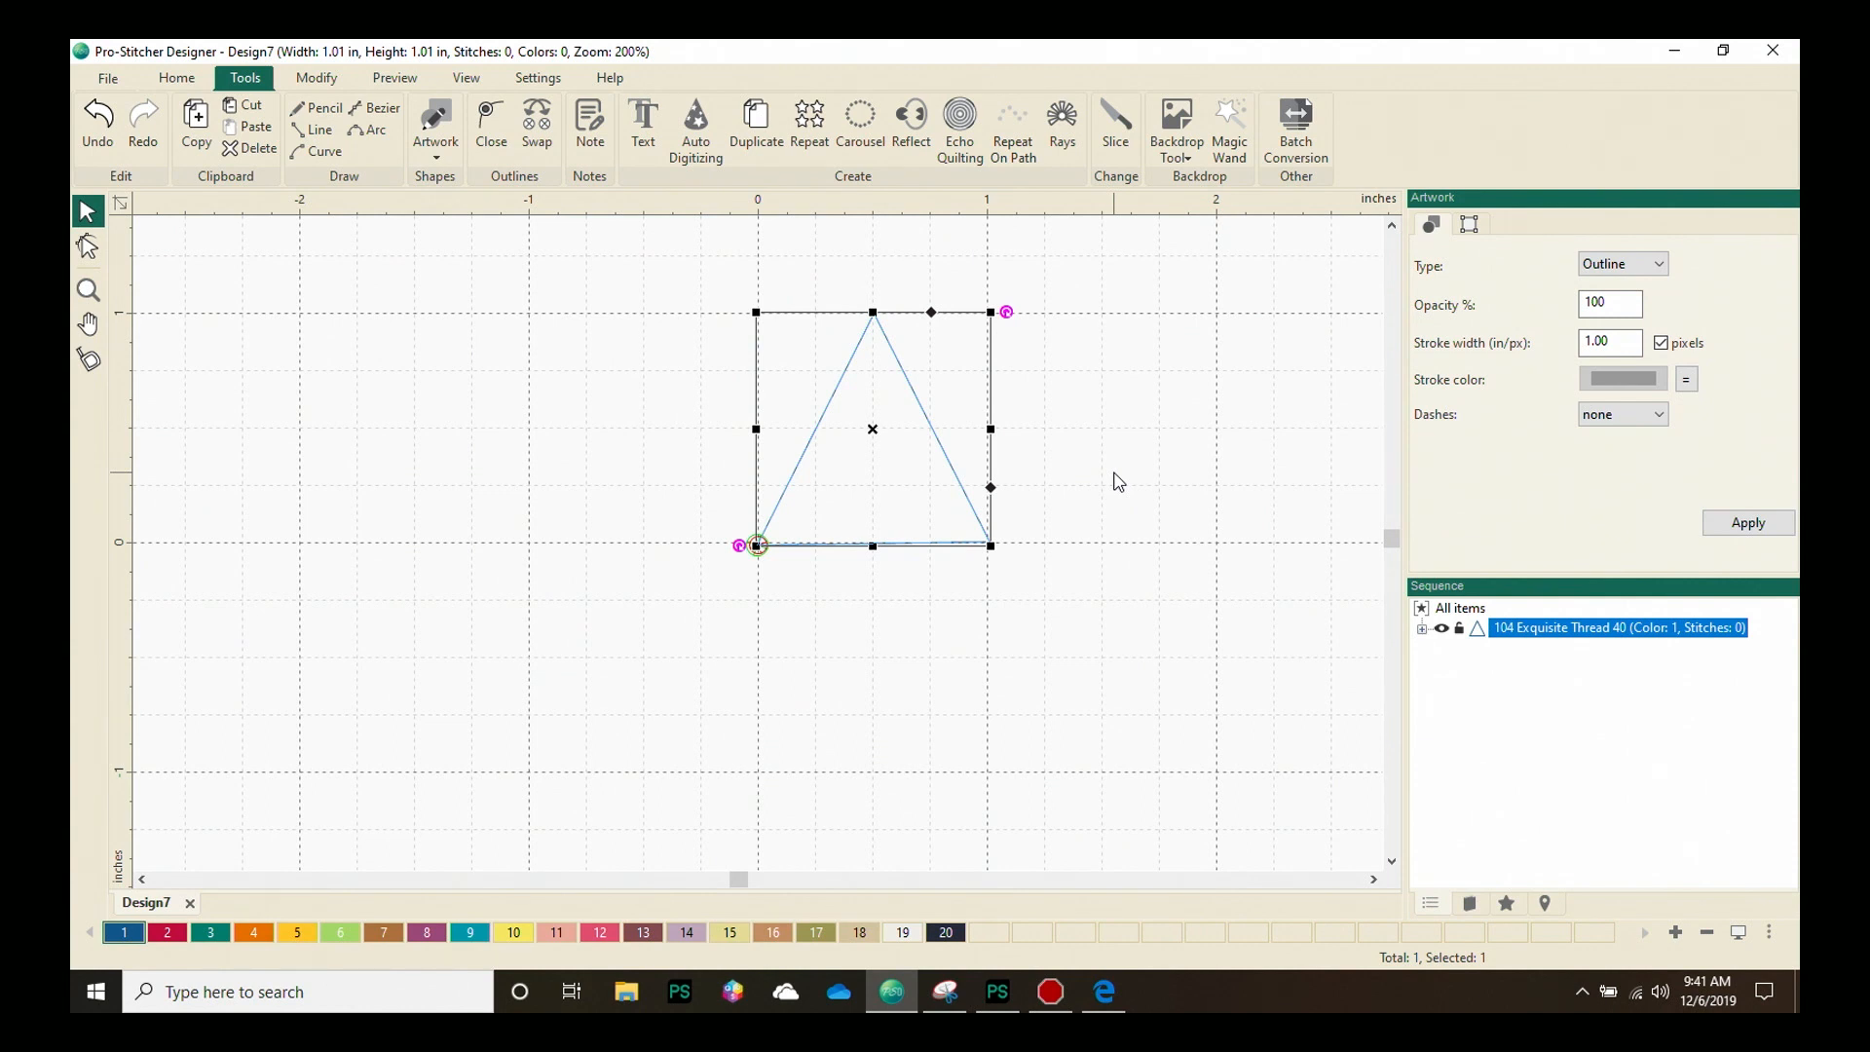
{"action": "mouse_move", "coordinate": [728, 565]}
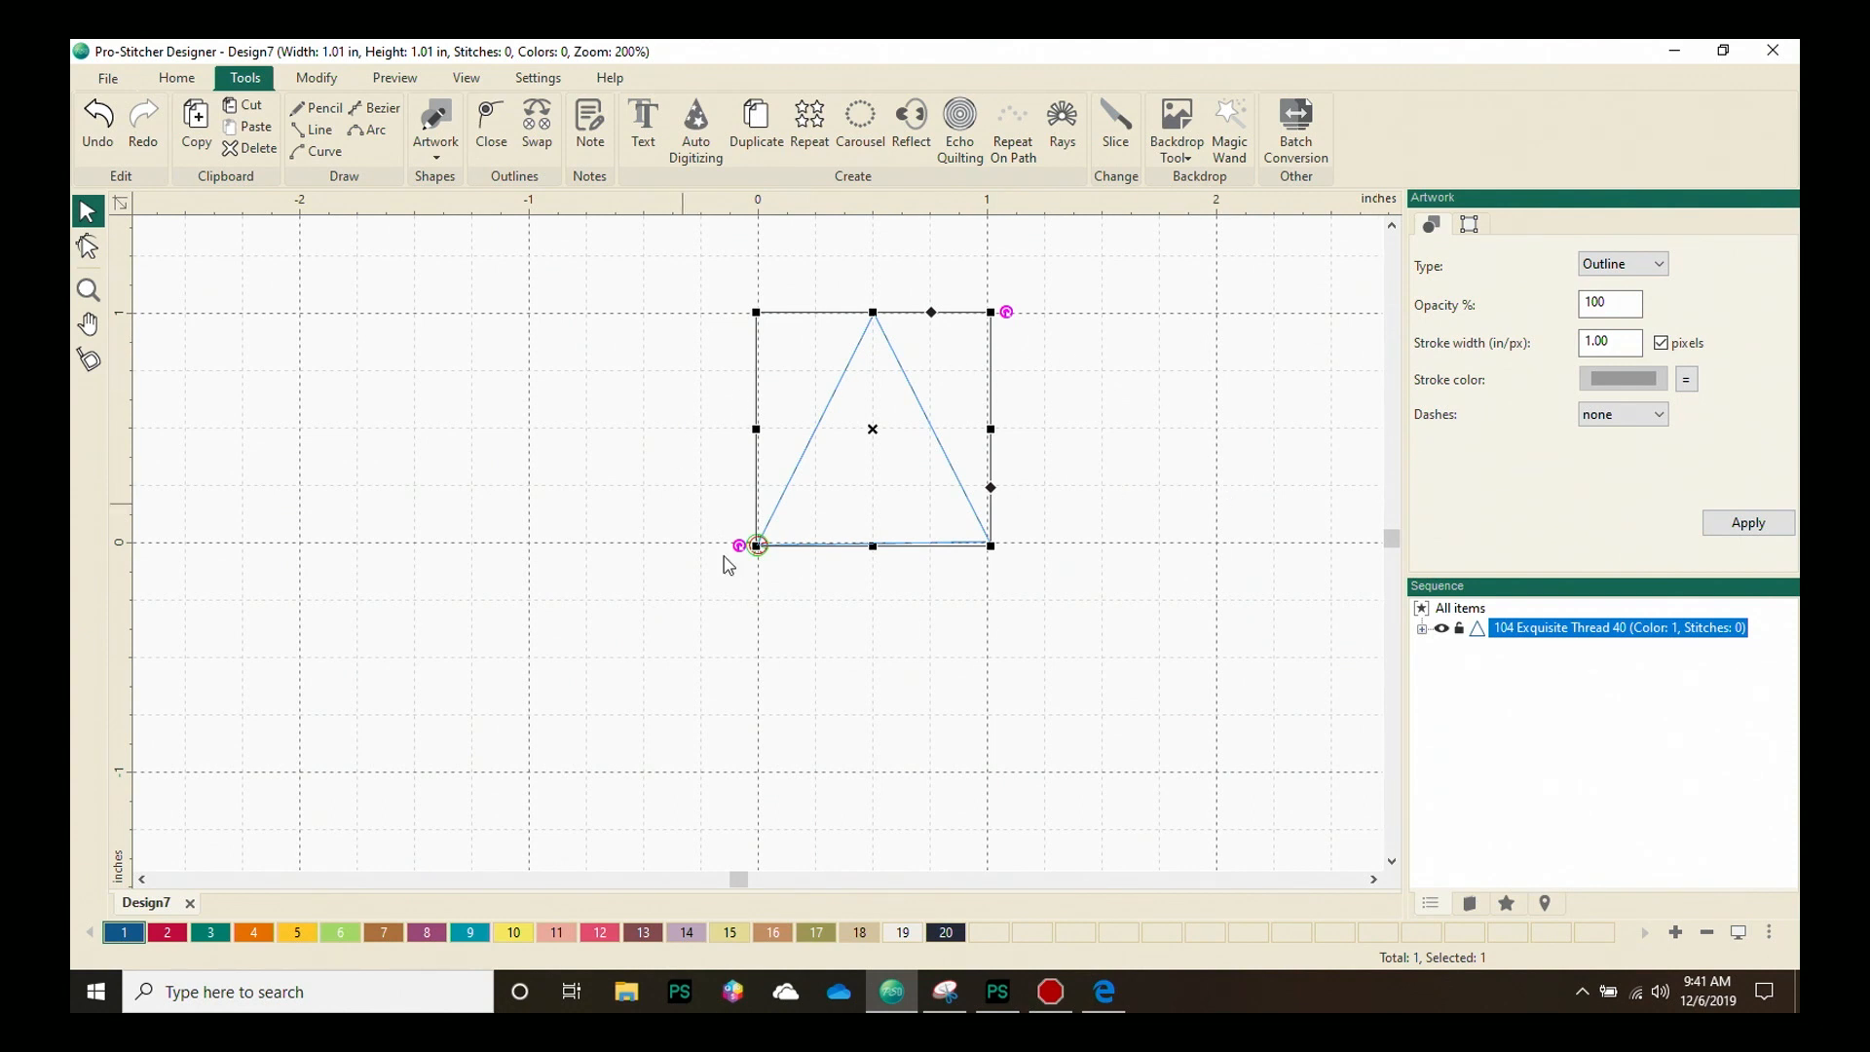
{"action": "mouse_move", "coordinate": [1092, 610]}
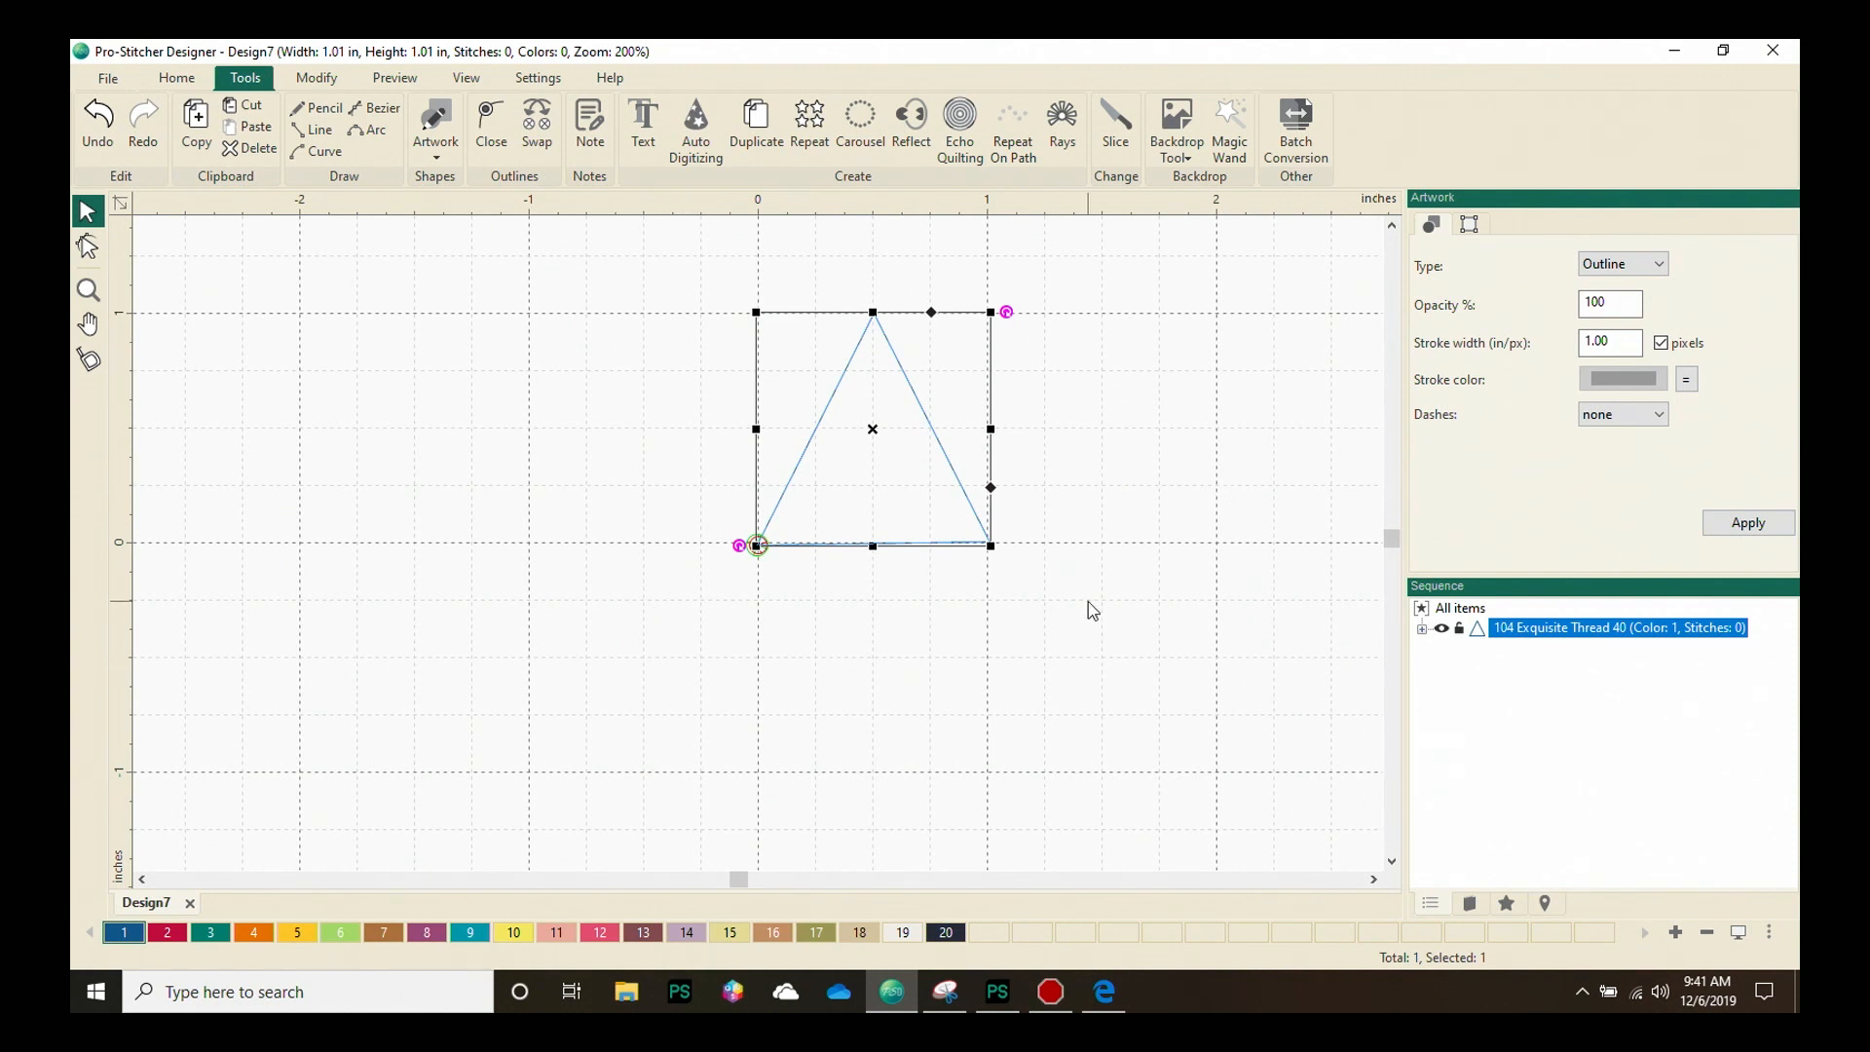
{"action": "mouse_move", "coordinate": [1163, 606]}
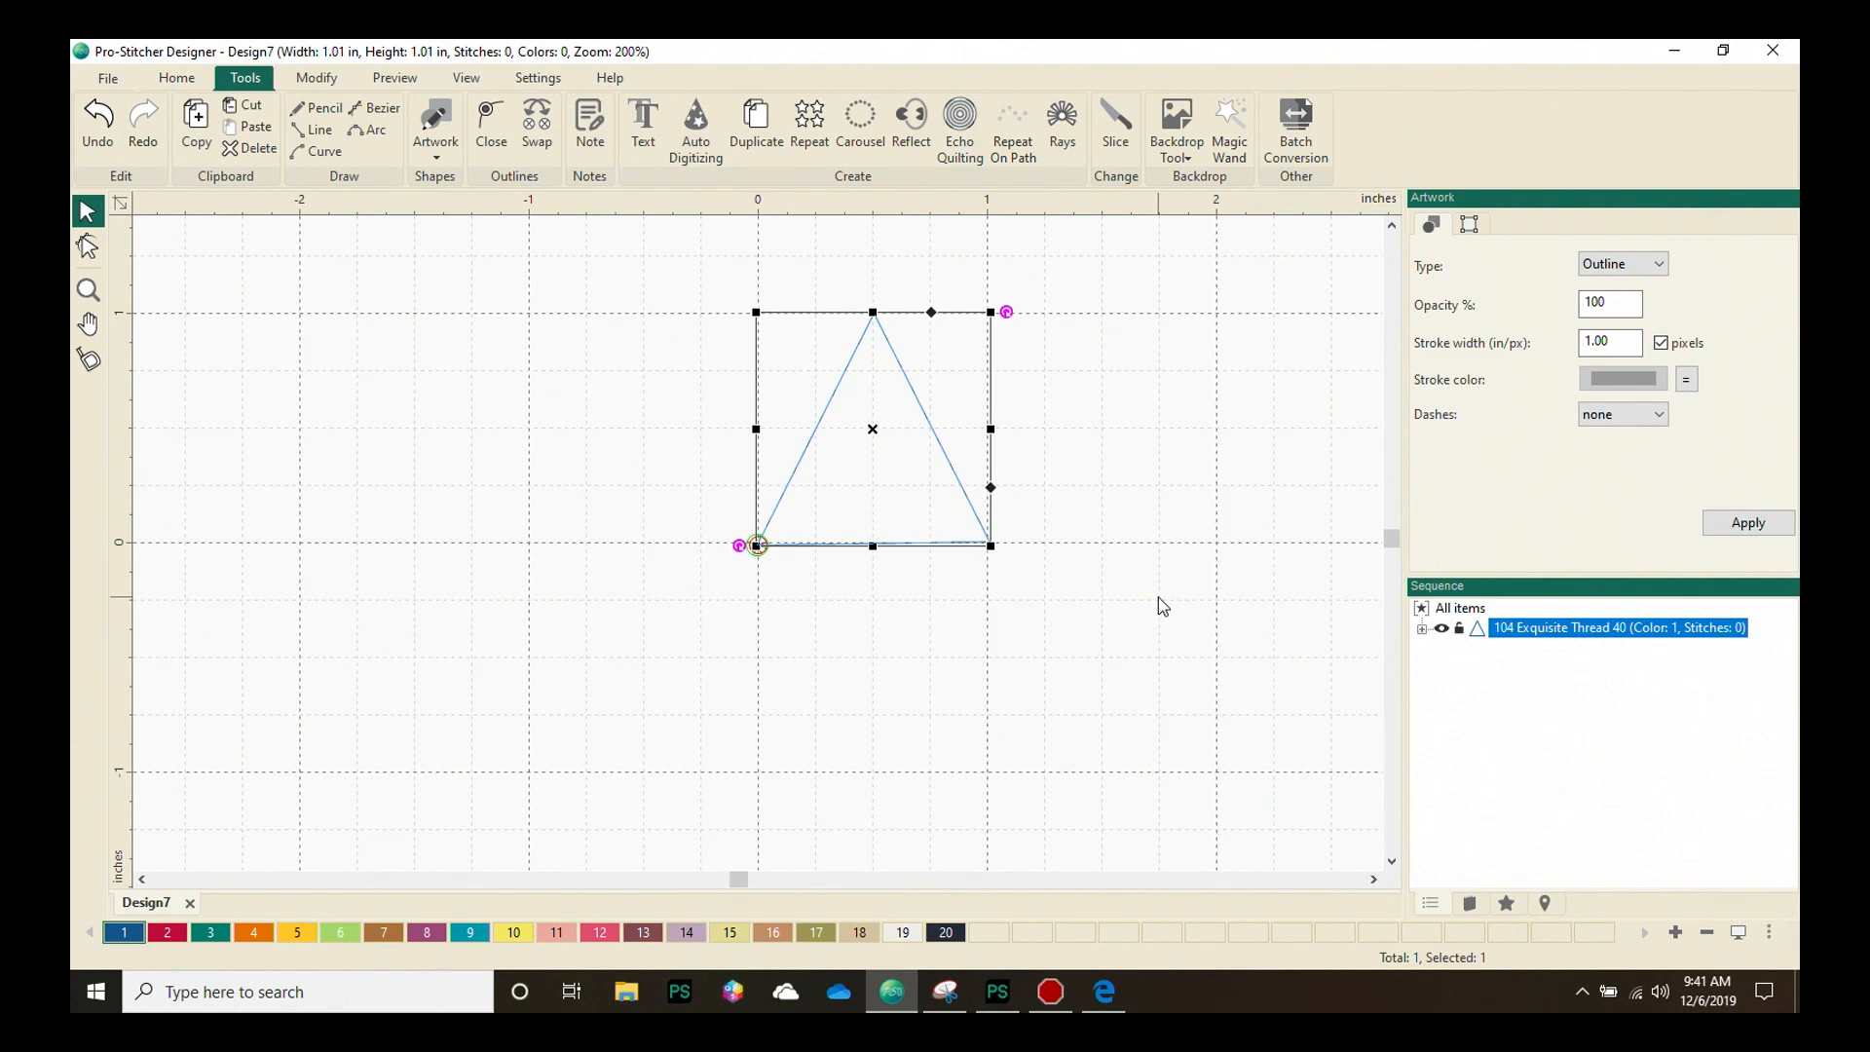
{"action": "mouse_move", "coordinate": [1547, 391]}
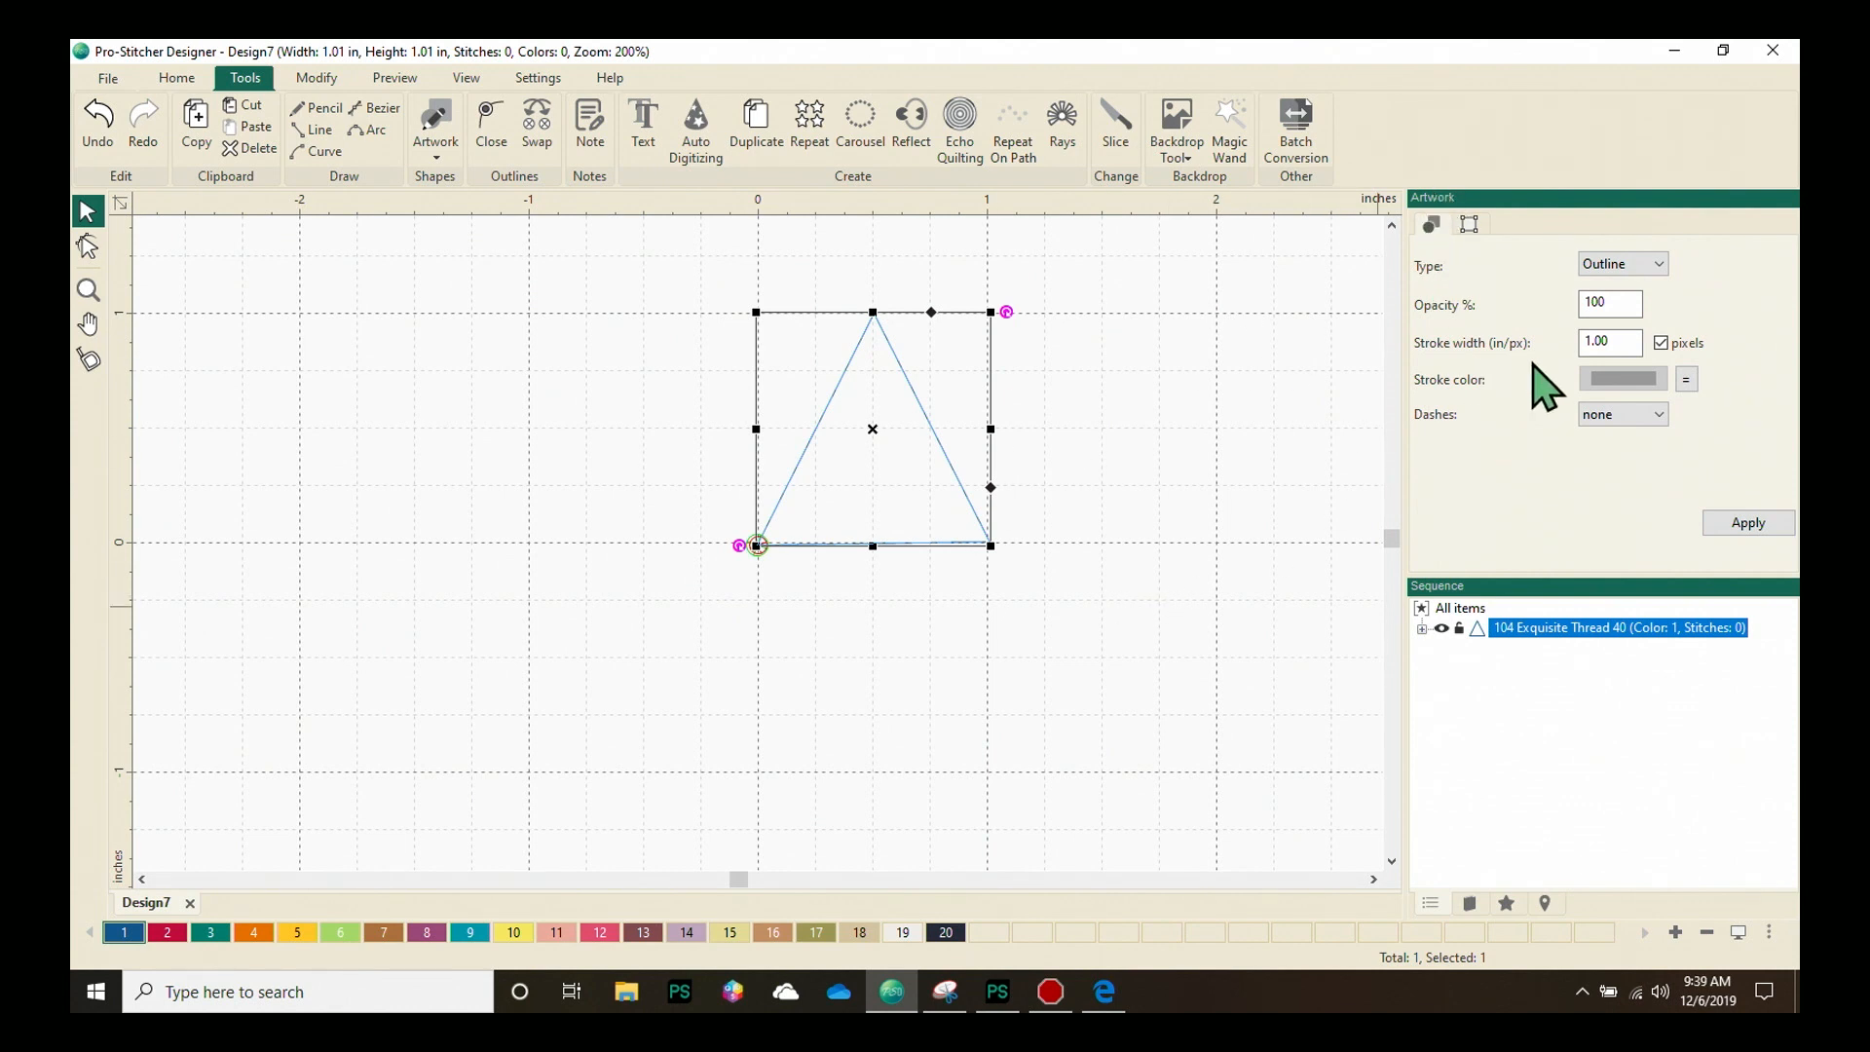
{"action": "mouse_move", "coordinate": [1568, 244]}
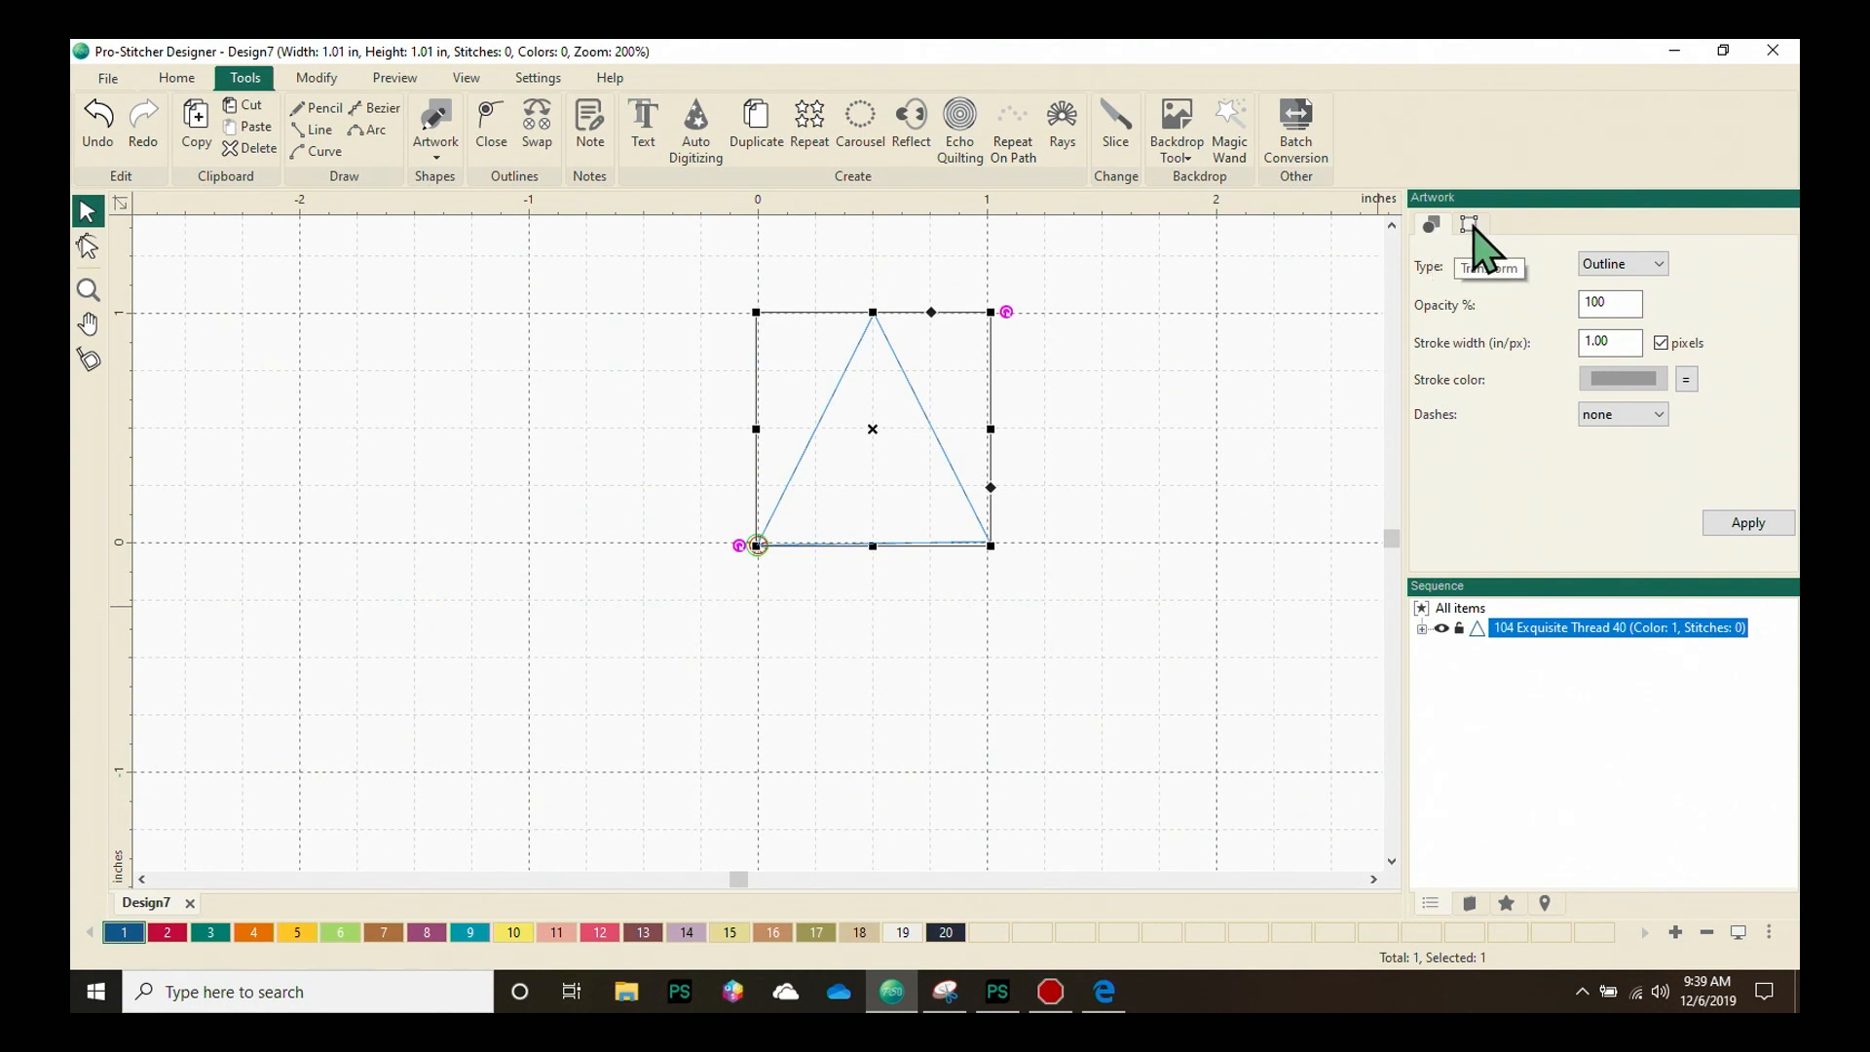
{"action": "mouse_move", "coordinate": [1444, 233]}
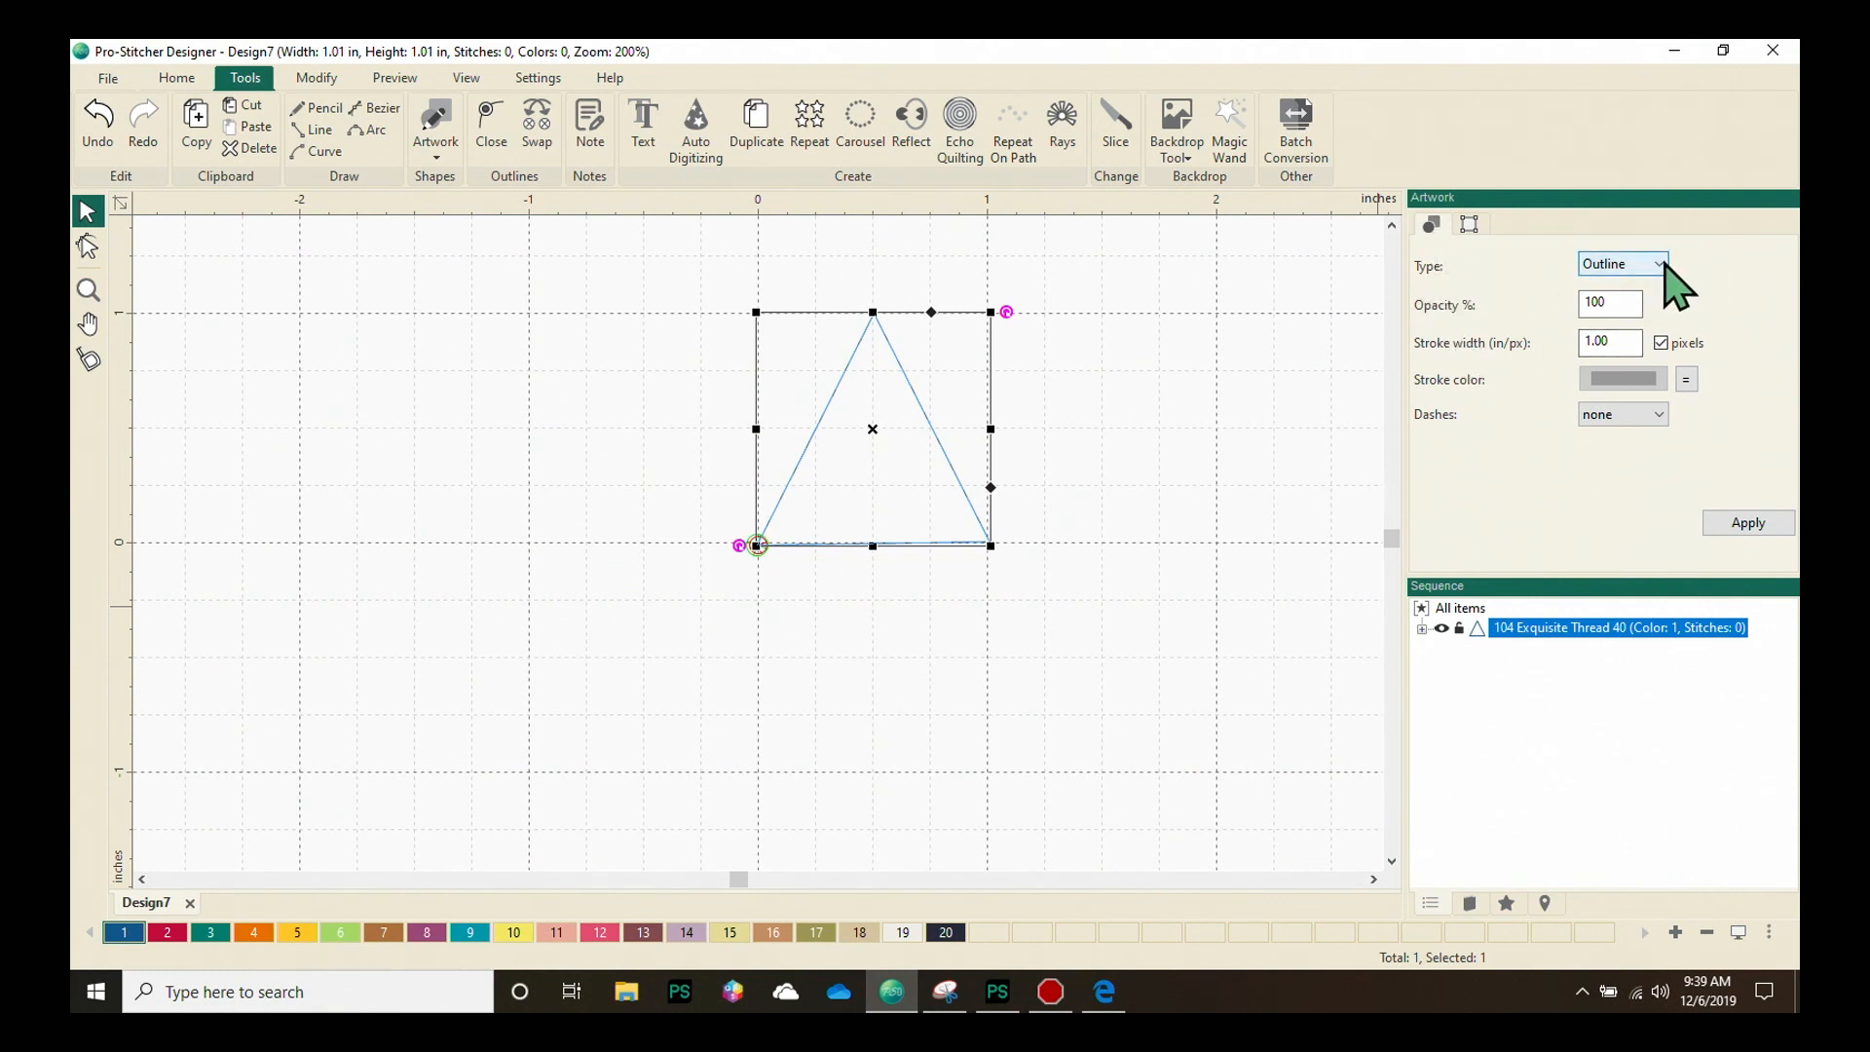
Keep the triangle as Outline type, 100 opacity, 1.00 px stroke, no dashes, and apply
{"action": "left_click", "coordinate": [1657, 264]}
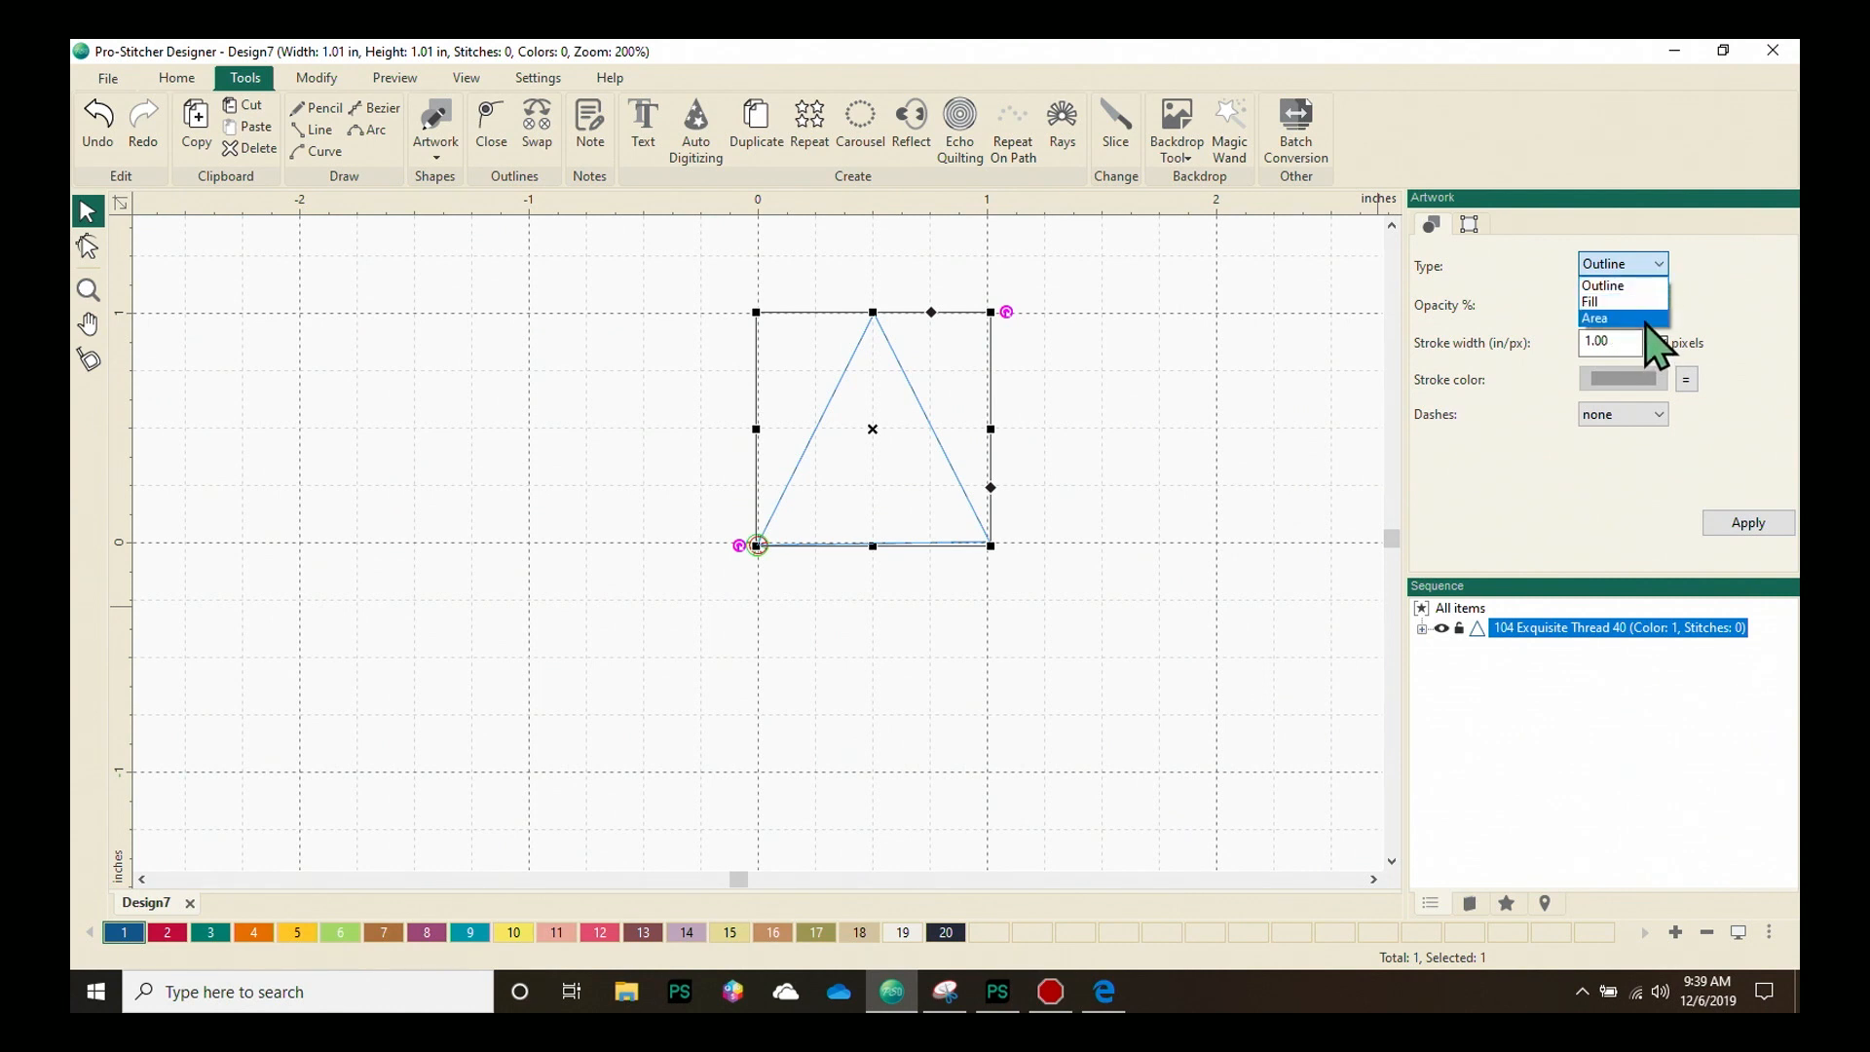
{"action": "left_click", "coordinate": [1603, 285]}
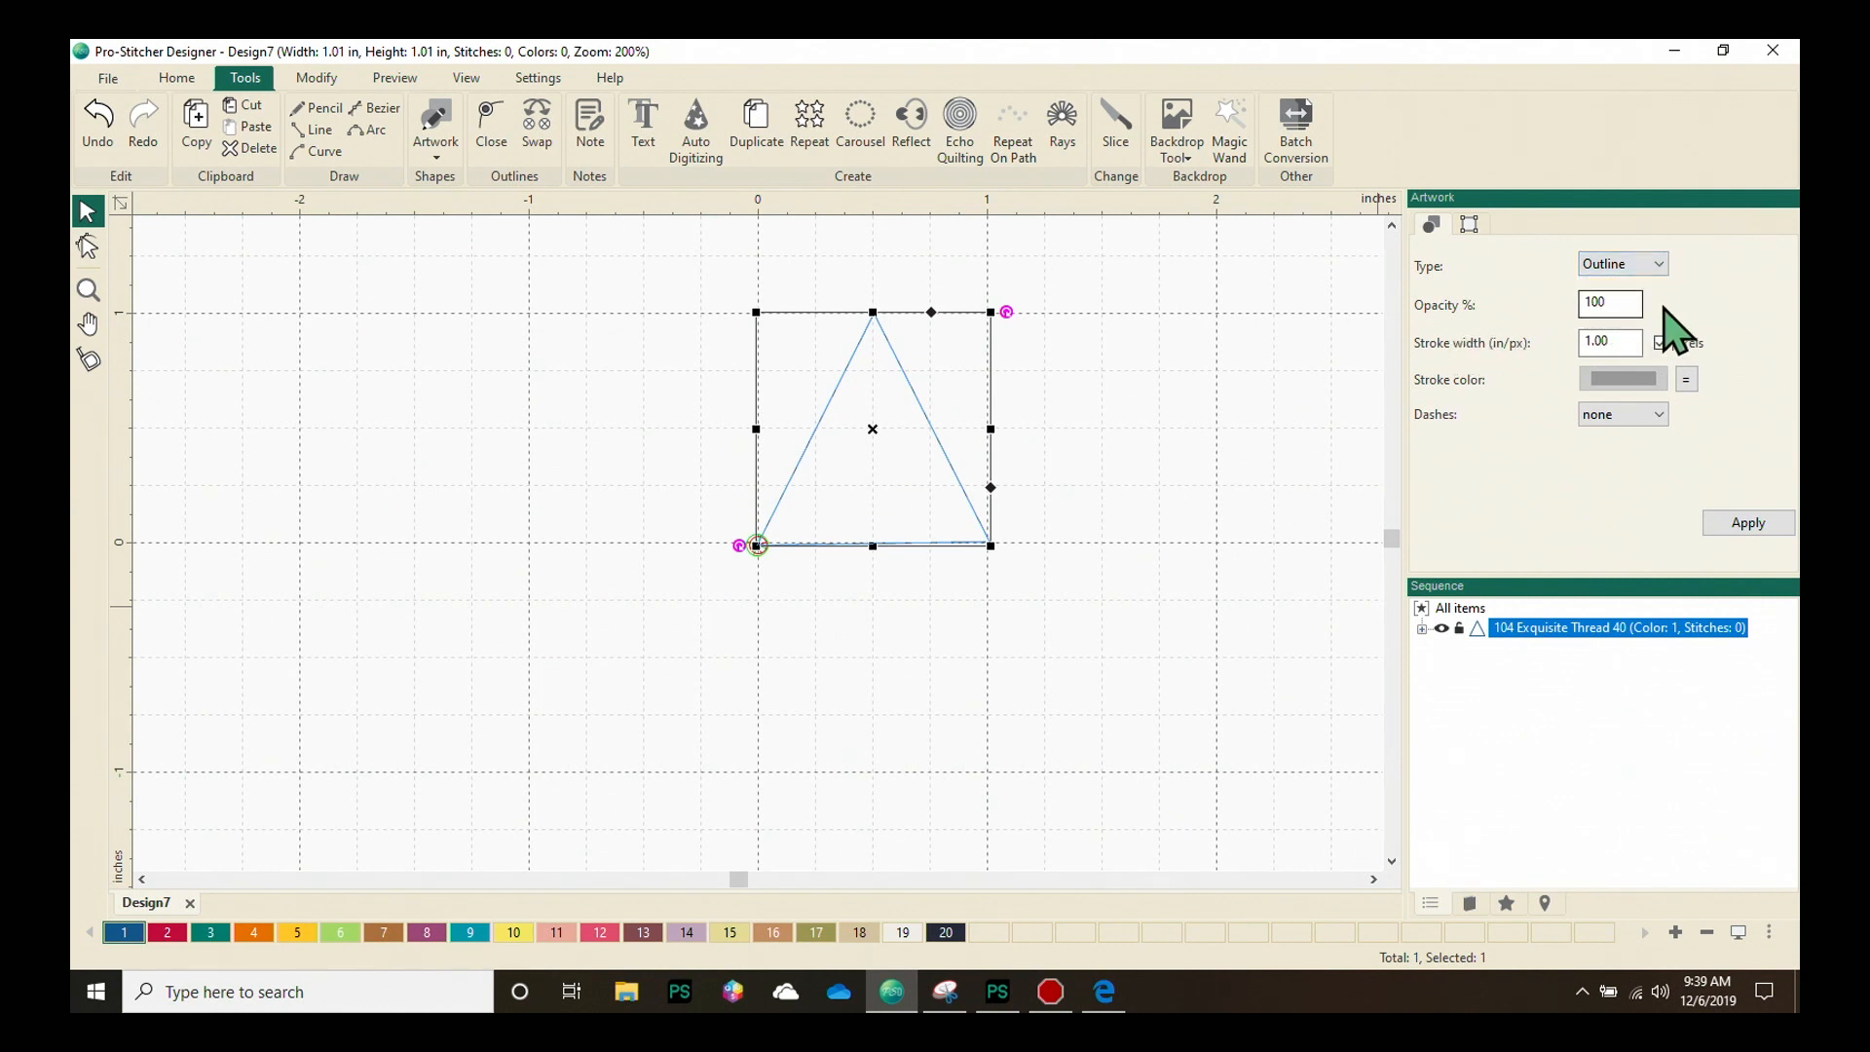
{"action": "left_click", "coordinate": [1659, 342]}
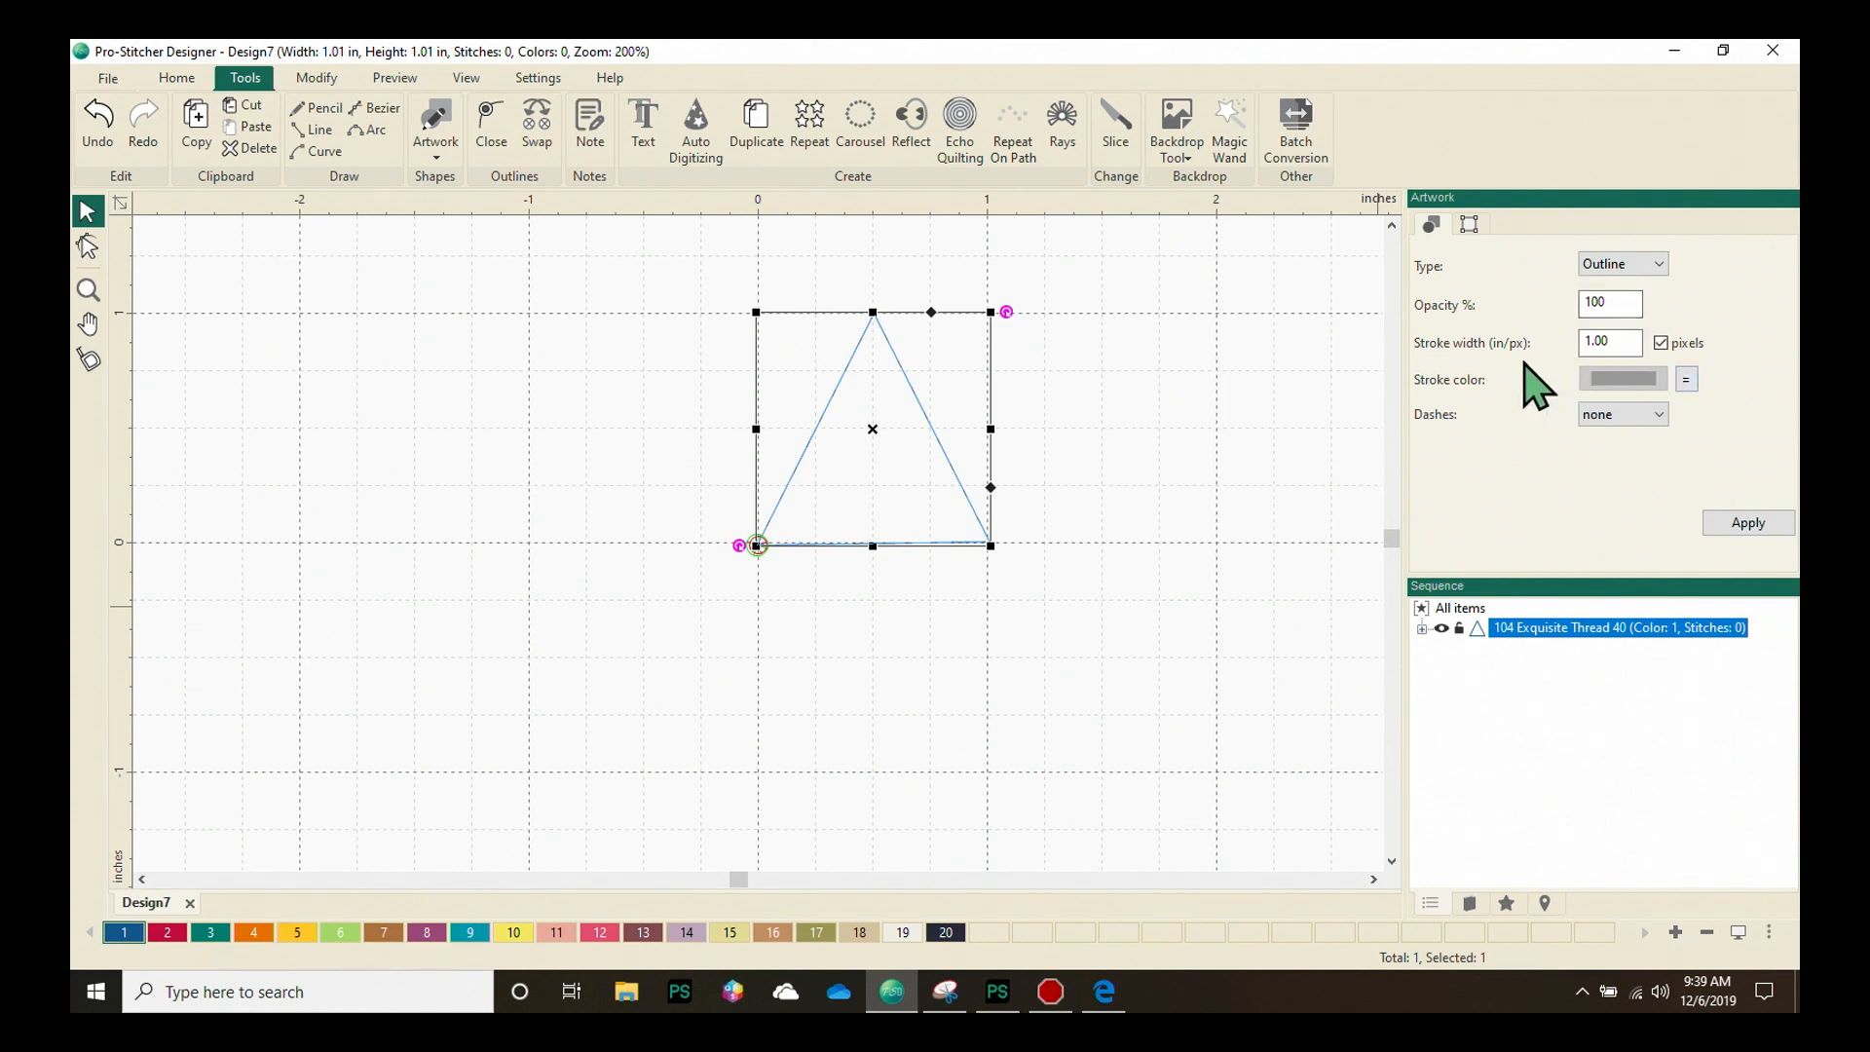
{"action": "mouse_move", "coordinate": [1425, 420]}
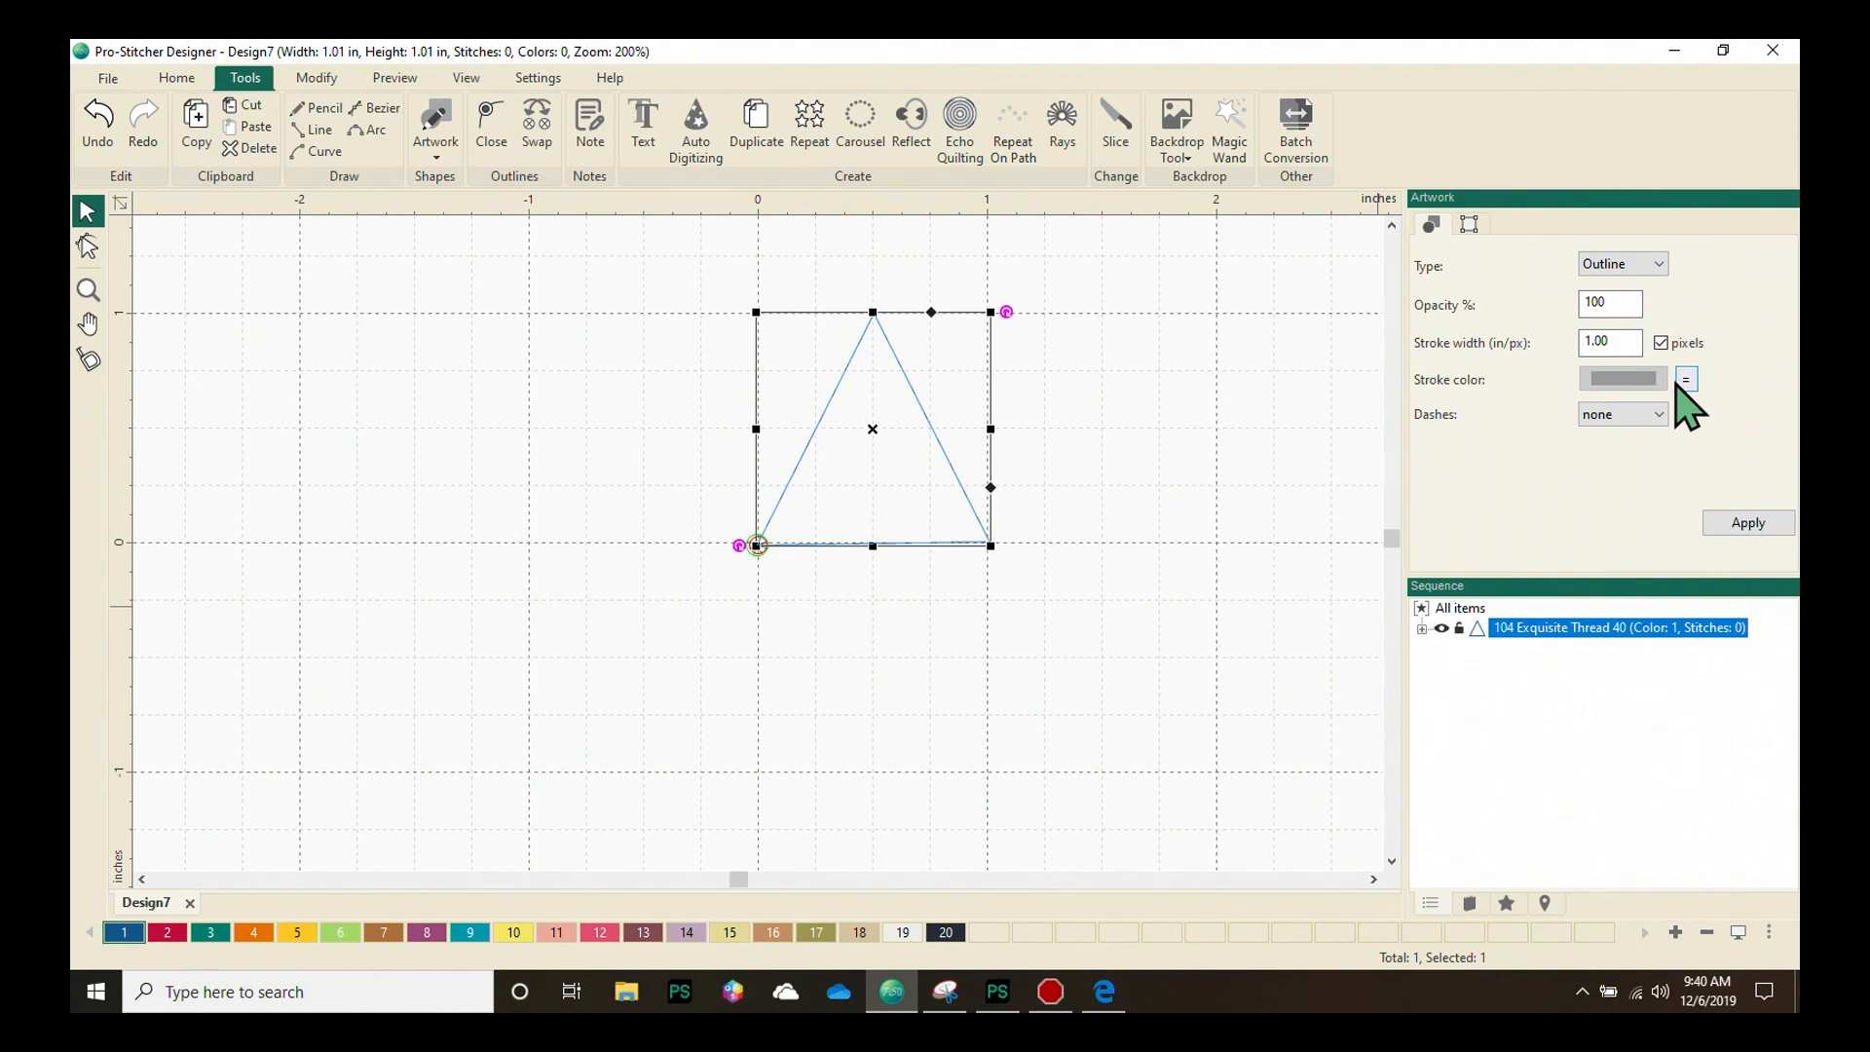
{"action": "left_click", "coordinate": [1622, 414]}
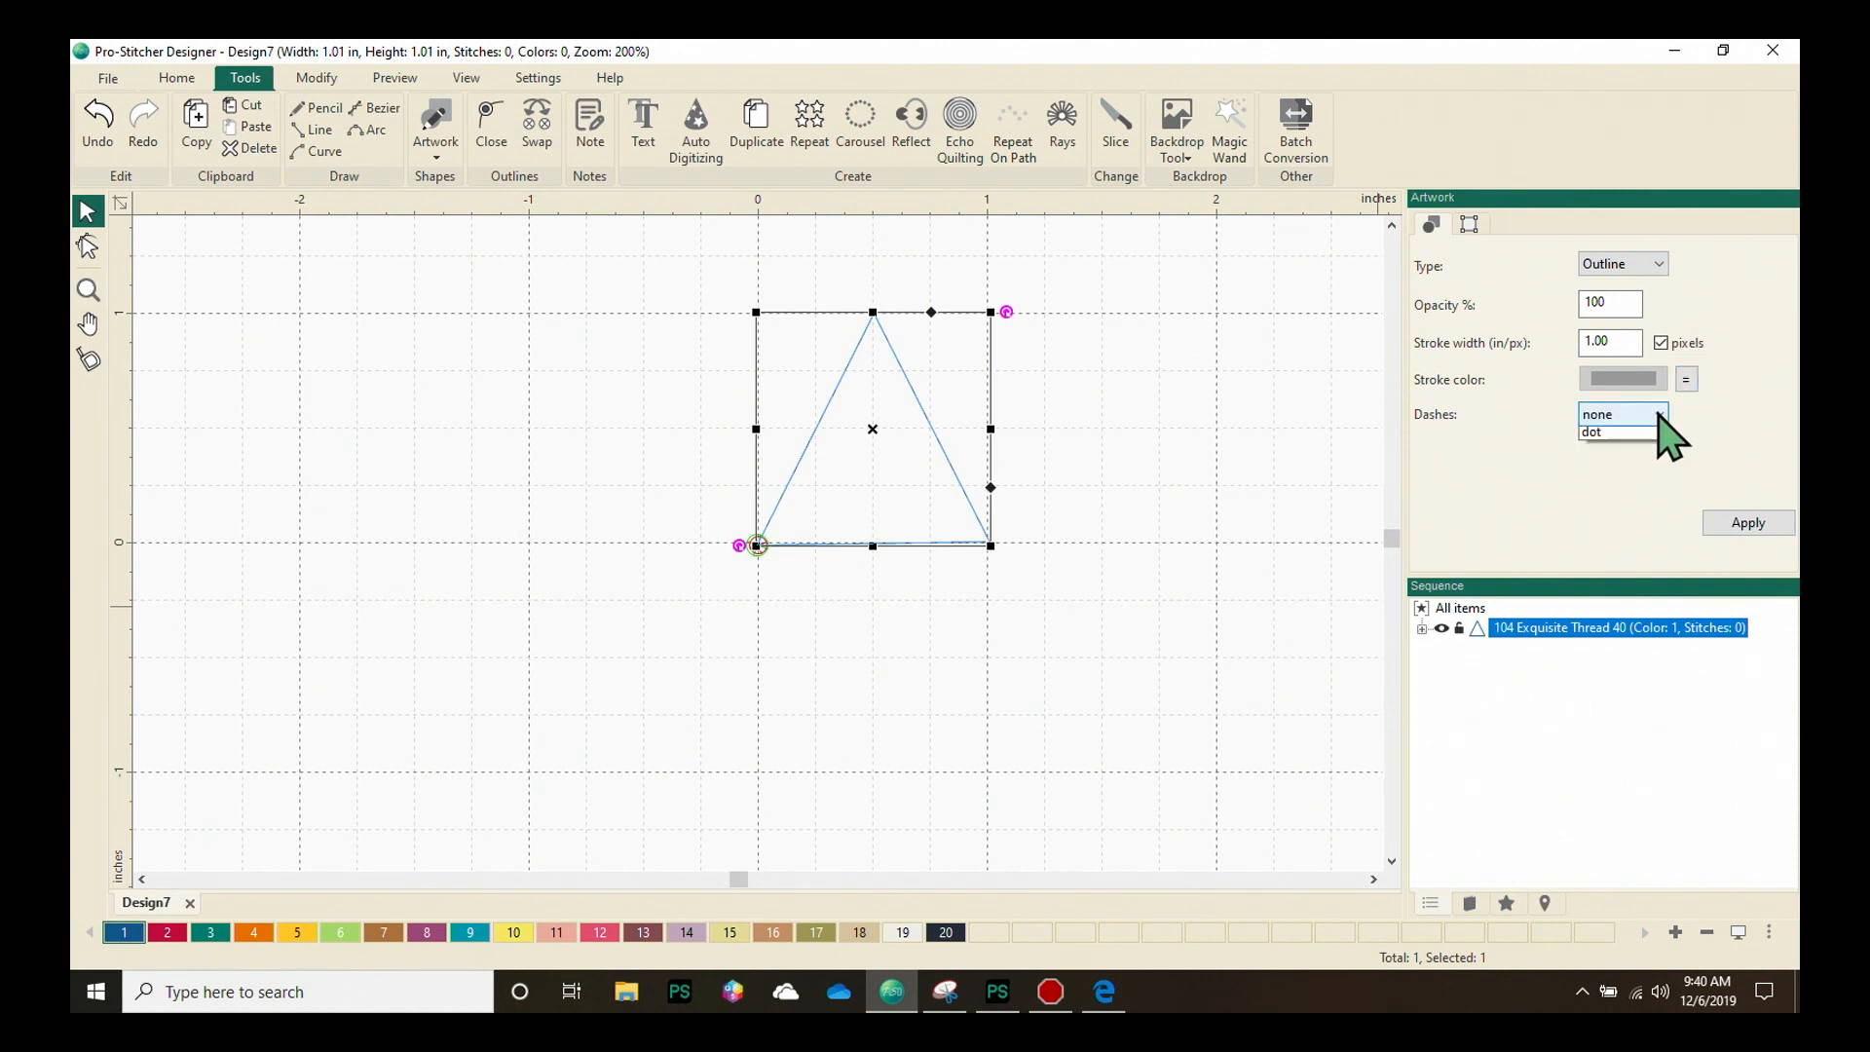
{"action": "left_click", "coordinate": [1621, 414]}
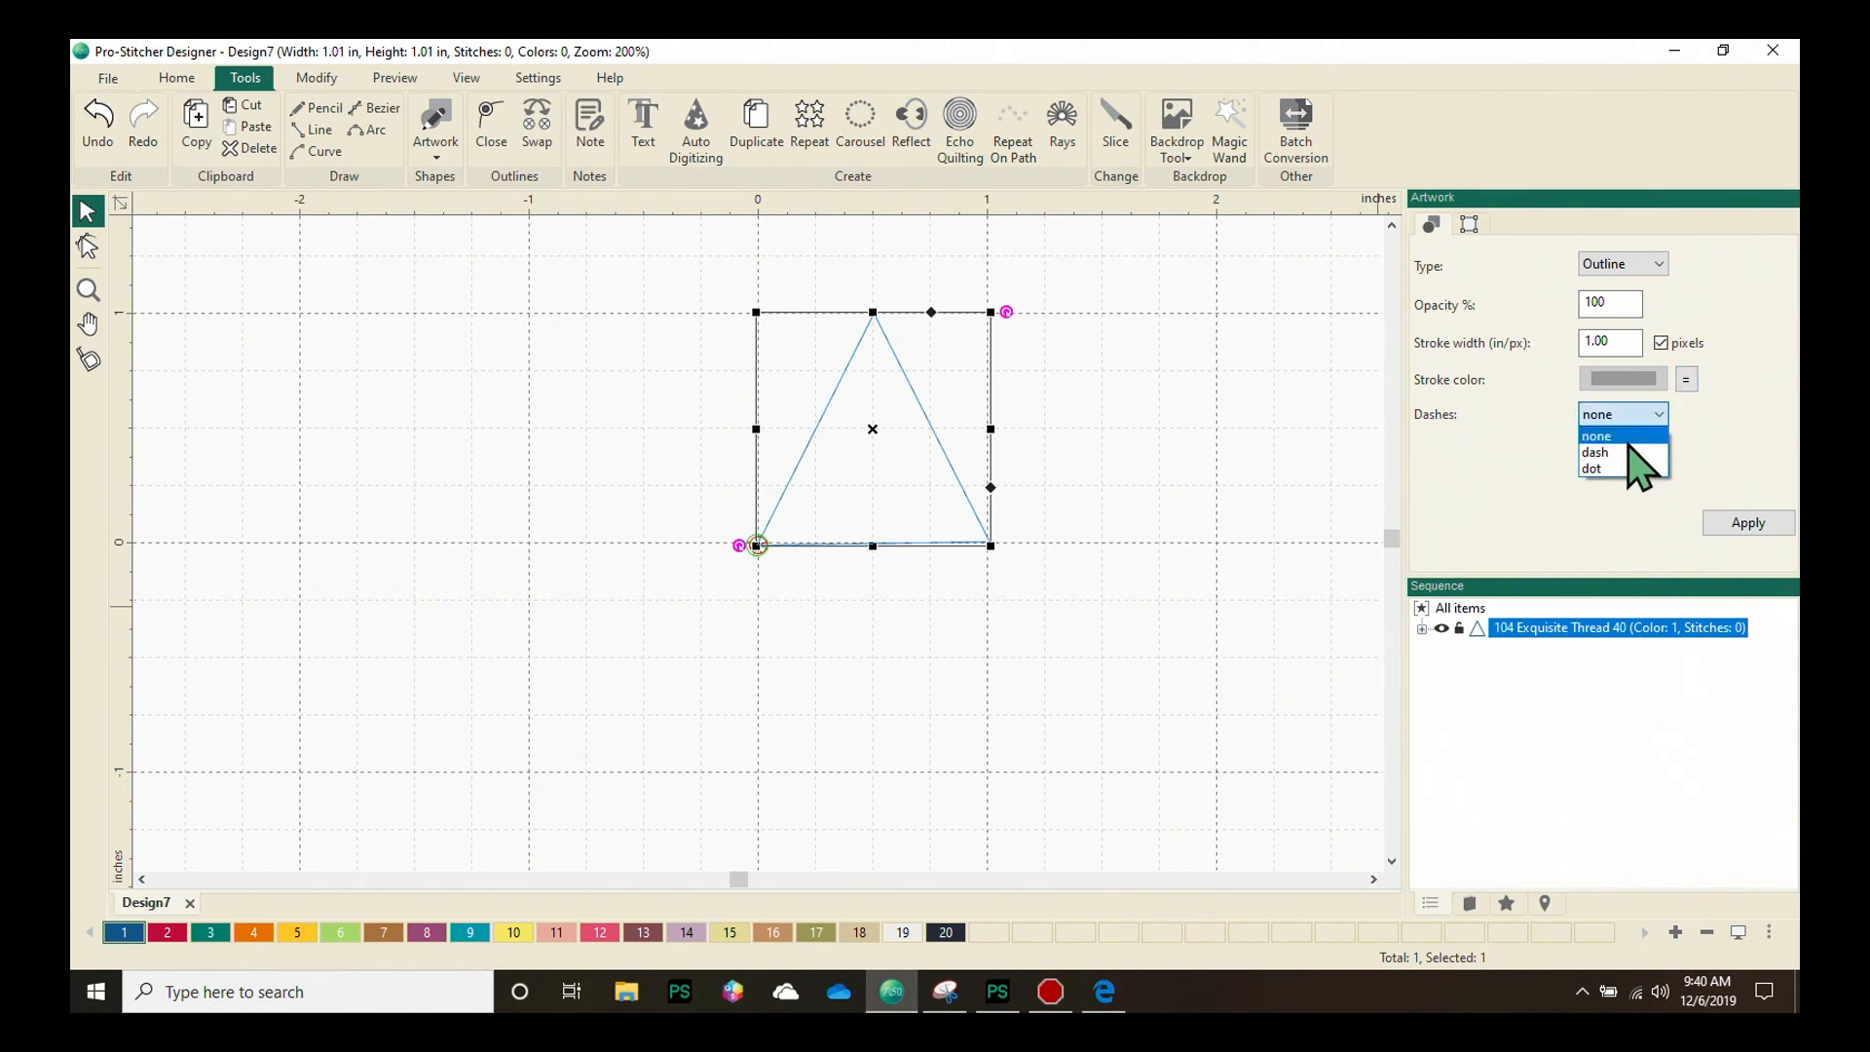
{"action": "left_click", "coordinate": [1597, 435]}
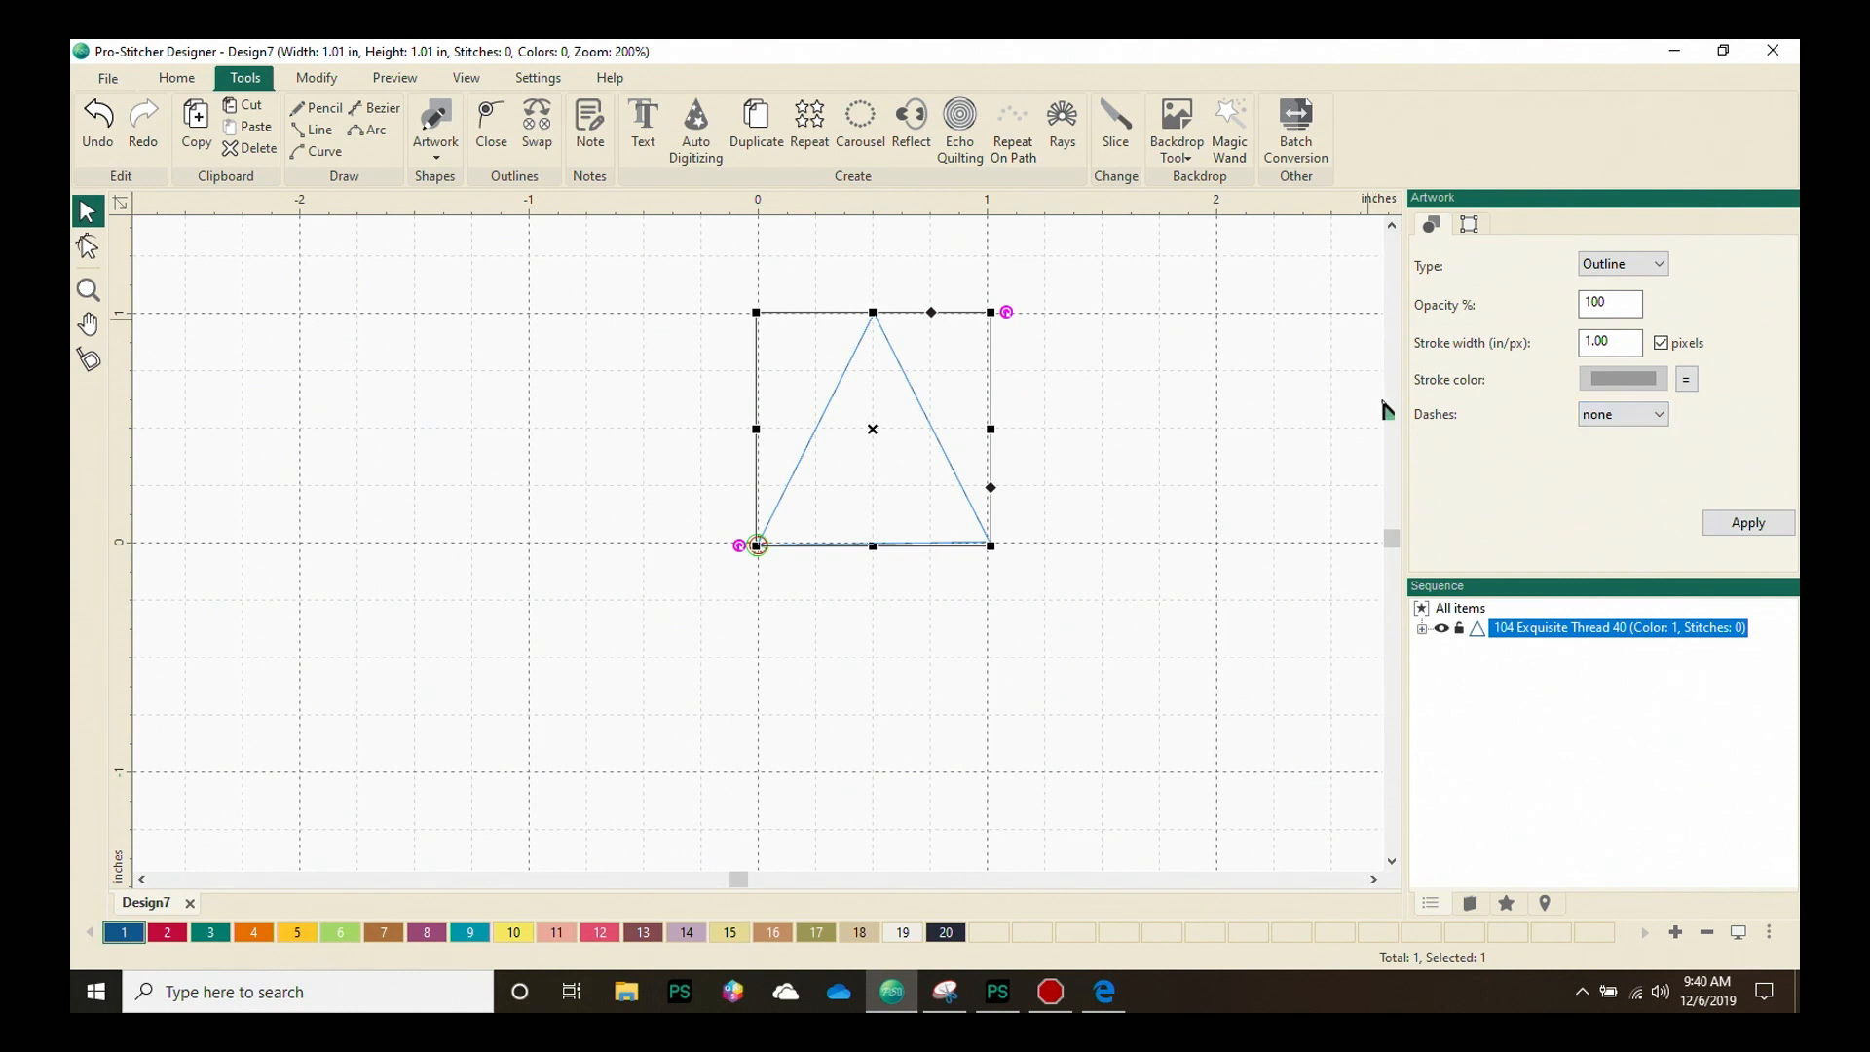
{"action": "mouse_move", "coordinate": [1646, 488]}
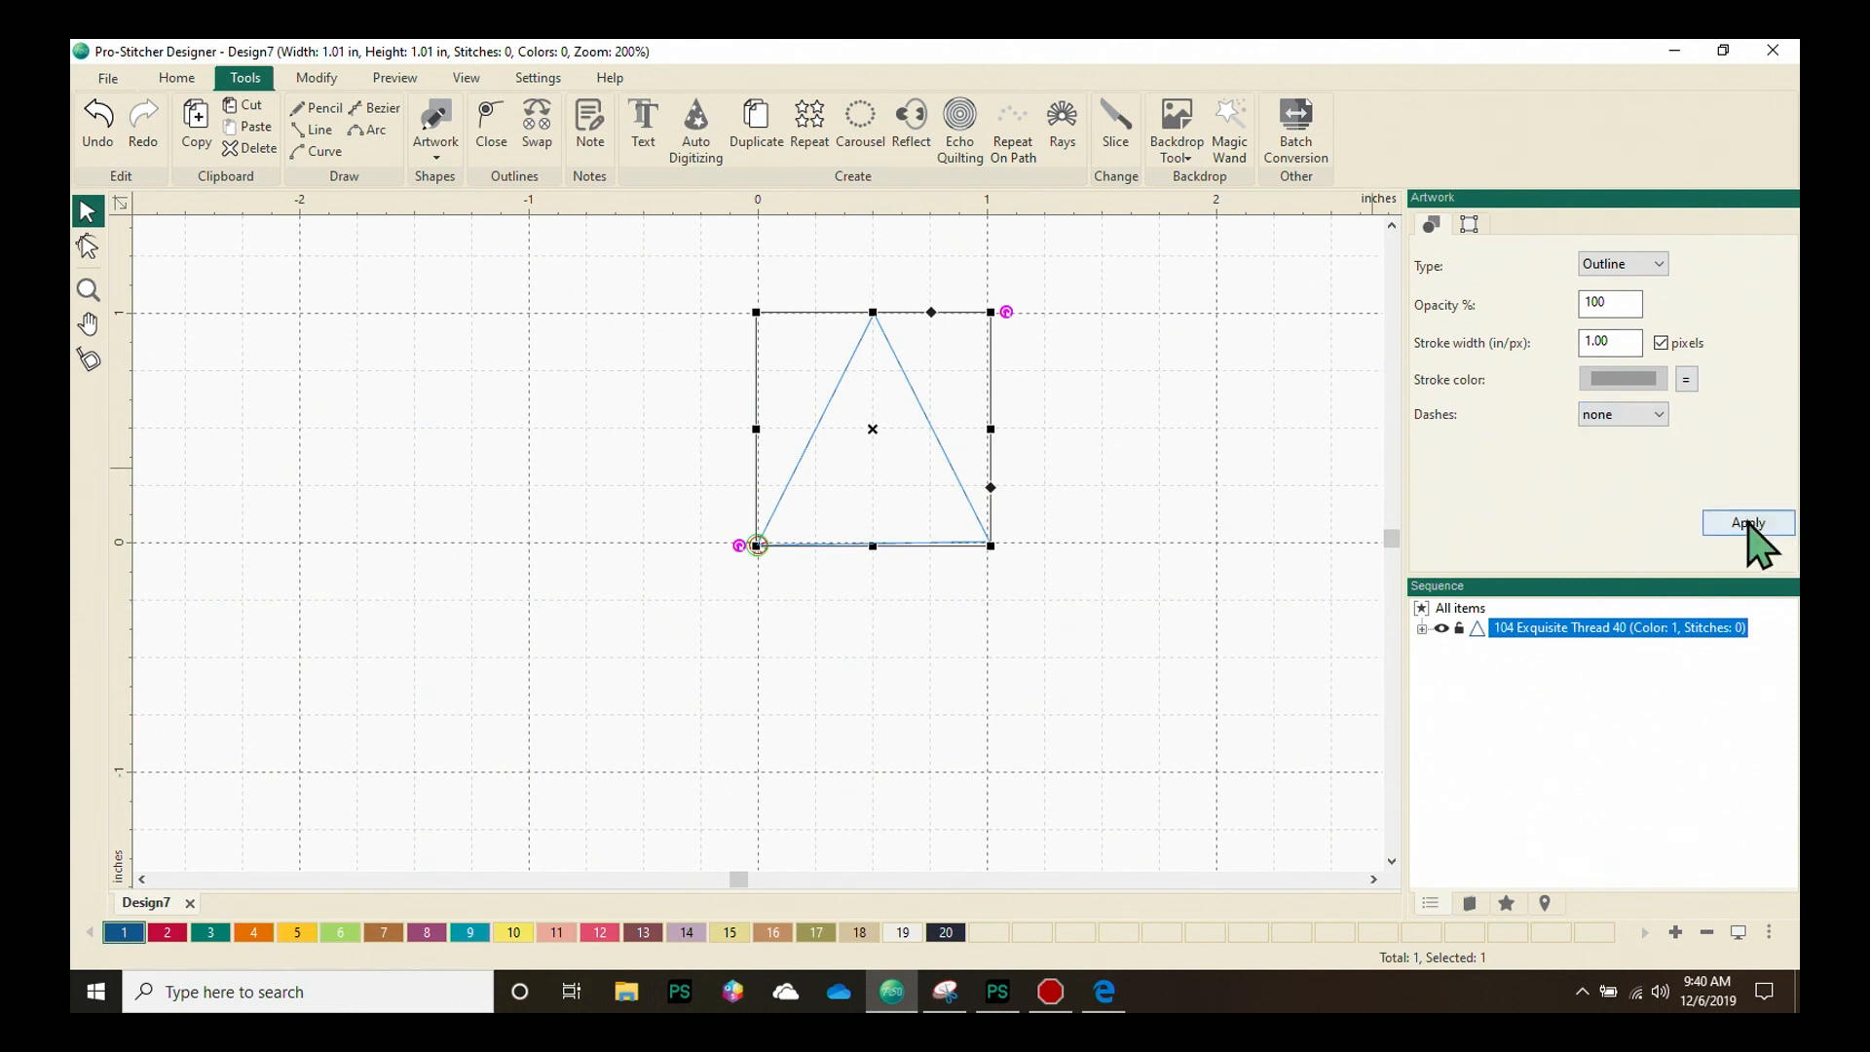
{"action": "mouse_move", "coordinate": [1487, 250]}
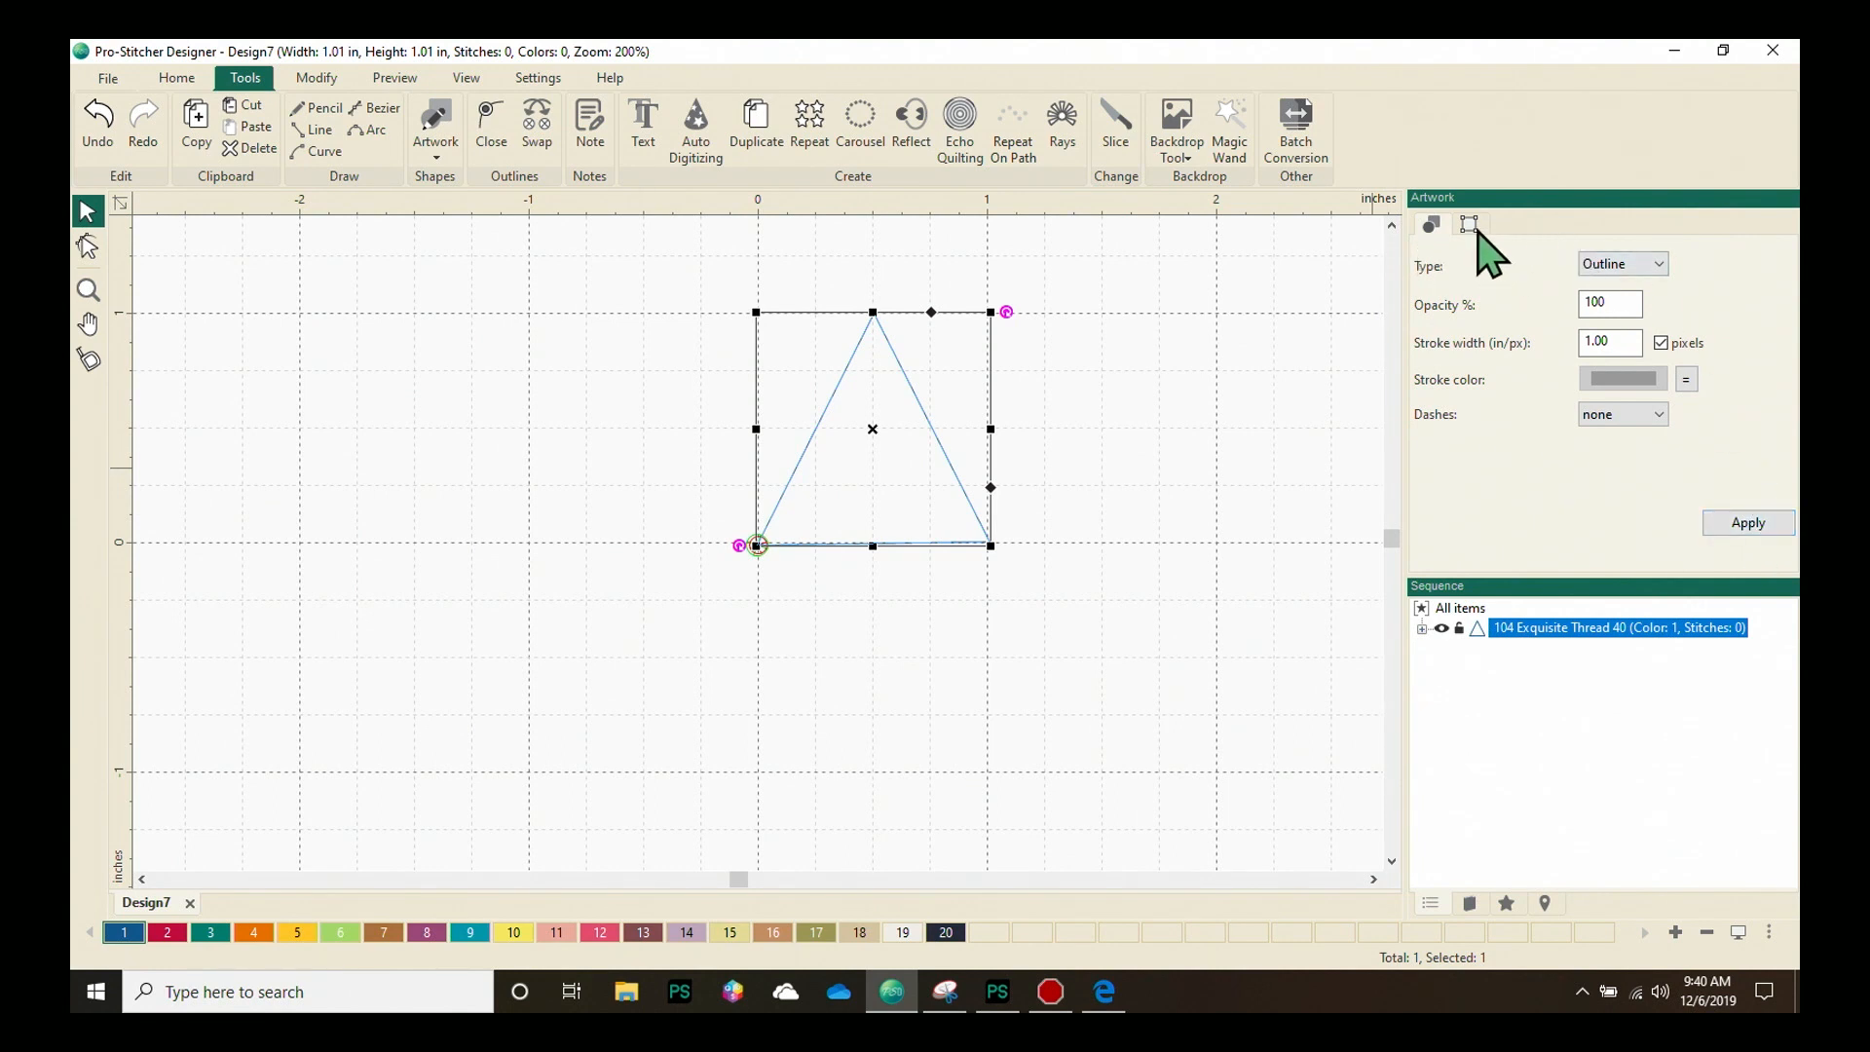
Show the Transform tab: 1.01 in width and height, position 0.50, rotation 0
{"action": "left_click", "coordinate": [1469, 224]}
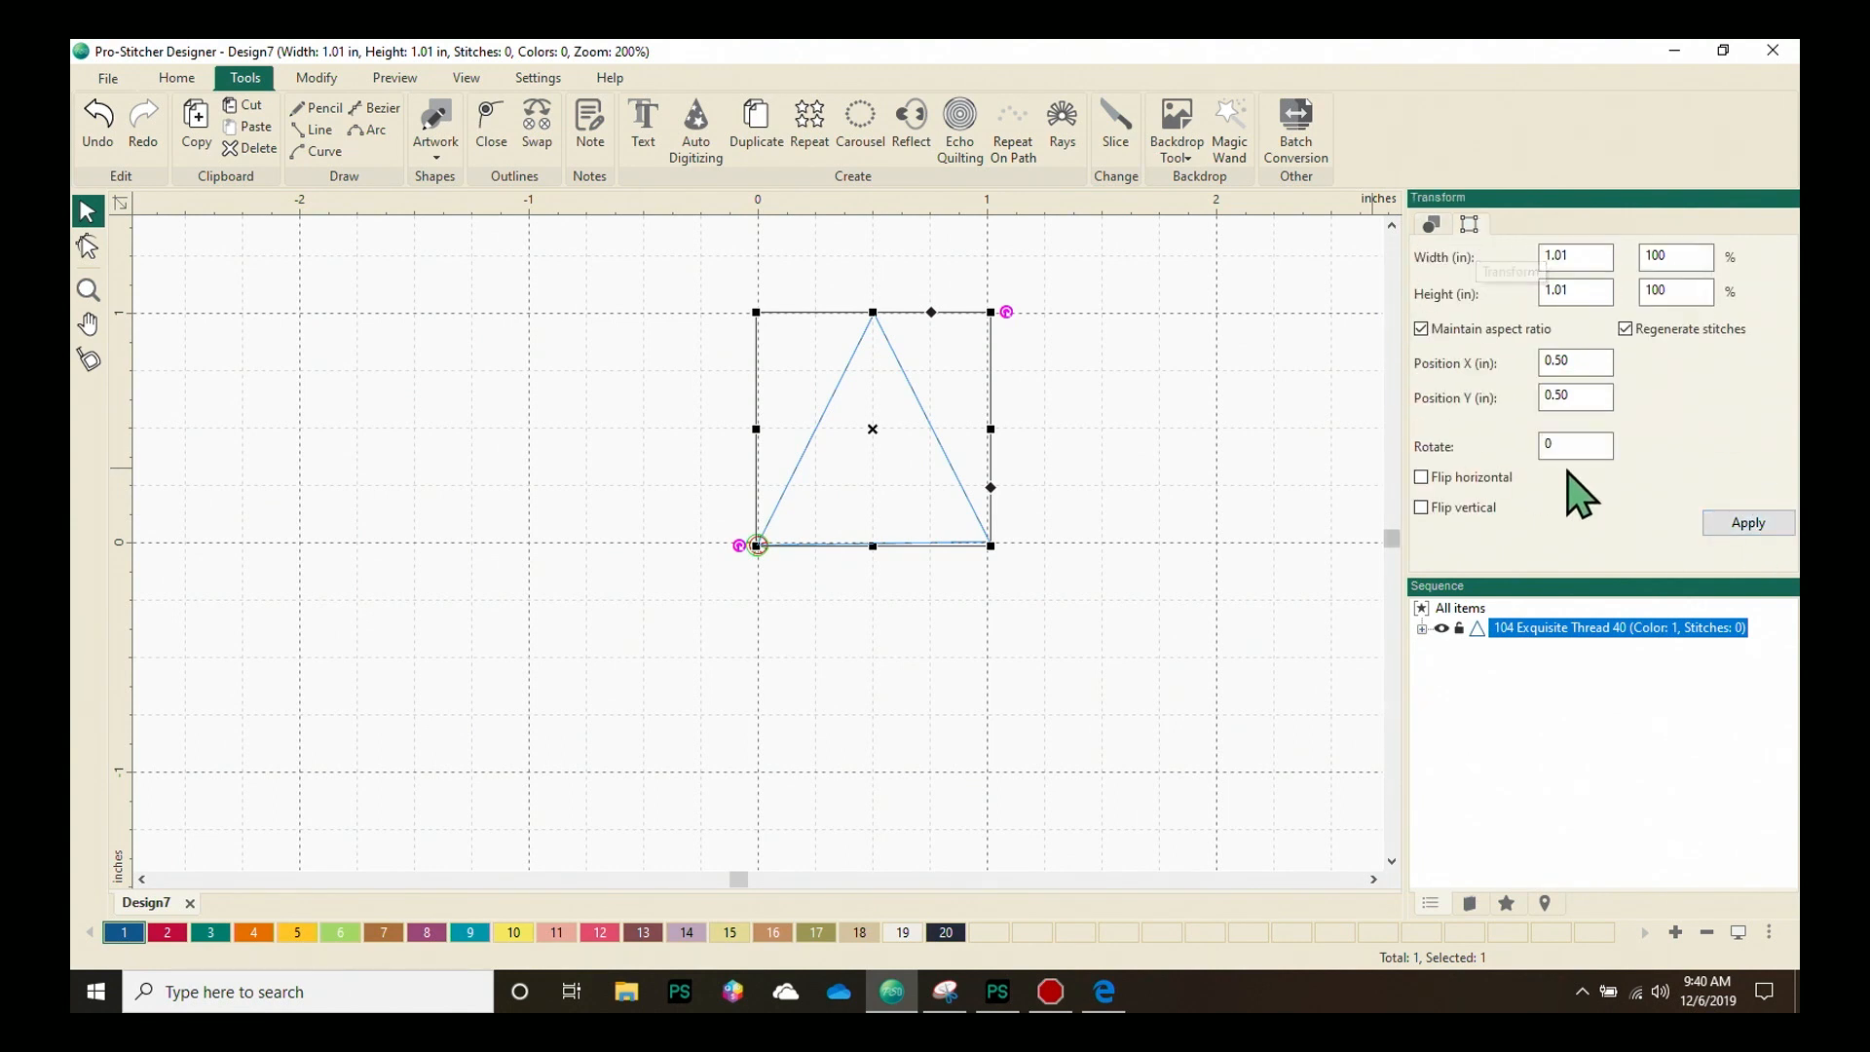
{"action": "mouse_move", "coordinate": [1028, 415]}
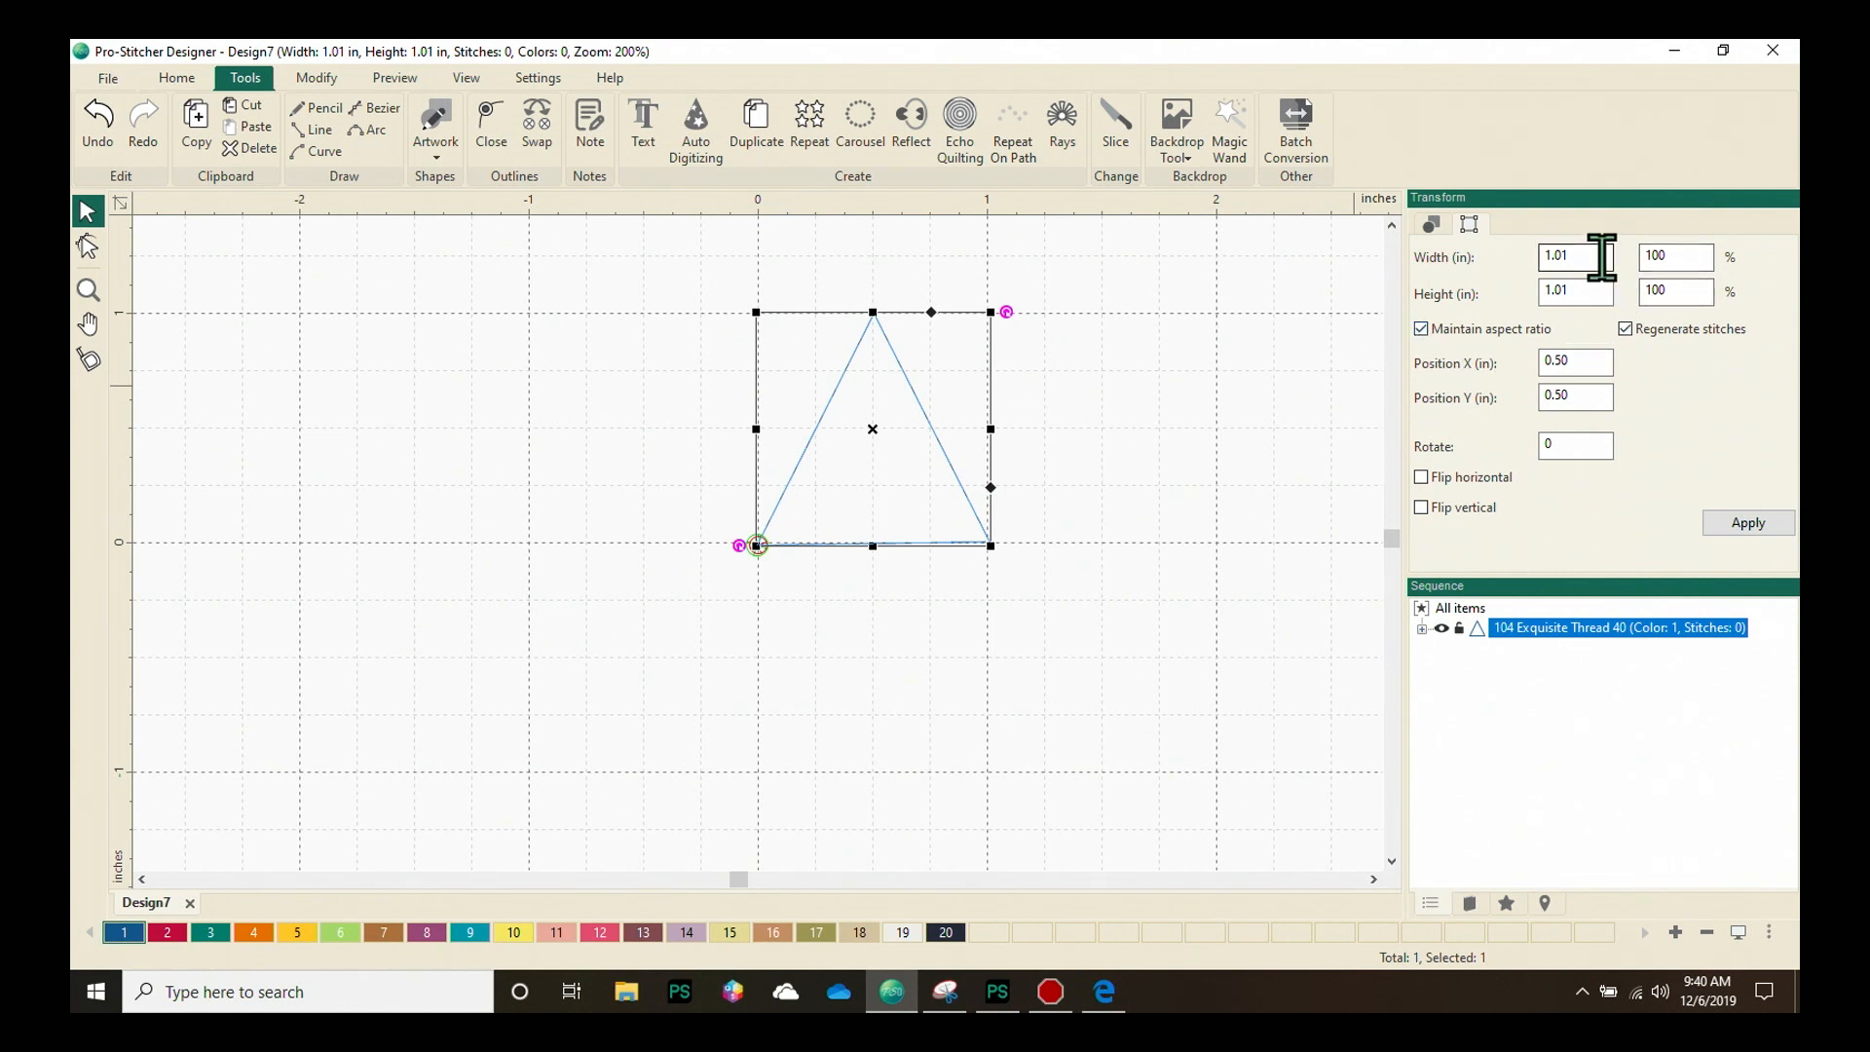
{"action": "mouse_move", "coordinate": [960, 485]}
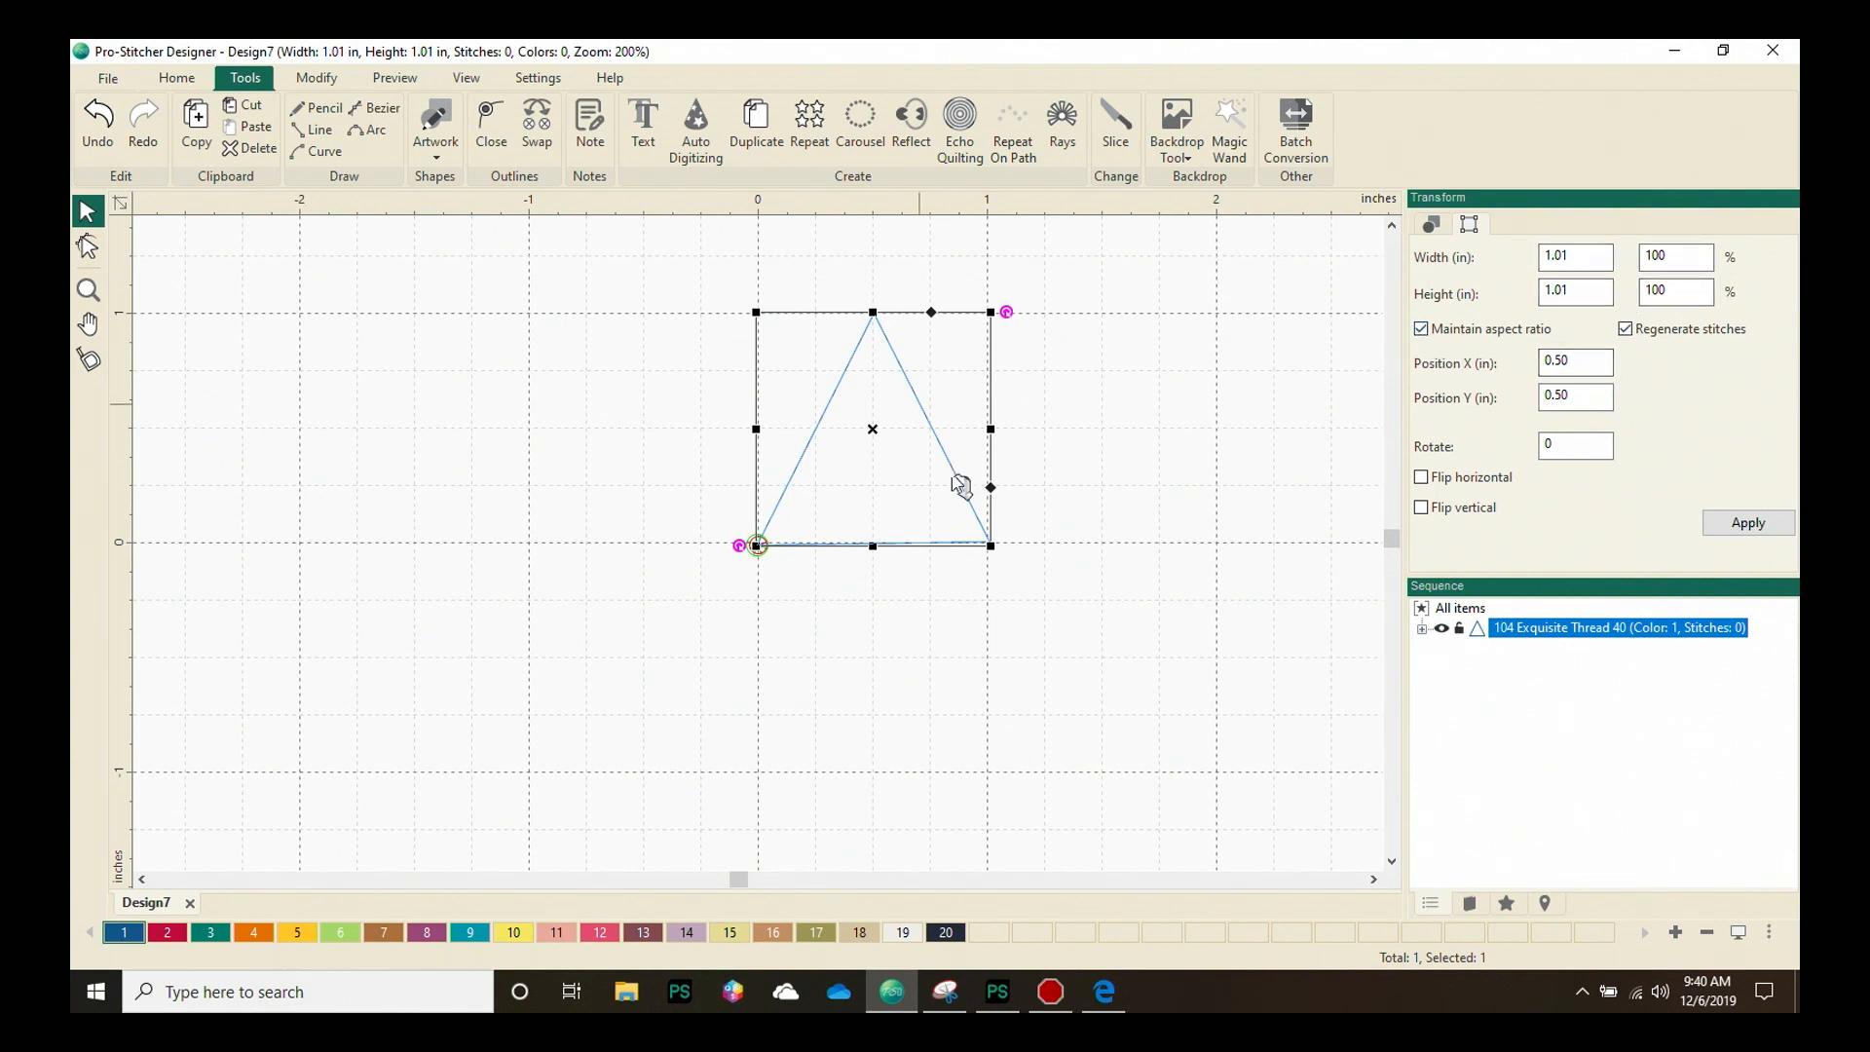
{"action": "mouse_move", "coordinate": [1444, 476]}
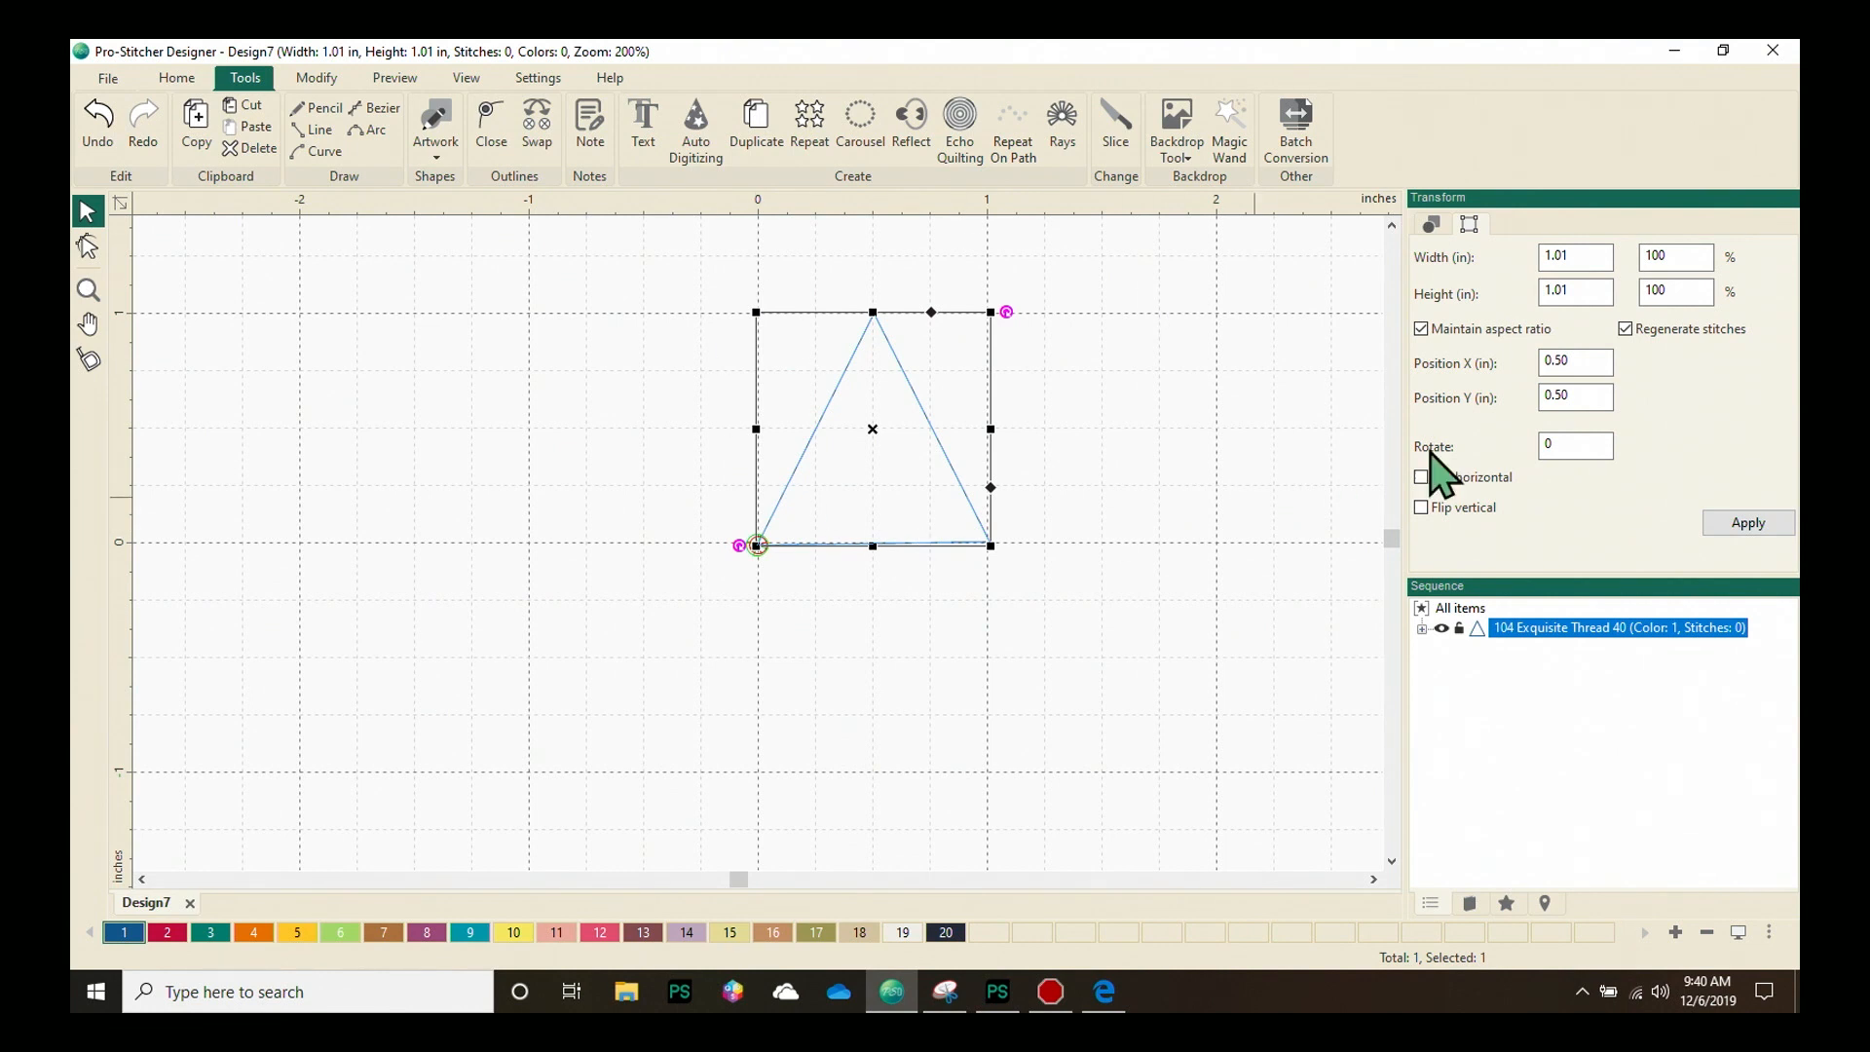
{"action": "mouse_move", "coordinate": [1586, 364]}
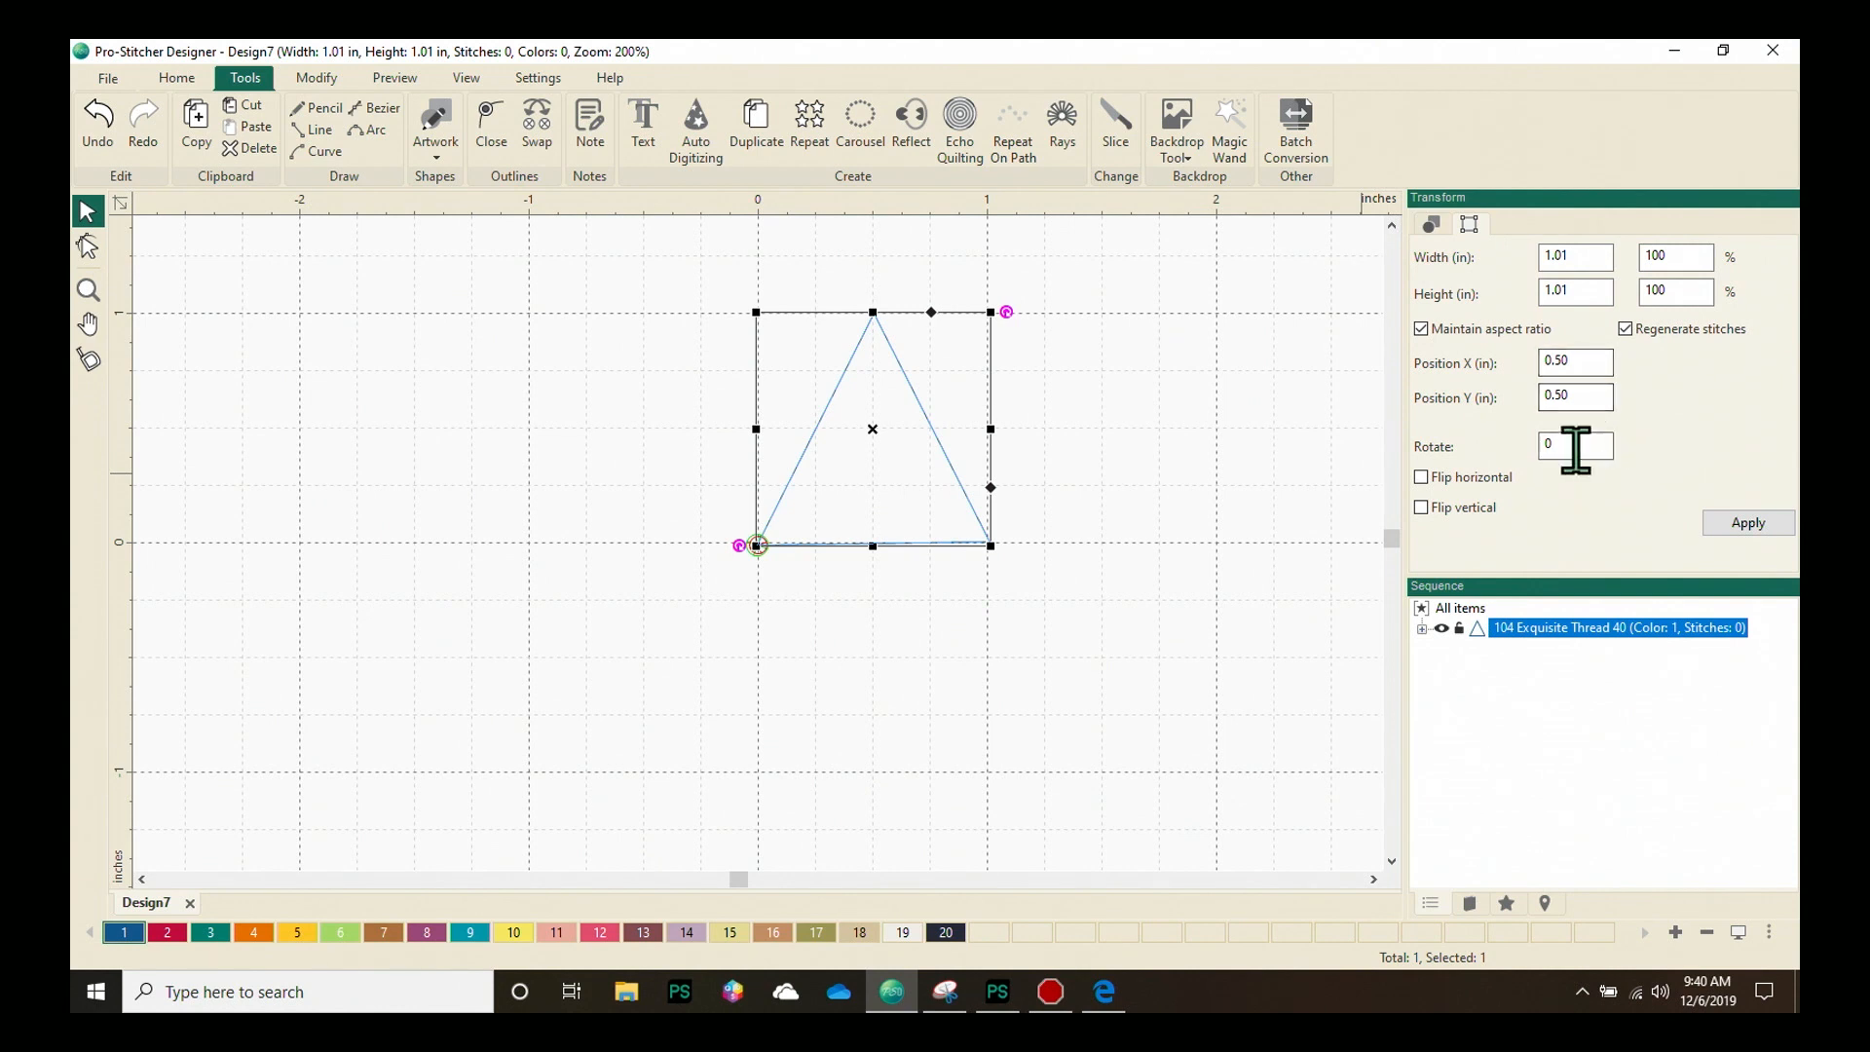
{"action": "mouse_move", "coordinate": [1491, 519]}
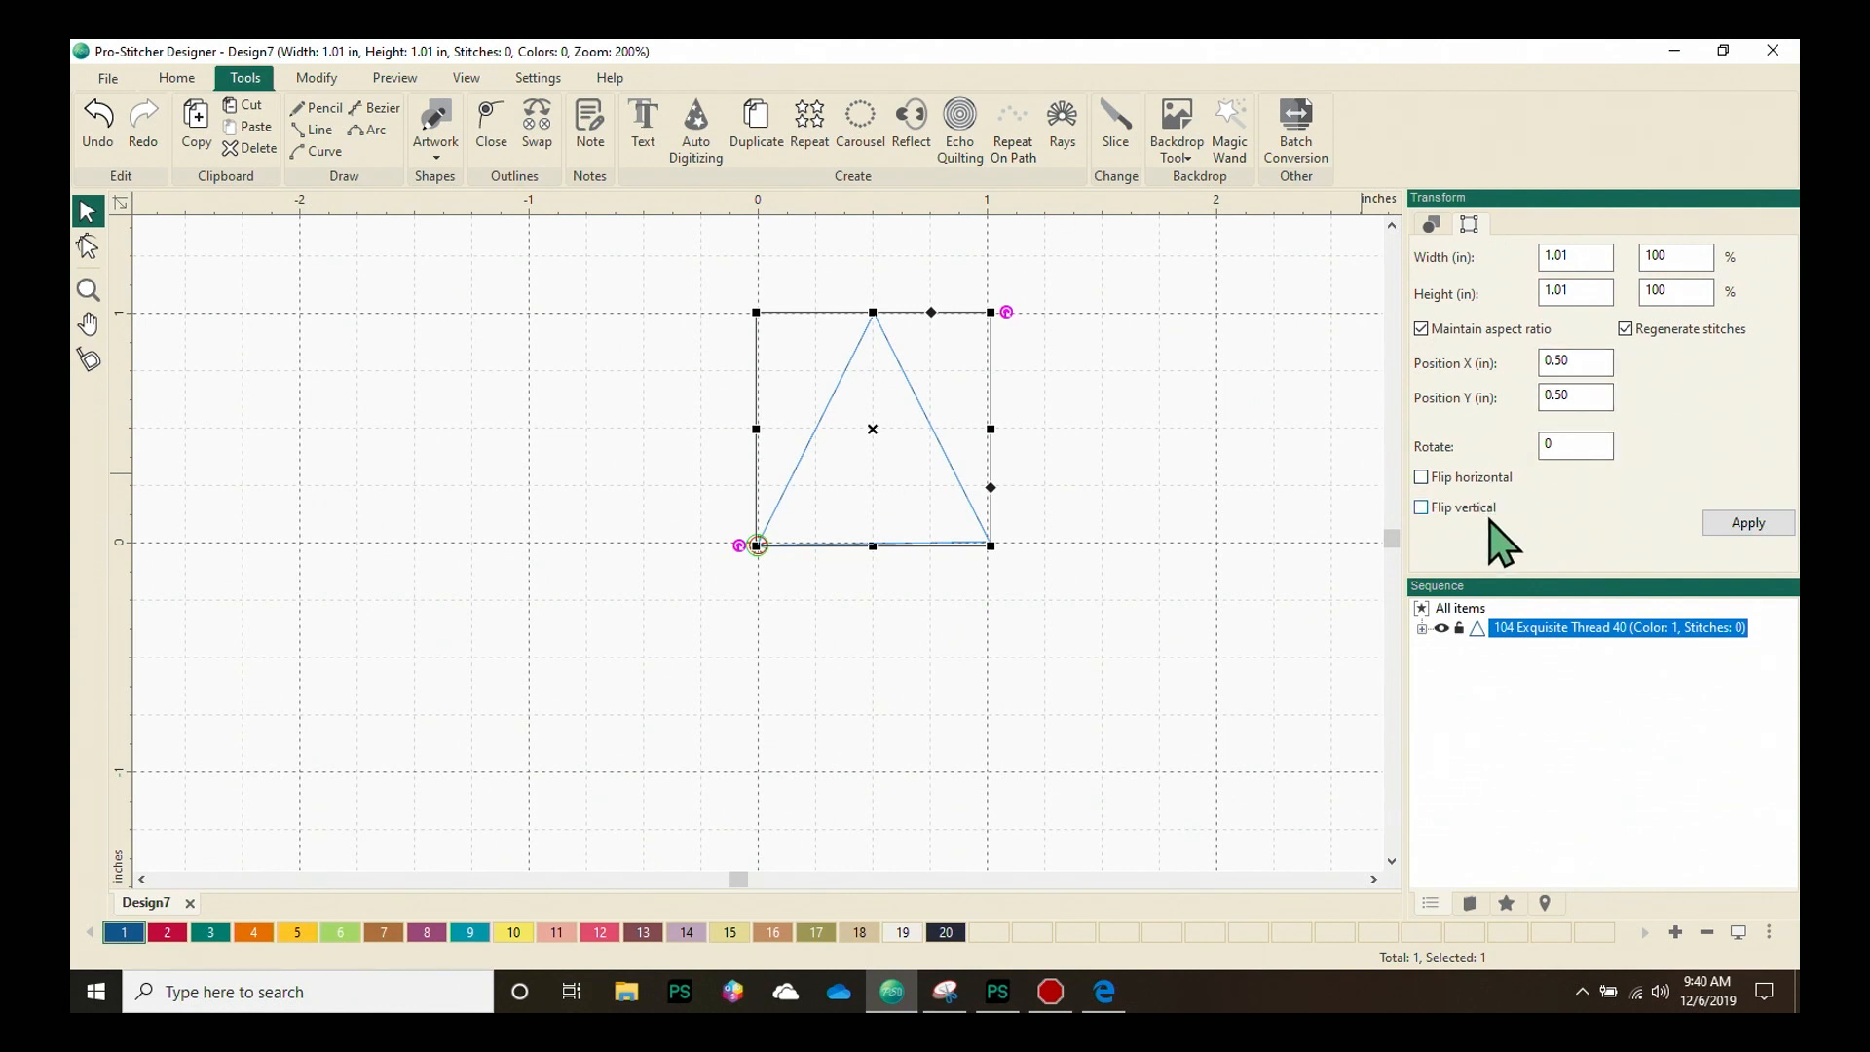
{"action": "mouse_move", "coordinate": [1730, 399]}
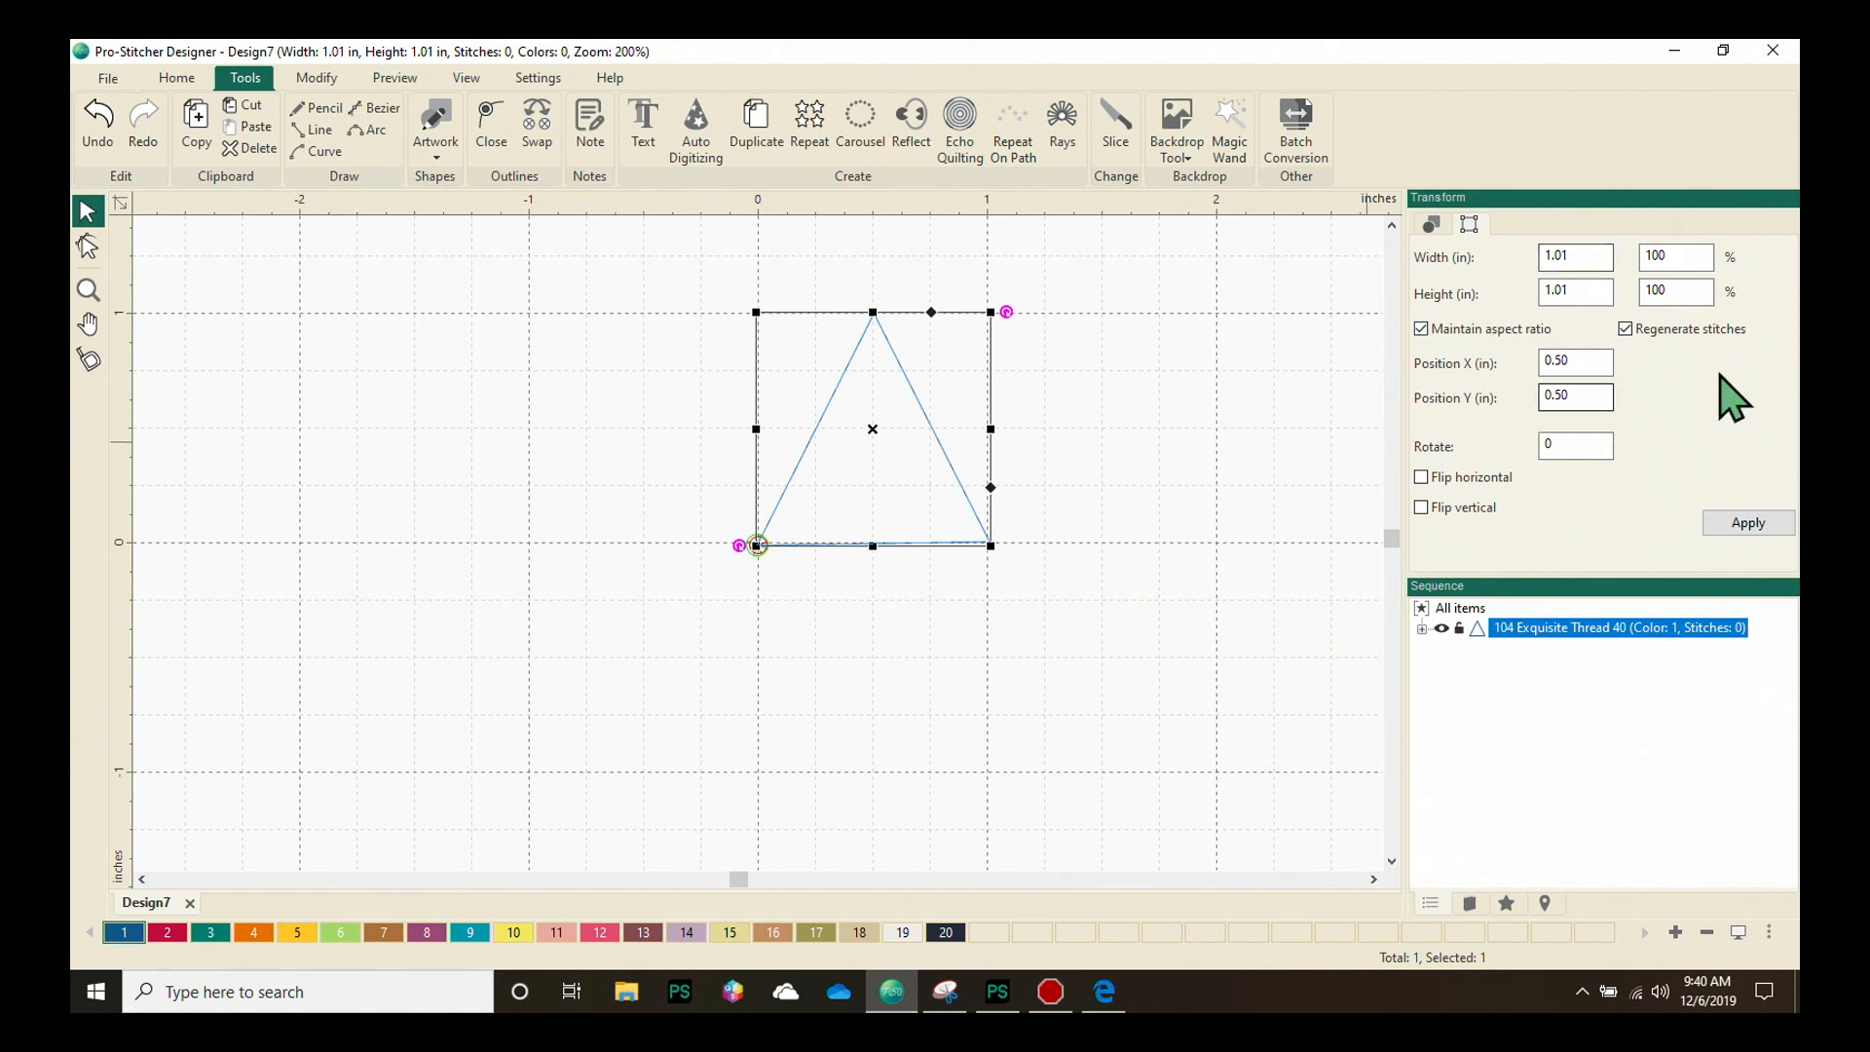
{"action": "mouse_move", "coordinate": [1652, 429]}
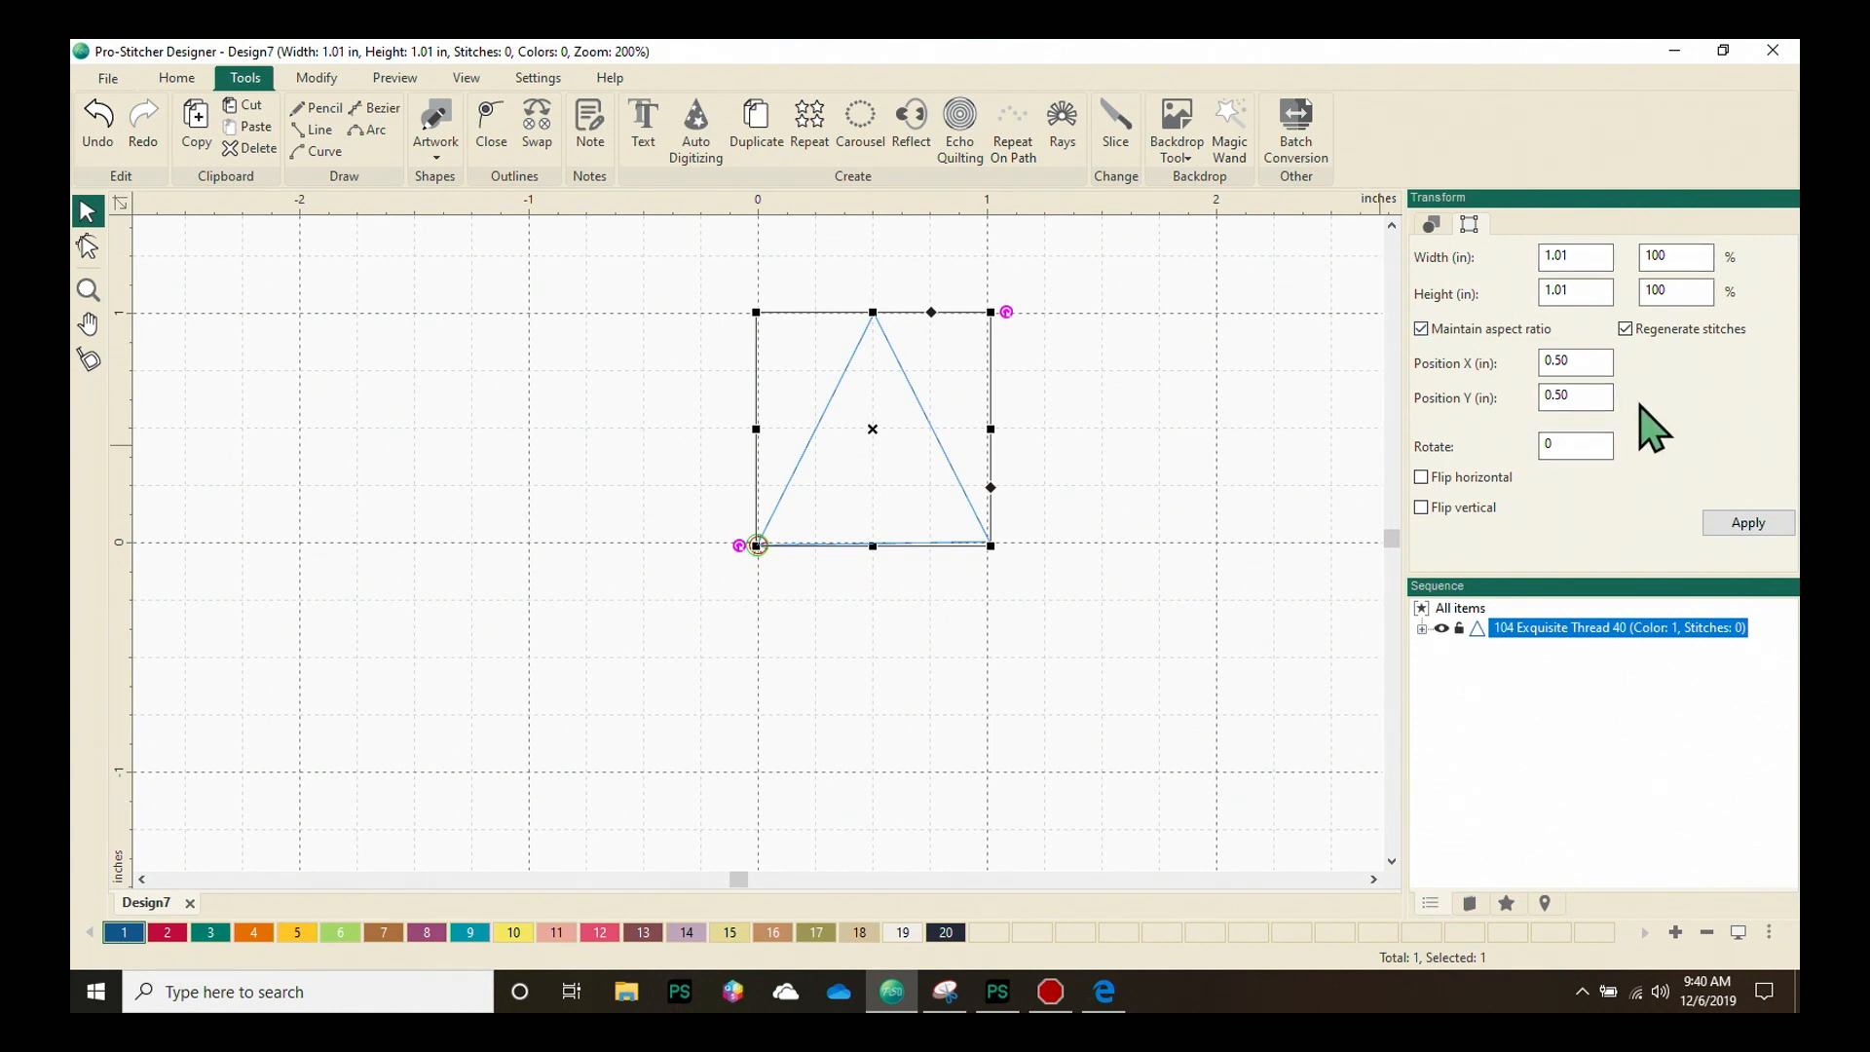
Switch the sidebar back to the Artwork tab for the triangle
{"action": "left_click", "coordinate": [1470, 224]}
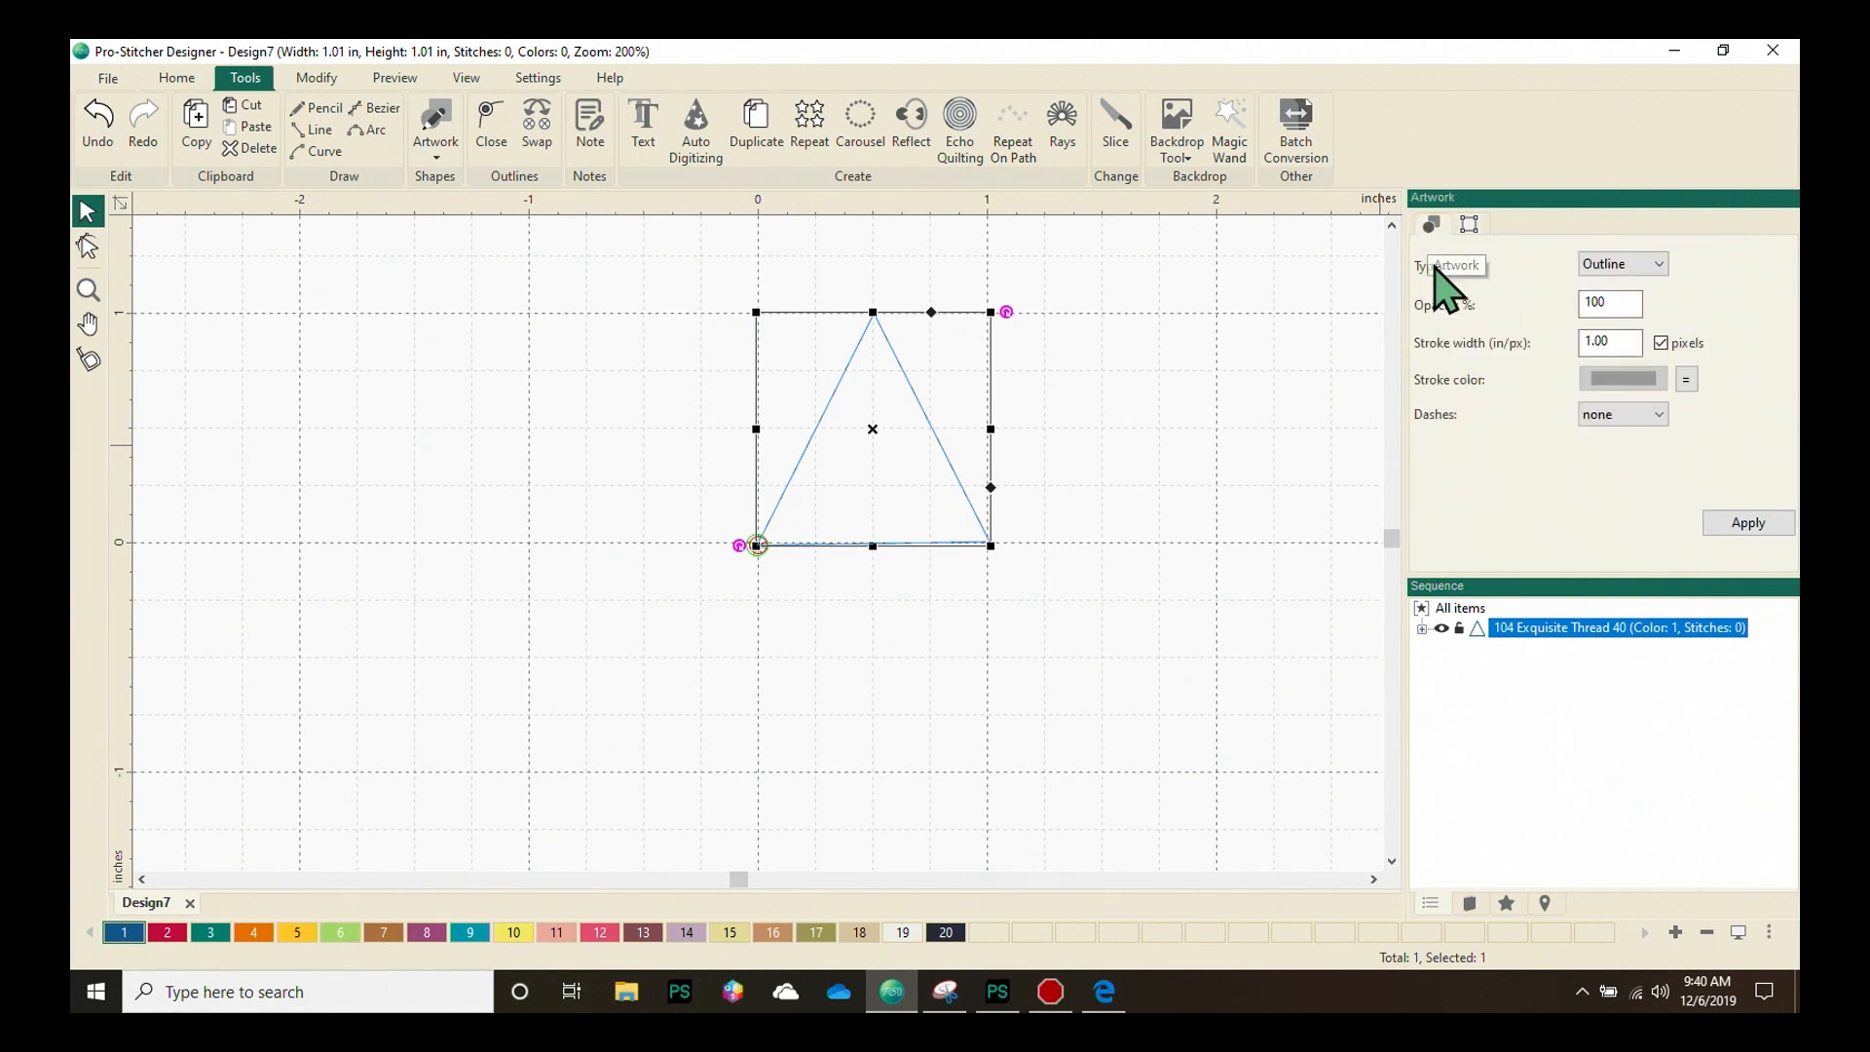
{"action": "mouse_move", "coordinate": [1429, 227]}
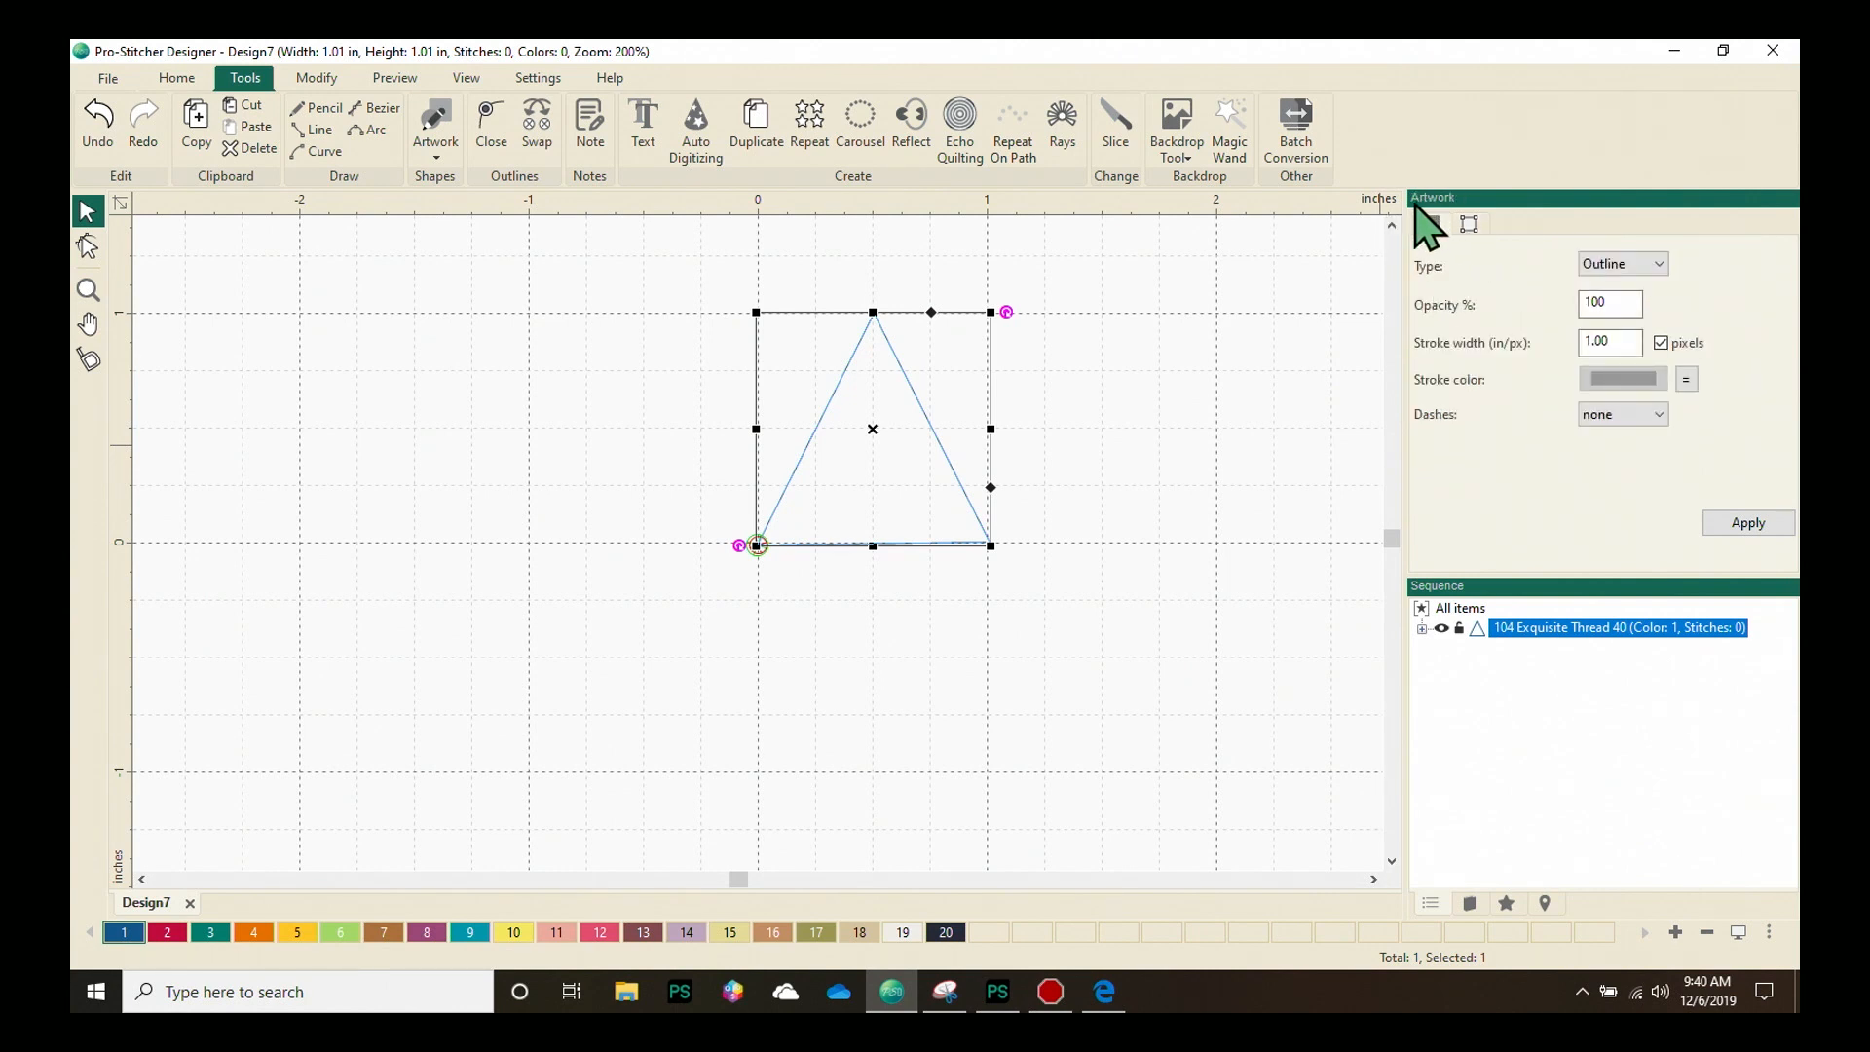
{"action": "mouse_move", "coordinate": [1473, 417]}
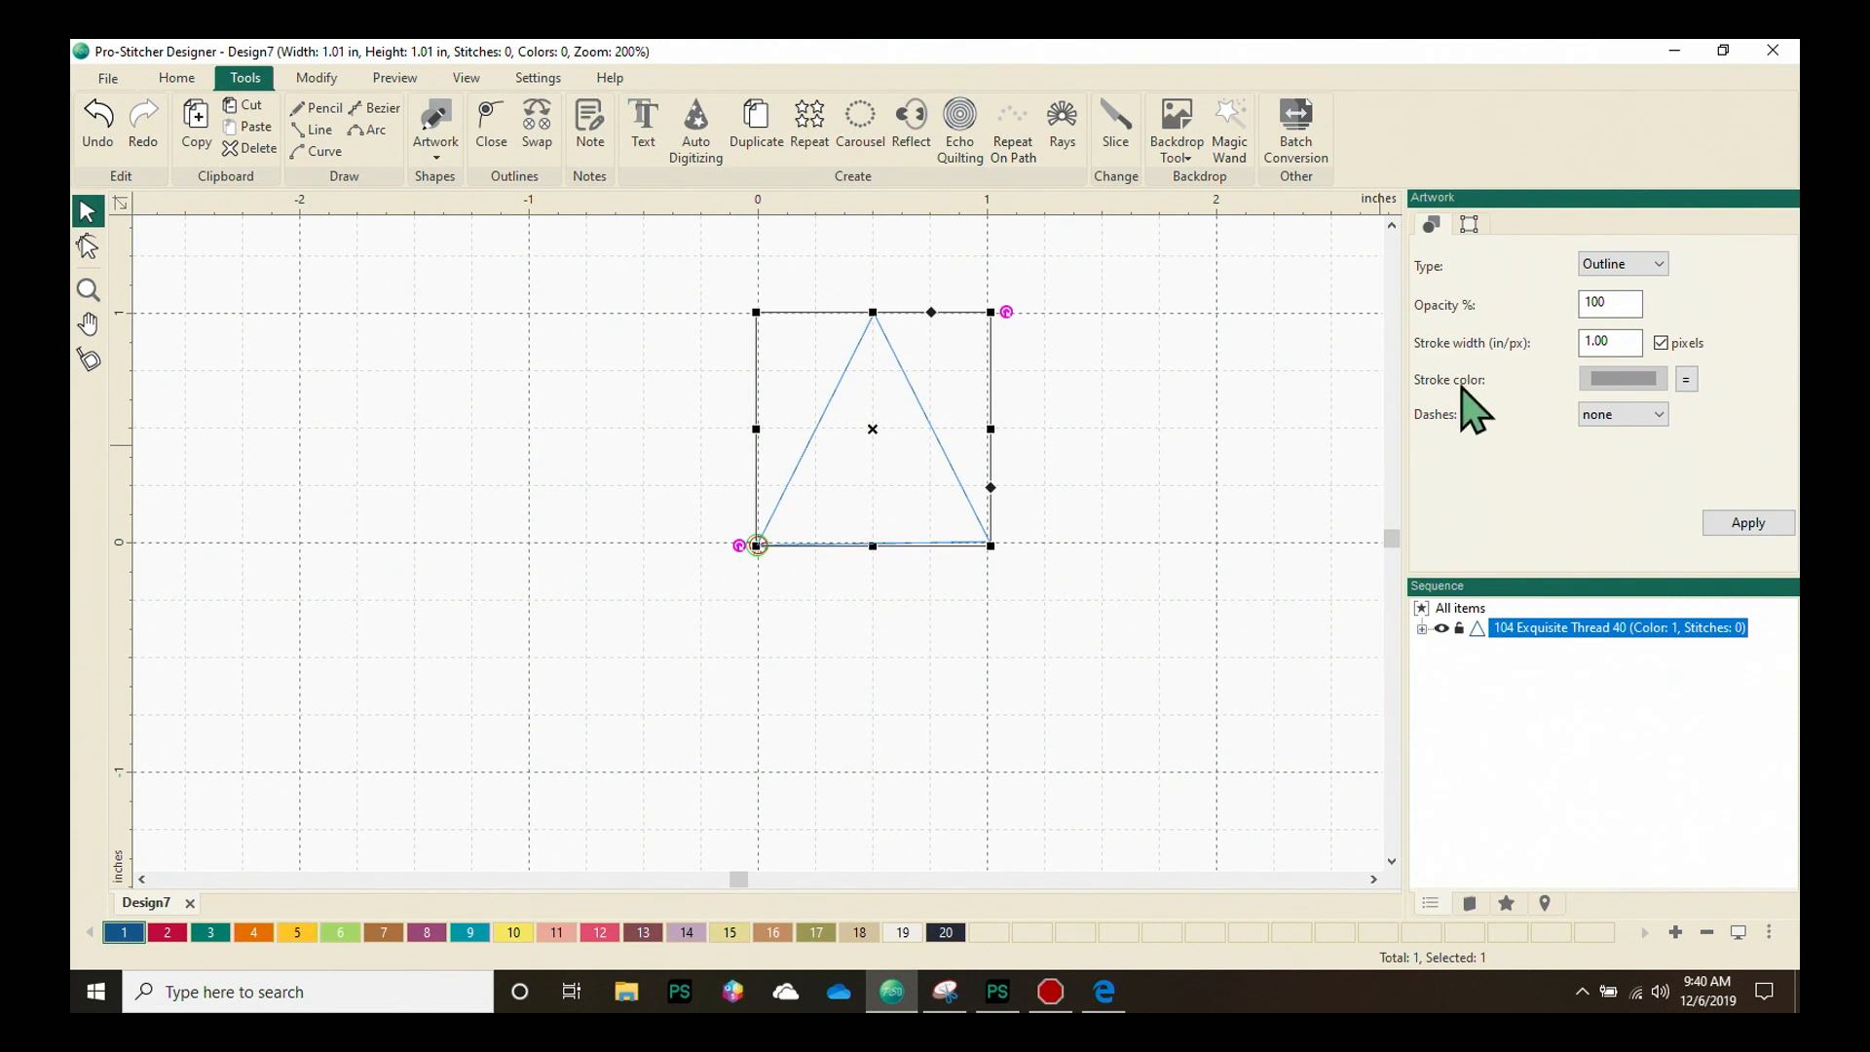
{"action": "mouse_move", "coordinate": [1115, 469]}
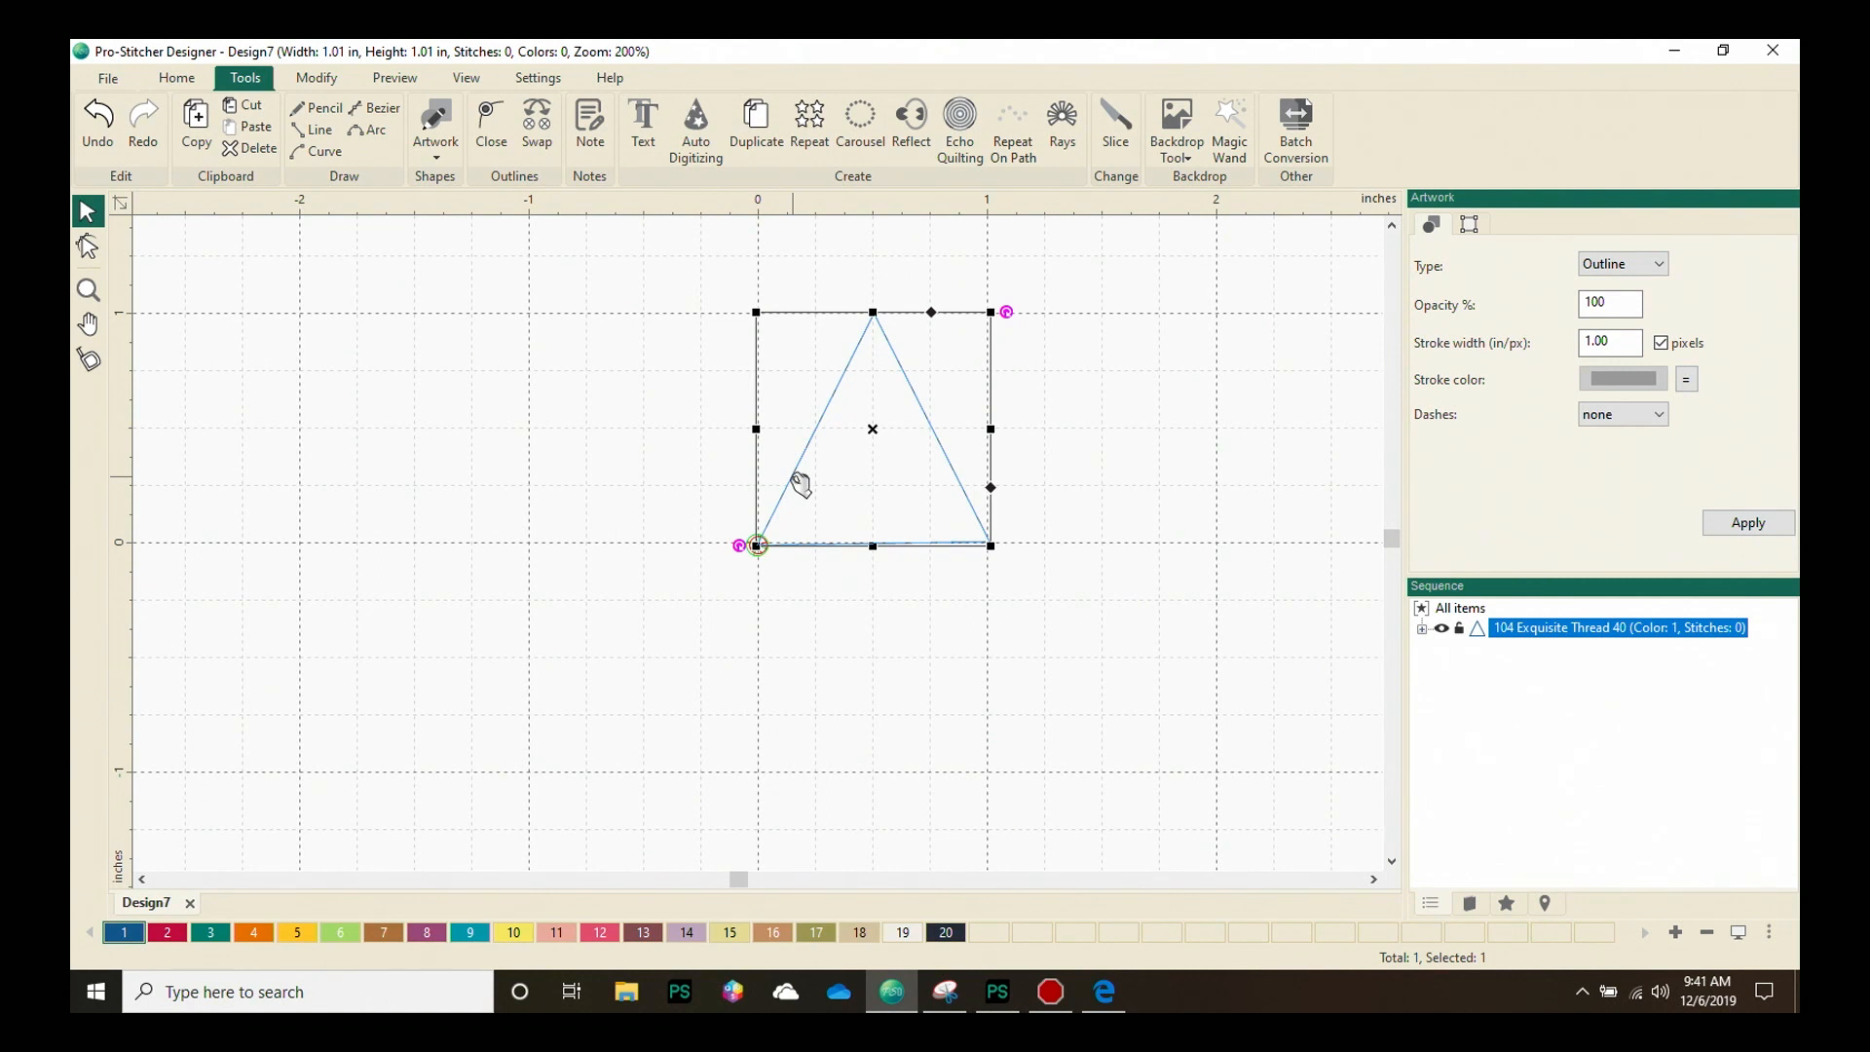
{"action": "mouse_move", "coordinate": [1238, 441]}
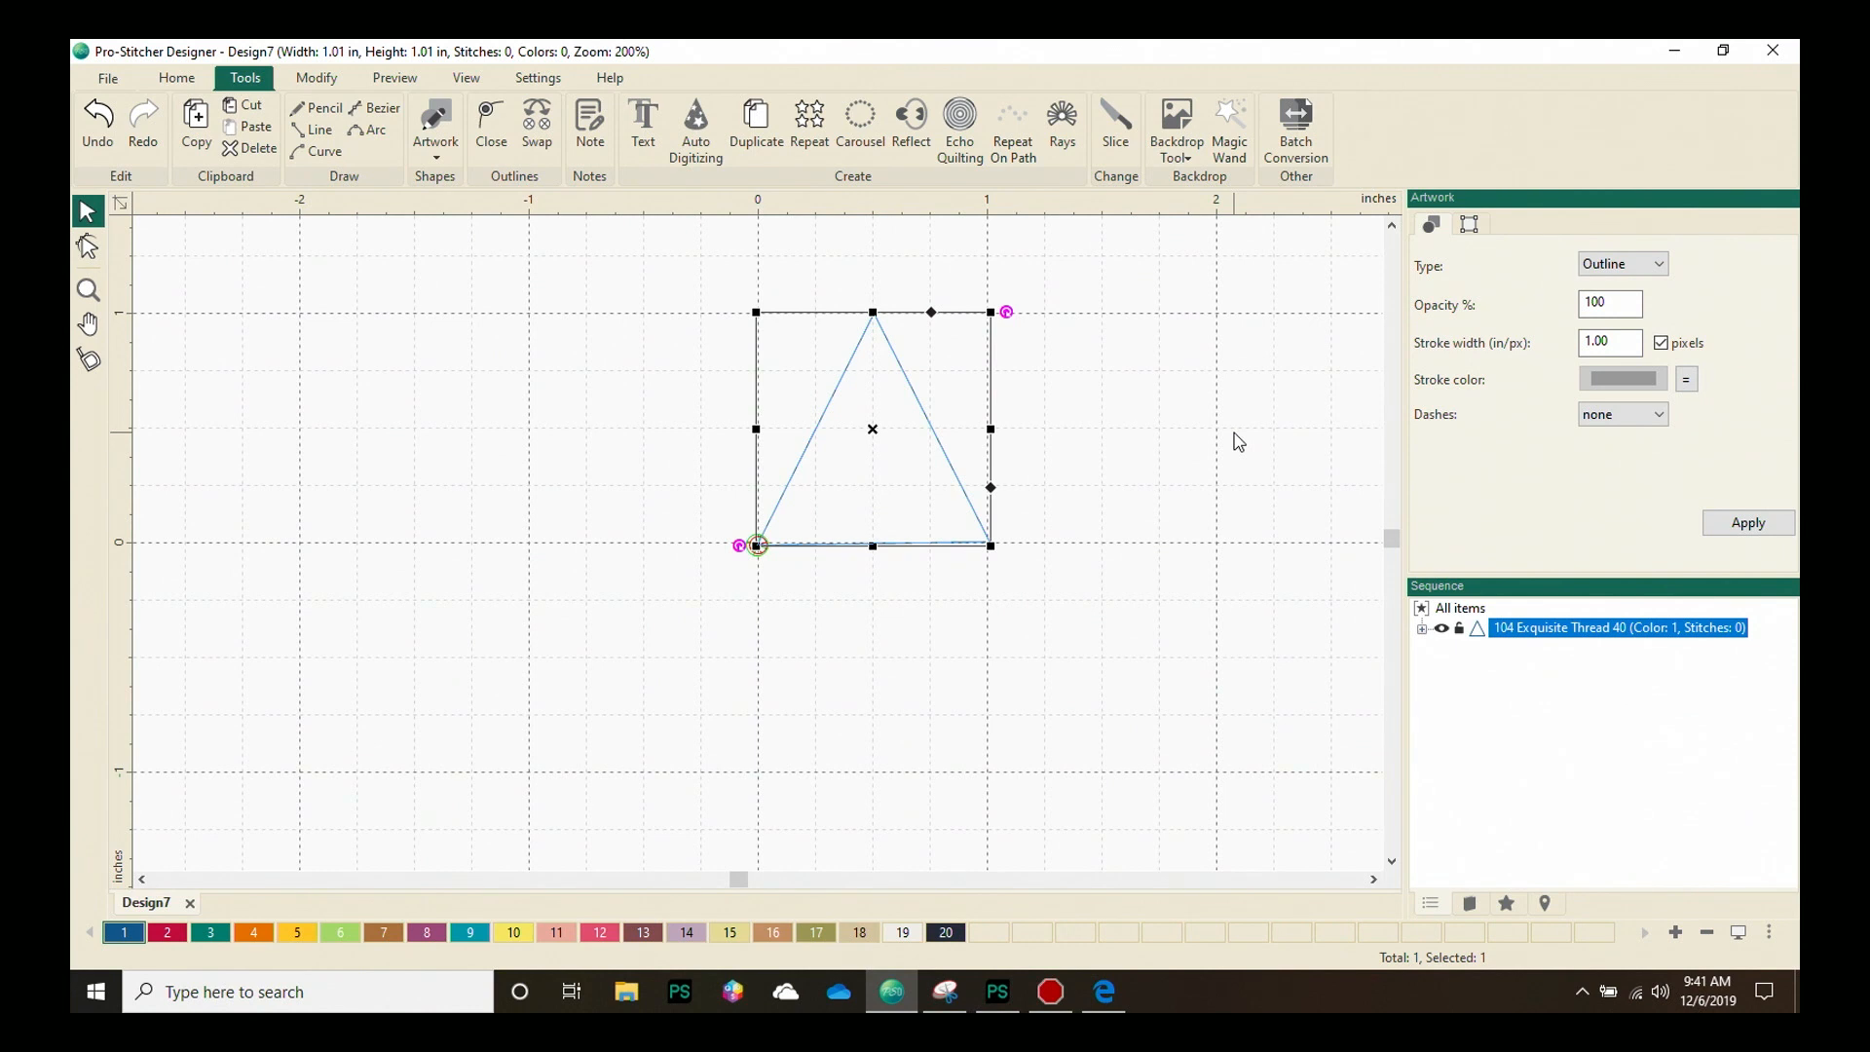
{"action": "mouse_move", "coordinate": [1188, 621]}
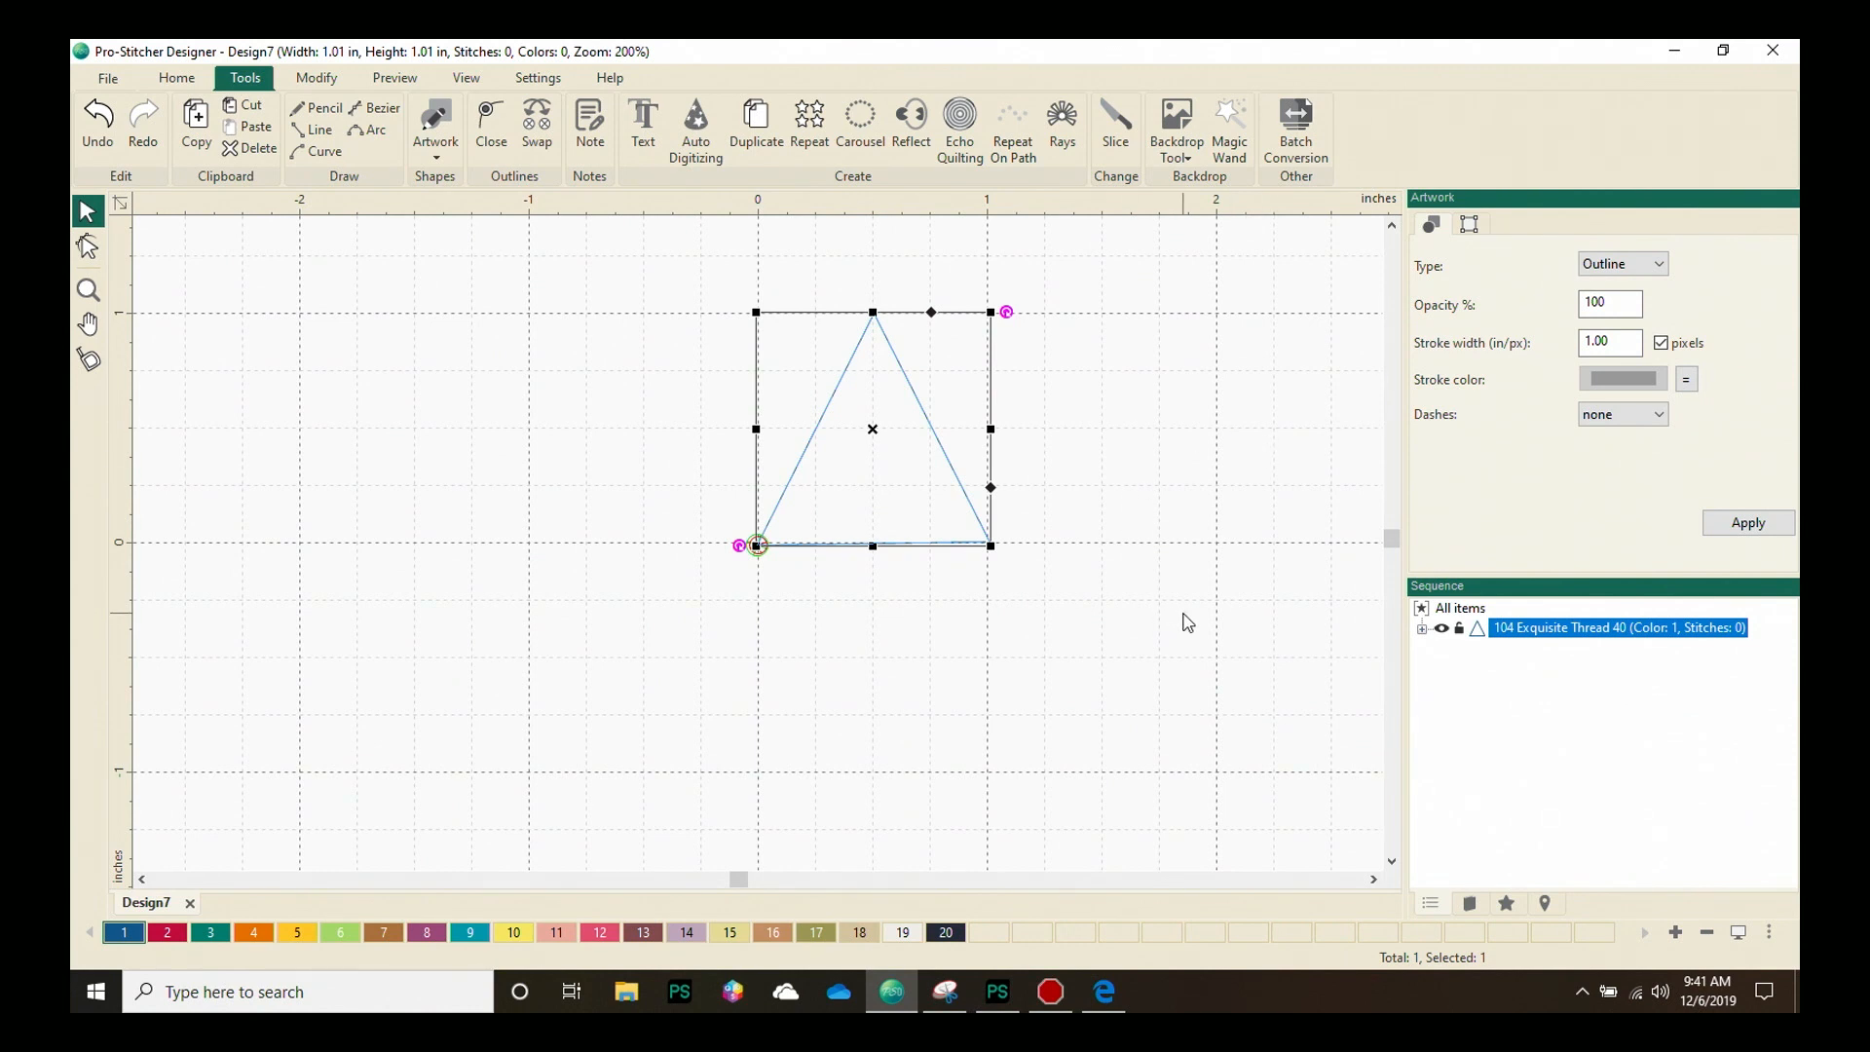
{"action": "mouse_move", "coordinate": [1509, 344]}
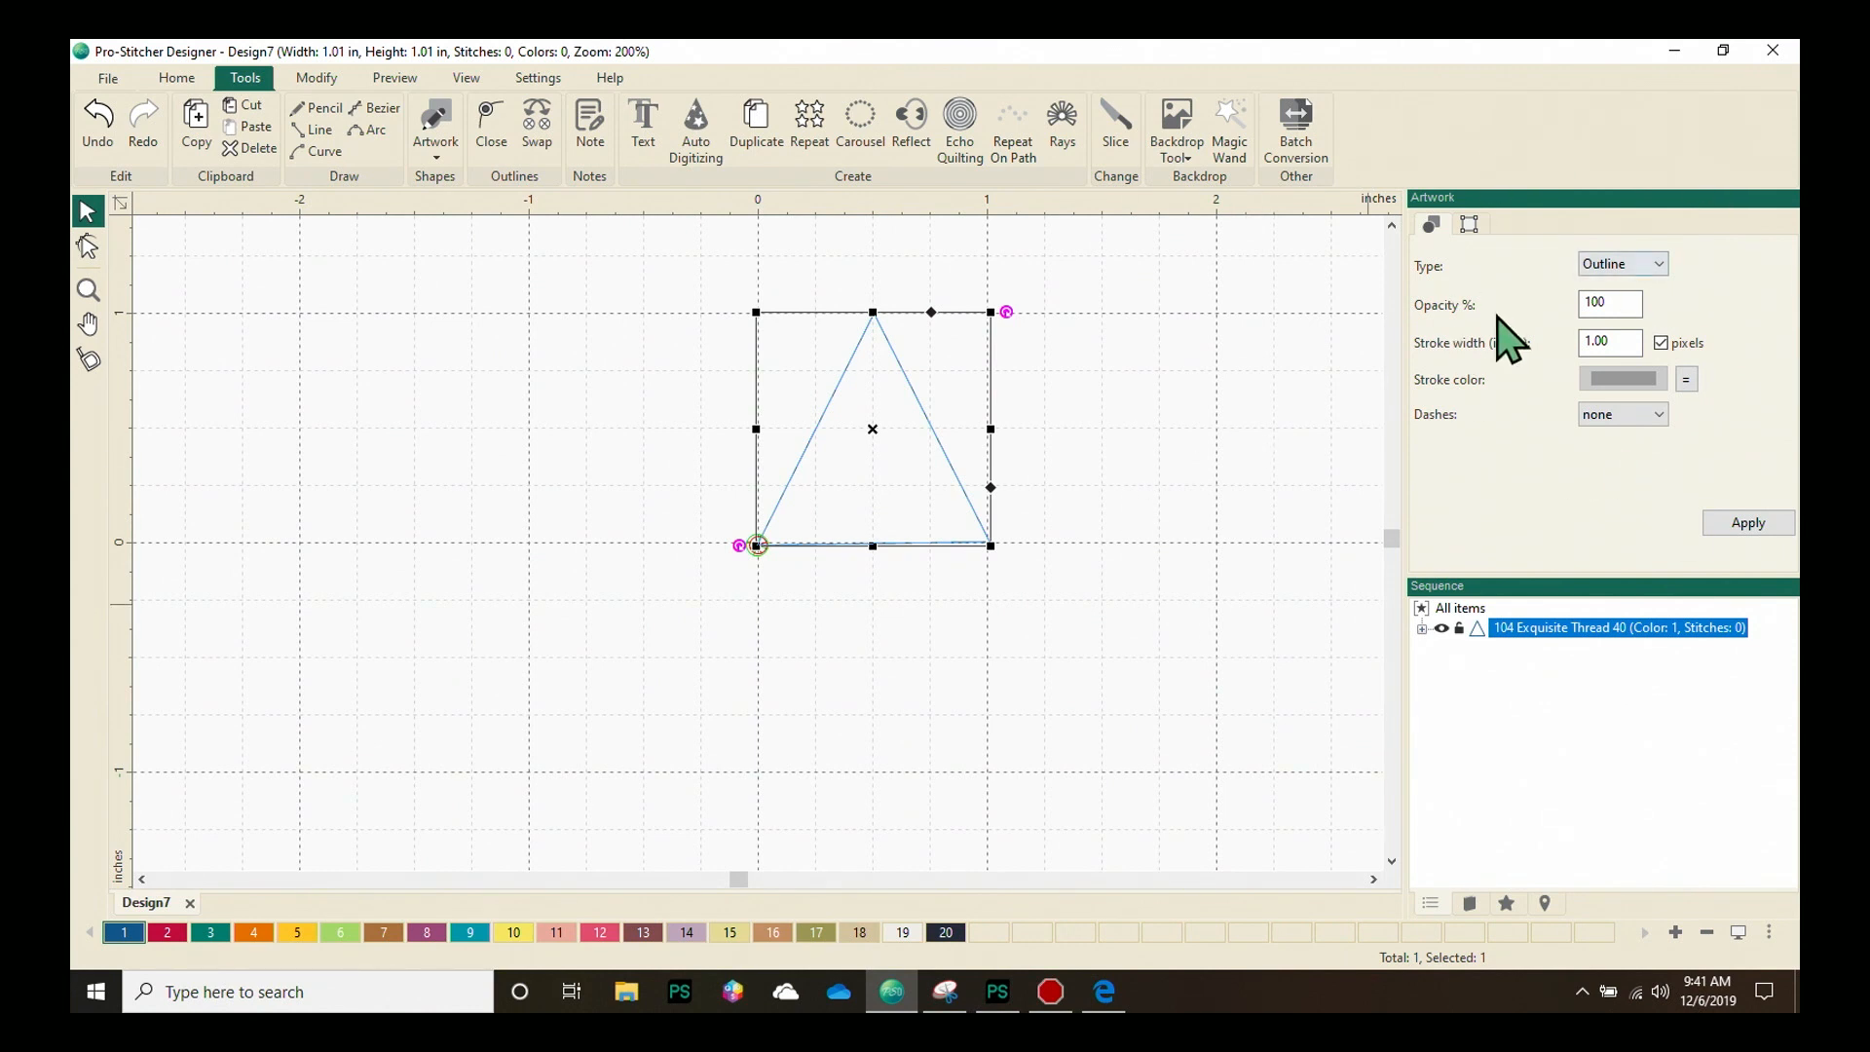
{"action": "mouse_move", "coordinate": [1604, 399]}
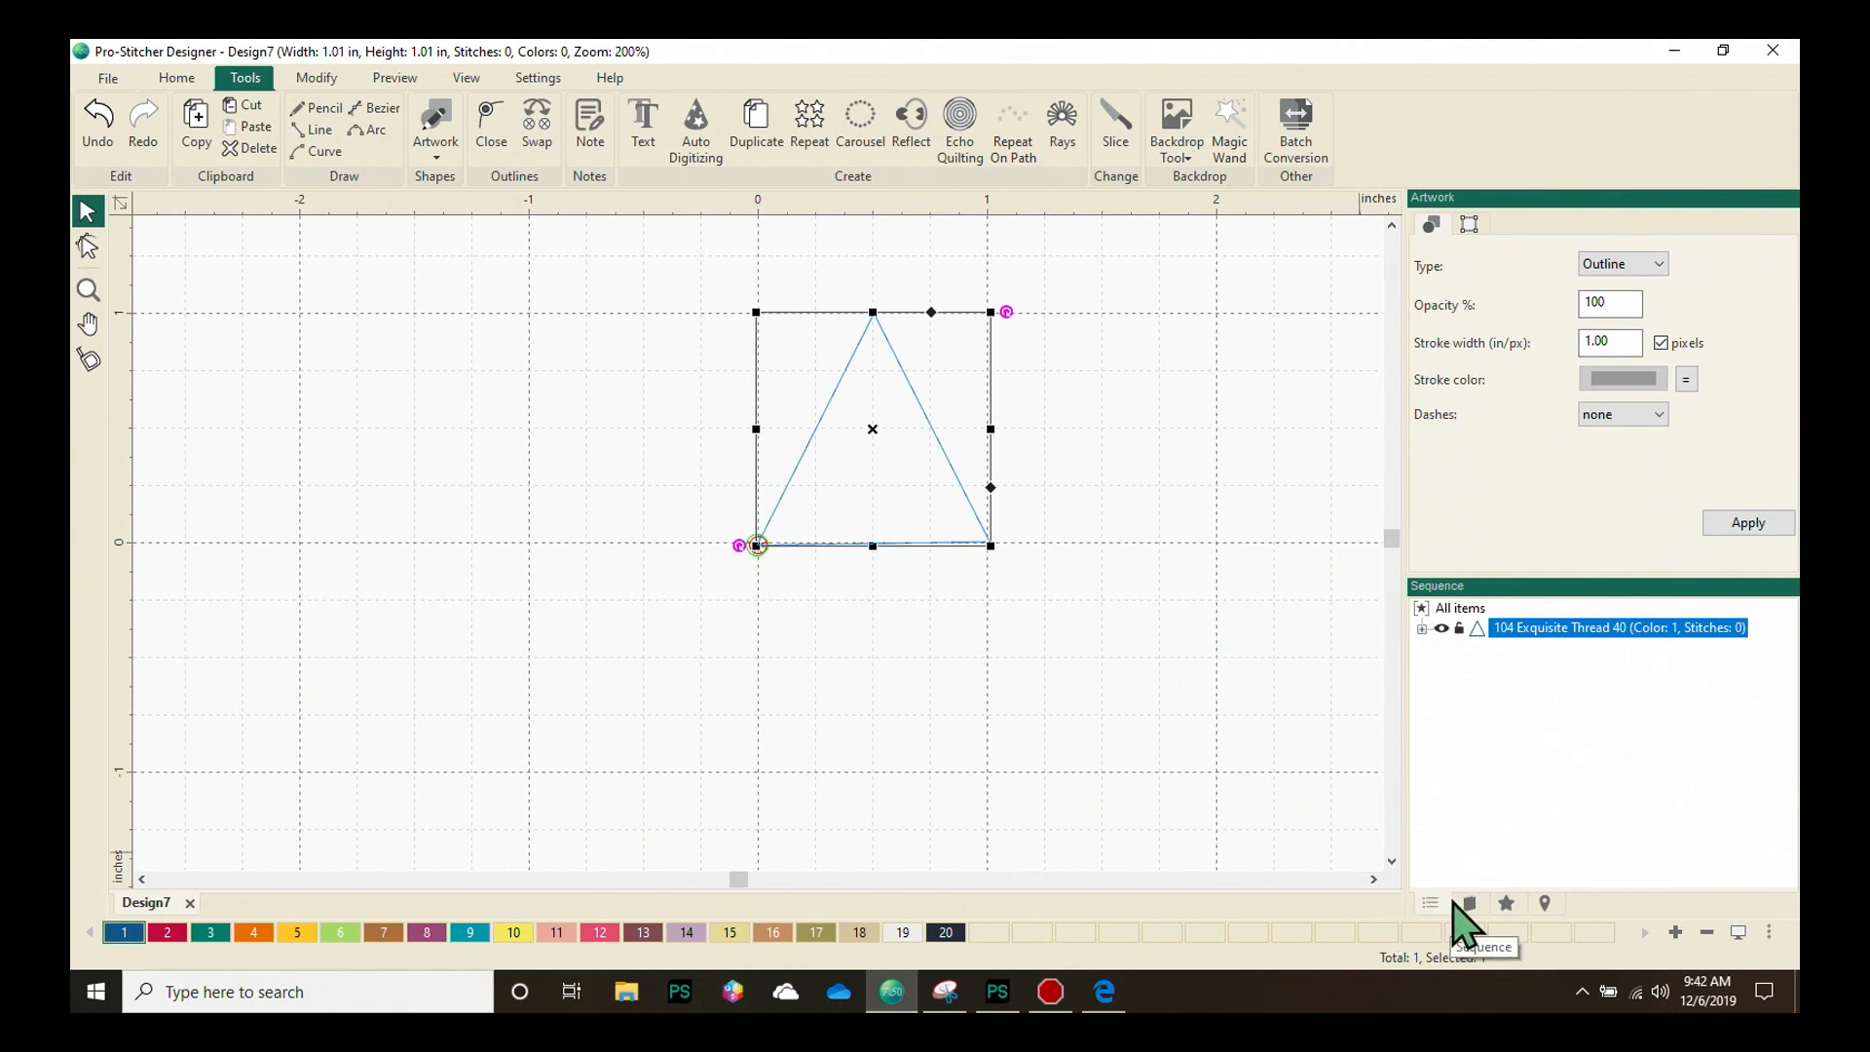
Open the Designs library and select PS Designs > Blocks to view its thumbnails
{"action": "left_click", "coordinate": [1468, 903]}
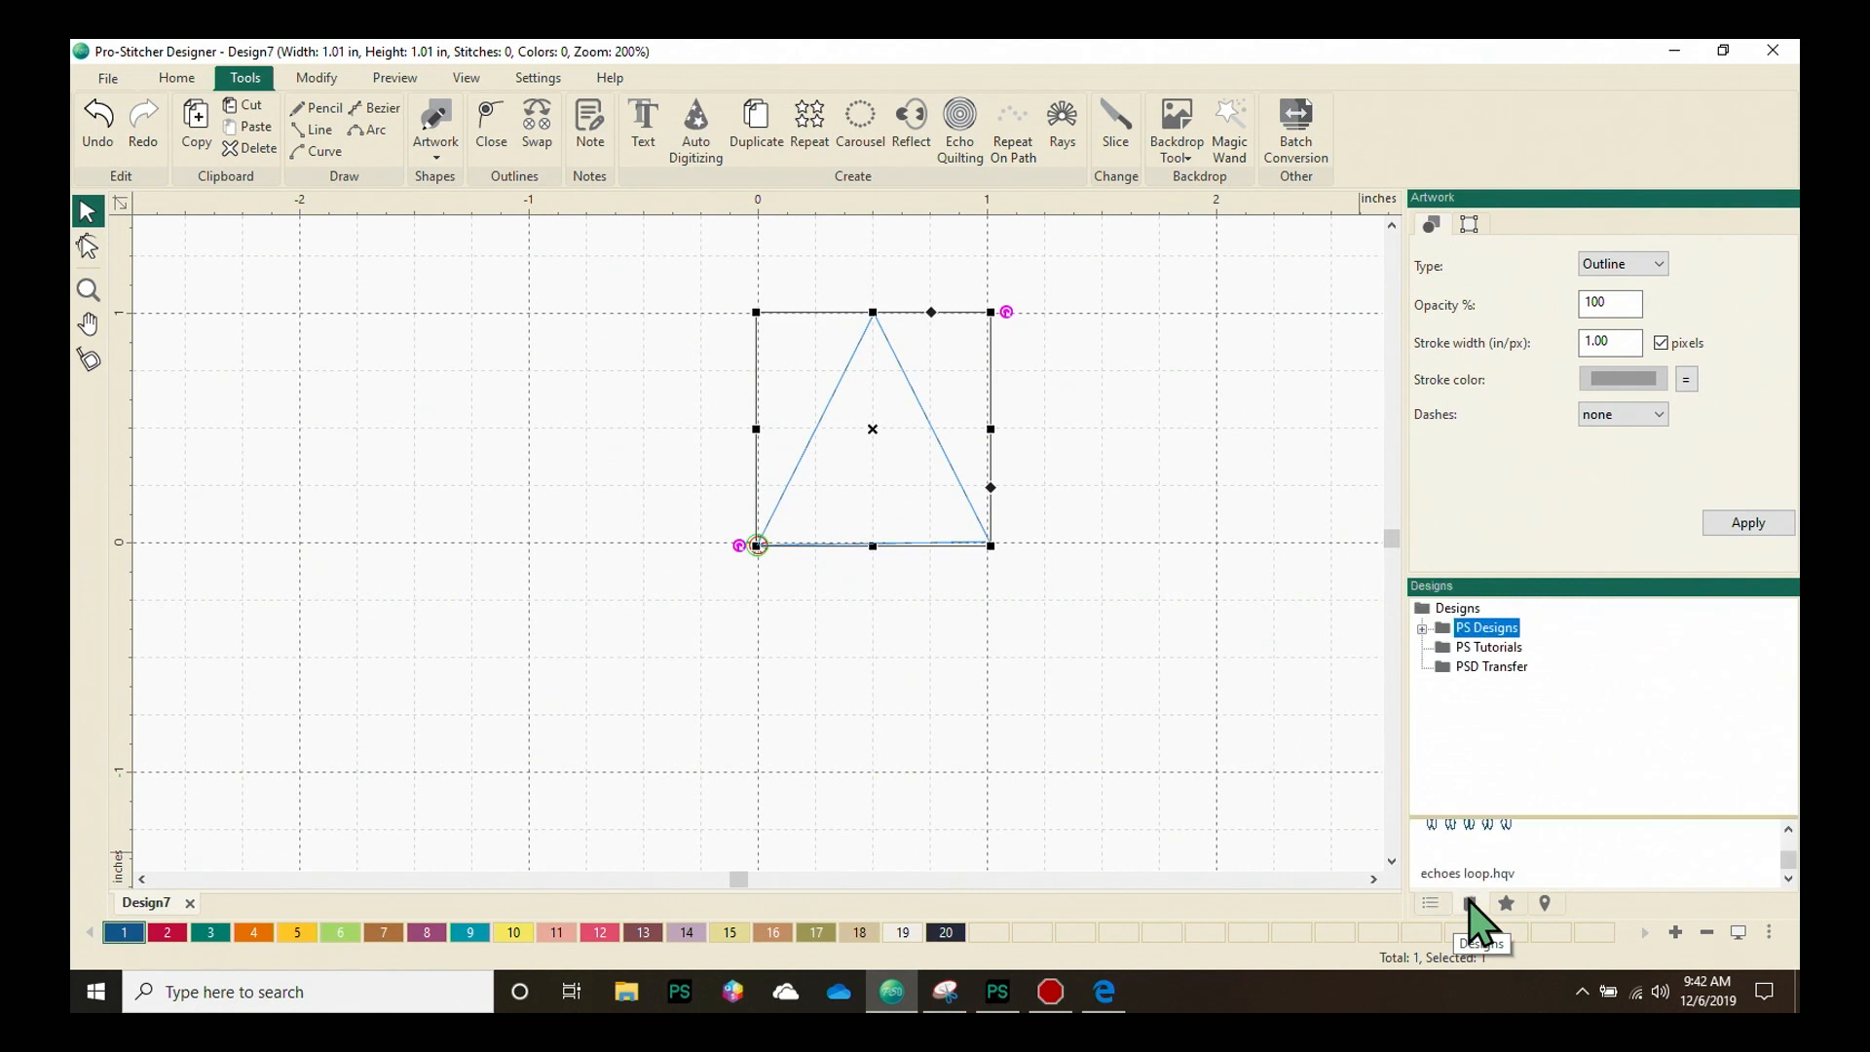
{"action": "mouse_move", "coordinate": [1531, 701]}
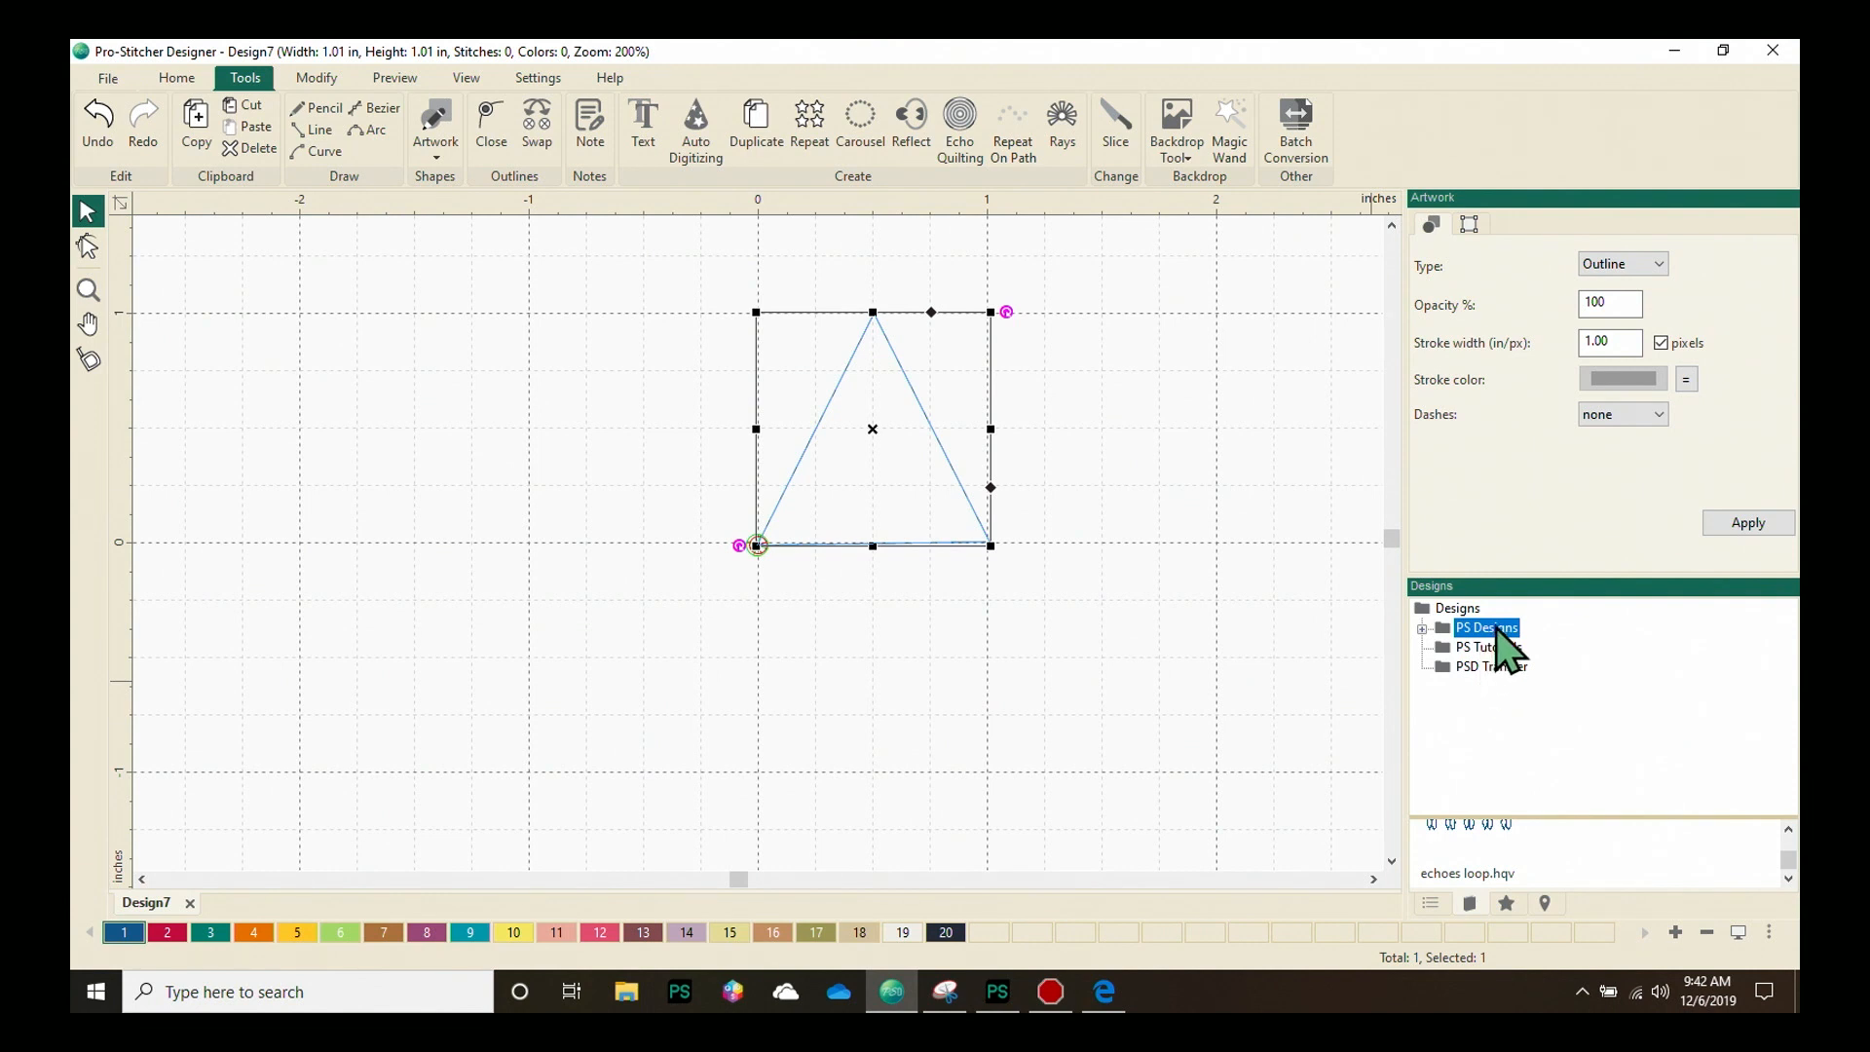
{"action": "mouse_move", "coordinate": [1431, 662]}
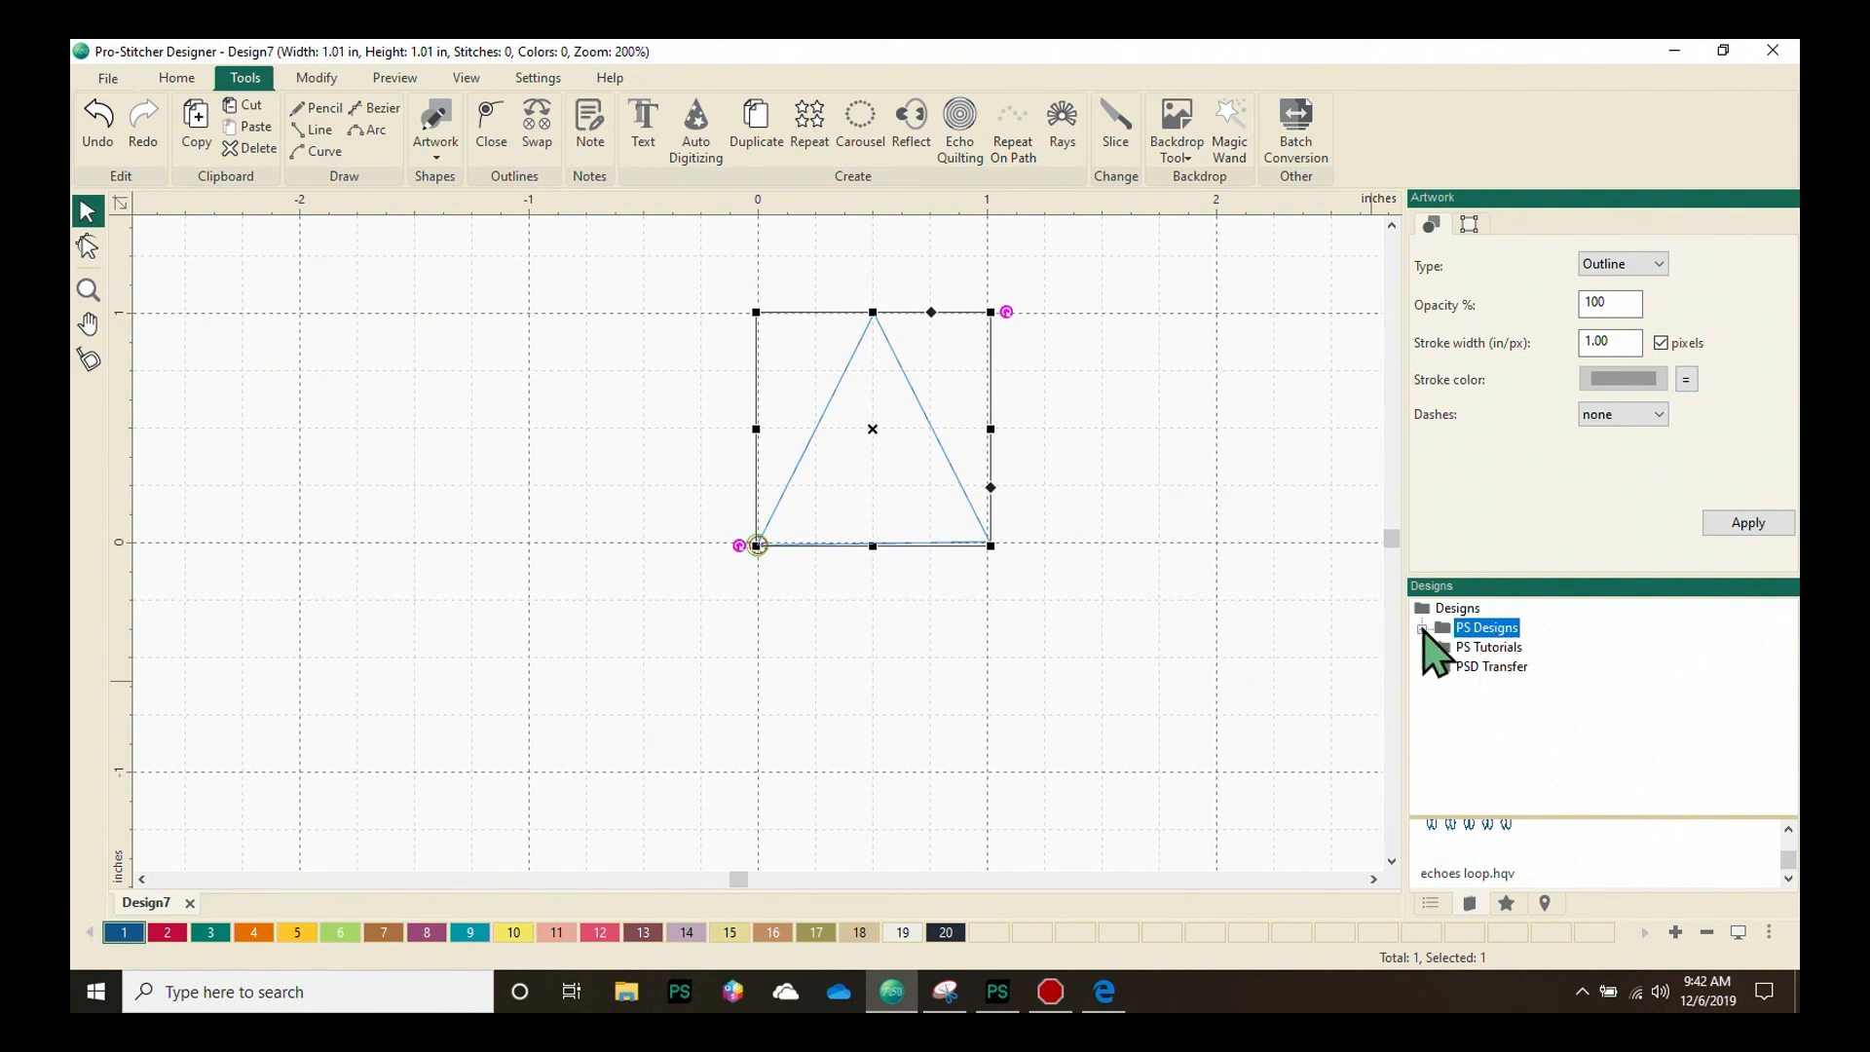
{"action": "left_click", "coordinate": [1426, 627]}
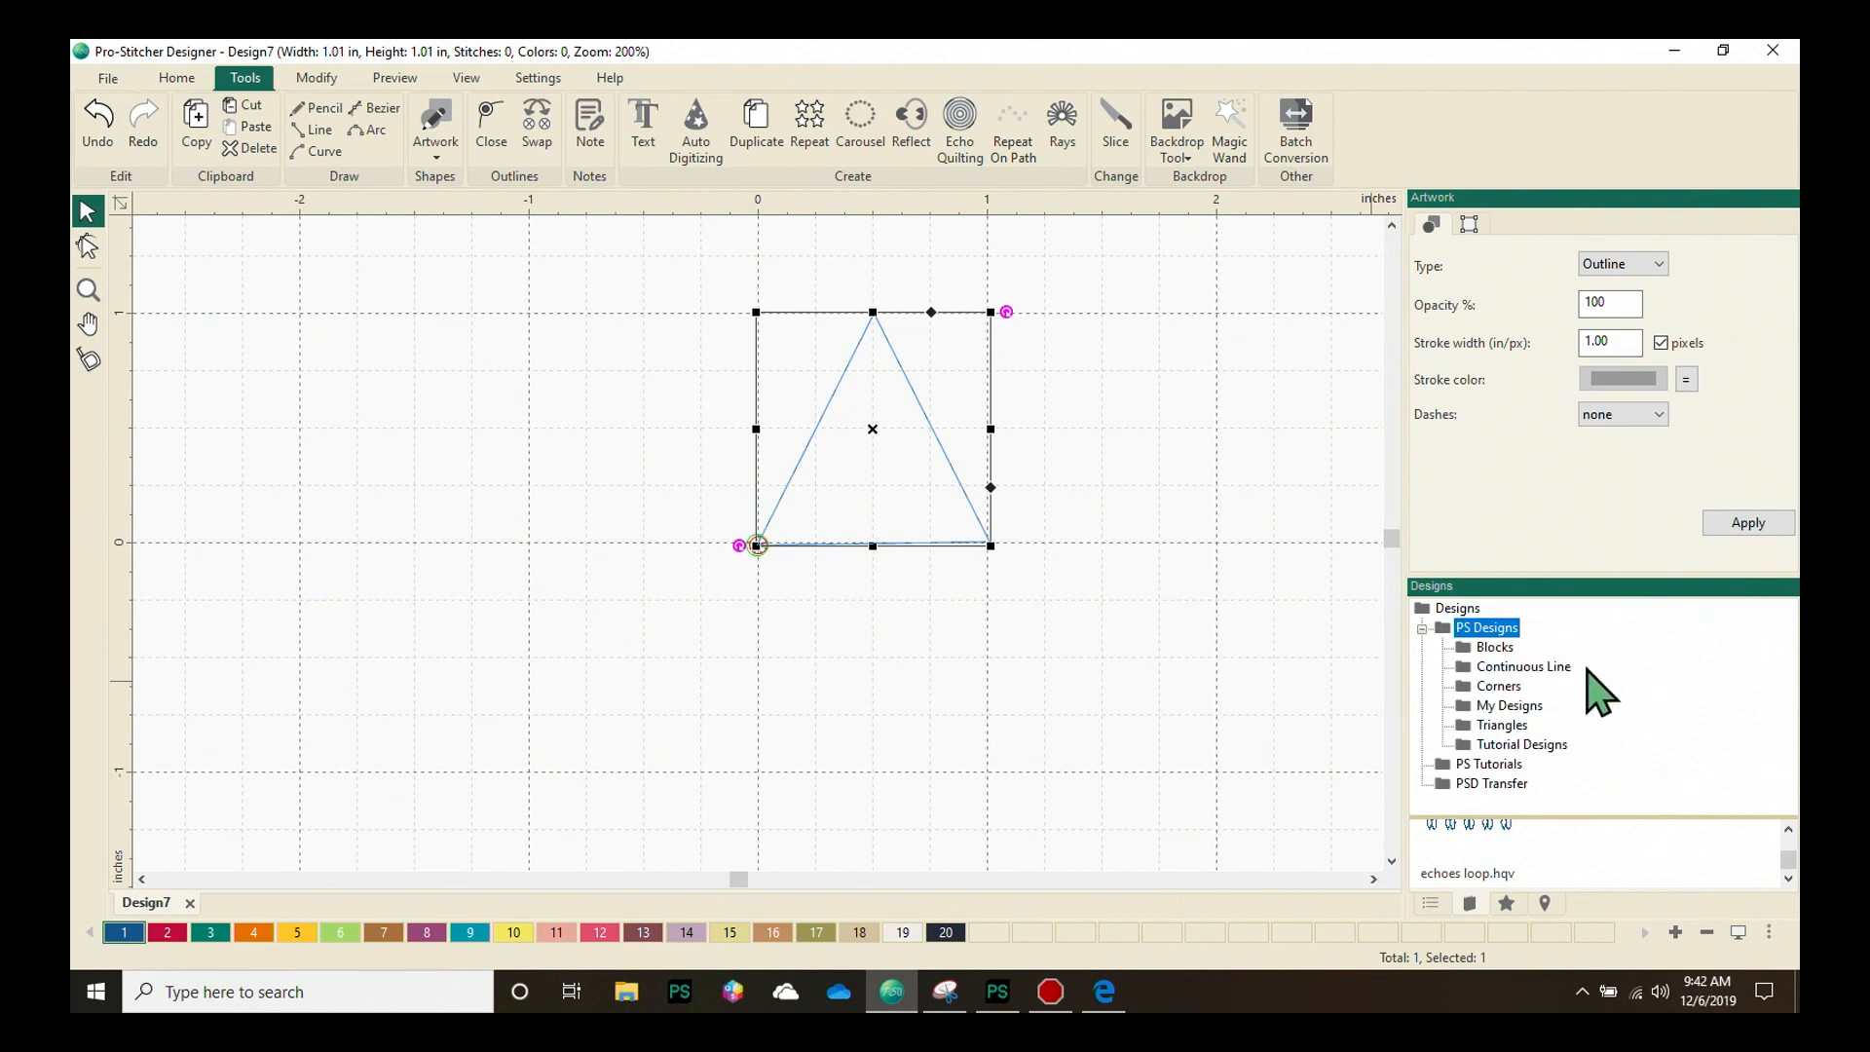
{"action": "left_click", "coordinate": [1493, 647]}
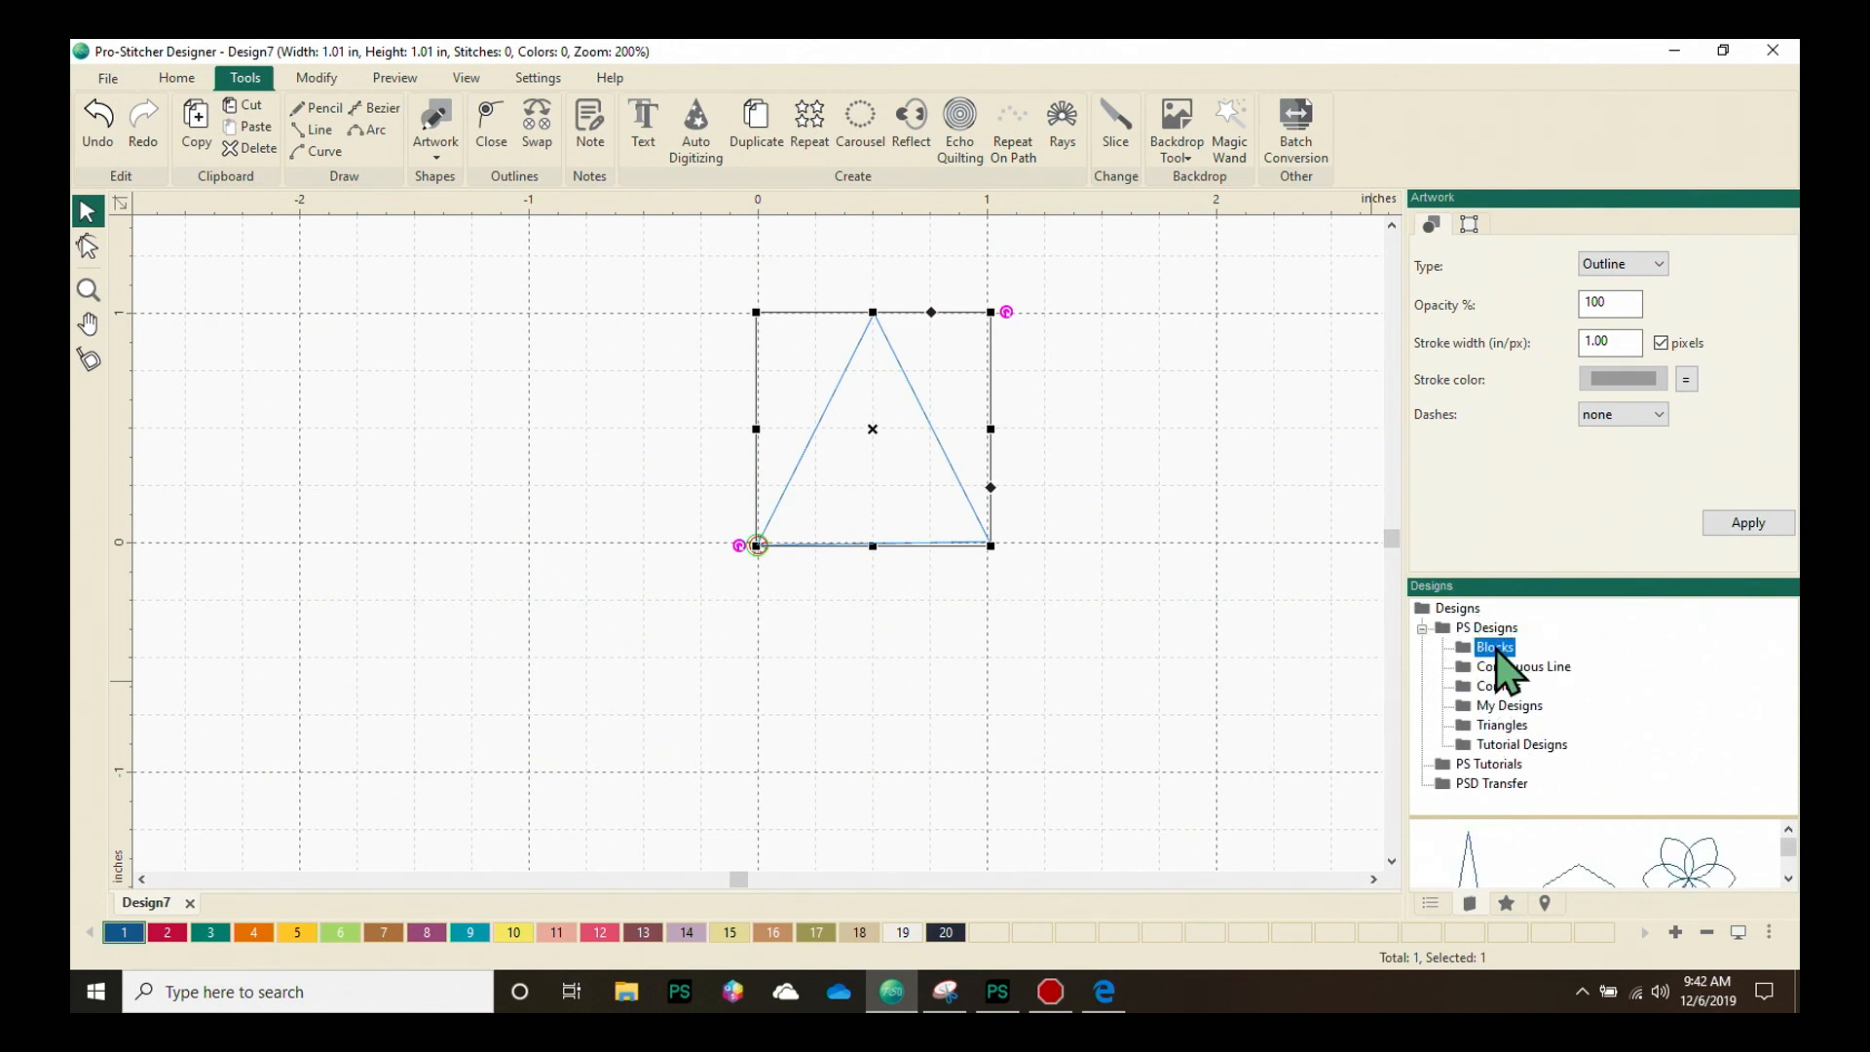
{"action": "mouse_move", "coordinate": [1693, 888]}
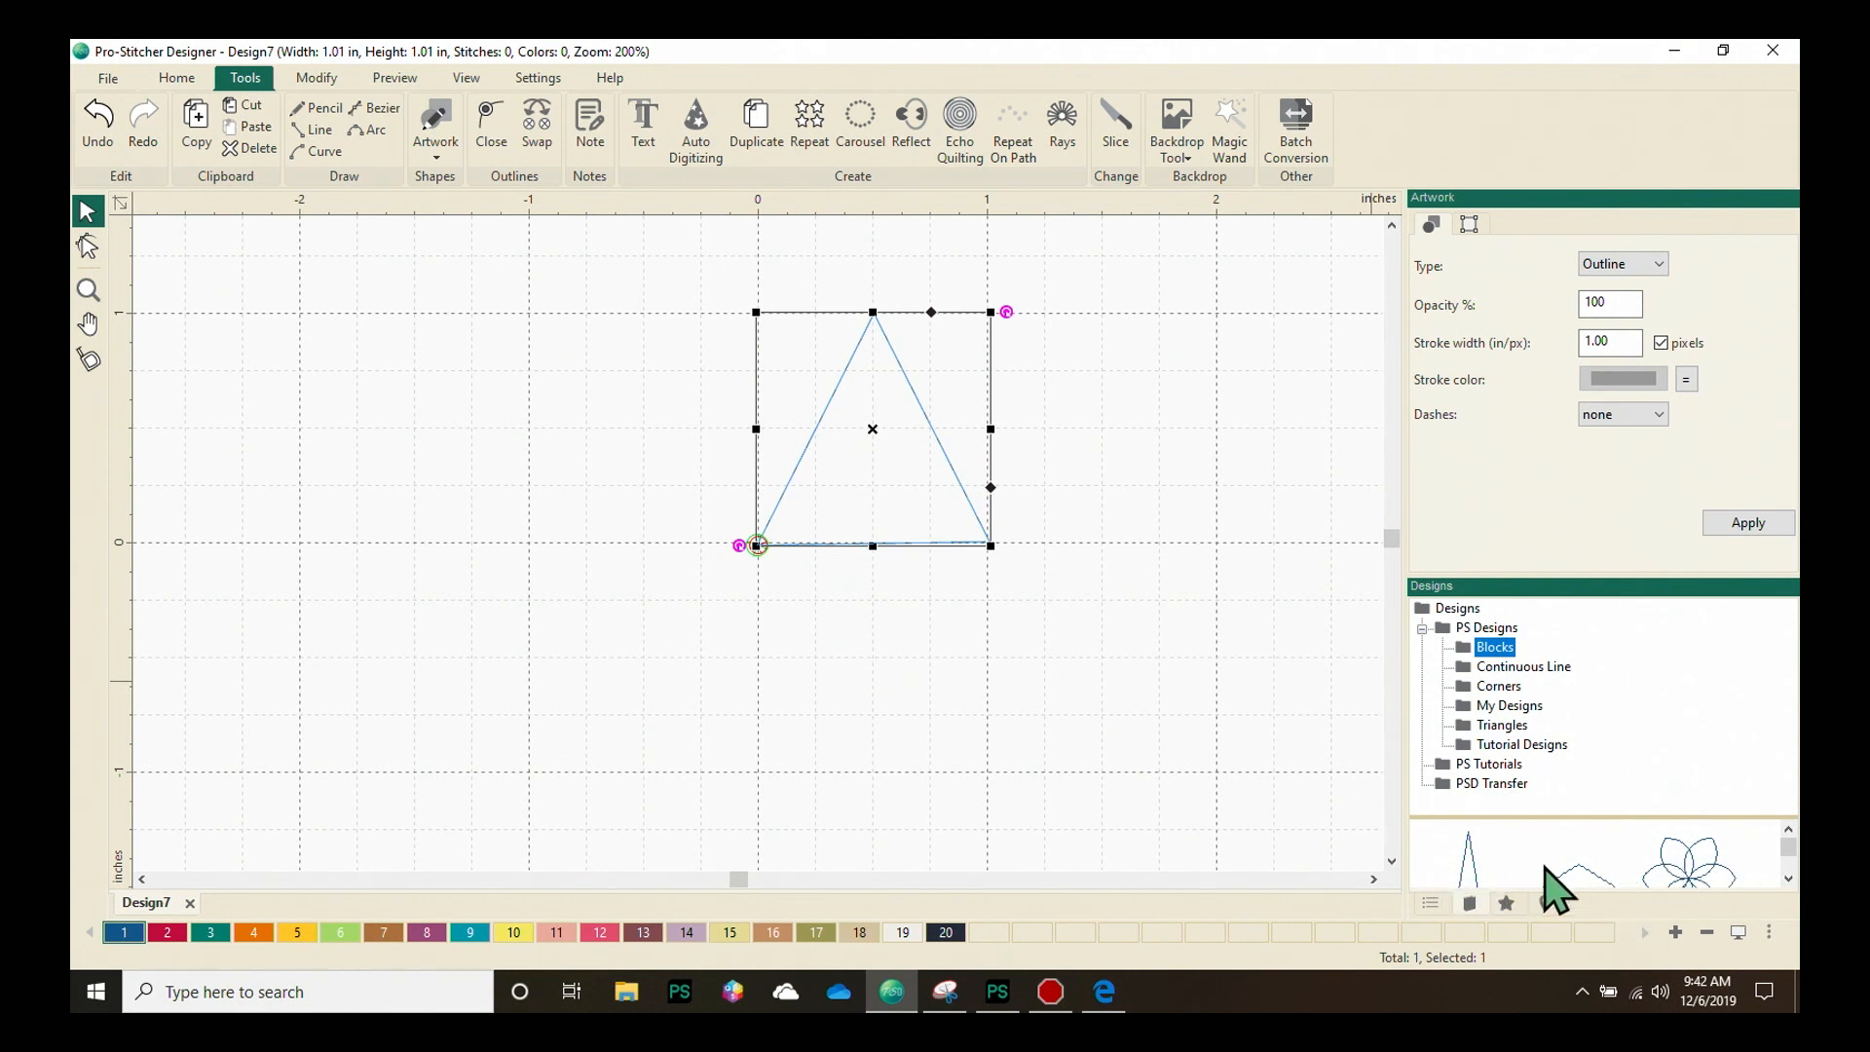
{"action": "mouse_move", "coordinate": [1640, 873]}
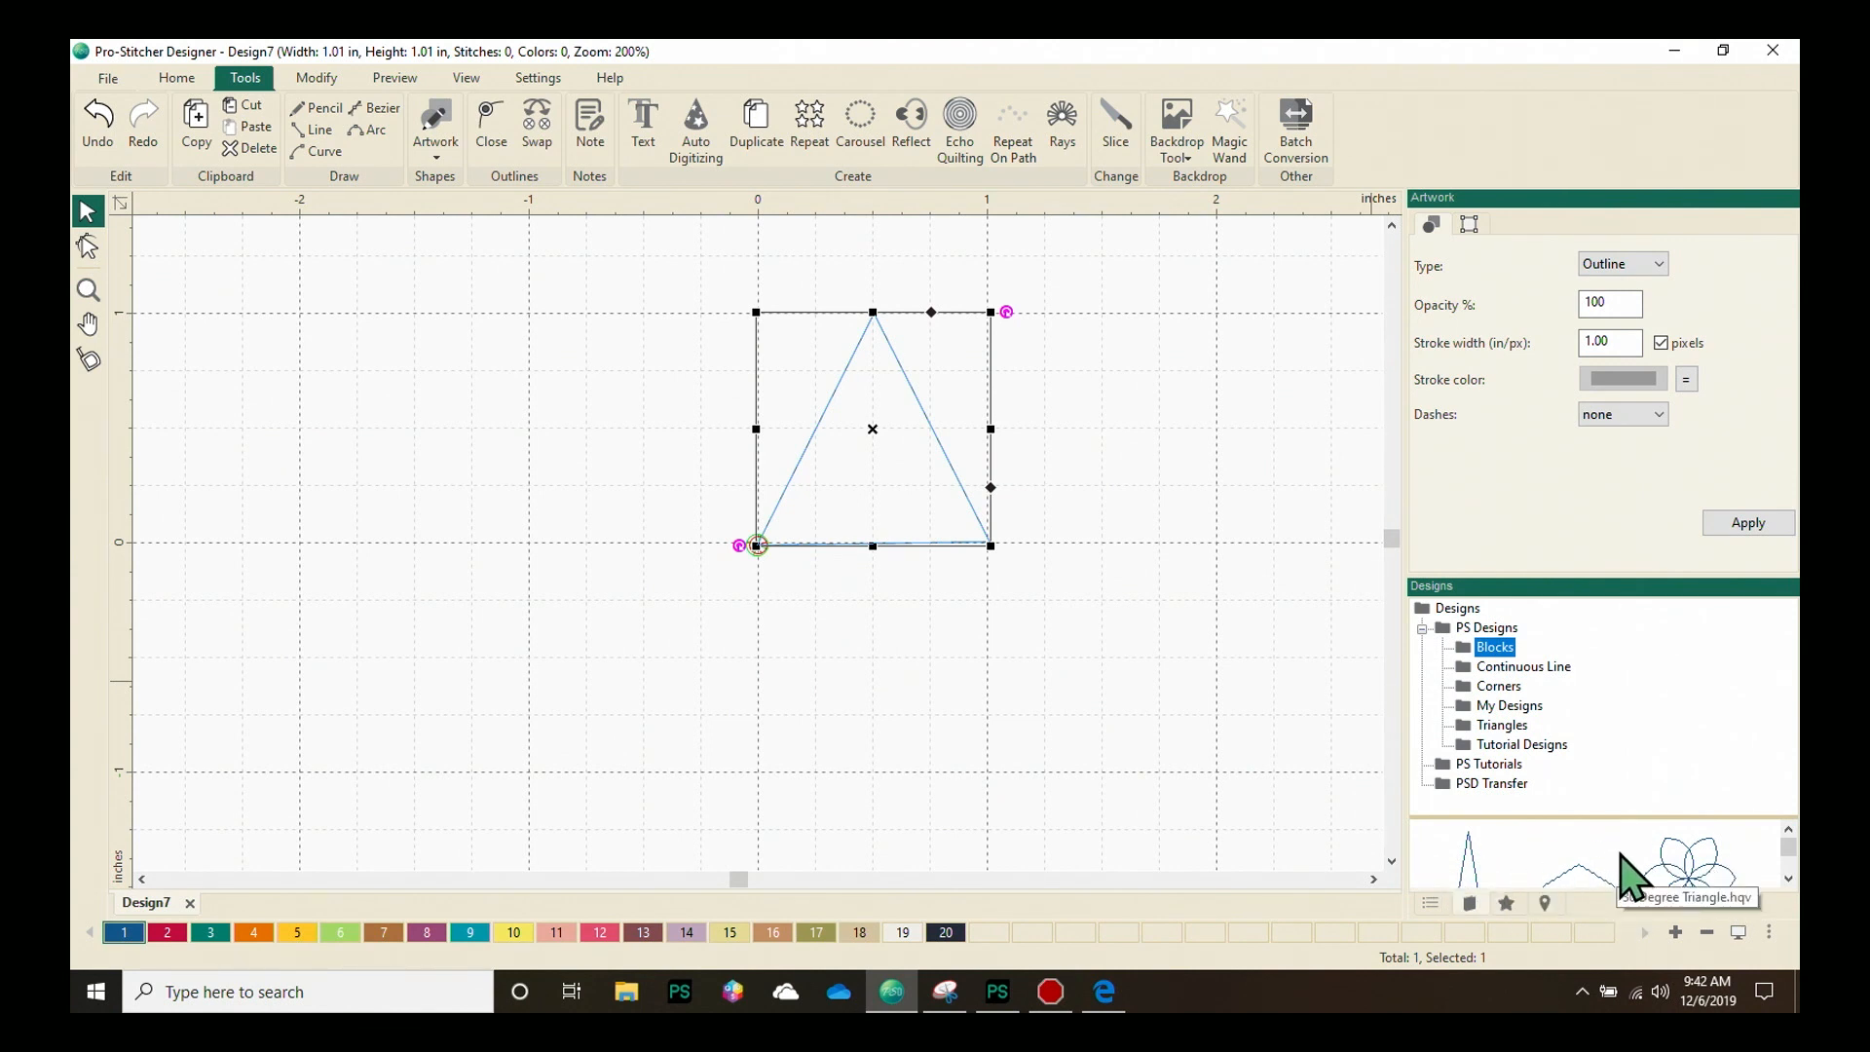
{"action": "mouse_move", "coordinate": [1622, 846]}
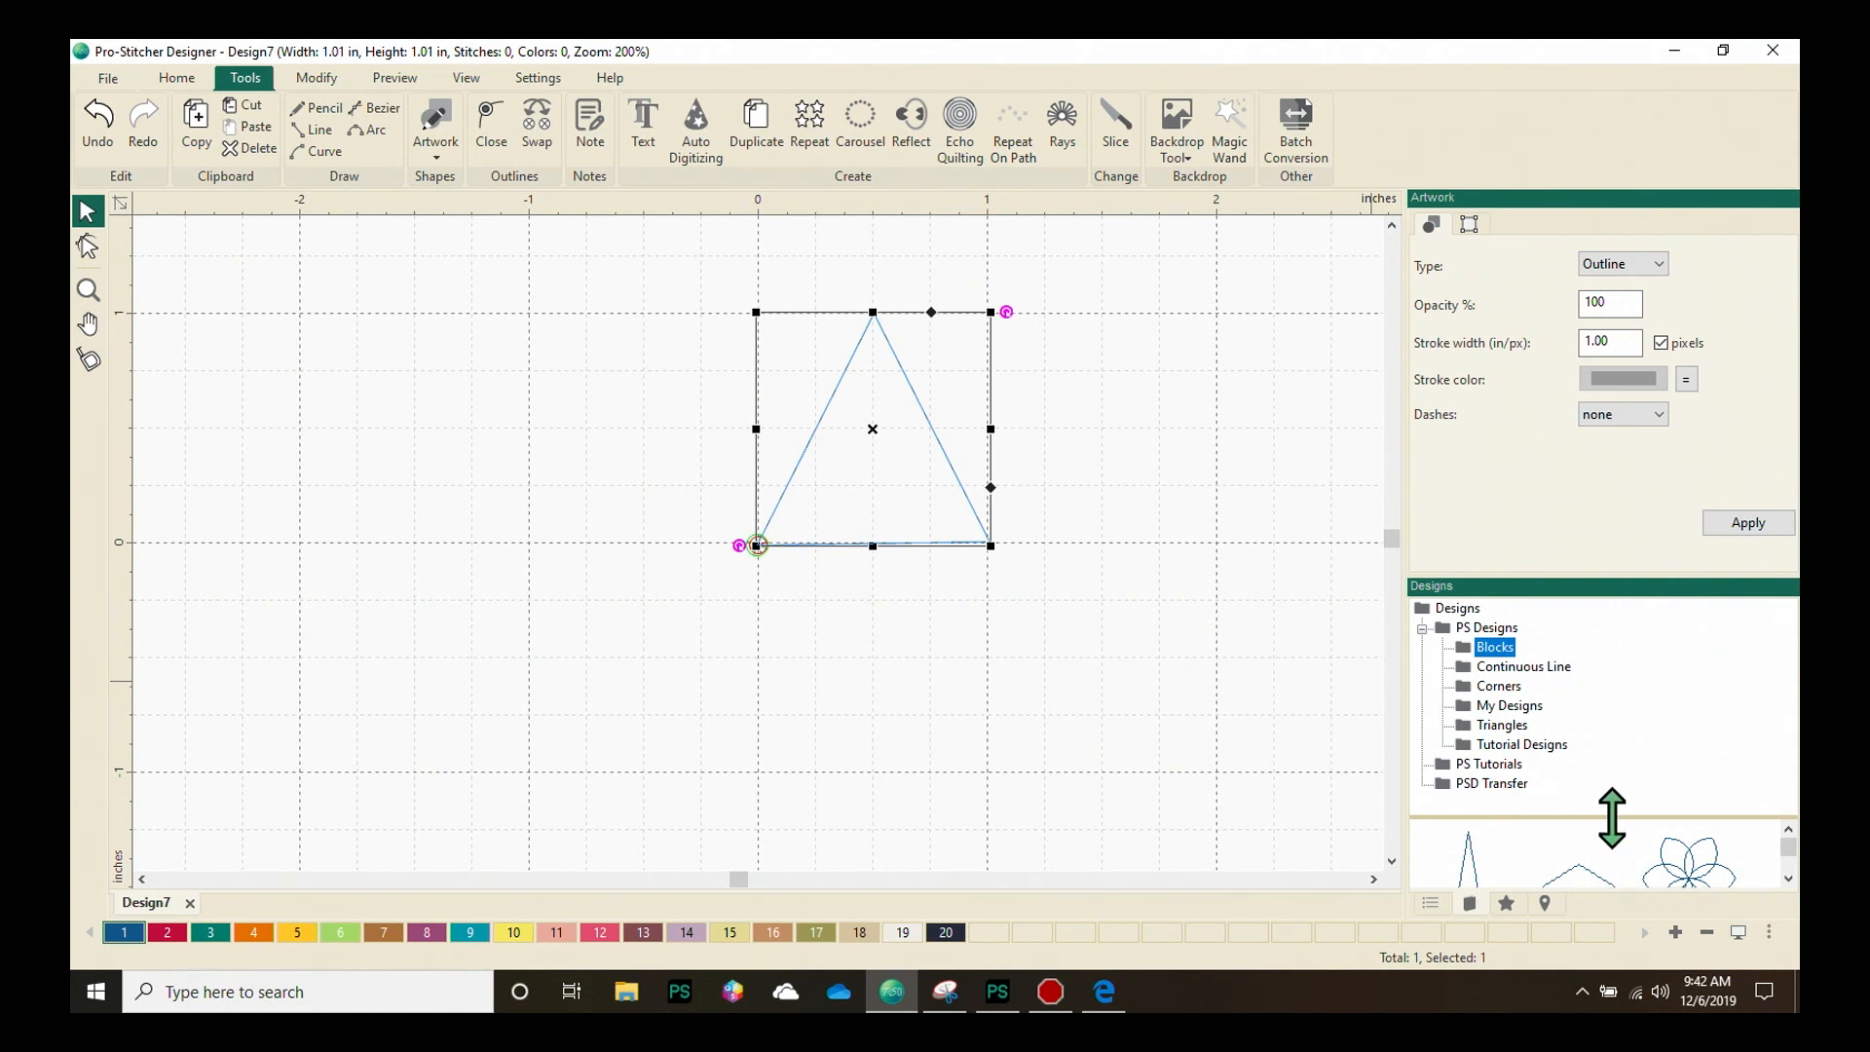
Insert the 6 Petal Flower block (5.44 × 4.74 in, 527 stitches) into Design7
{"action": "scroll", "scroll_direction": "down", "scroll_amount": 3}
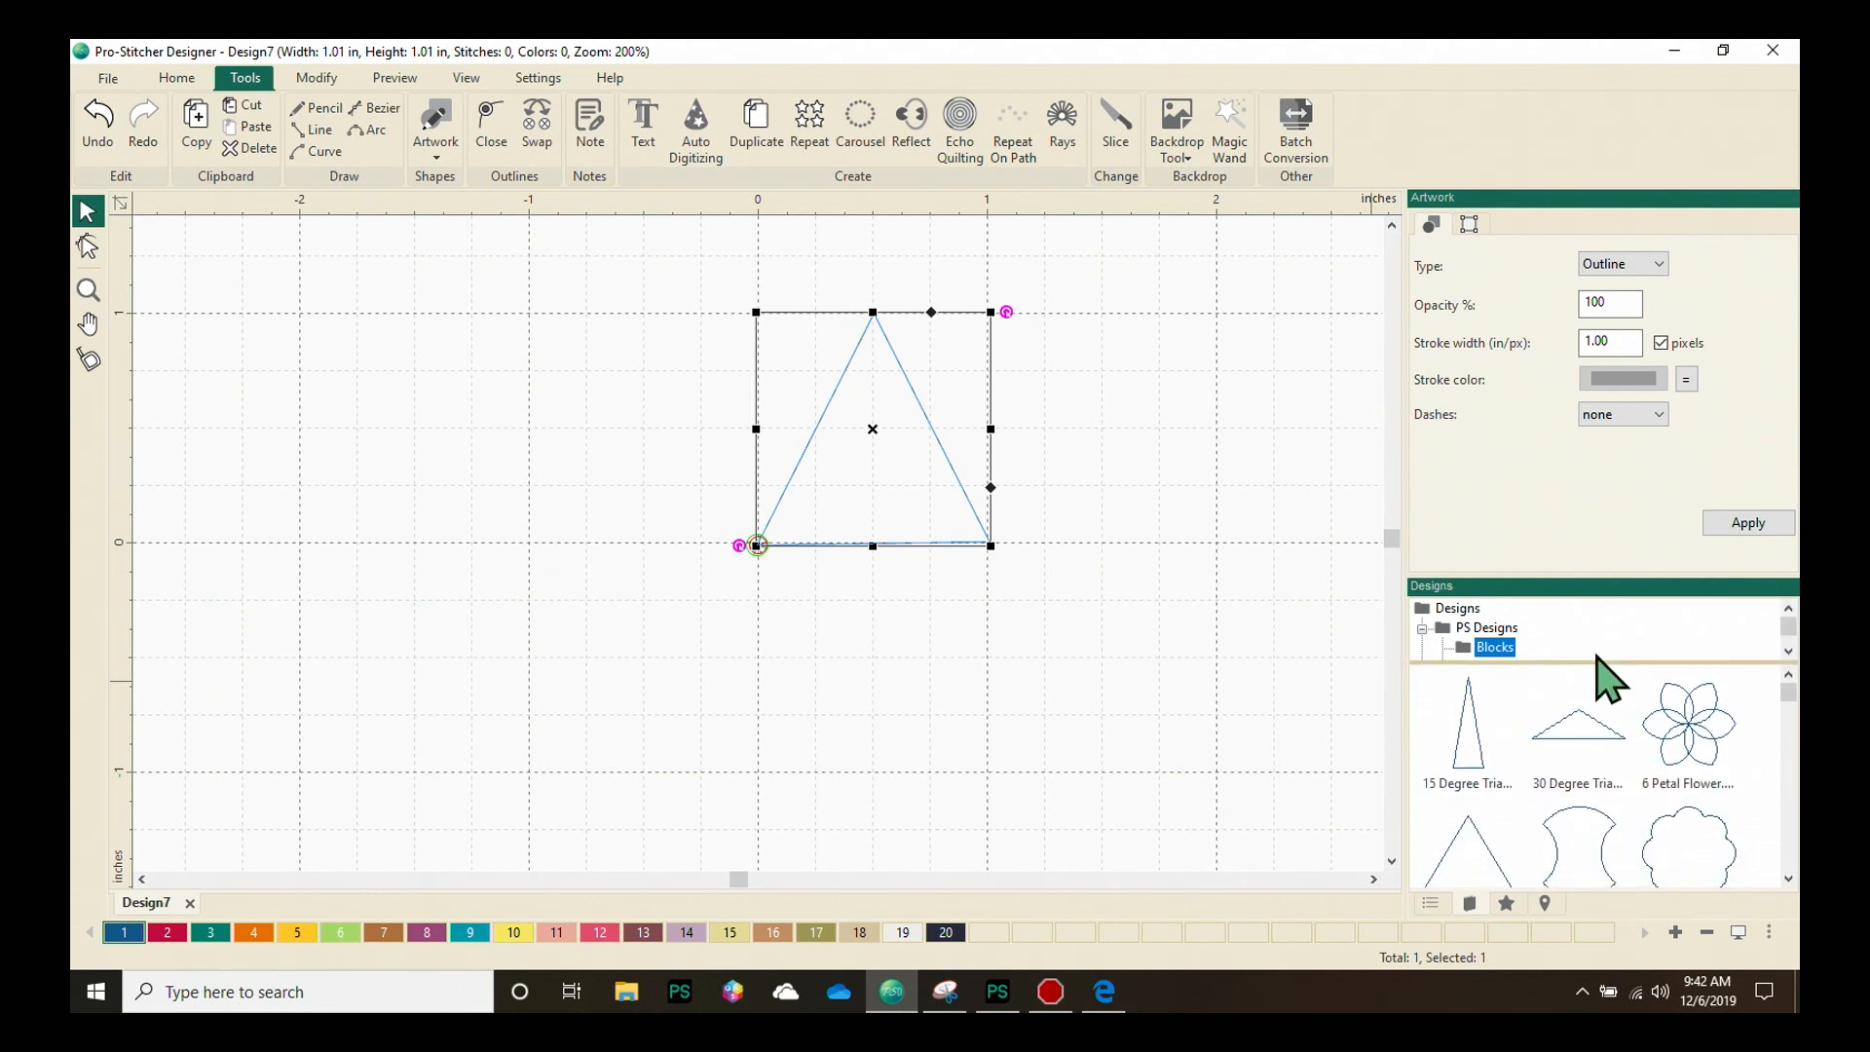
{"action": "mouse_move", "coordinate": [1736, 707]}
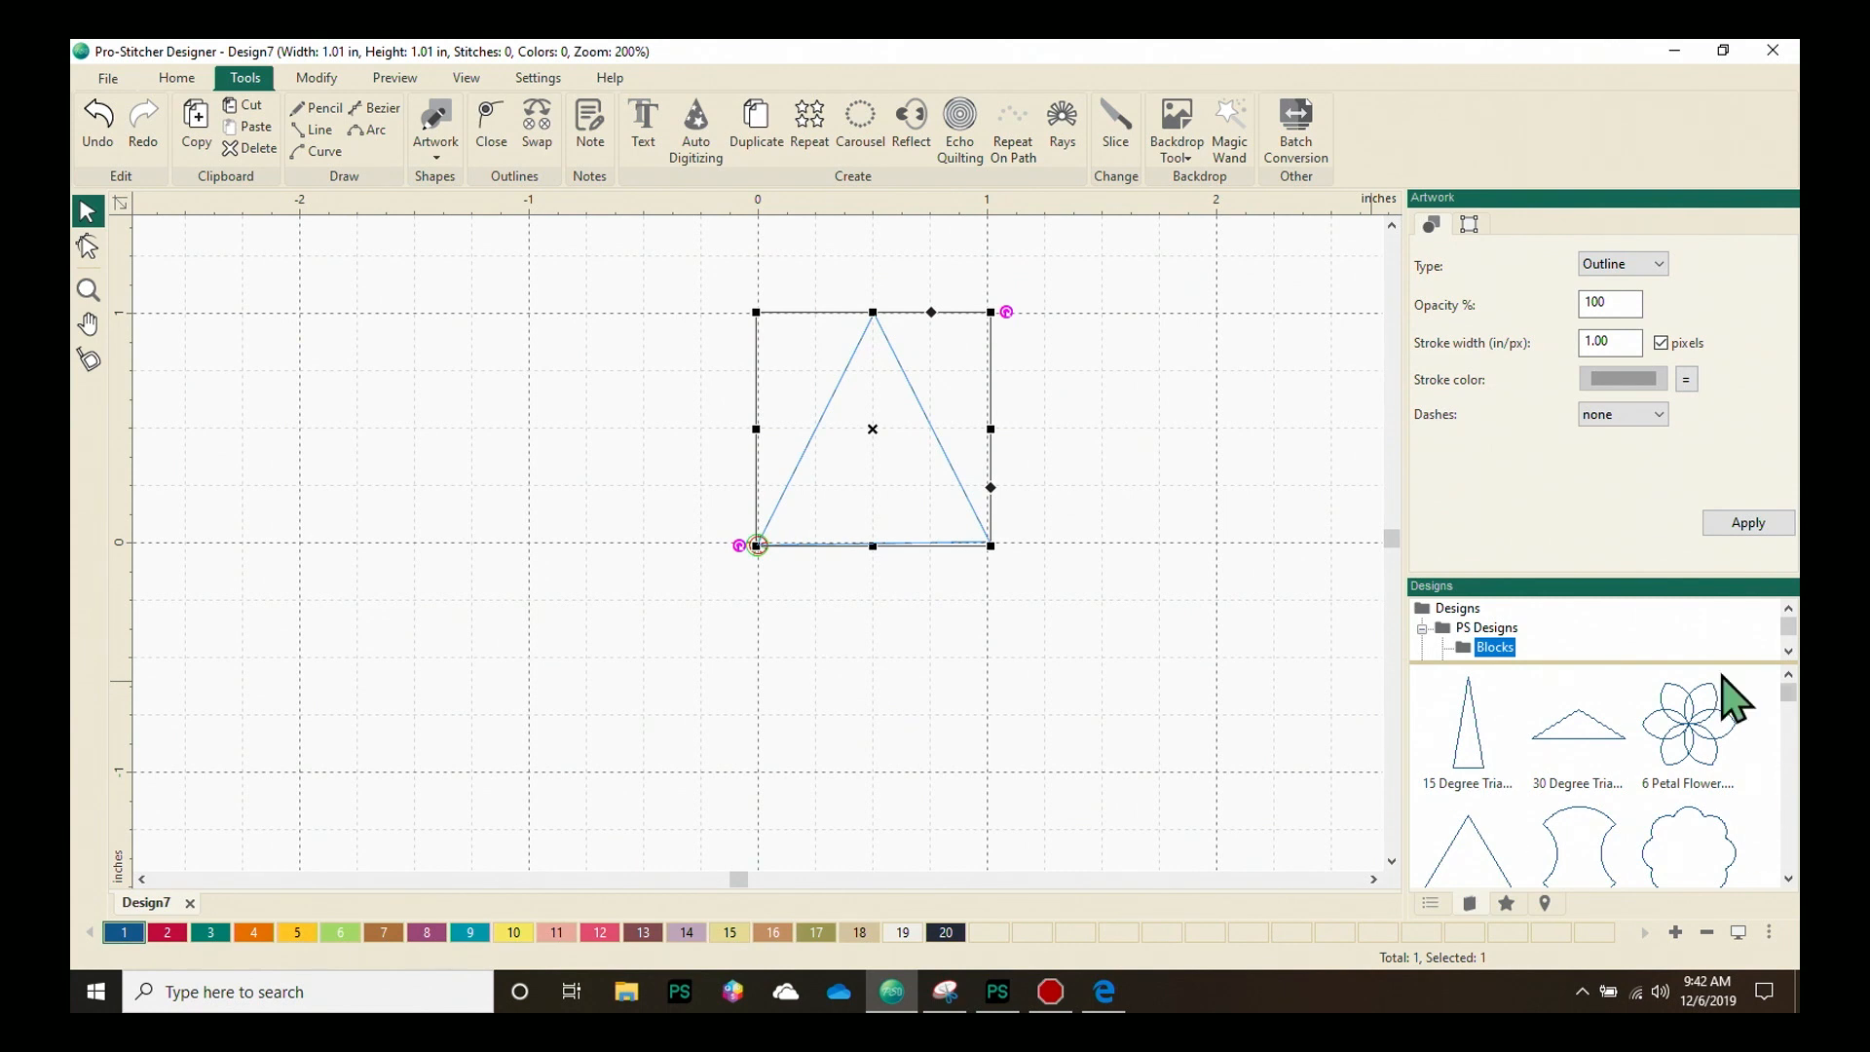
{"action": "mouse_move", "coordinate": [1730, 739]}
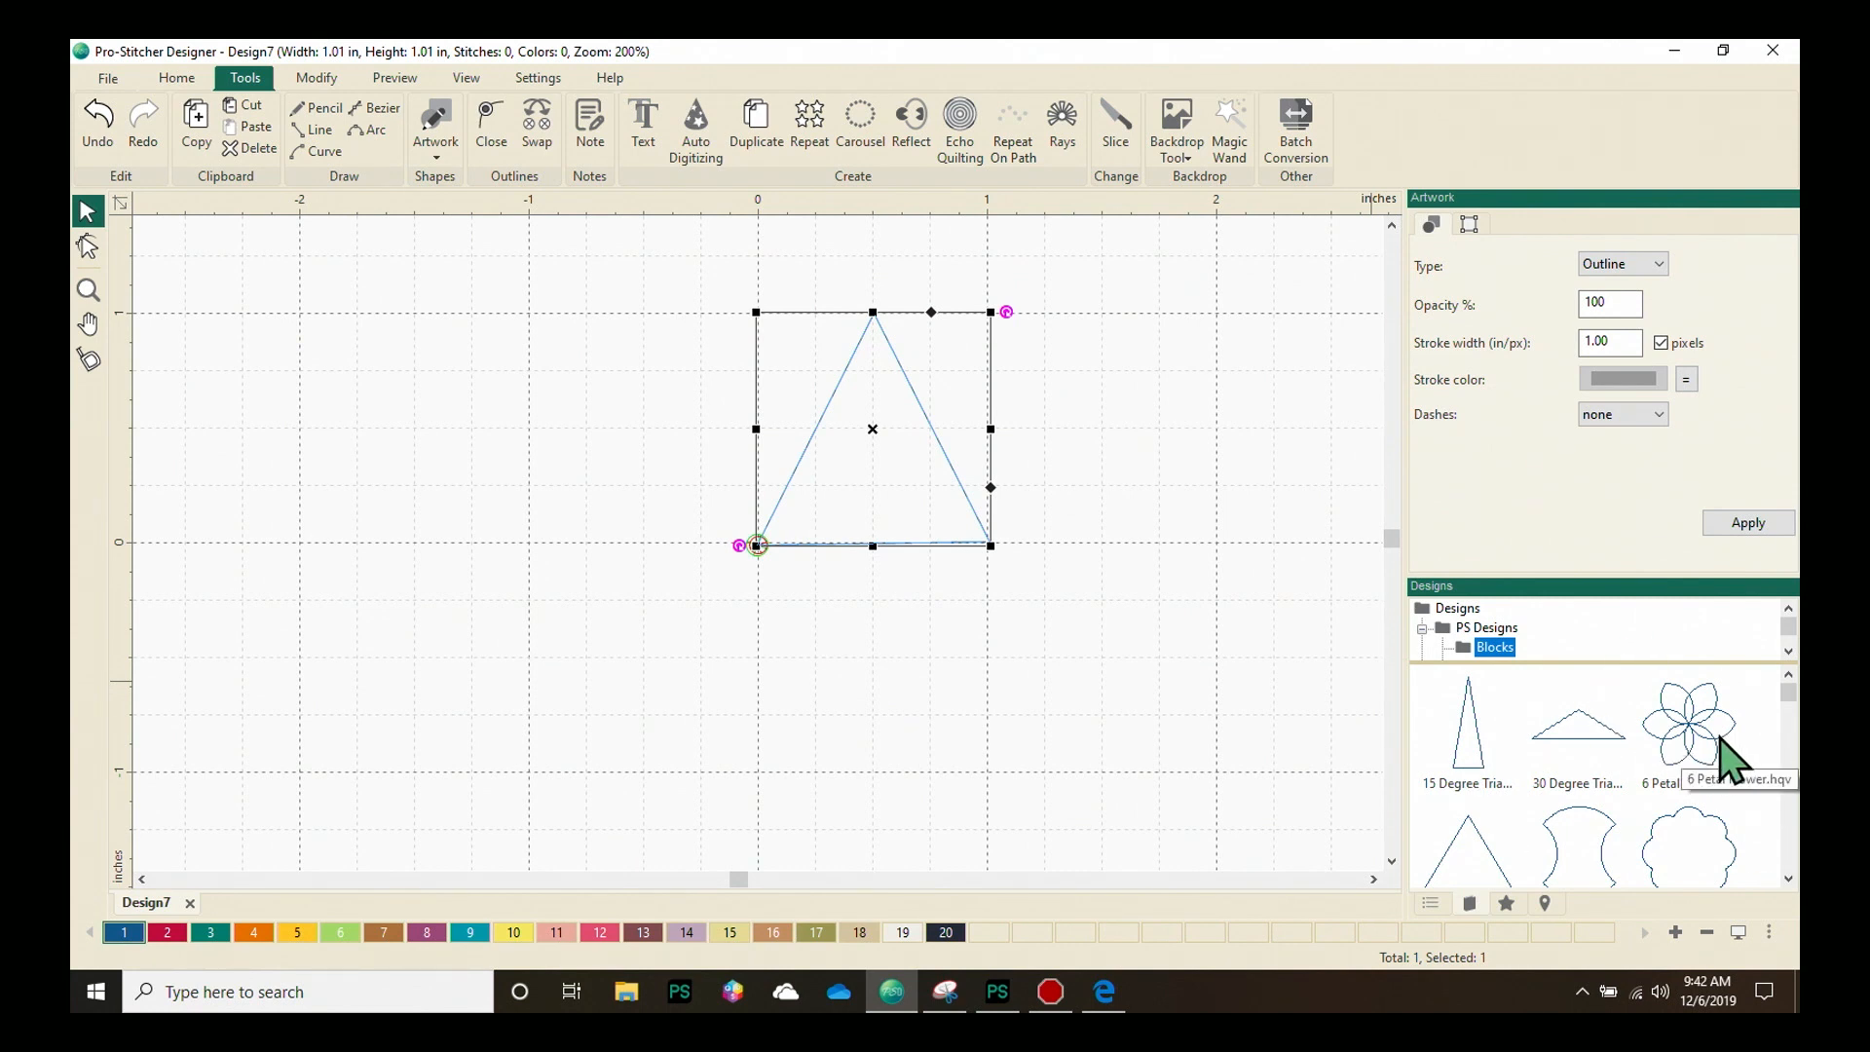
{"action": "left_click", "coordinate": [1686, 721]}
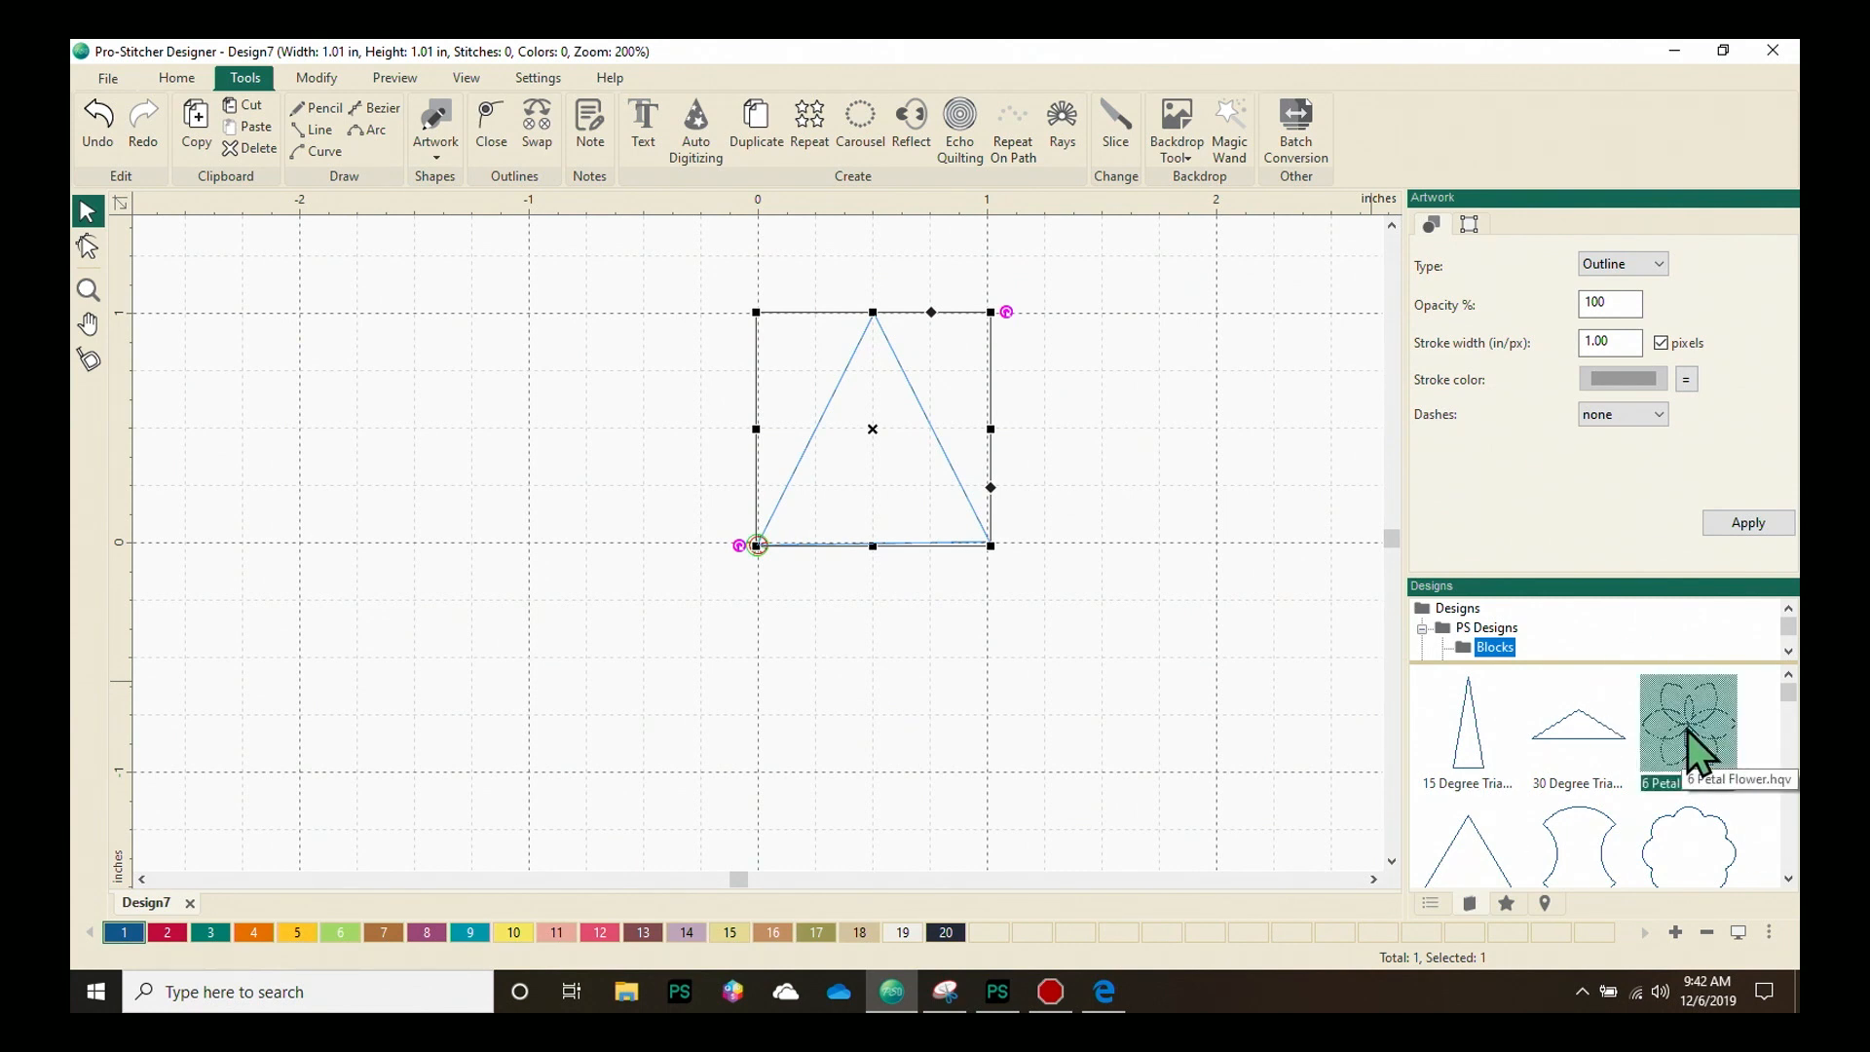
{"action": "double_click", "coordinate": [1686, 724]}
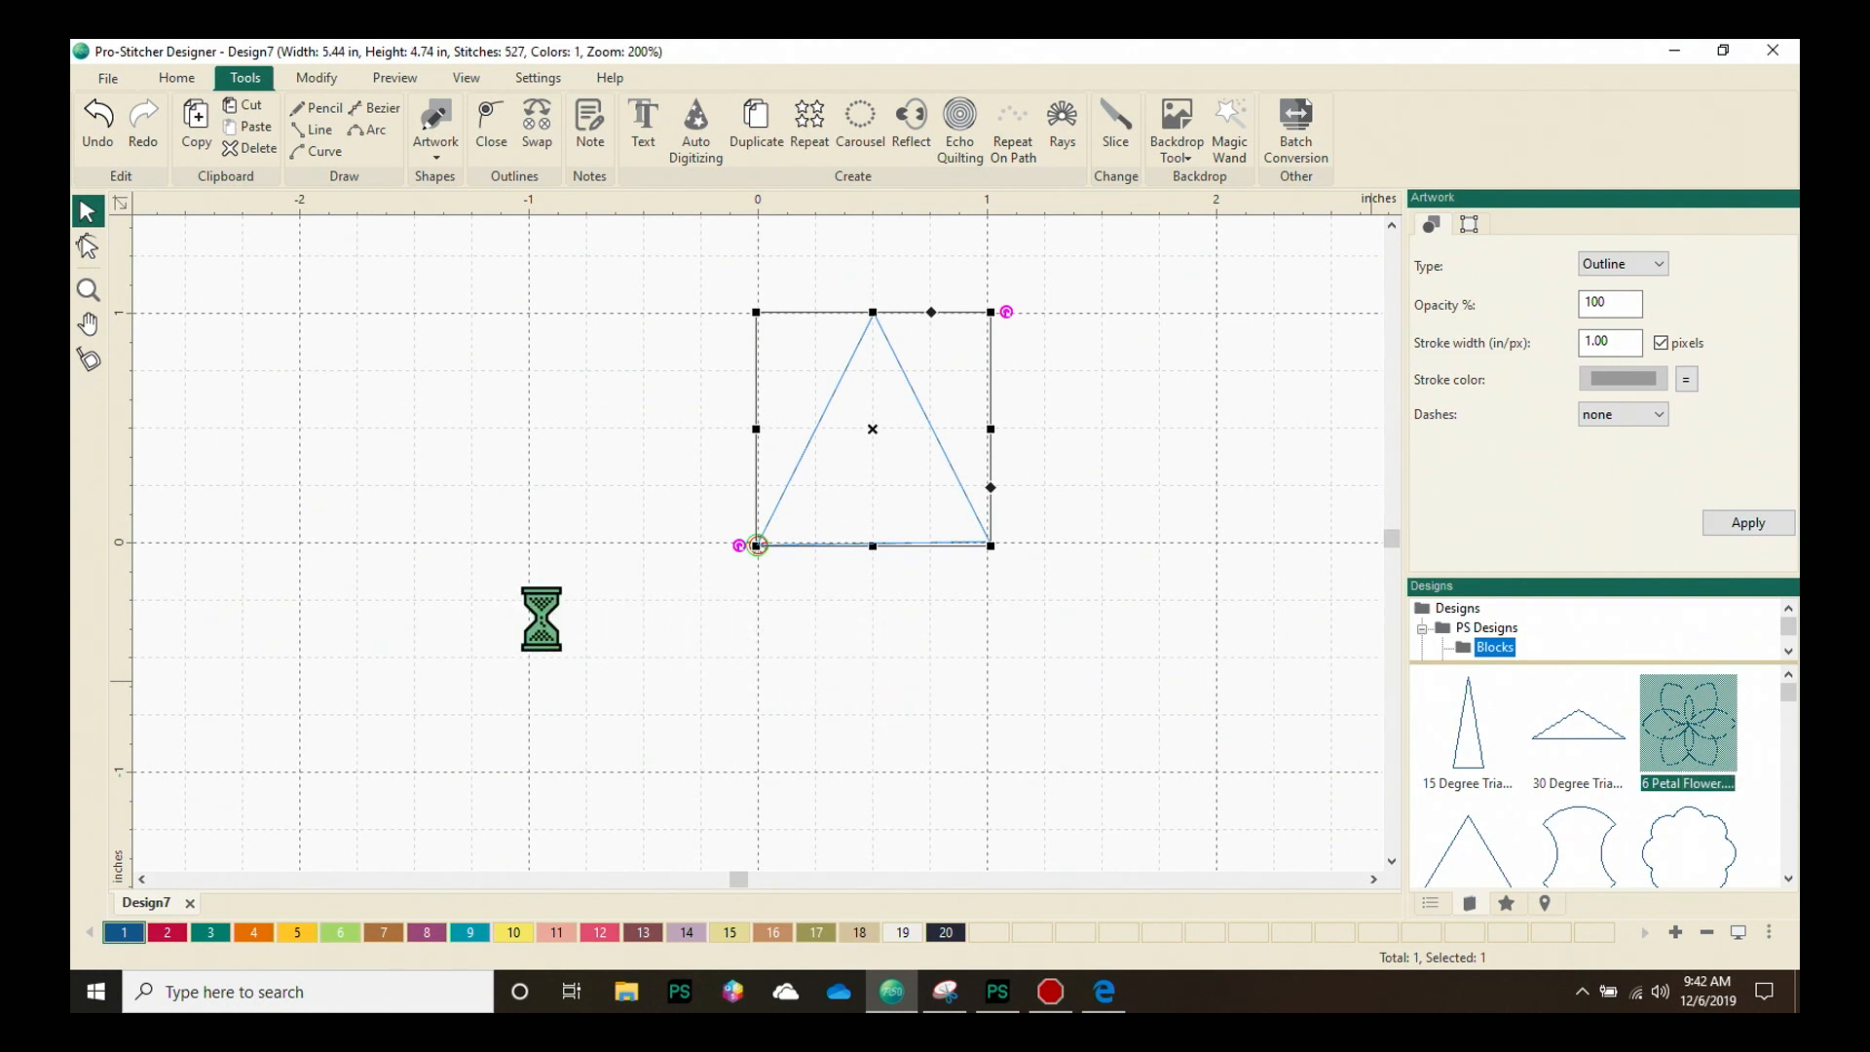
Place the 6 Petal Flower on the page beside the triangle
{"action": "double_click", "coordinate": [1686, 721]}
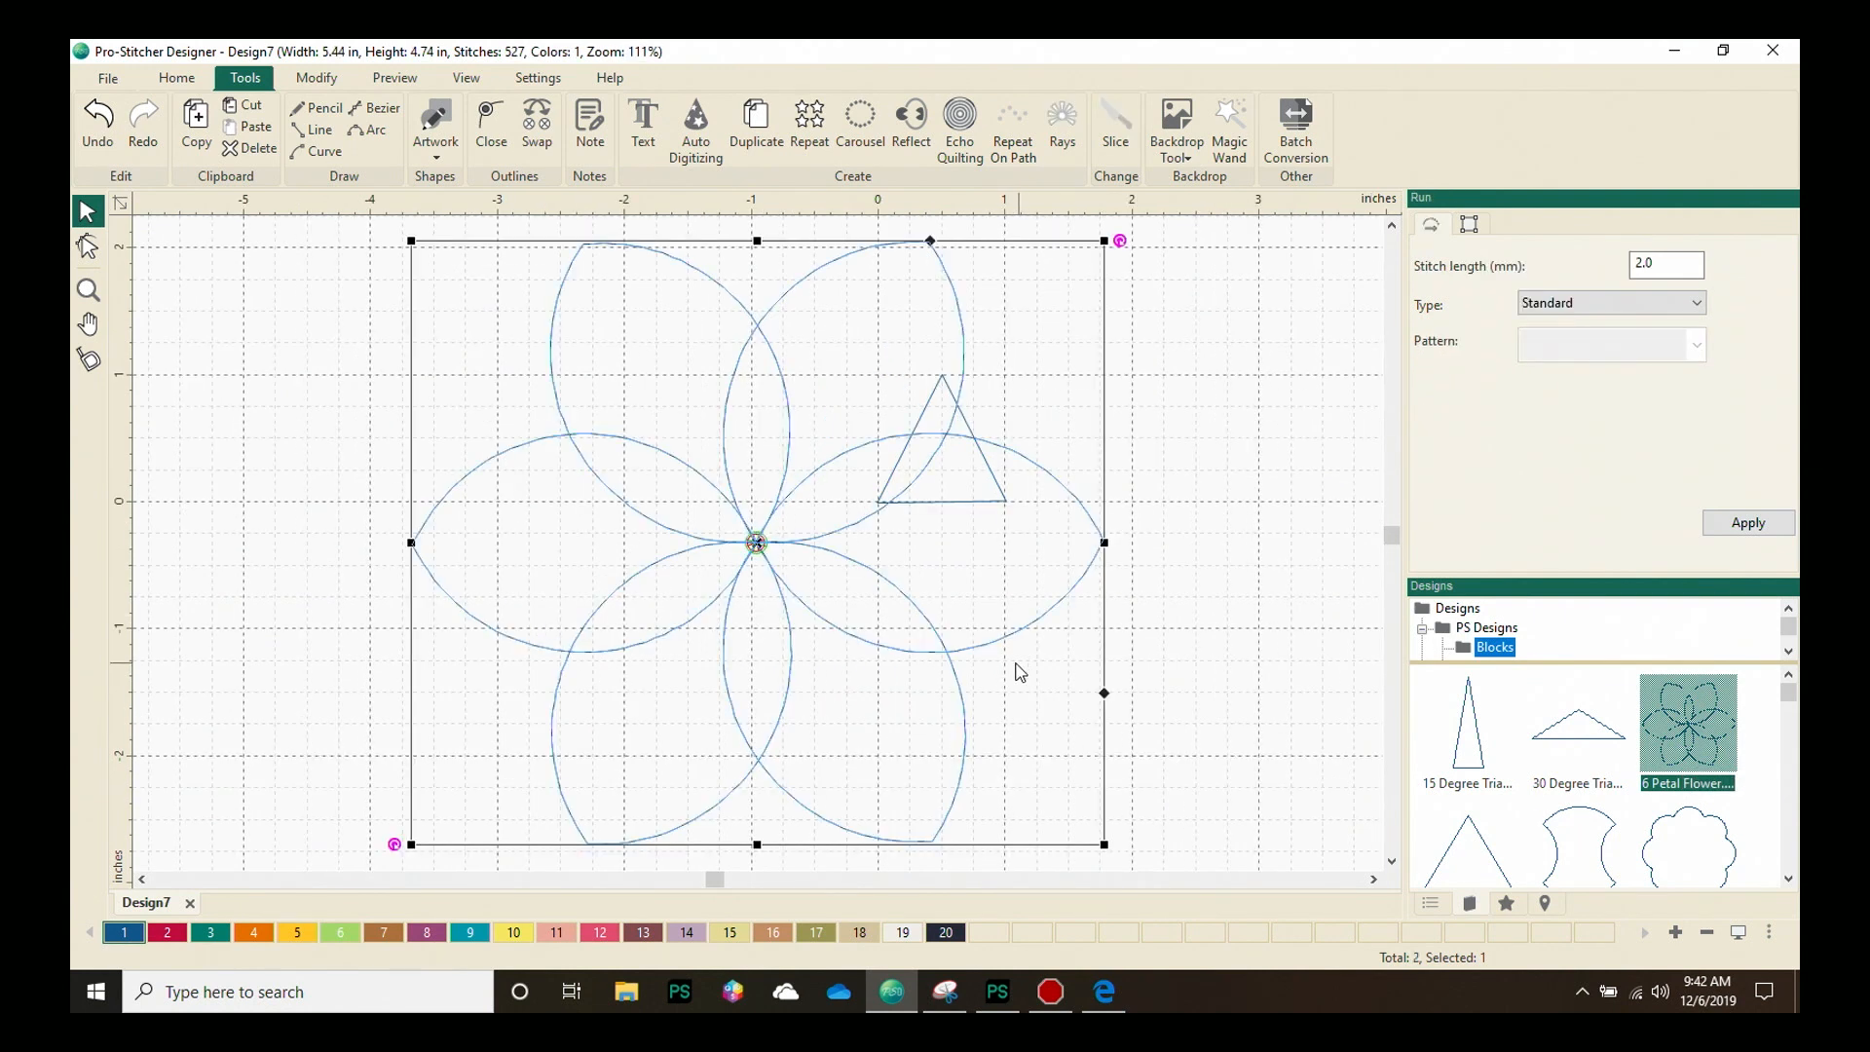
{"action": "mouse_move", "coordinate": [758, 549]}
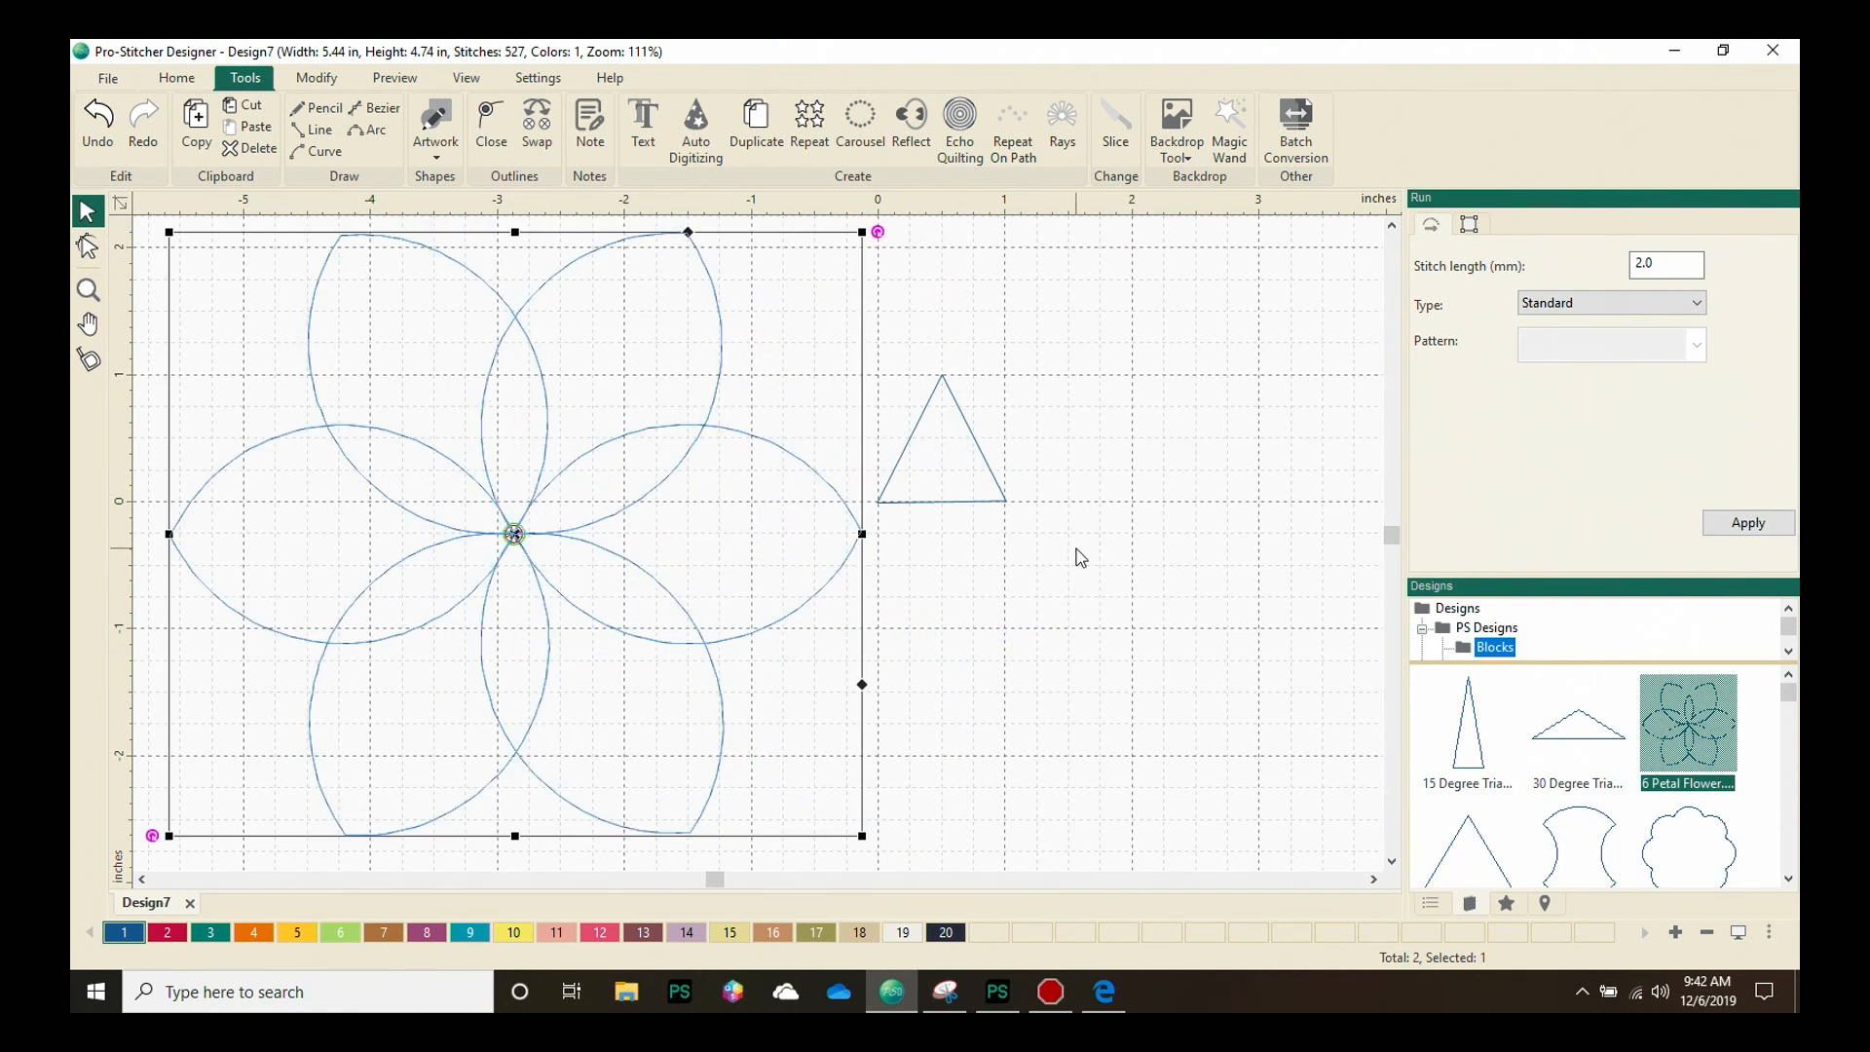
{"action": "mouse_move", "coordinate": [620, 548]}
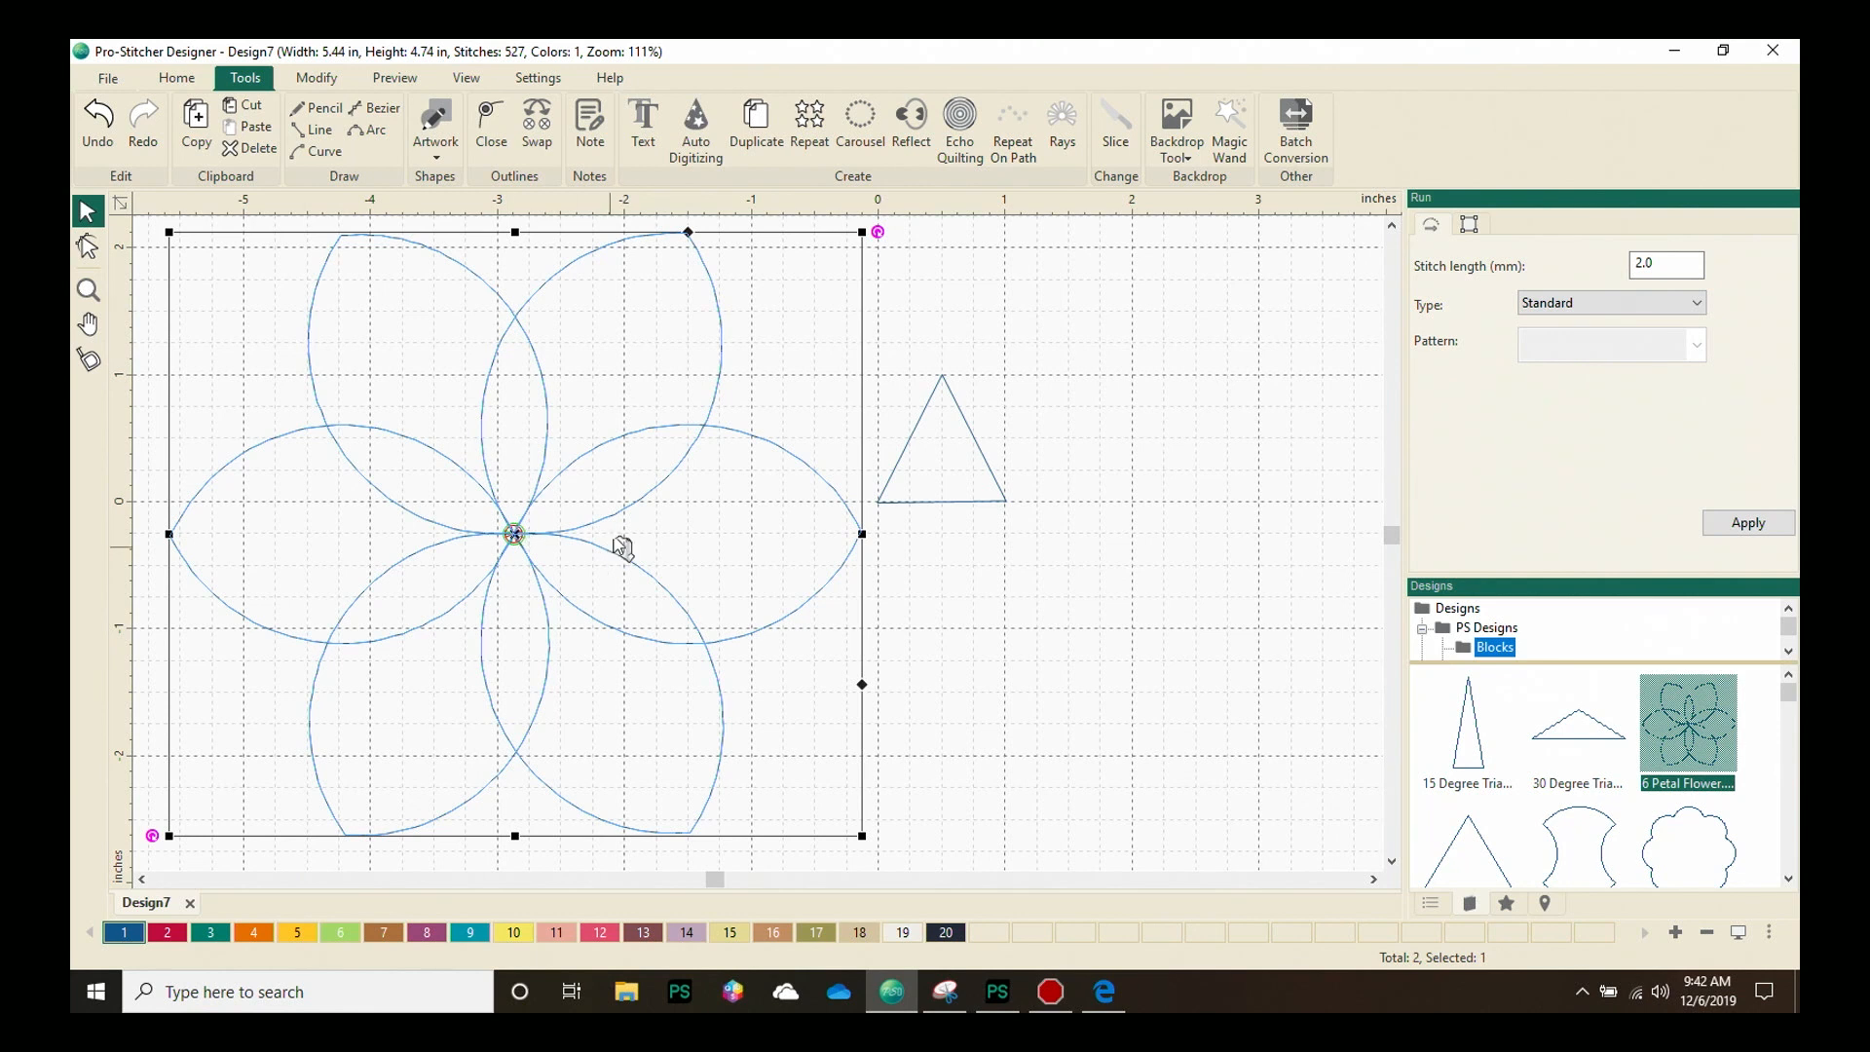
{"action": "mouse_move", "coordinate": [1461, 275]}
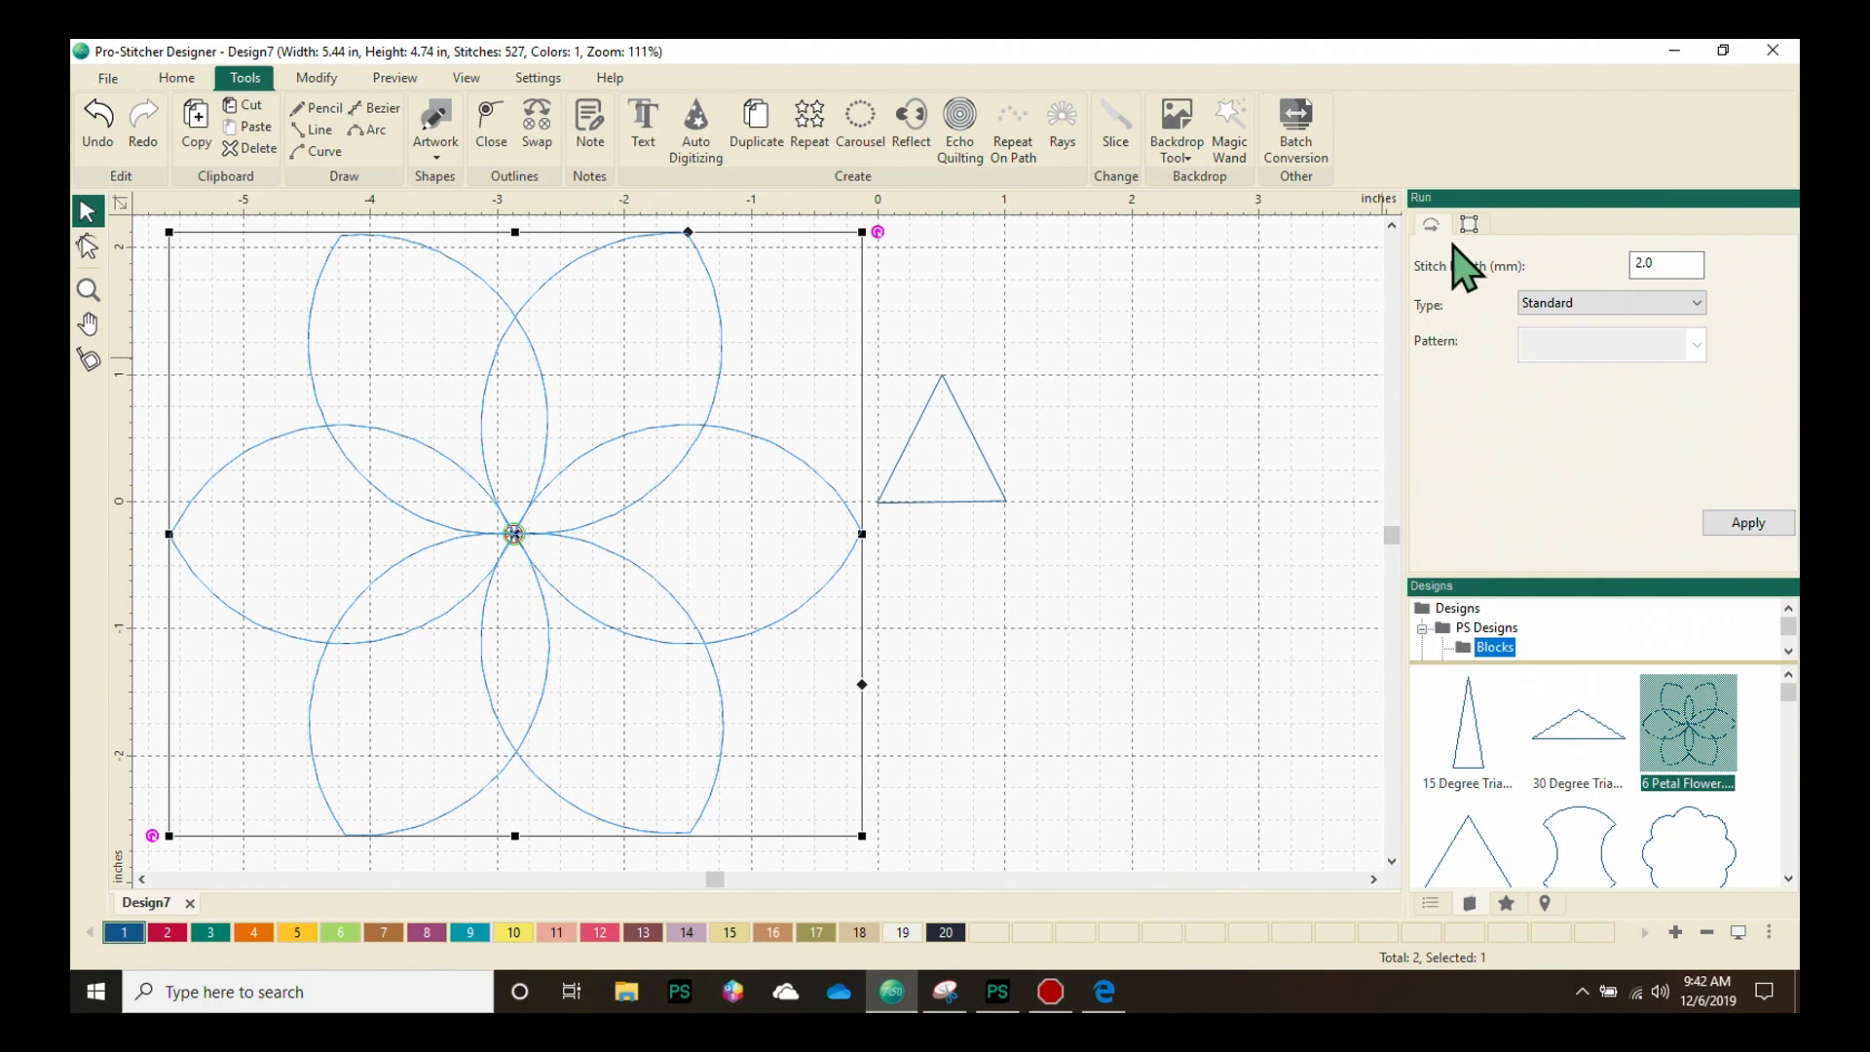
{"action": "mouse_move", "coordinate": [1593, 462]}
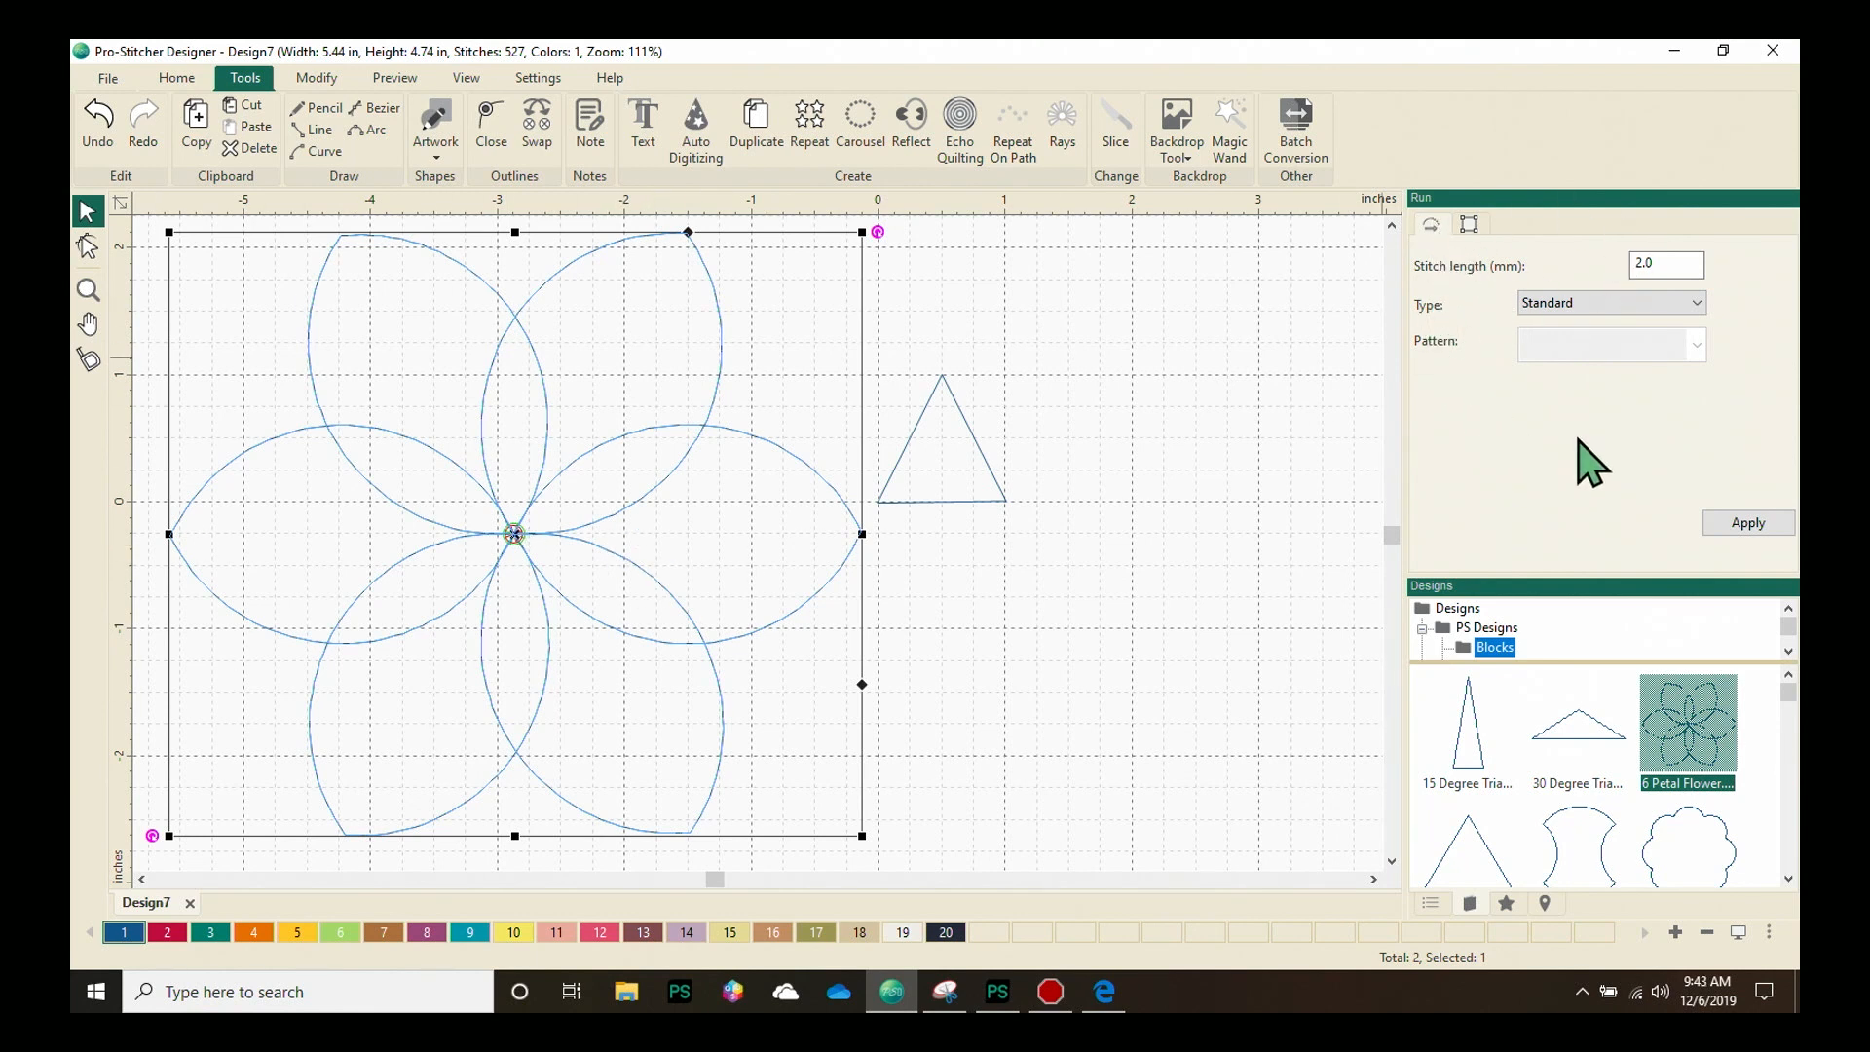
{"action": "mouse_move", "coordinate": [1260, 250]}
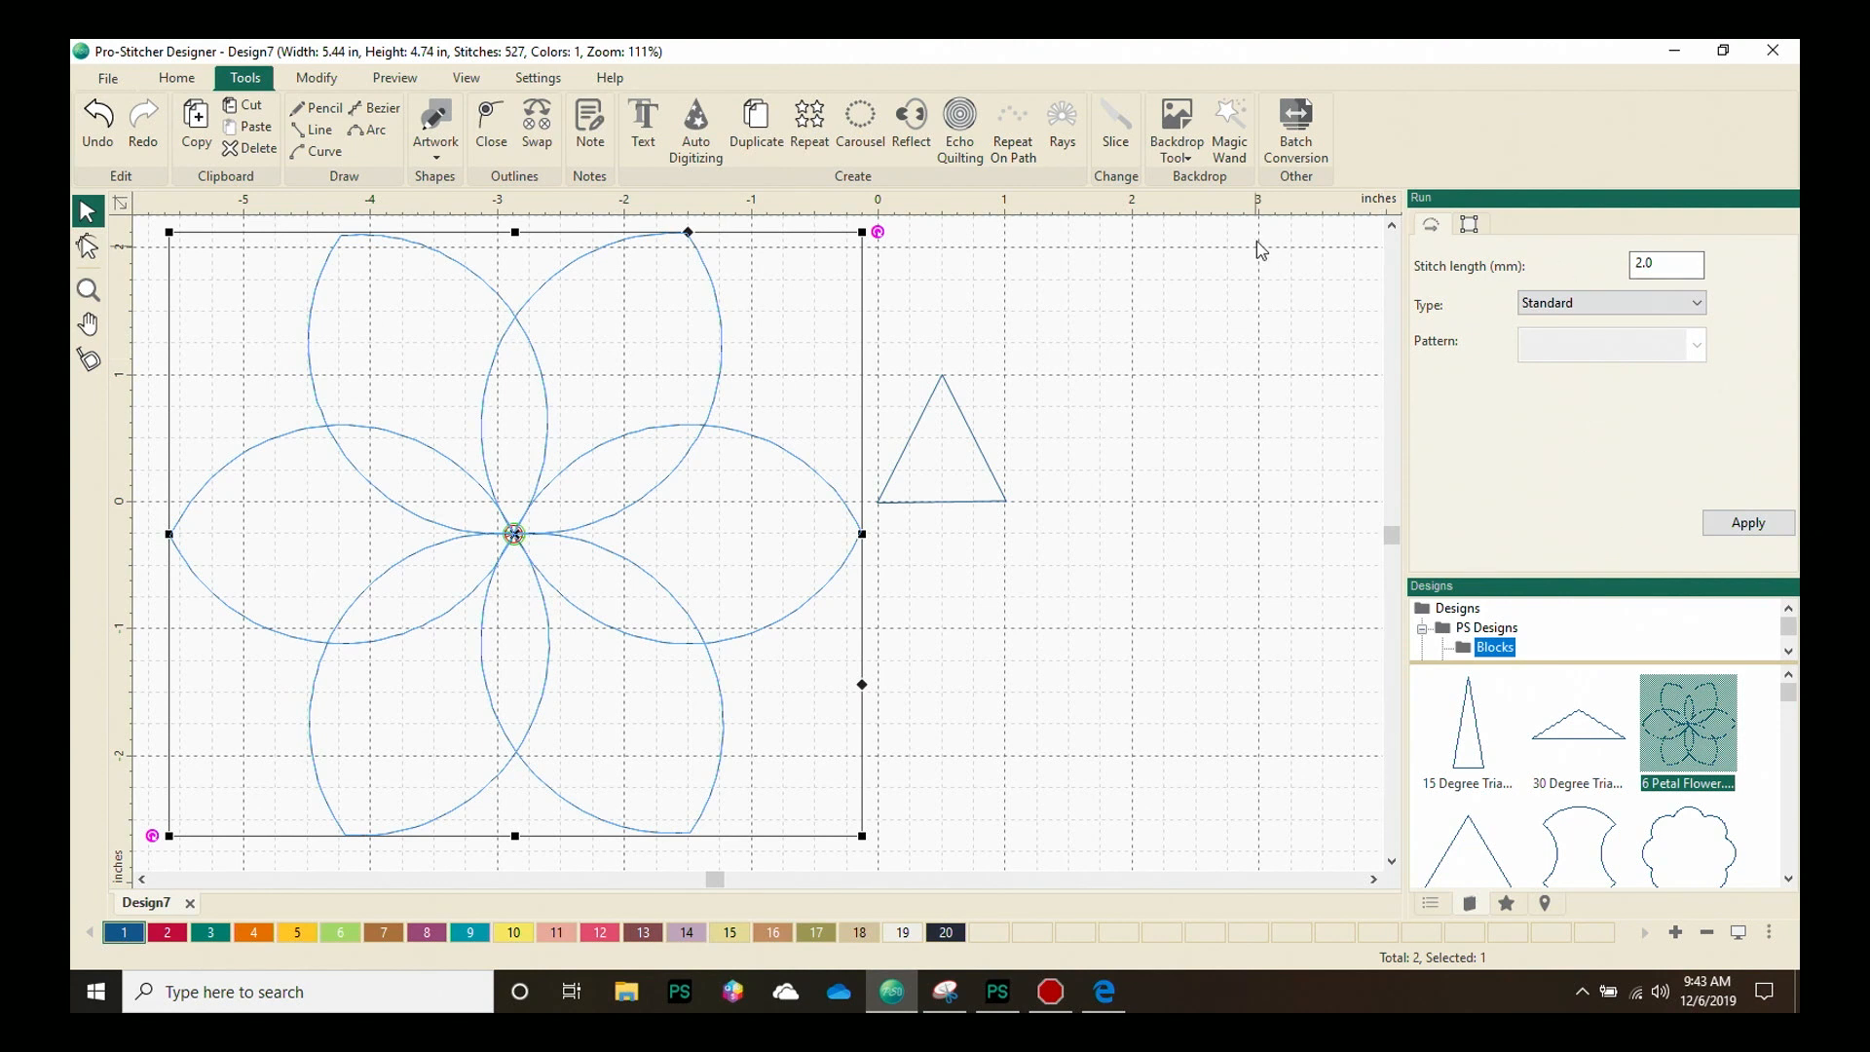
{"action": "mouse_move", "coordinate": [1456, 239]}
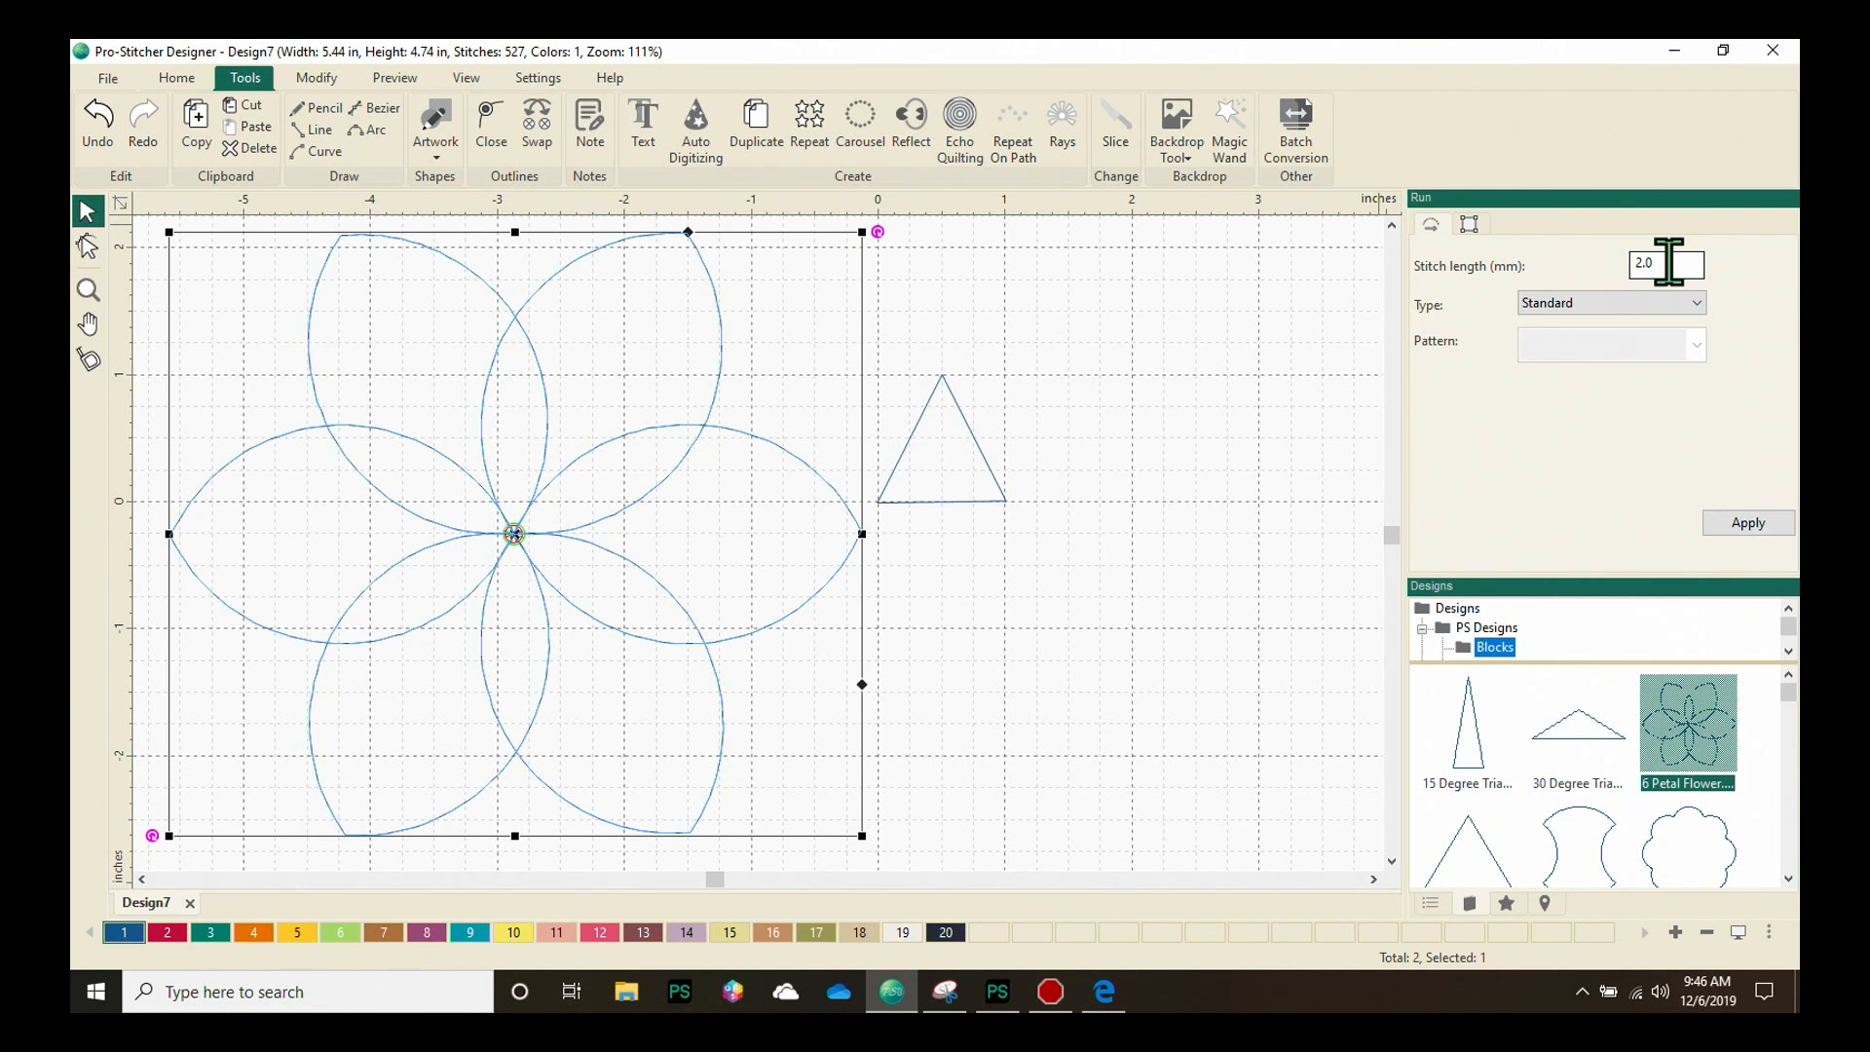
{"action": "mouse_move", "coordinate": [1172, 639]}
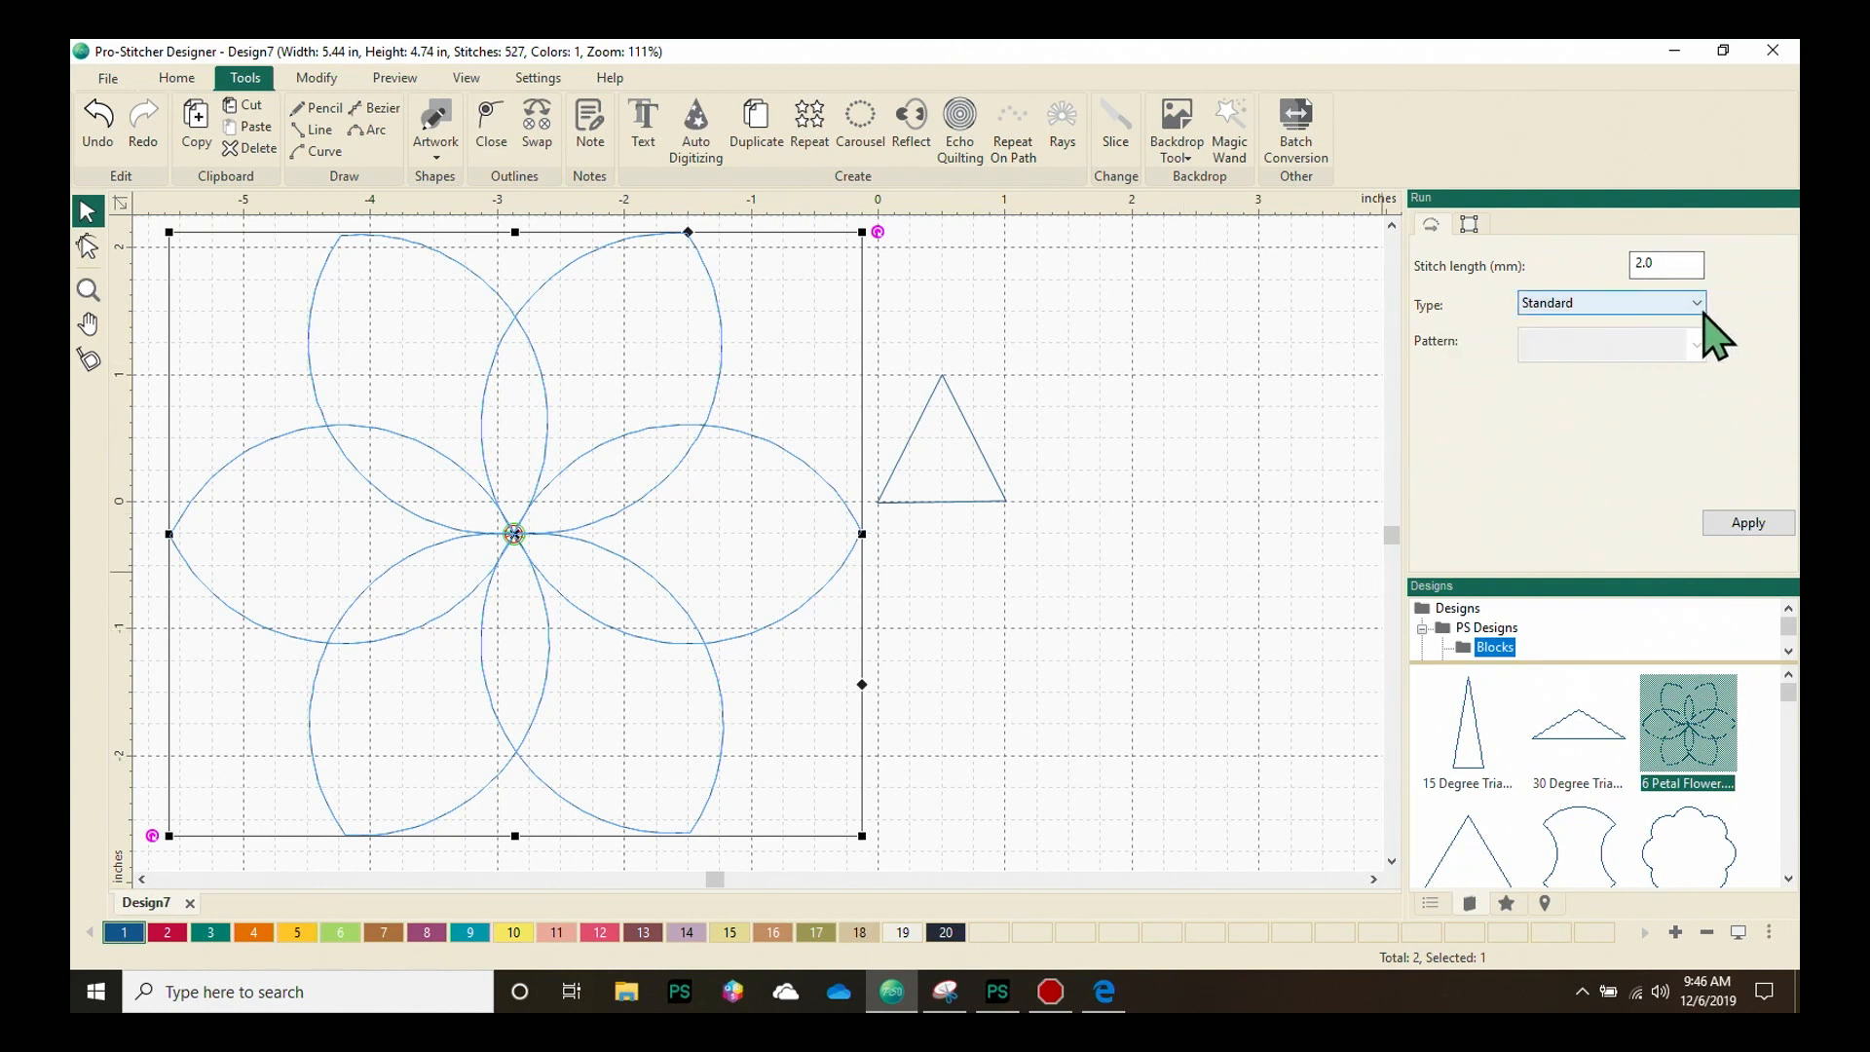
{"action": "mouse_move", "coordinate": [1711, 328]}
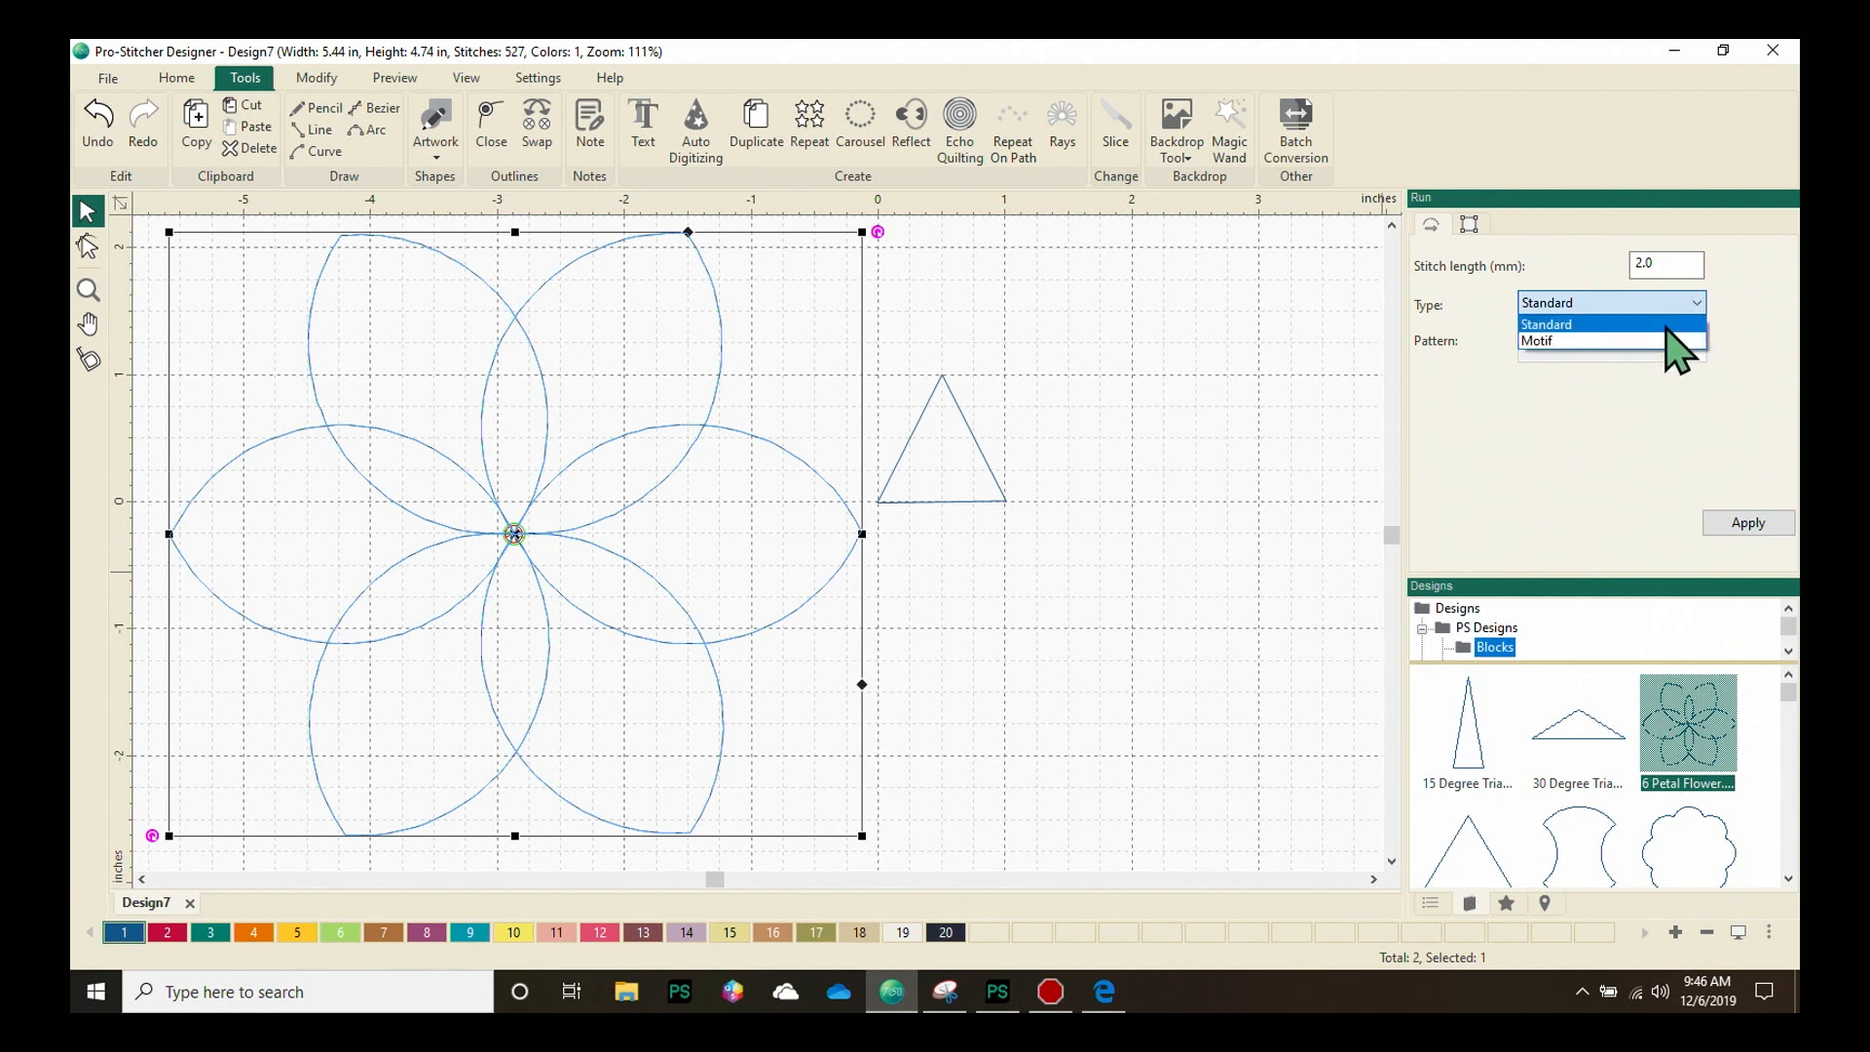
{"action": "mouse_move", "coordinate": [1646, 370]}
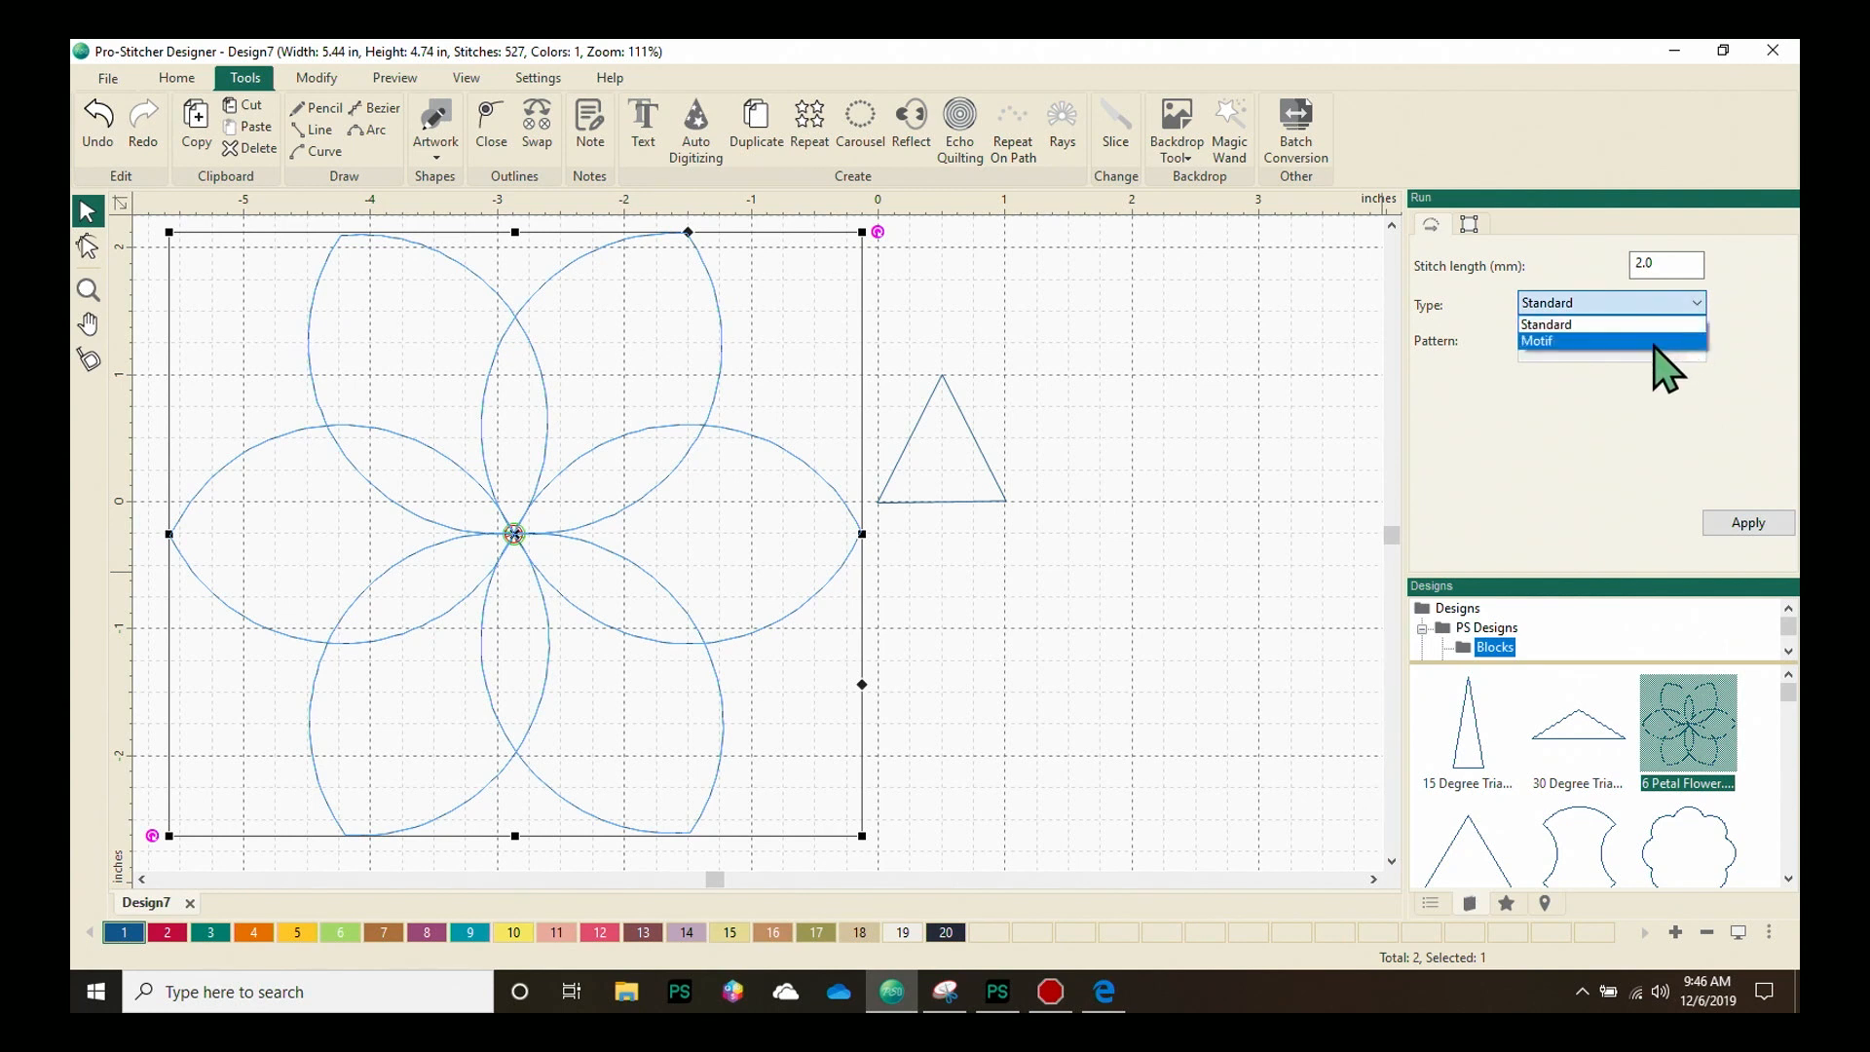
Set the flower's run type to Motif and open the pattern list
{"action": "left_click", "coordinate": [1537, 341]}
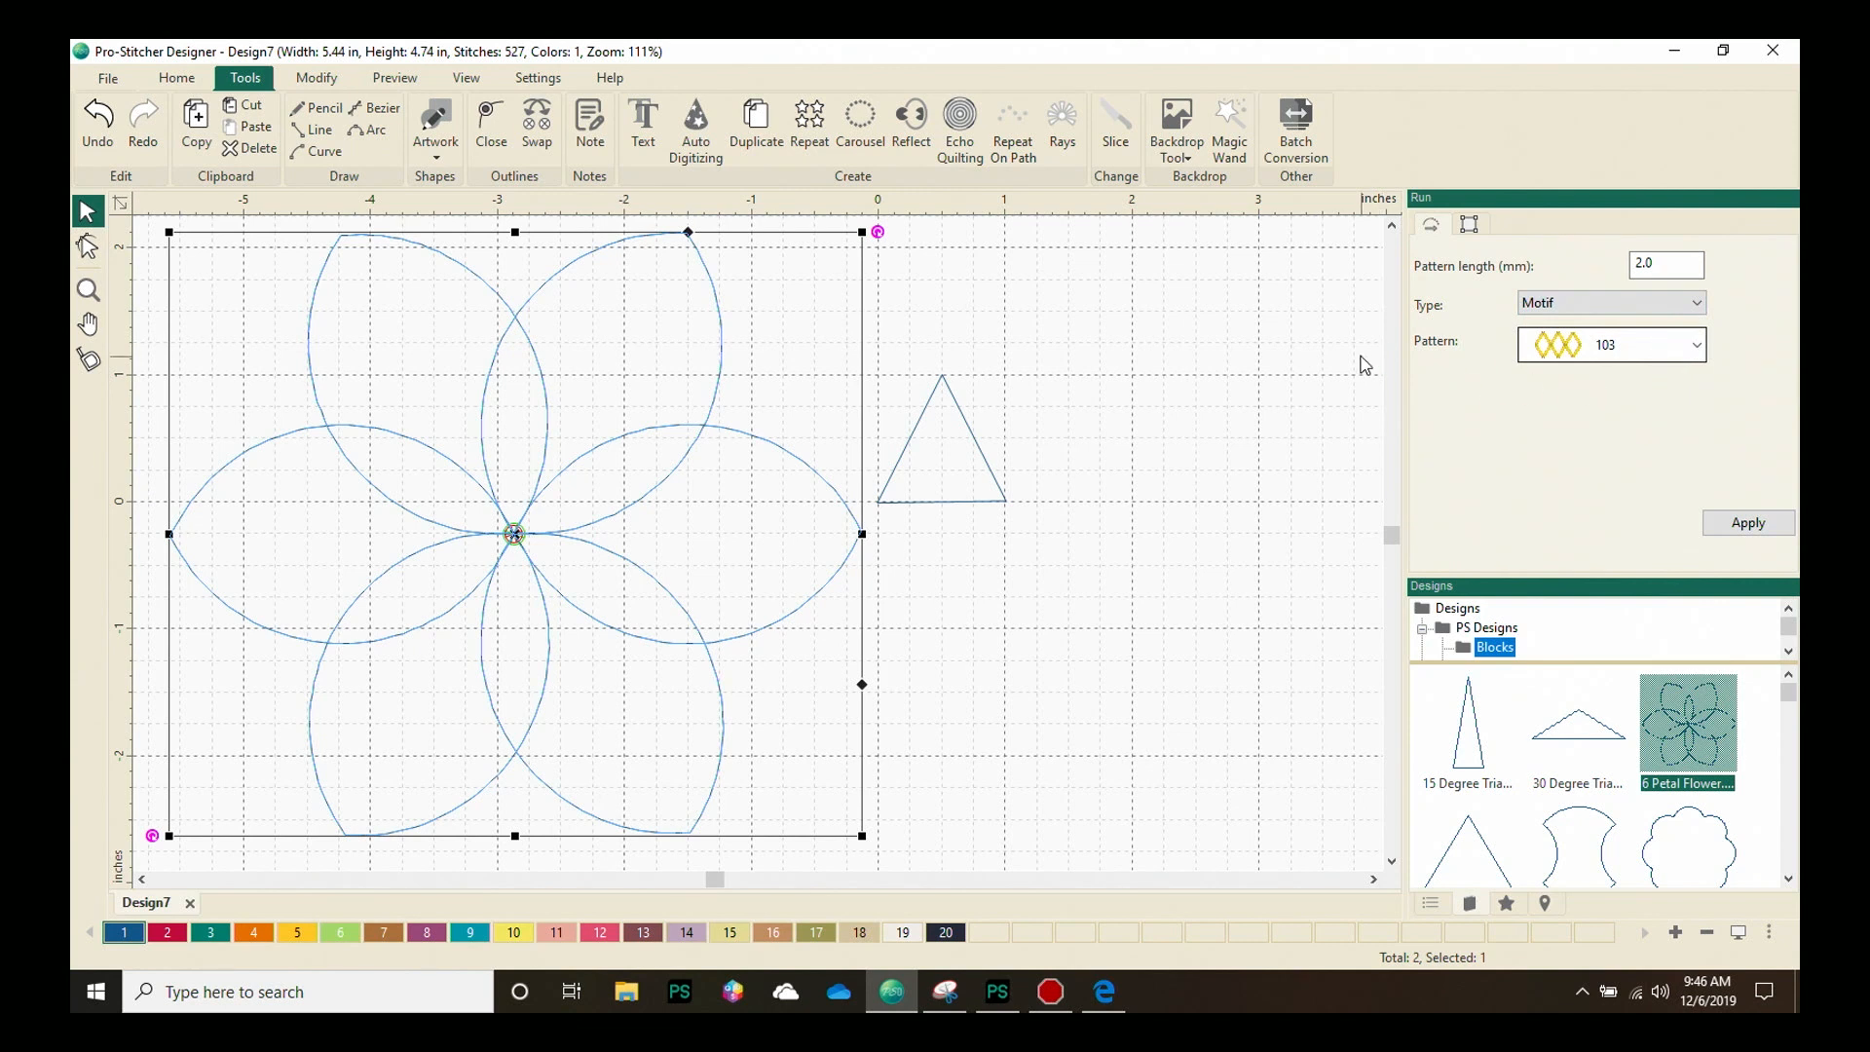
{"action": "left_click", "coordinate": [1693, 344]}
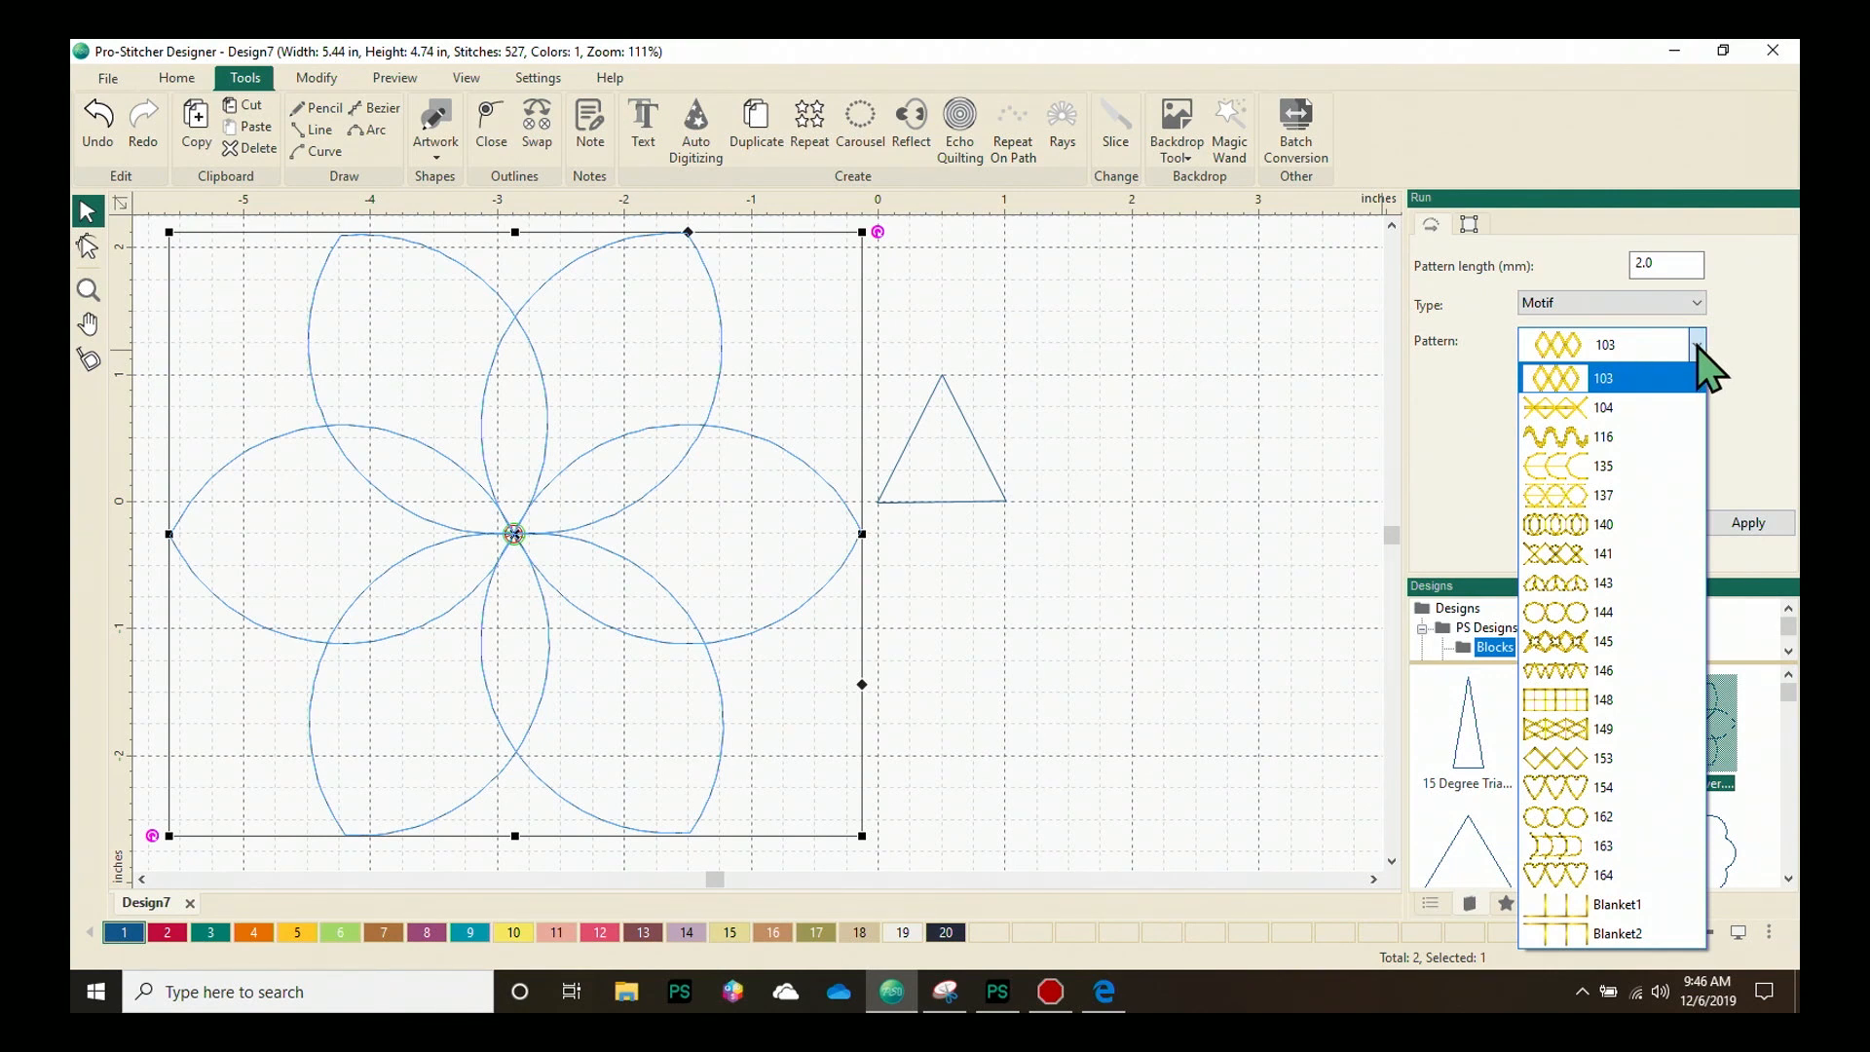
Dismiss the pattern list and set the flower's type back to Standard, 2.0 mm
{"action": "left_click", "coordinate": [1601, 377]}
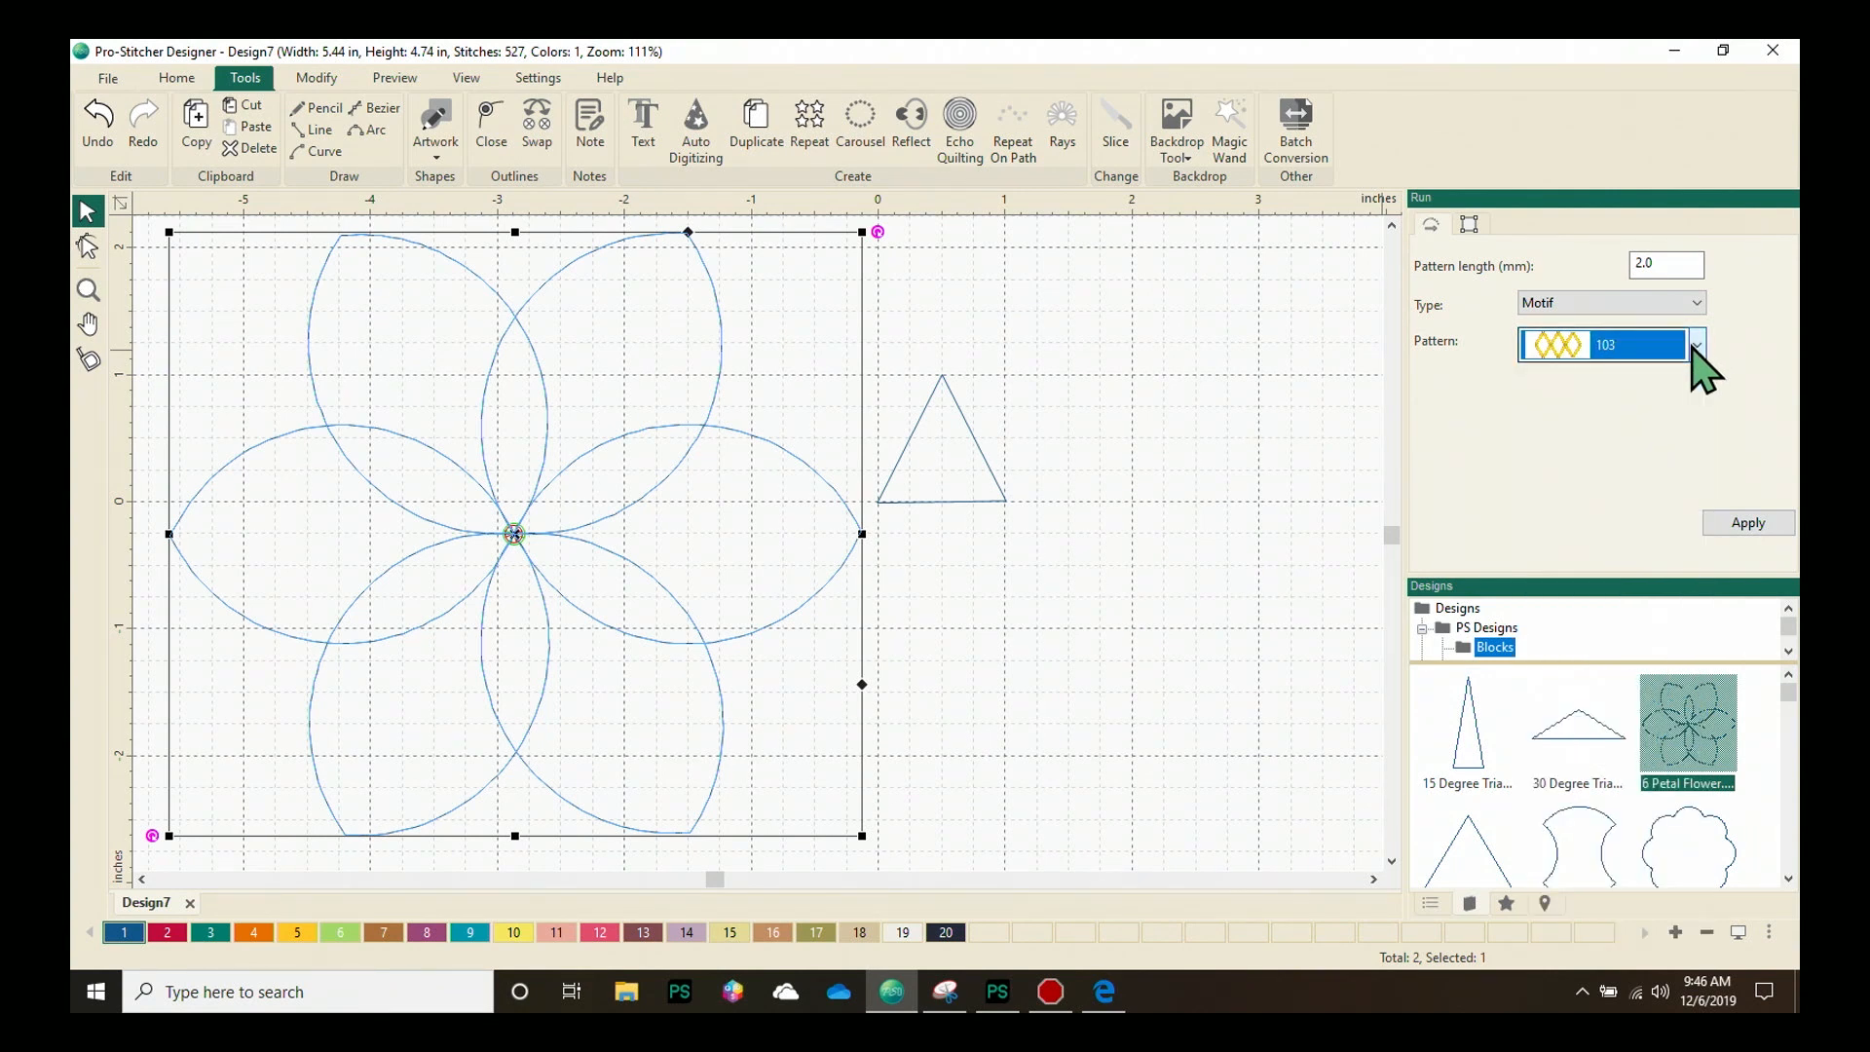
{"action": "left_click", "coordinate": [1693, 302]}
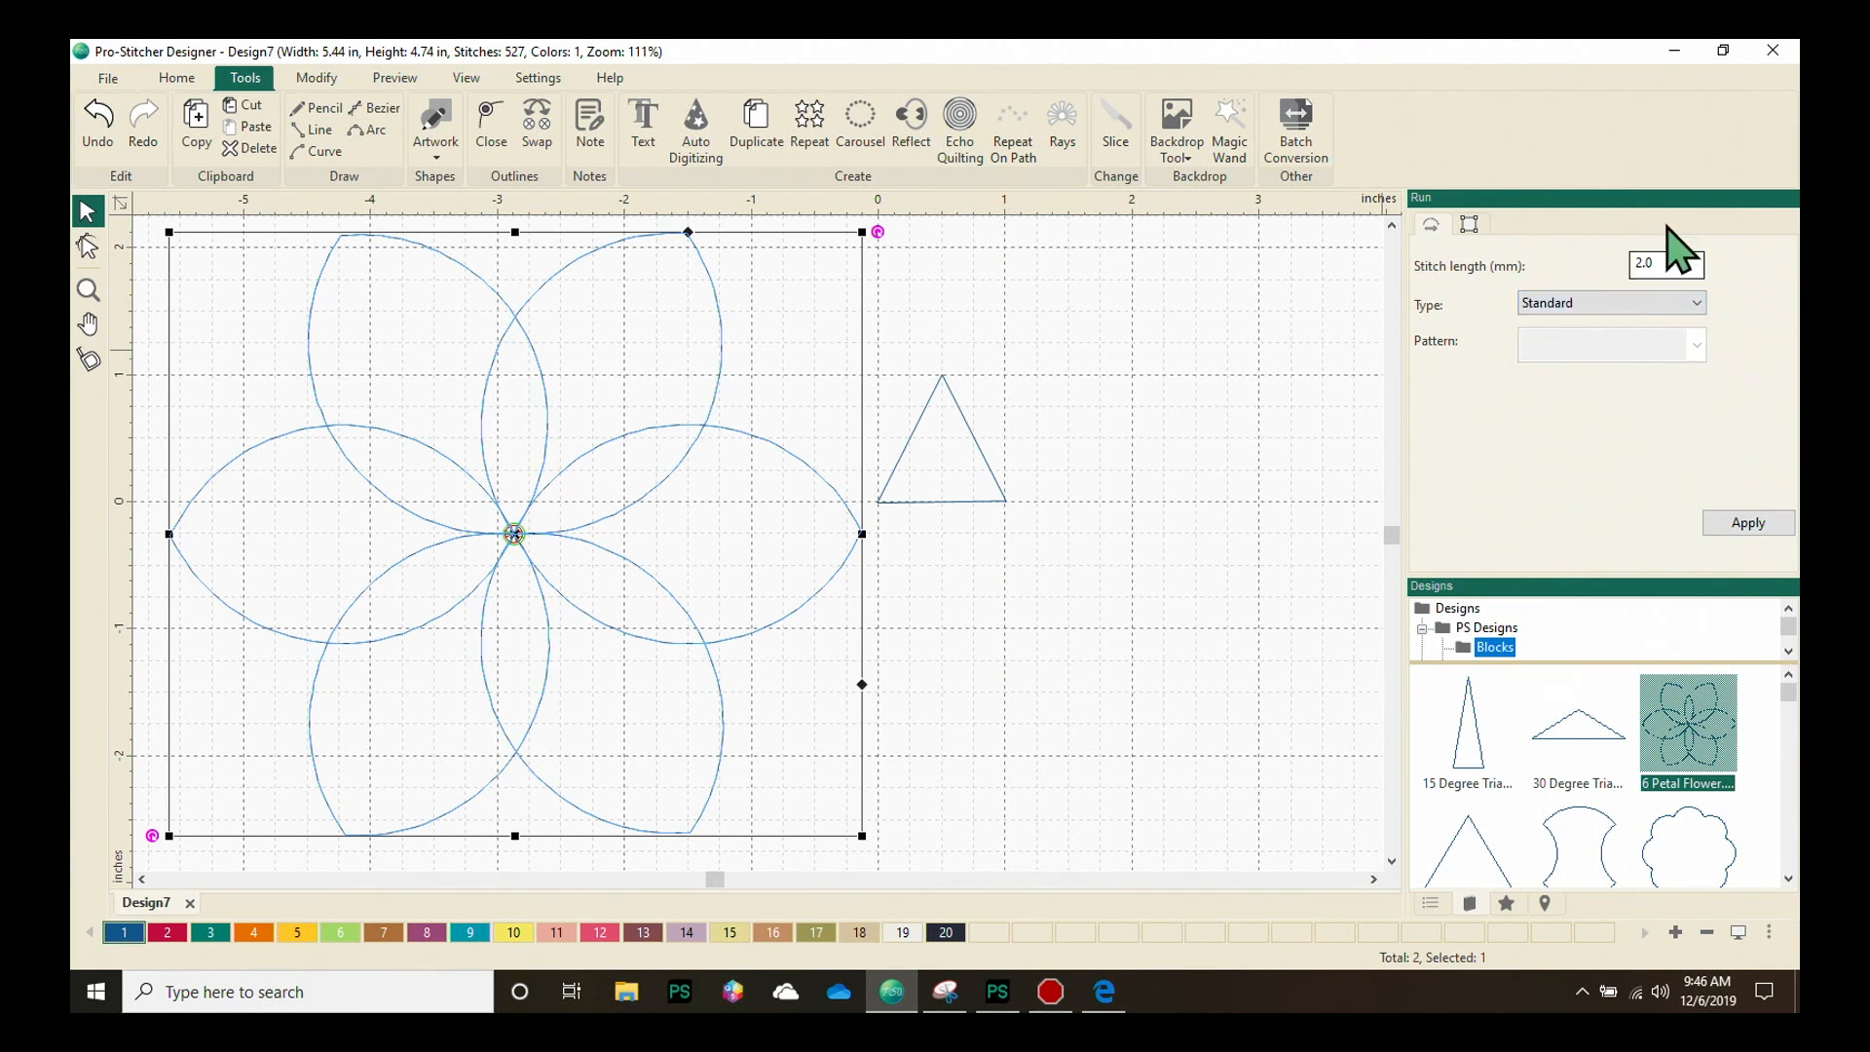
{"action": "mouse_move", "coordinate": [1670, 531]}
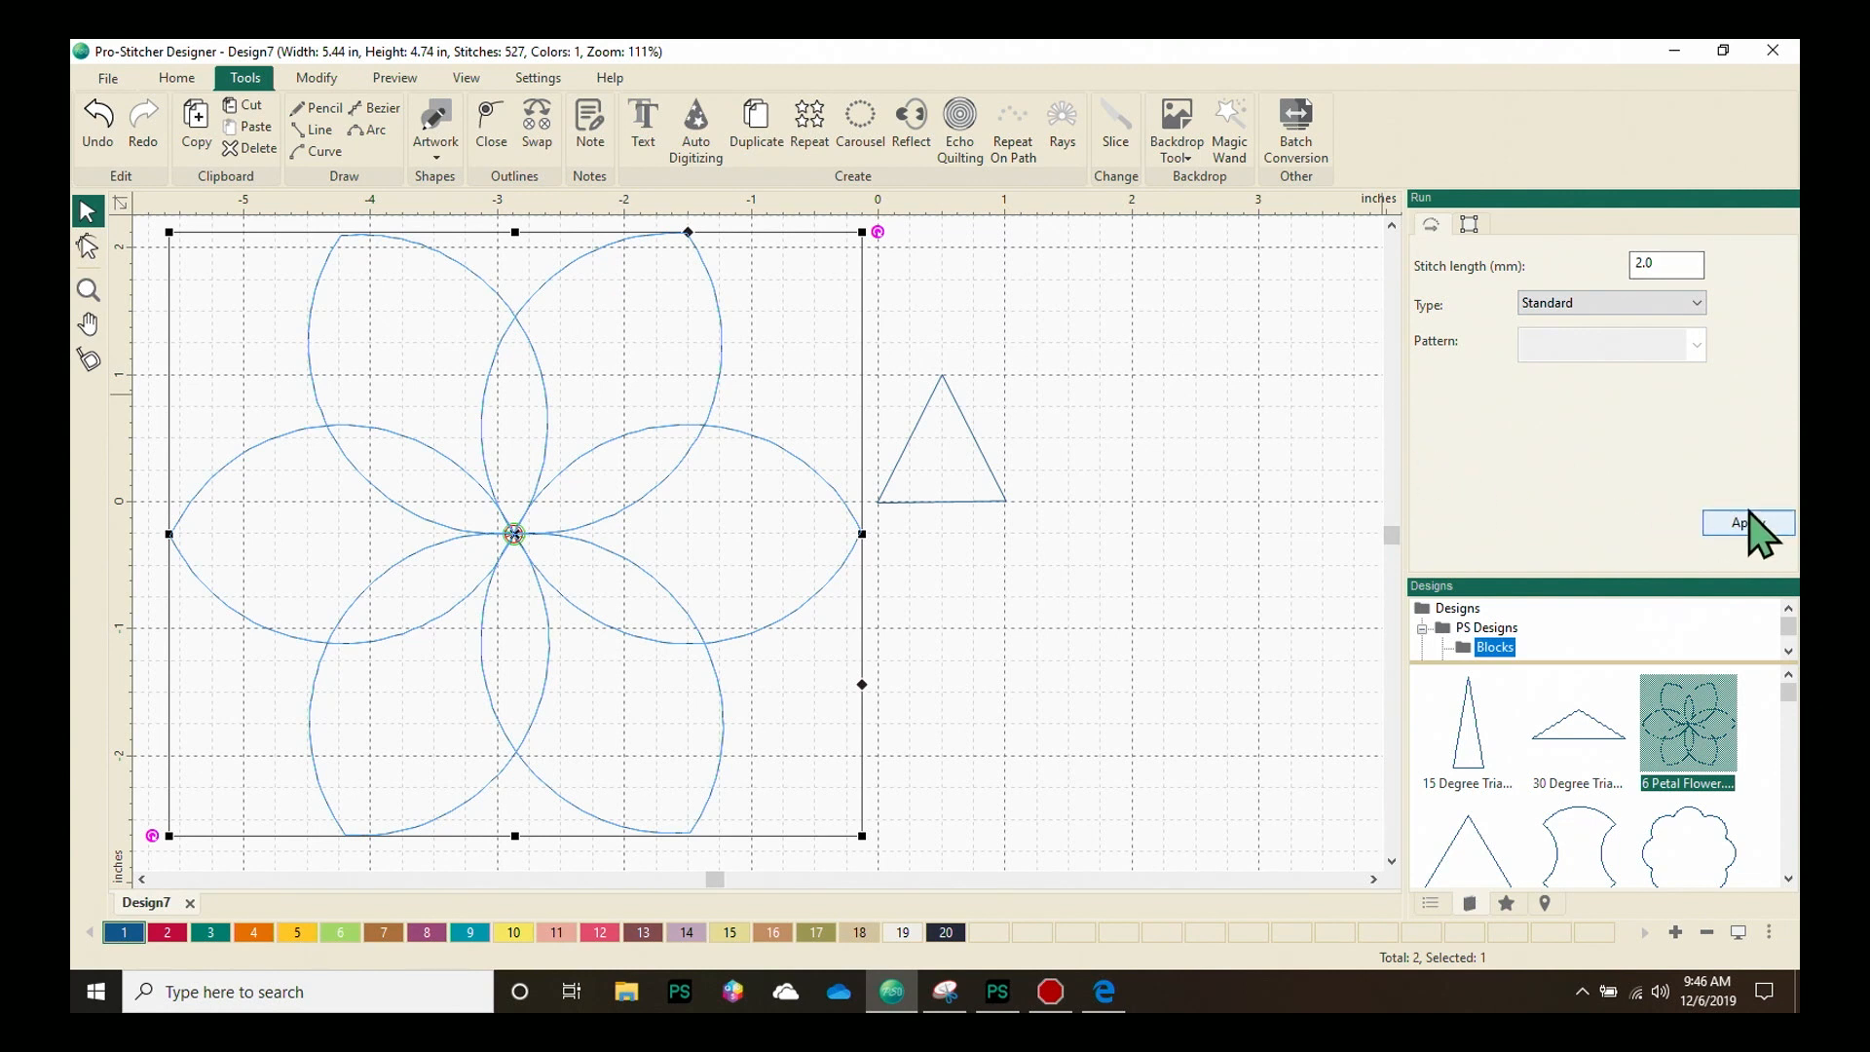
{"action": "mouse_move", "coordinate": [1764, 584]}
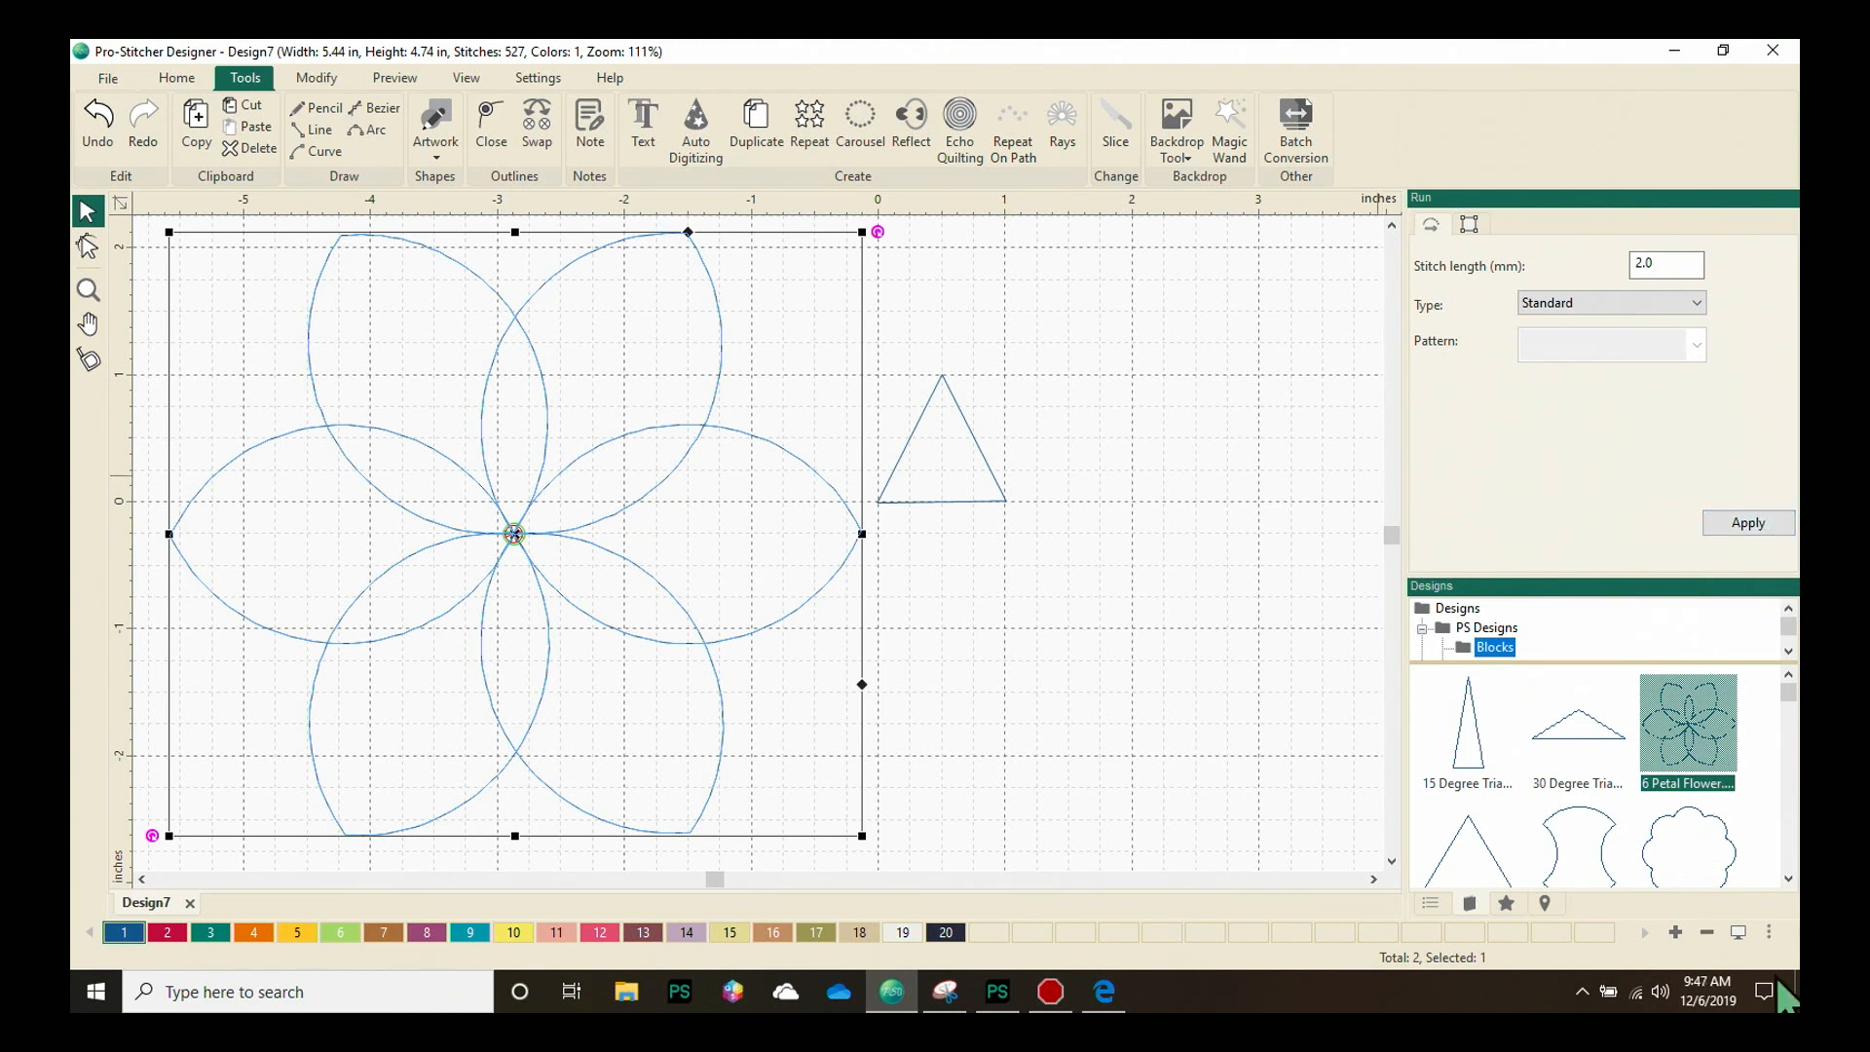
Show the Sequence list with the triangle (104 Exquisite Thread 40) and the group
{"action": "left_click", "coordinate": [1430, 903]}
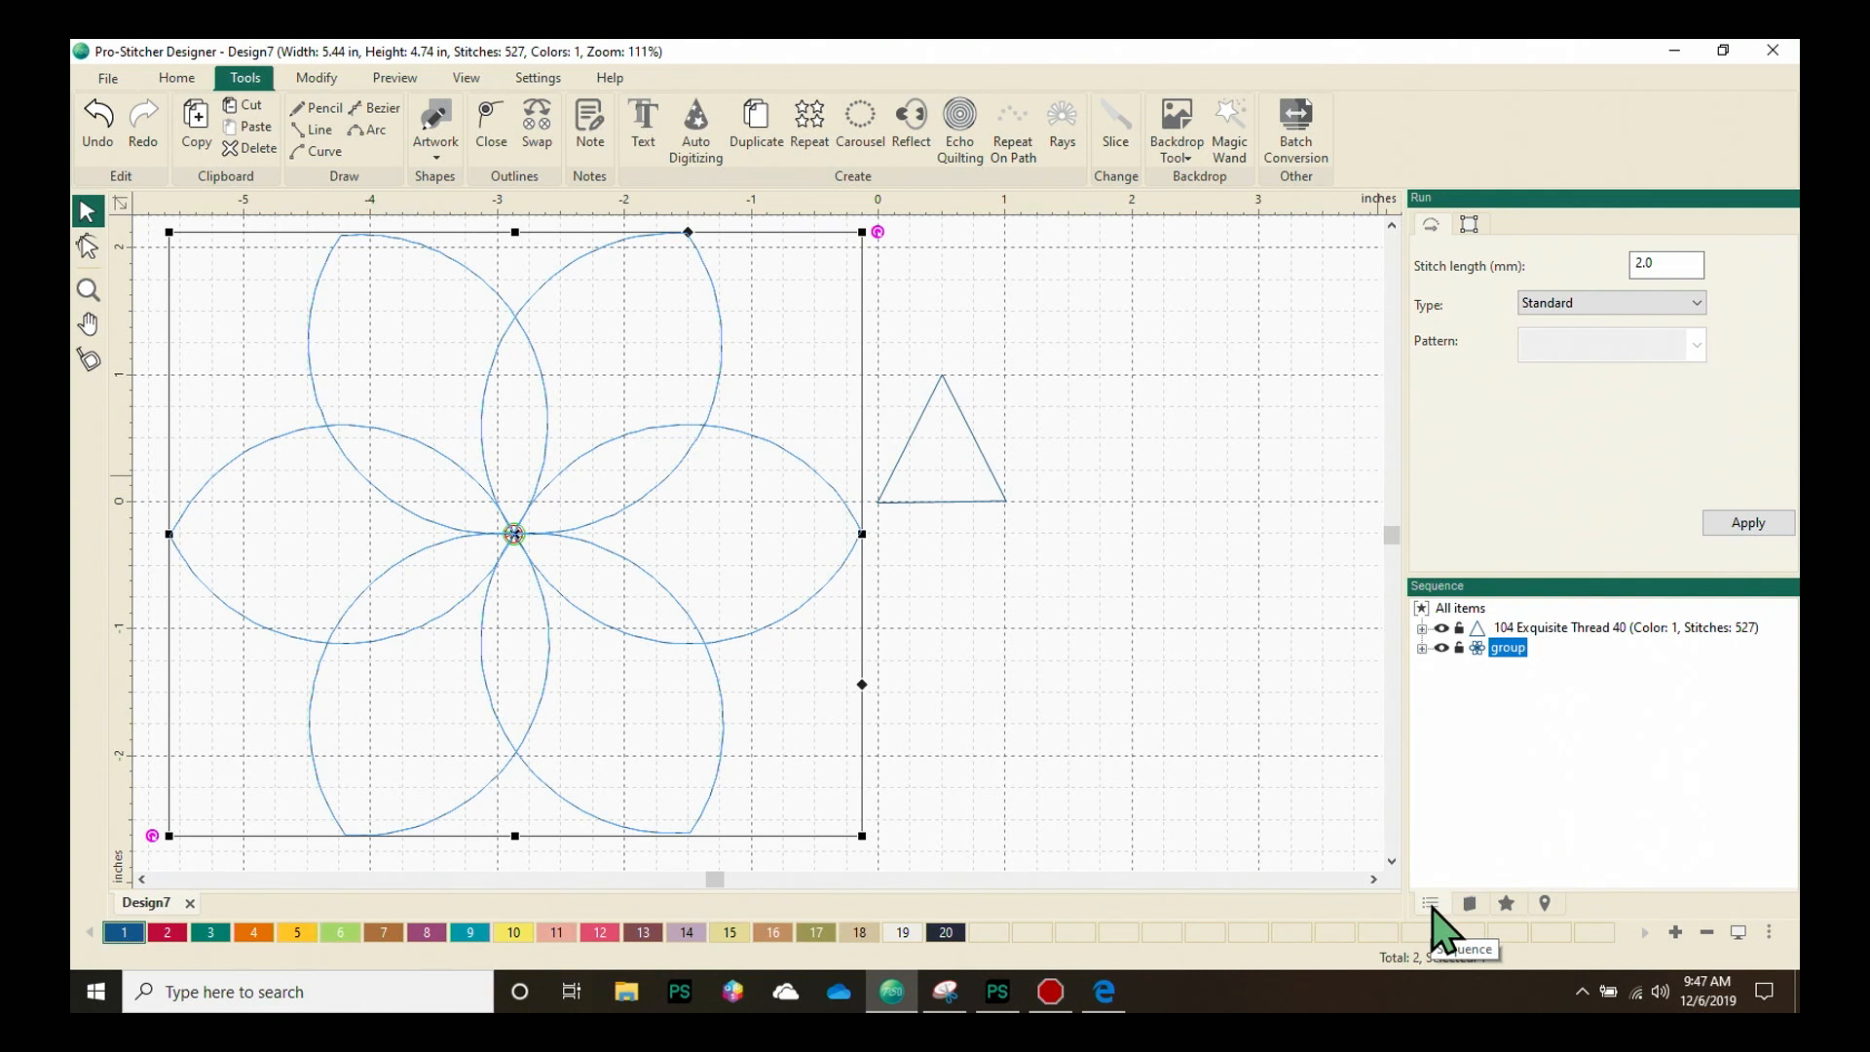
{"action": "mouse_move", "coordinate": [1556, 638]}
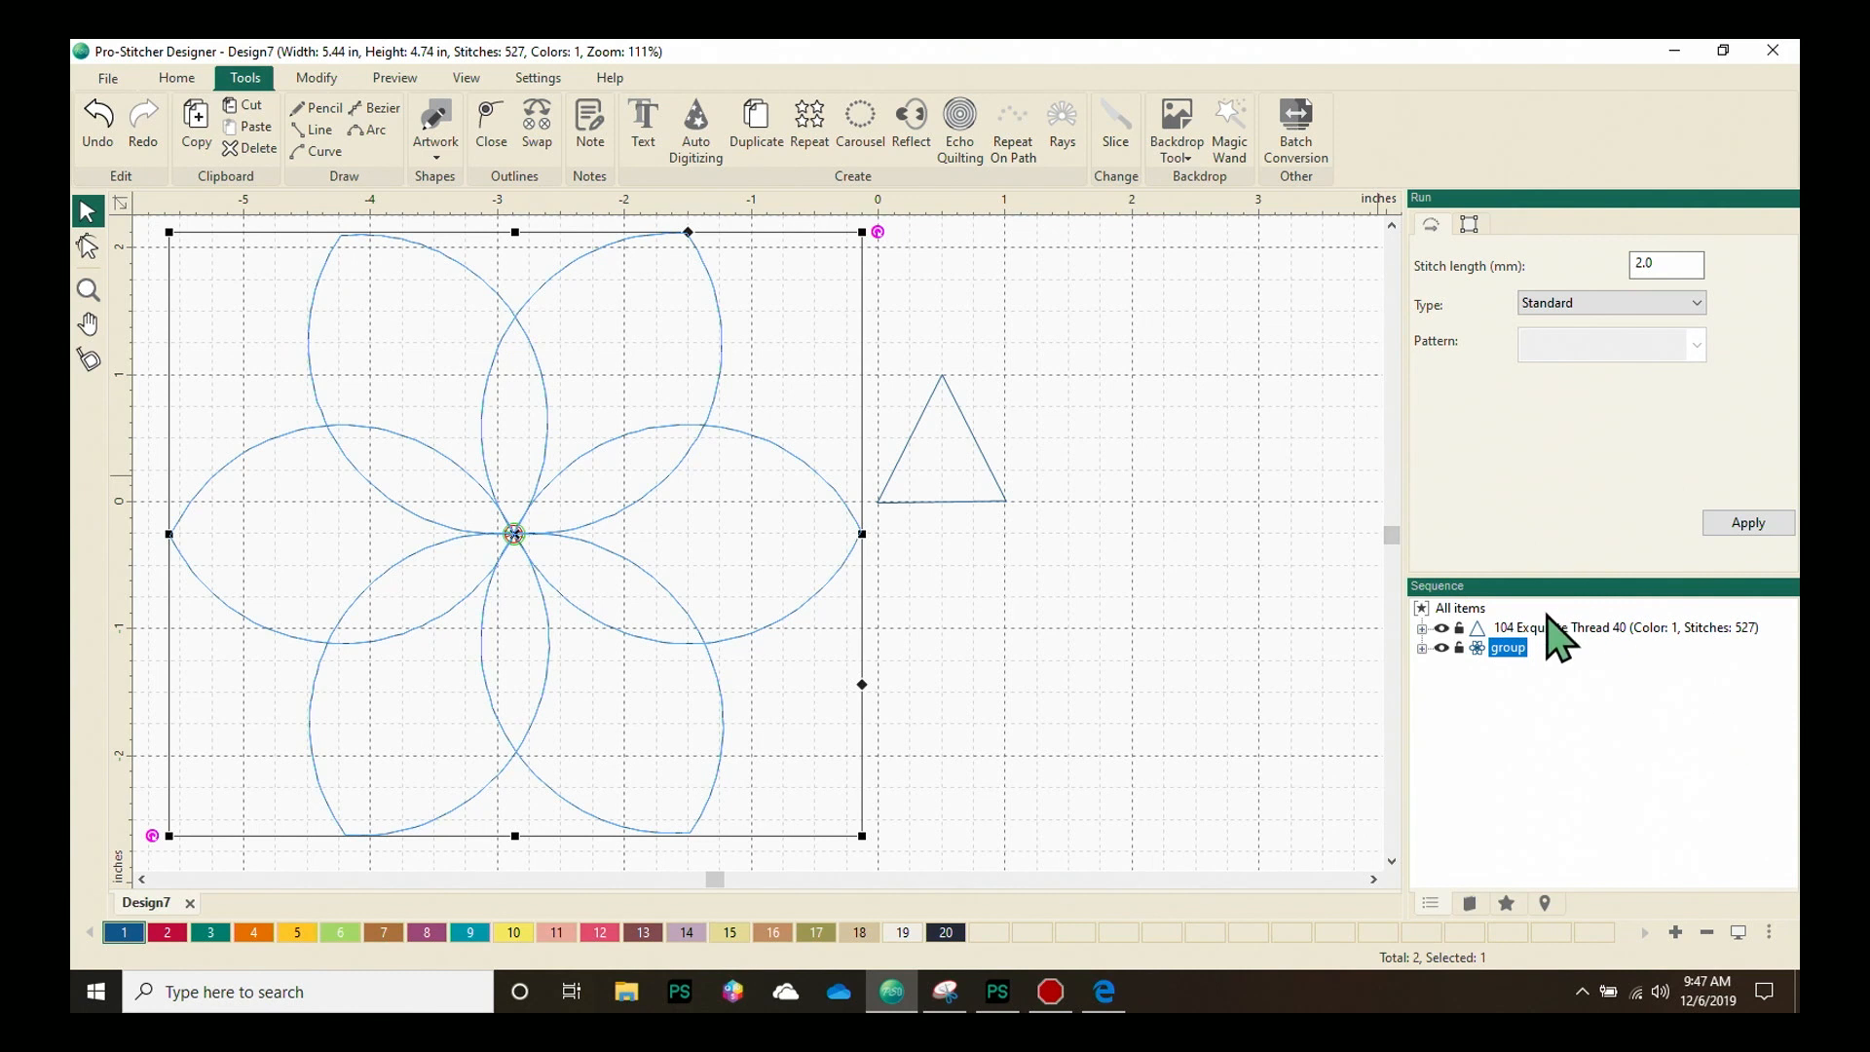
{"action": "mouse_move", "coordinate": [1438, 659]}
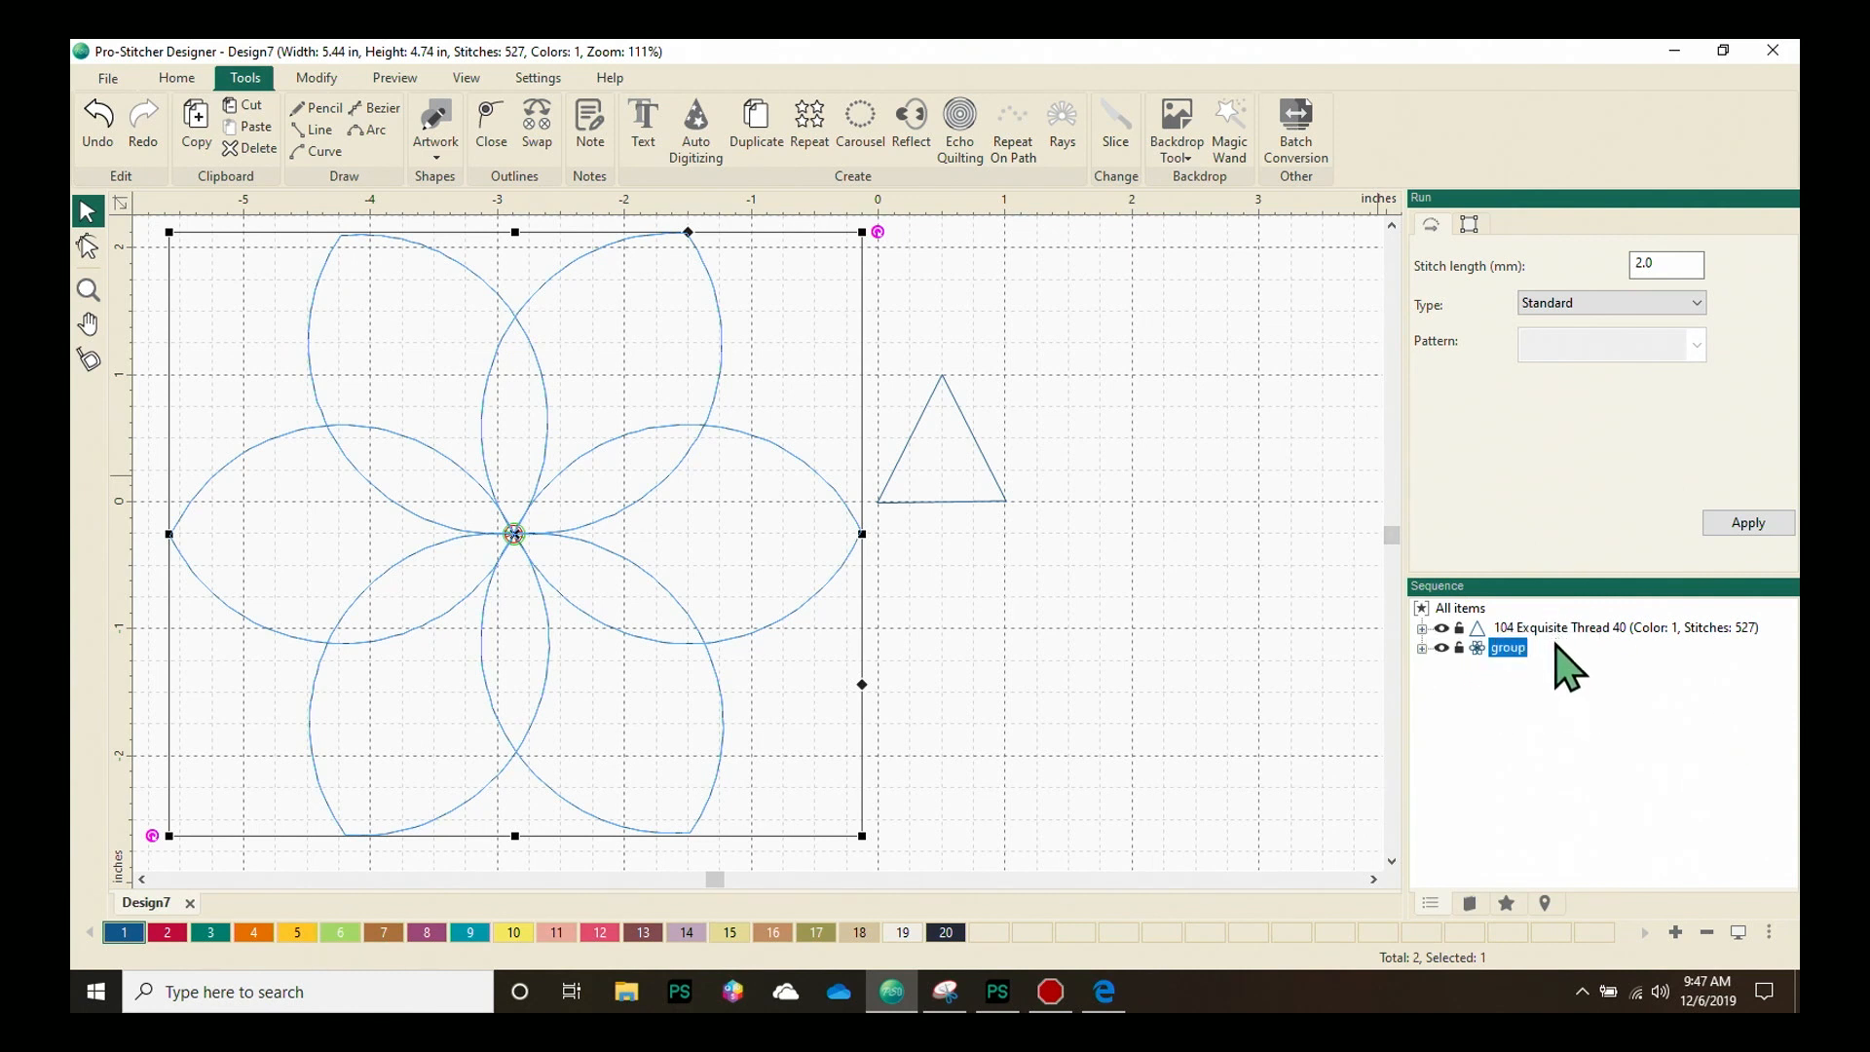
{"action": "mouse_move", "coordinate": [1578, 719]}
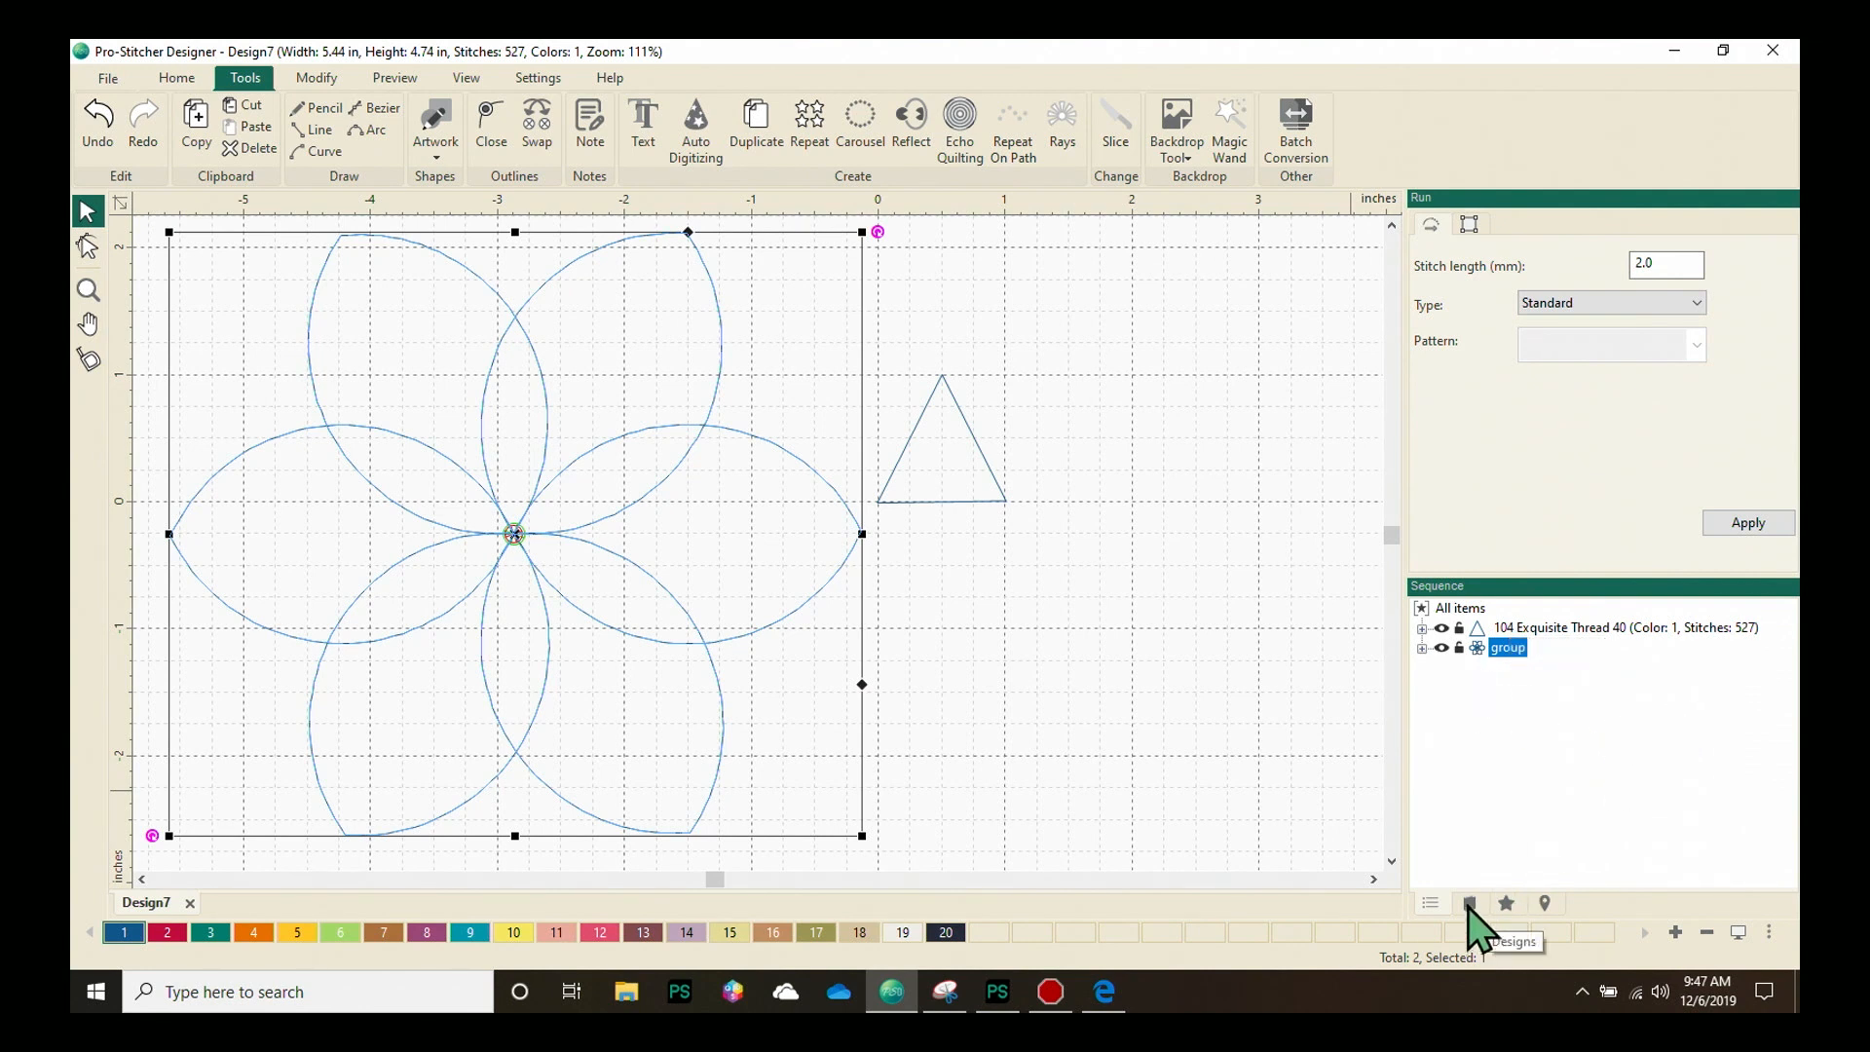
{"action": "left_click", "coordinate": [1471, 903]}
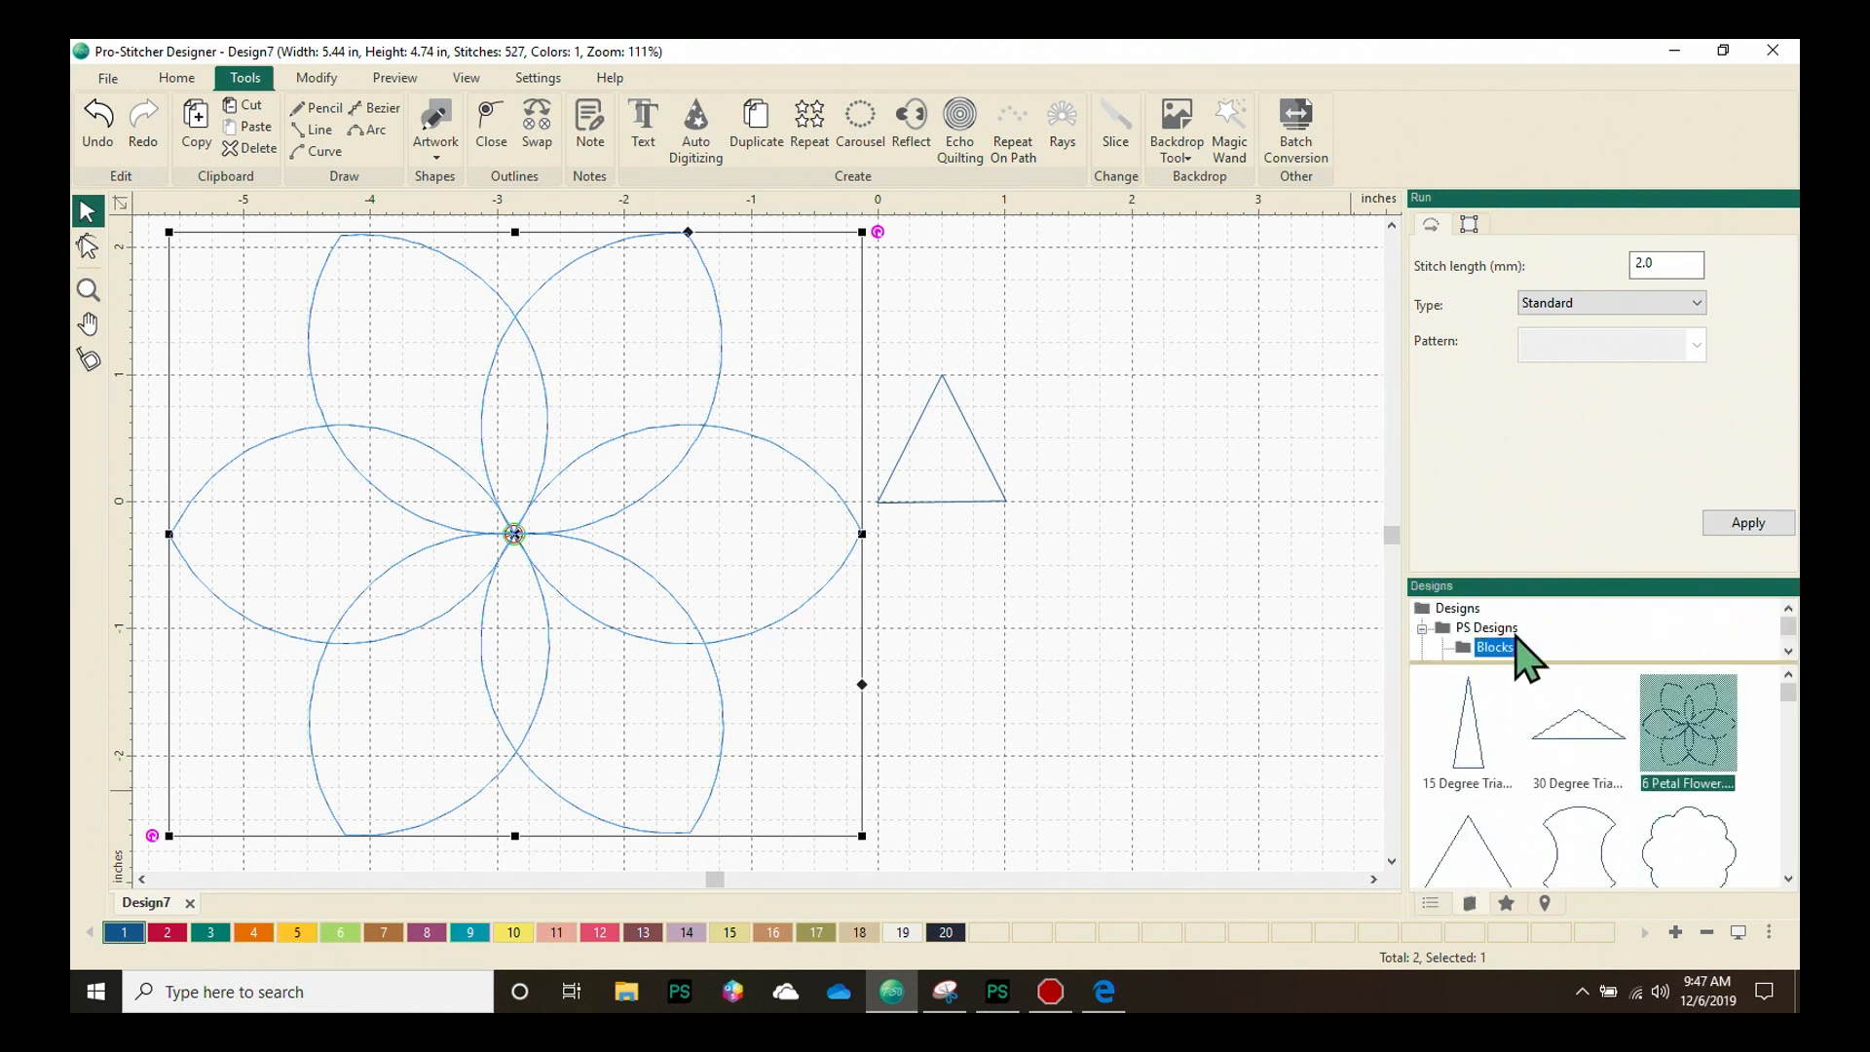
{"action": "mouse_move", "coordinate": [1580, 798]}
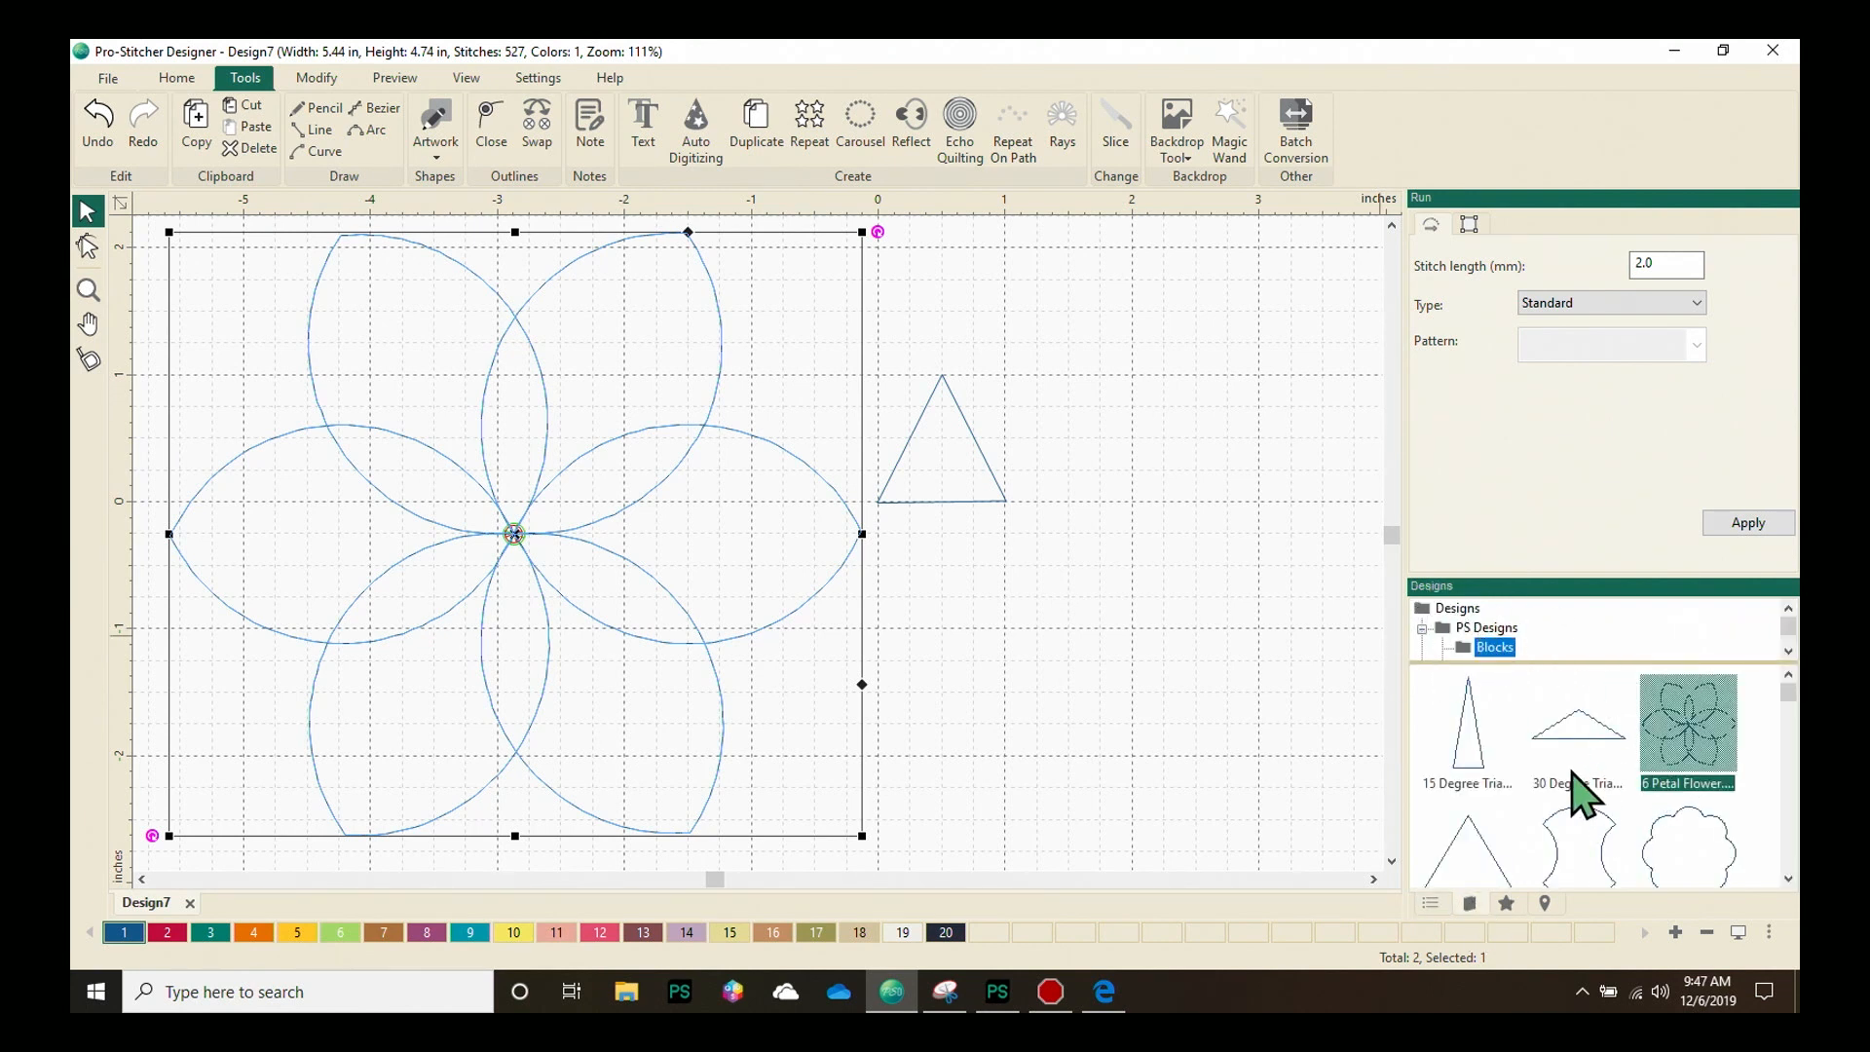
{"action": "scroll", "scroll_direction": "down", "scroll_amount": 3}
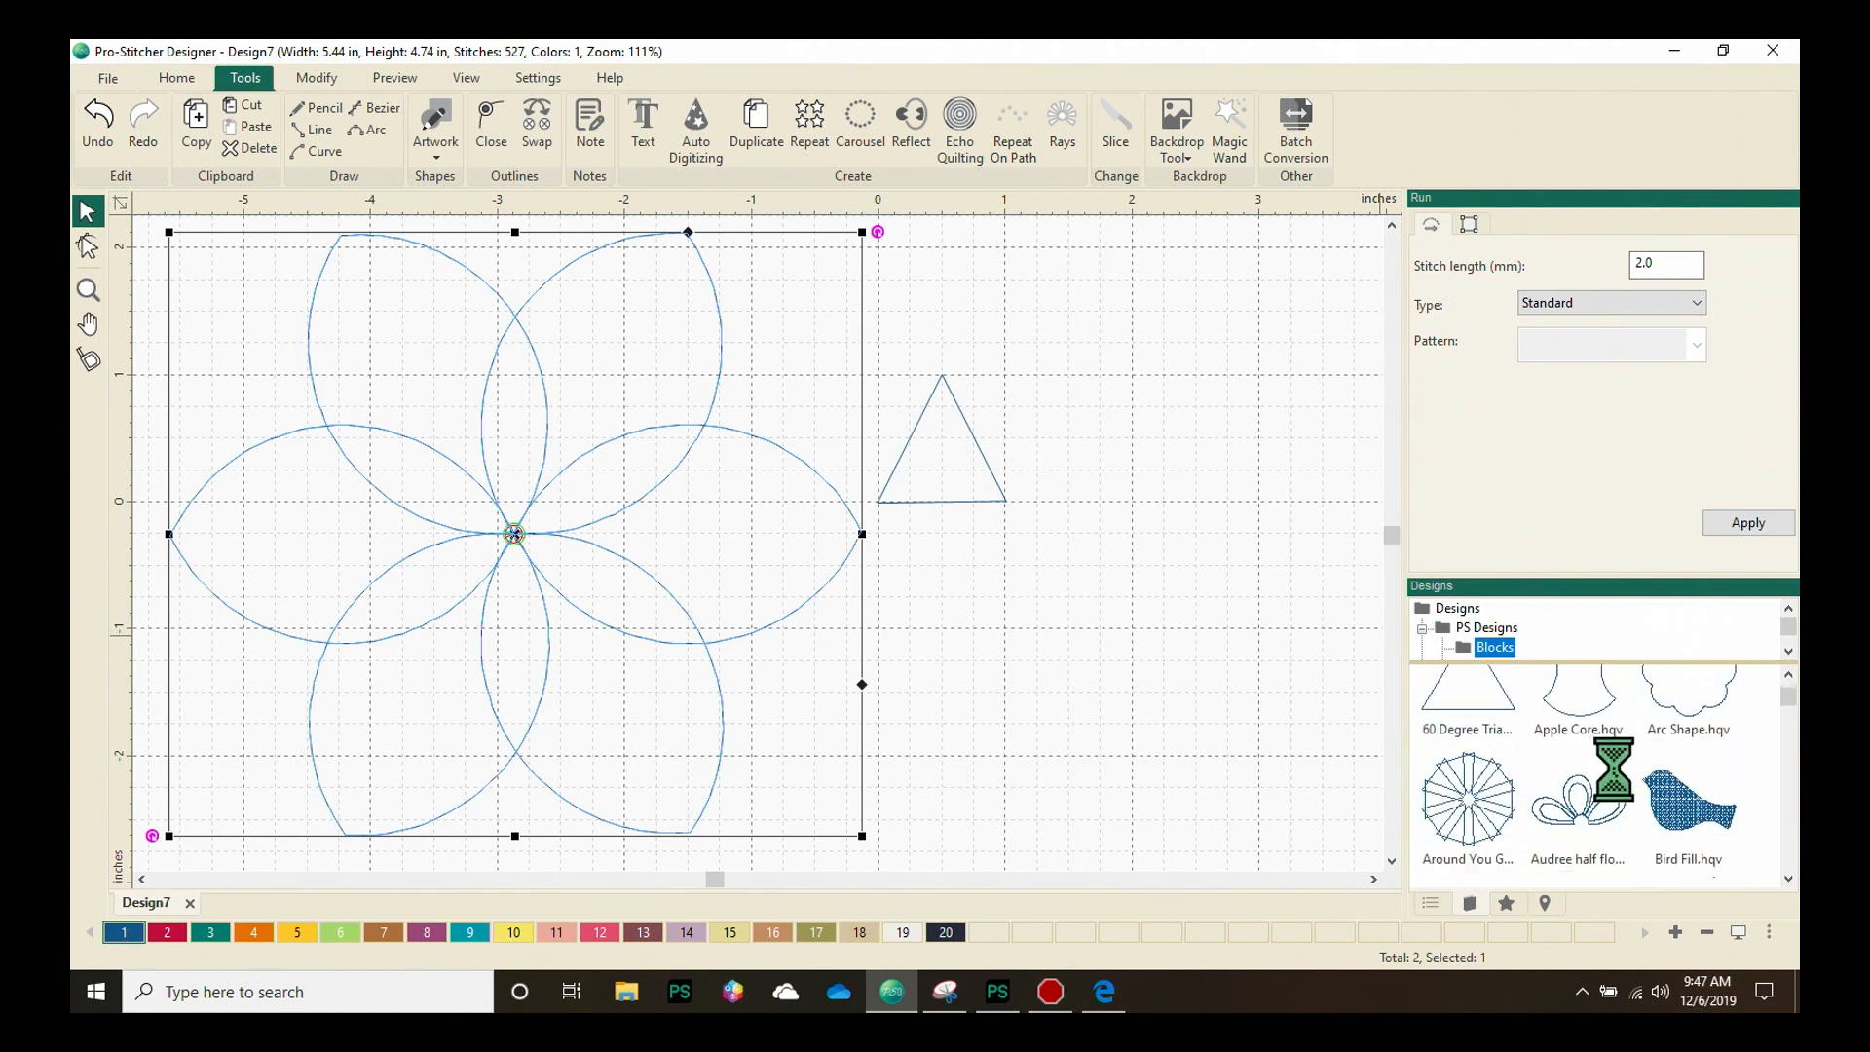
{"action": "scroll", "scroll_direction": "down", "scroll_amount": 3}
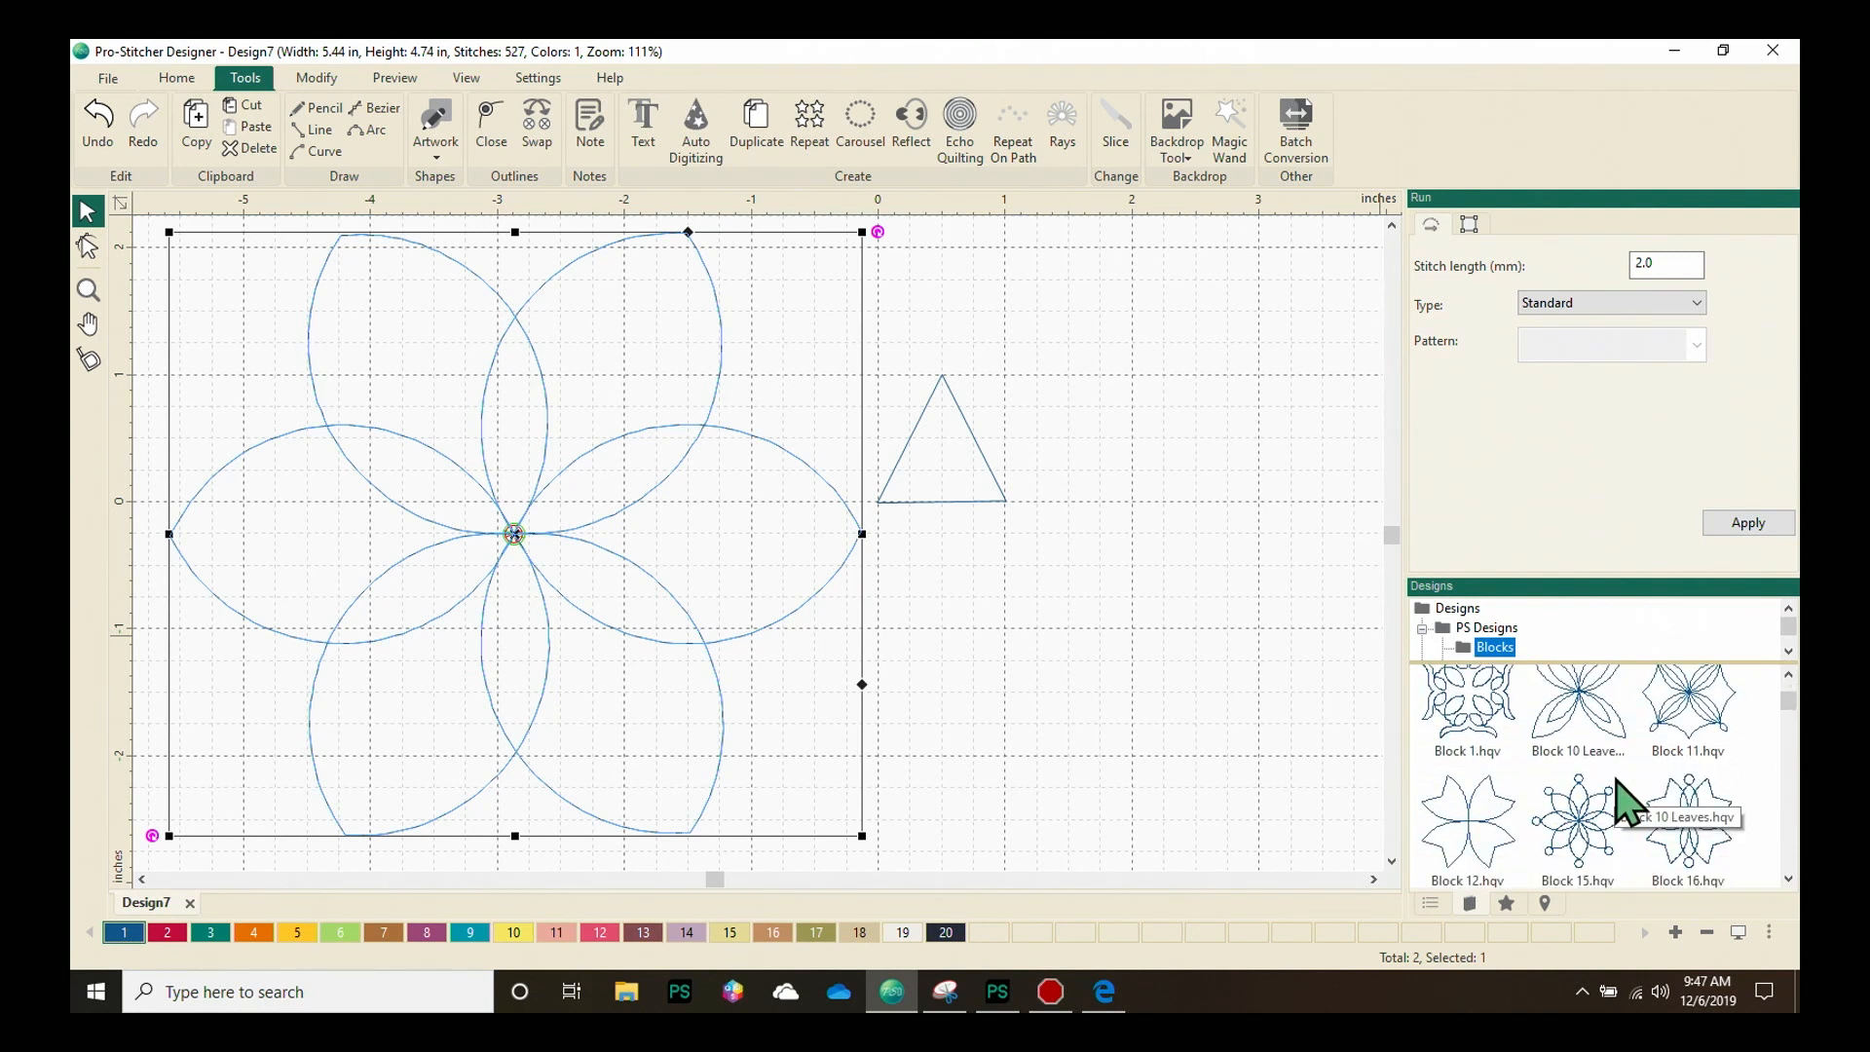
{"action": "scroll", "scroll_direction": "down", "scroll_amount": 3}
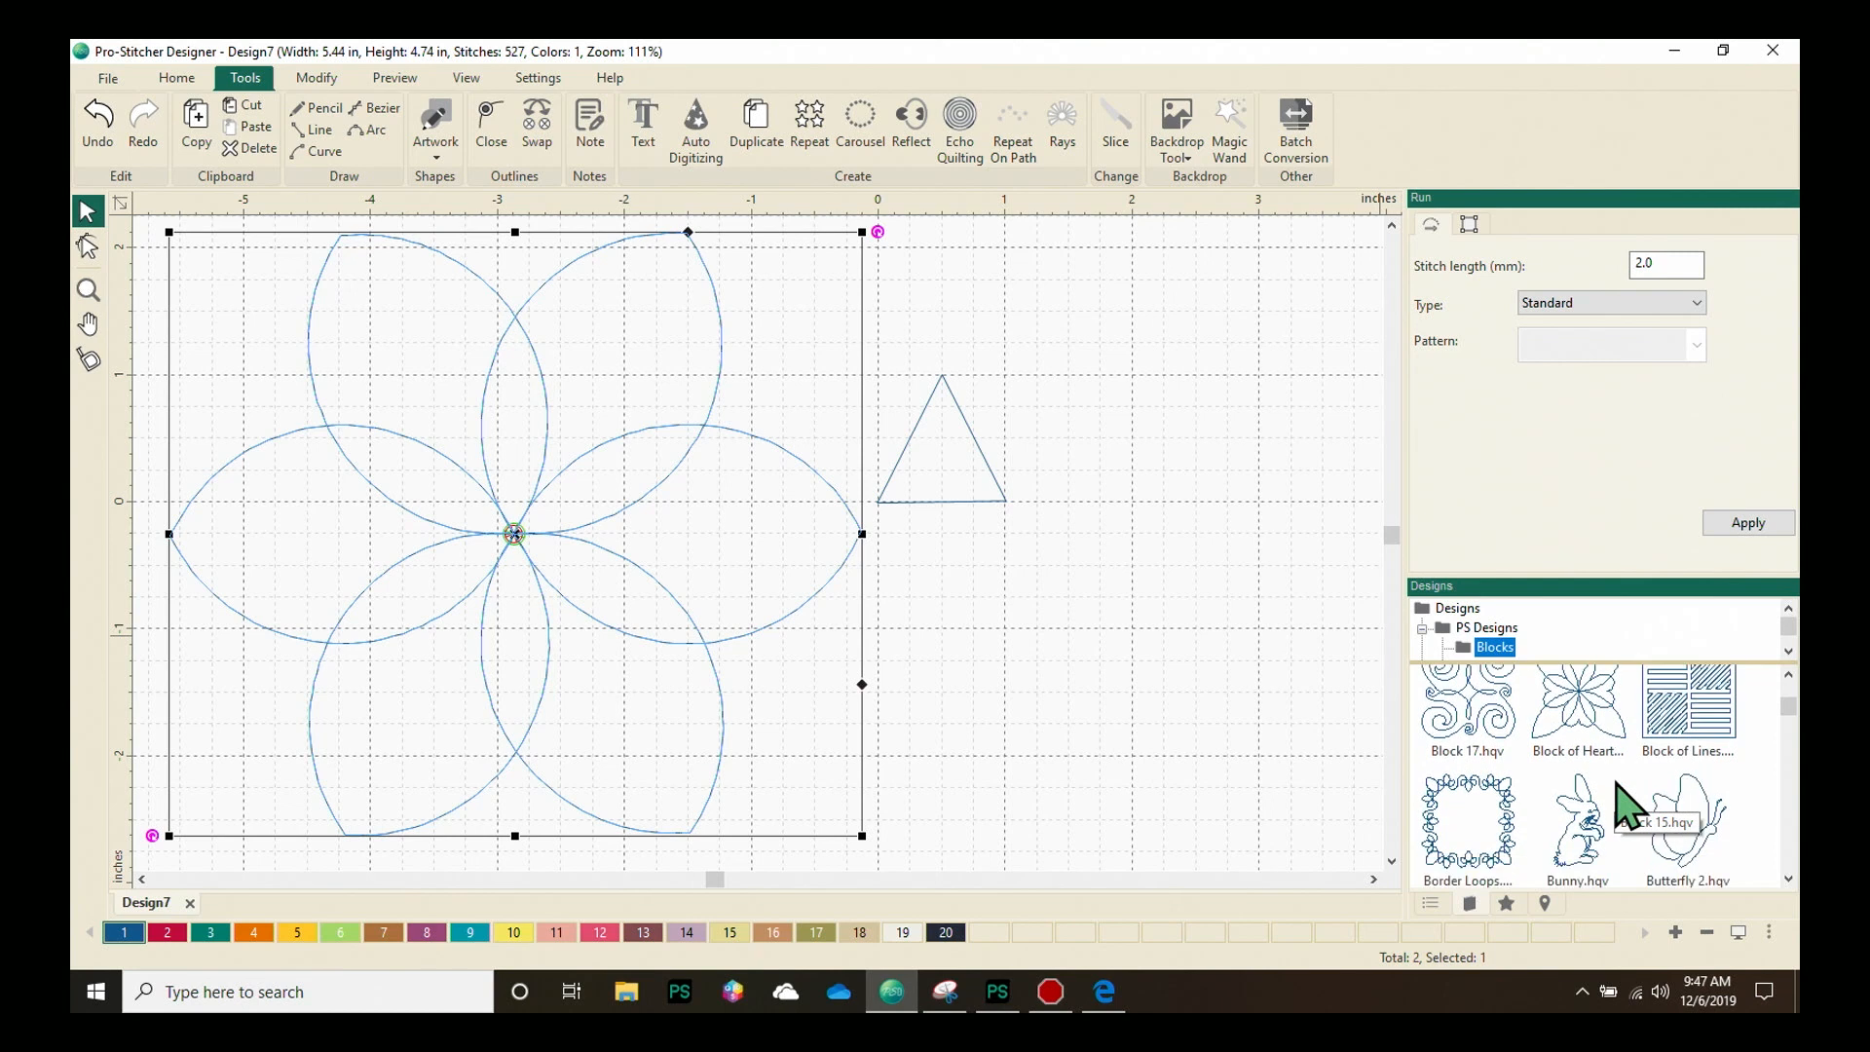
{"action": "mouse_move", "coordinate": [1592, 840]}
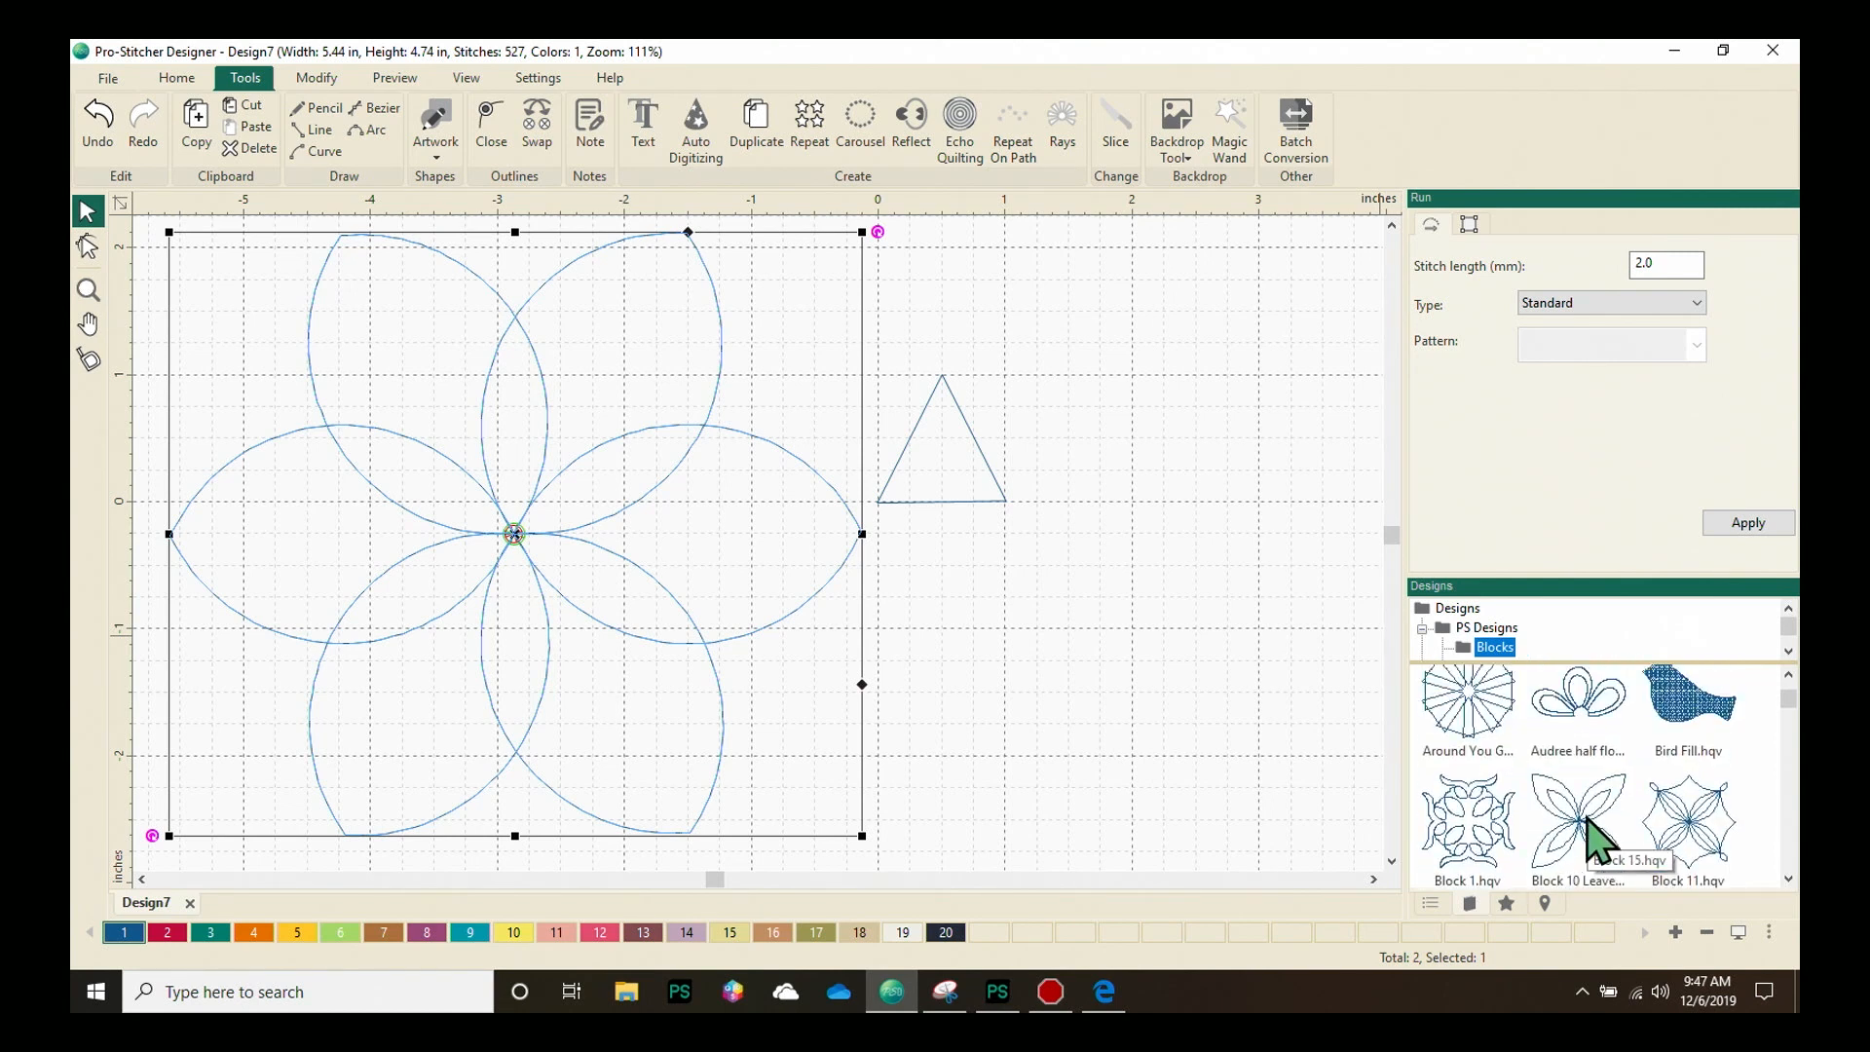
{"action": "mouse_move", "coordinate": [1598, 823]}
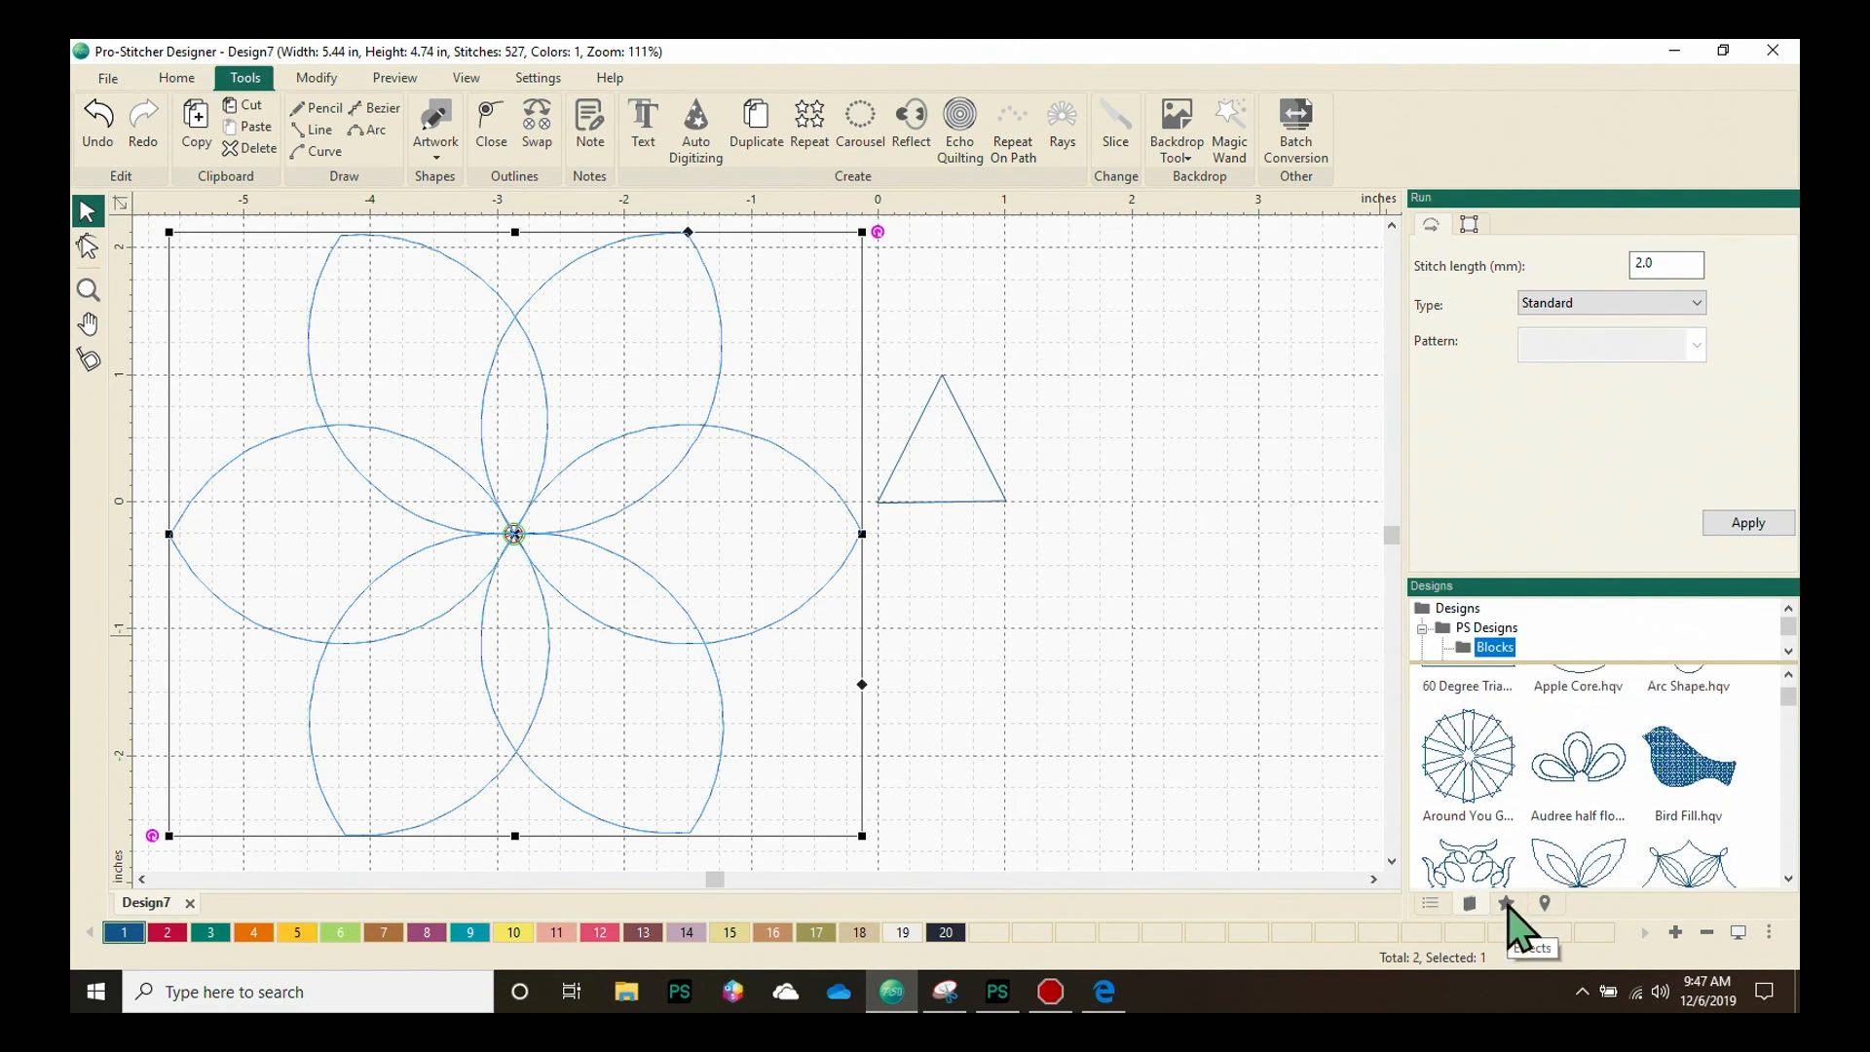
Switch the side panel to the Effects tab showing Outlines and Fill effects
{"action": "left_click", "coordinate": [1507, 903]}
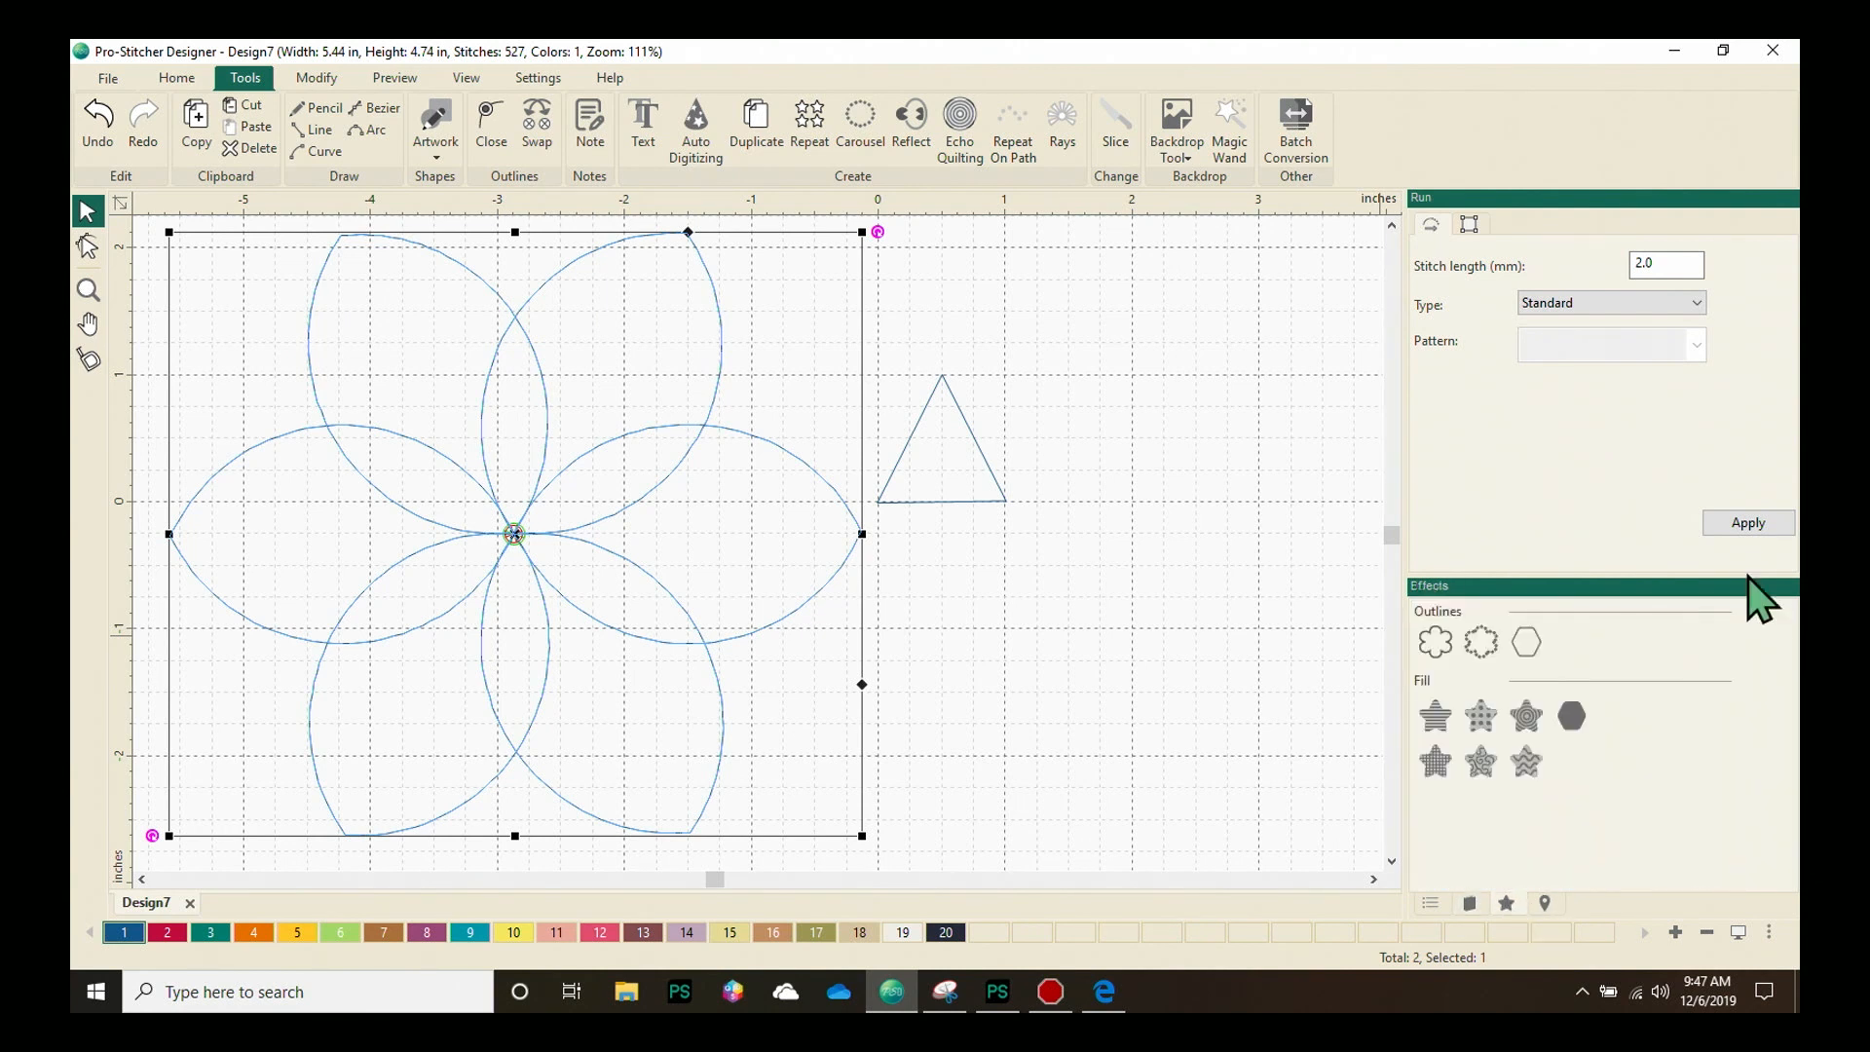
{"action": "mouse_move", "coordinate": [1634, 686]}
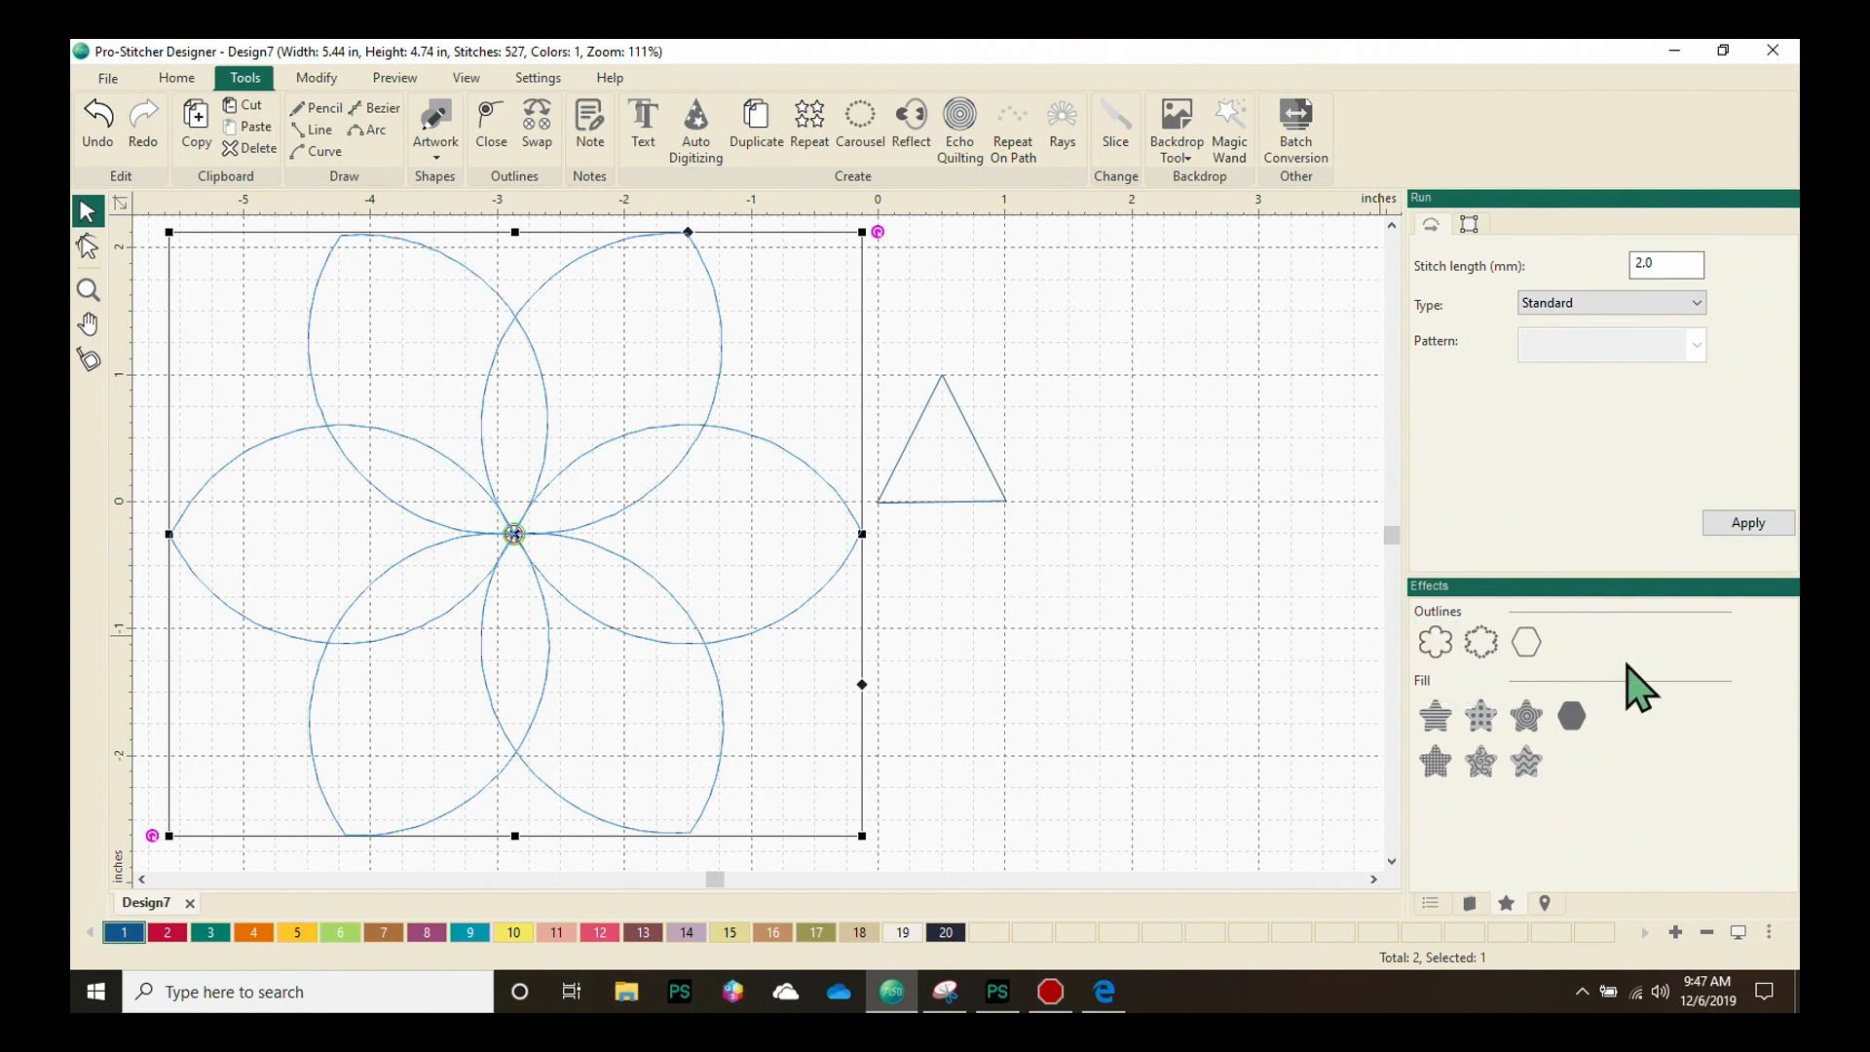
{"action": "mouse_move", "coordinate": [664, 642]}
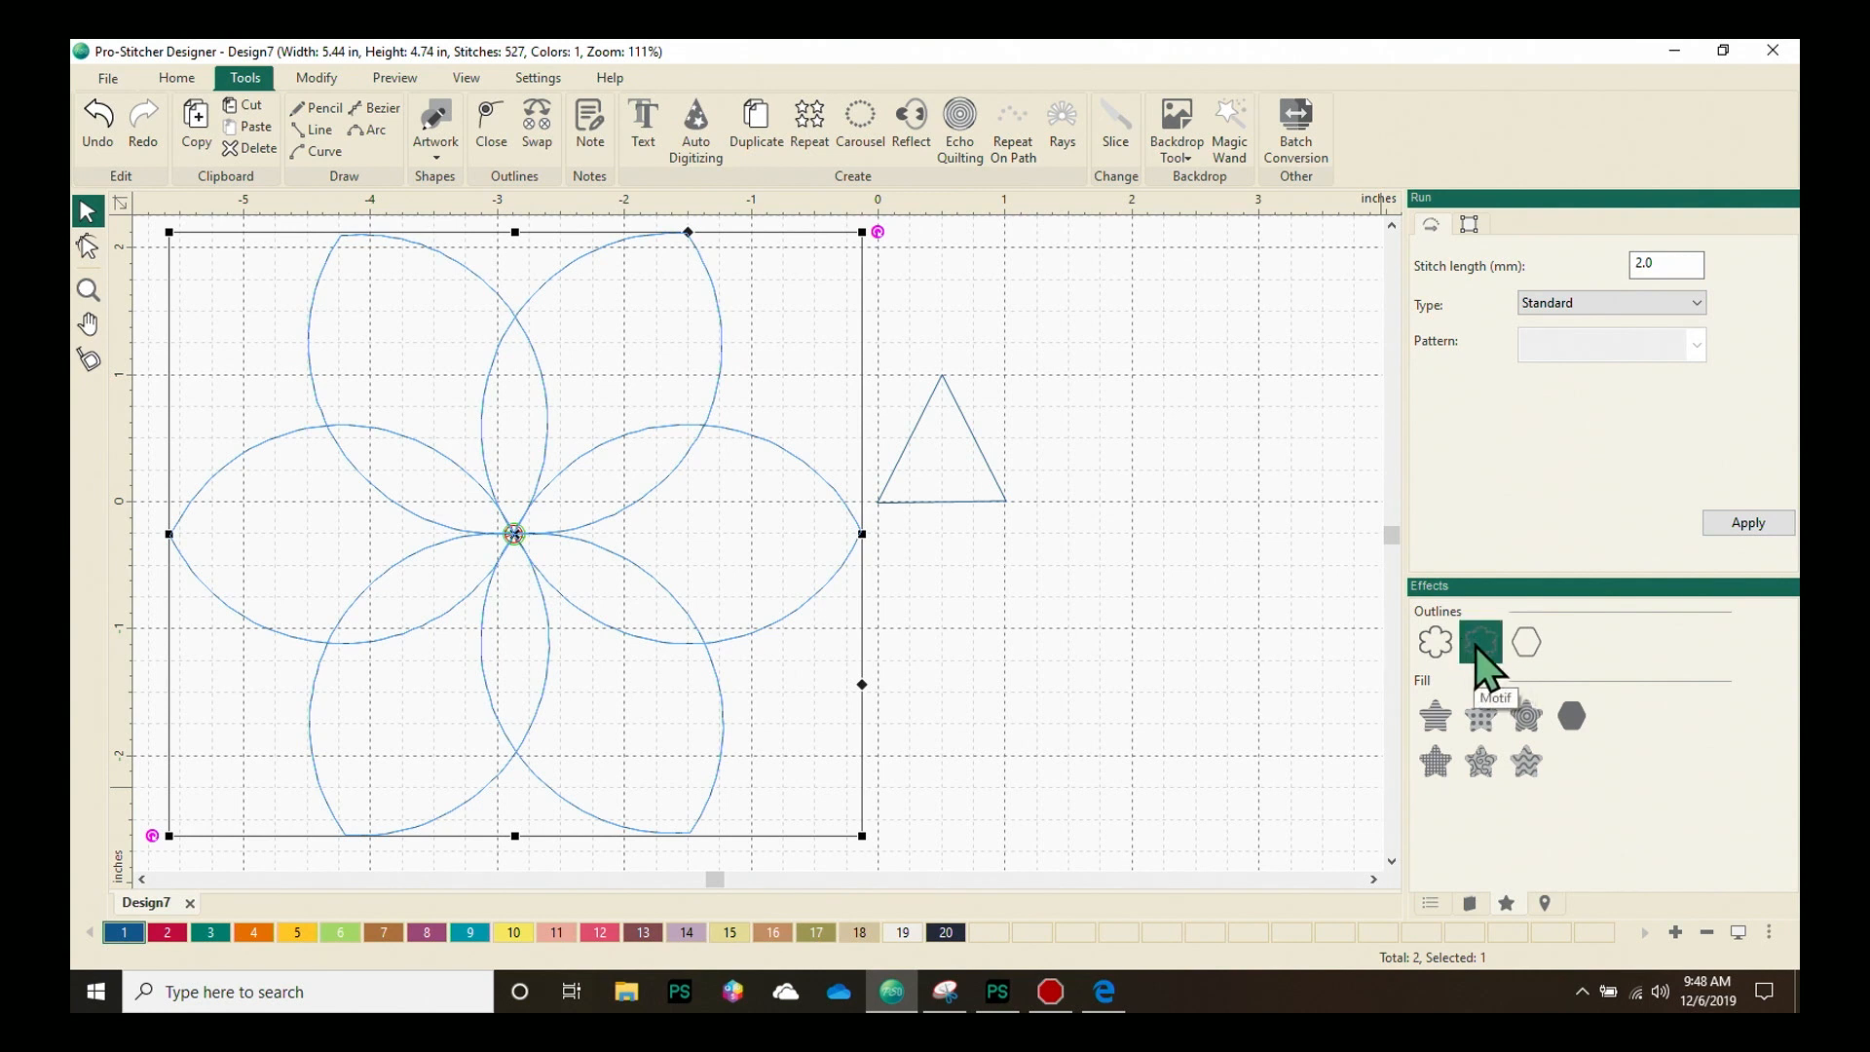
{"action": "mouse_move", "coordinate": [1526, 650]}
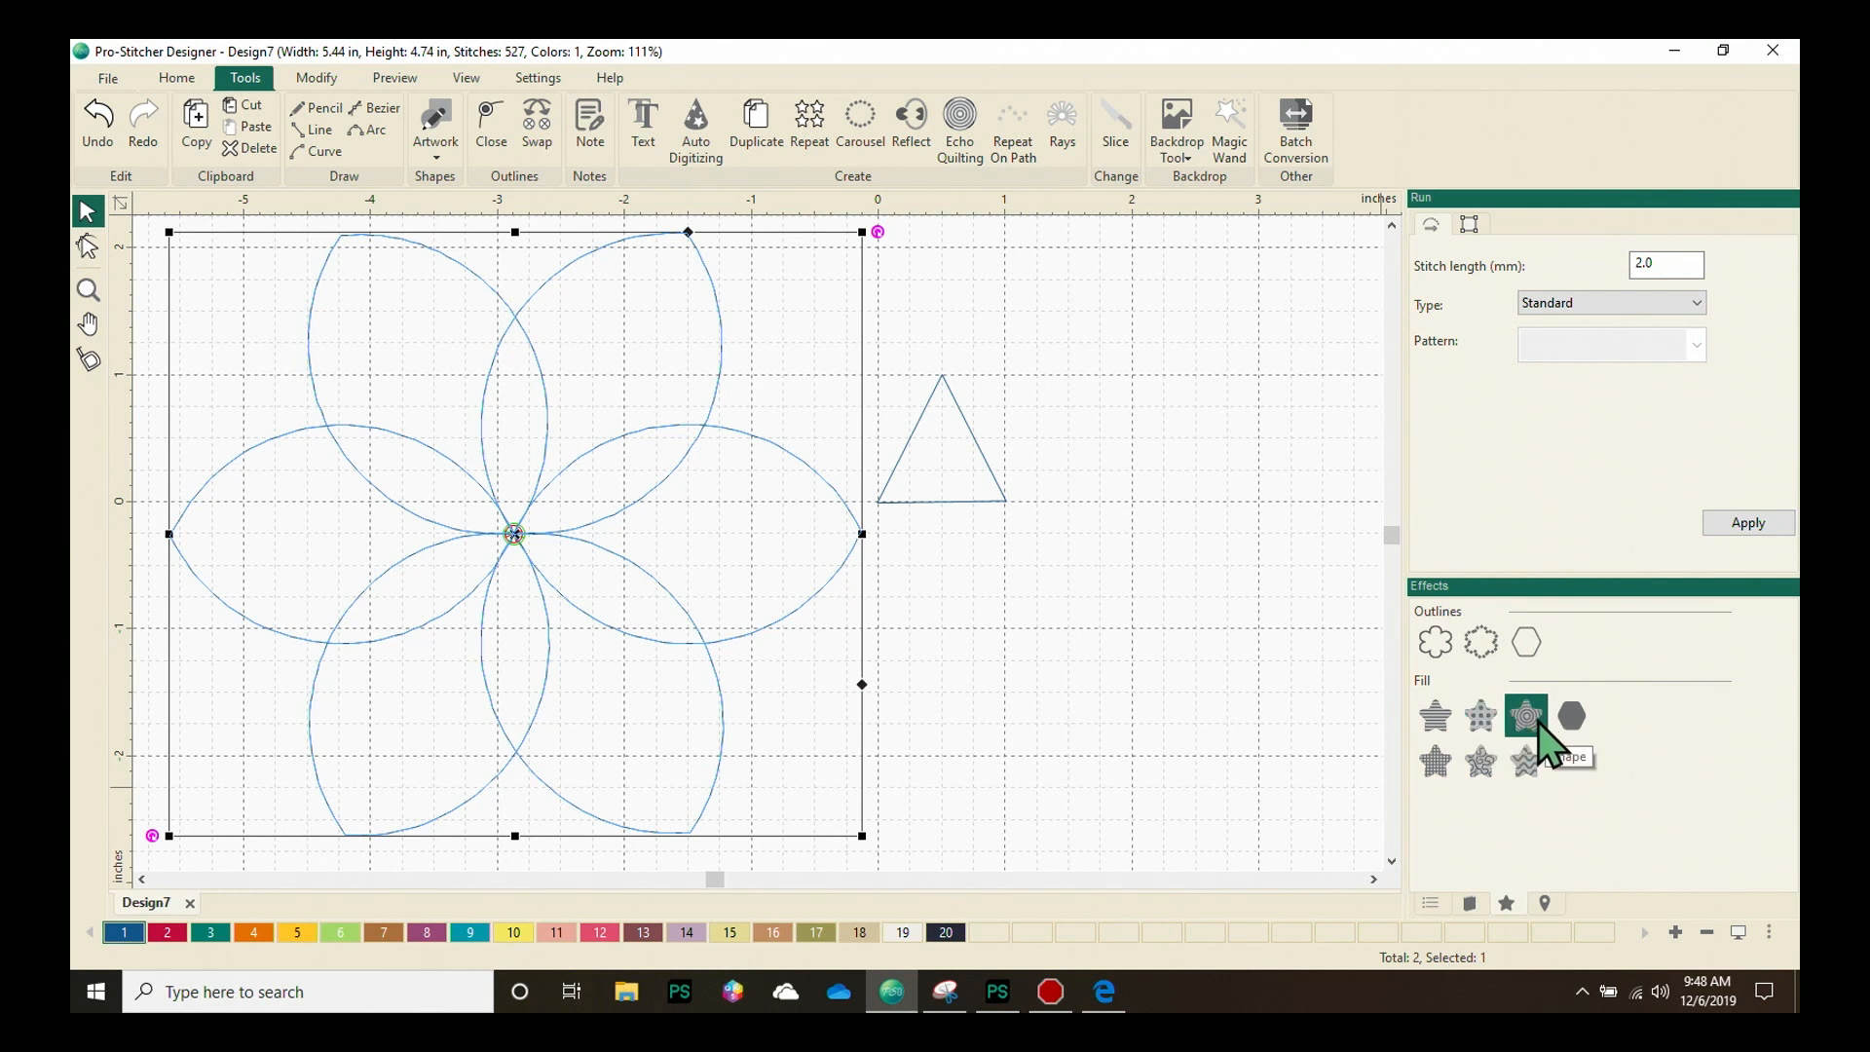
{"action": "mouse_move", "coordinate": [1545, 739]}
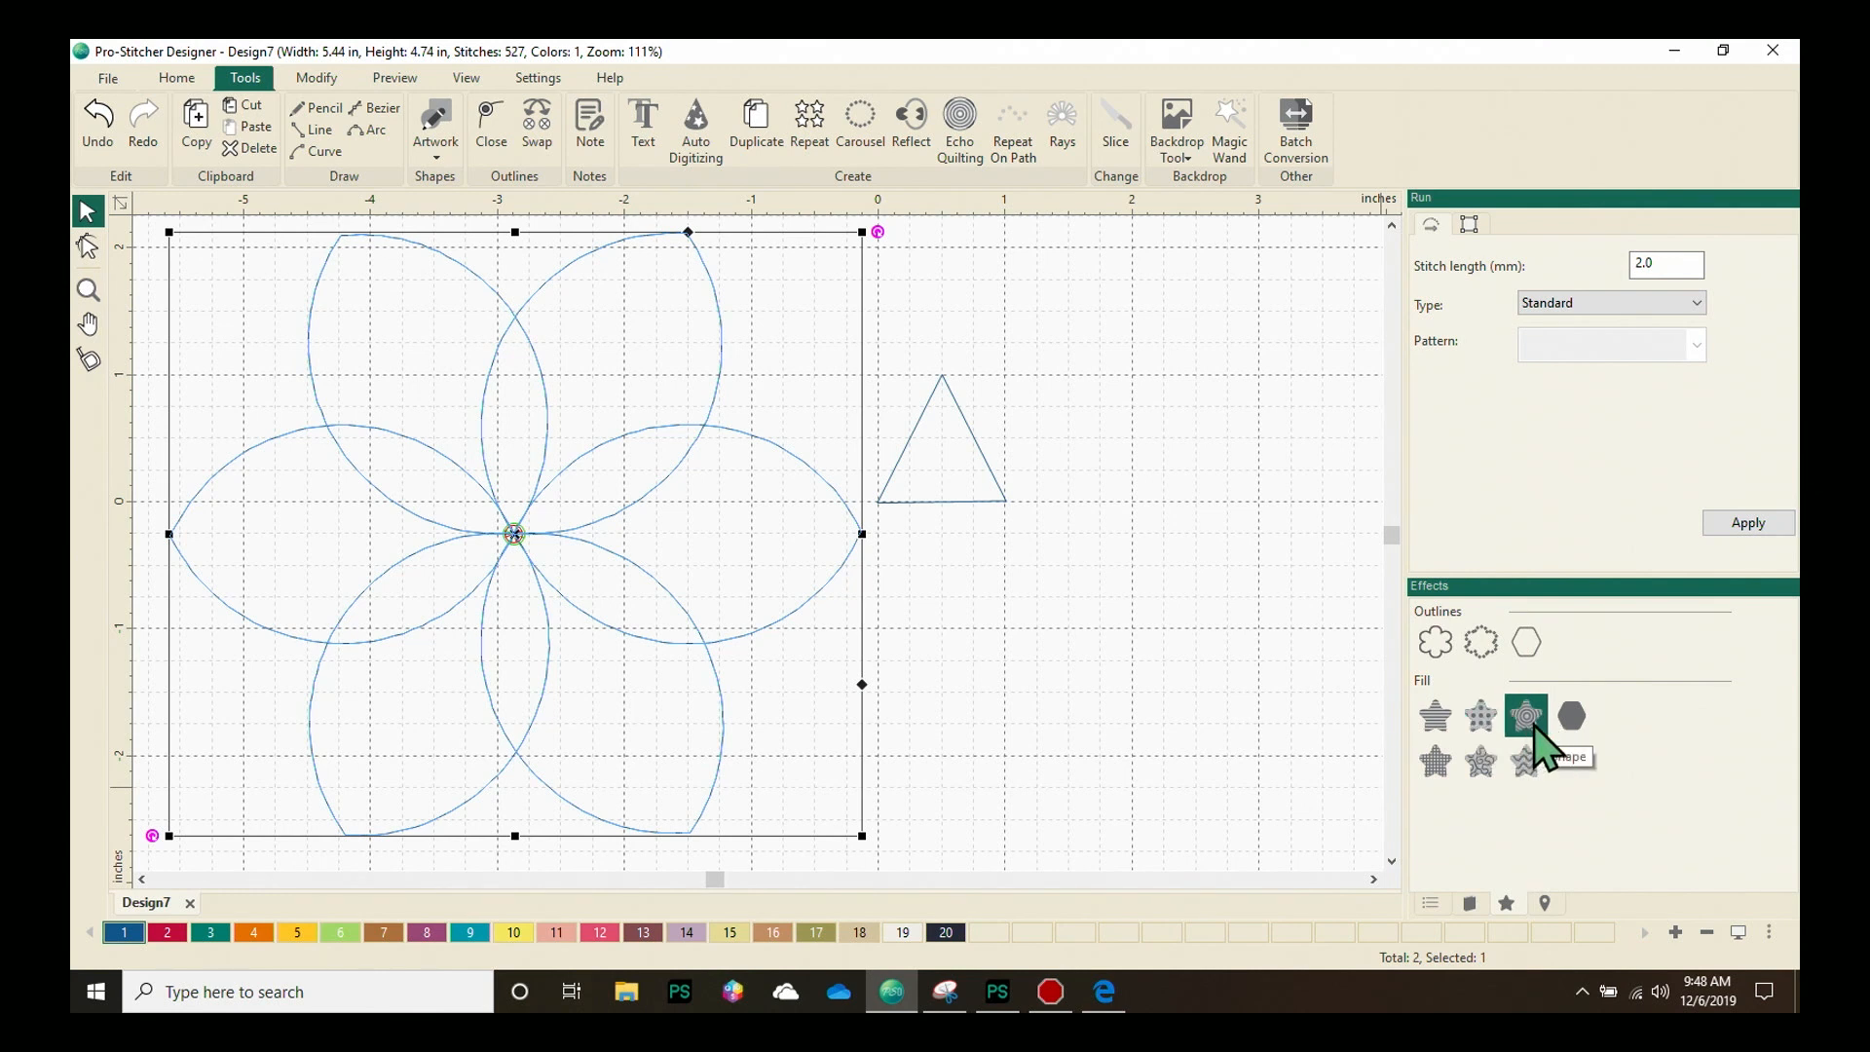
{"action": "mouse_move", "coordinate": [1572, 716]}
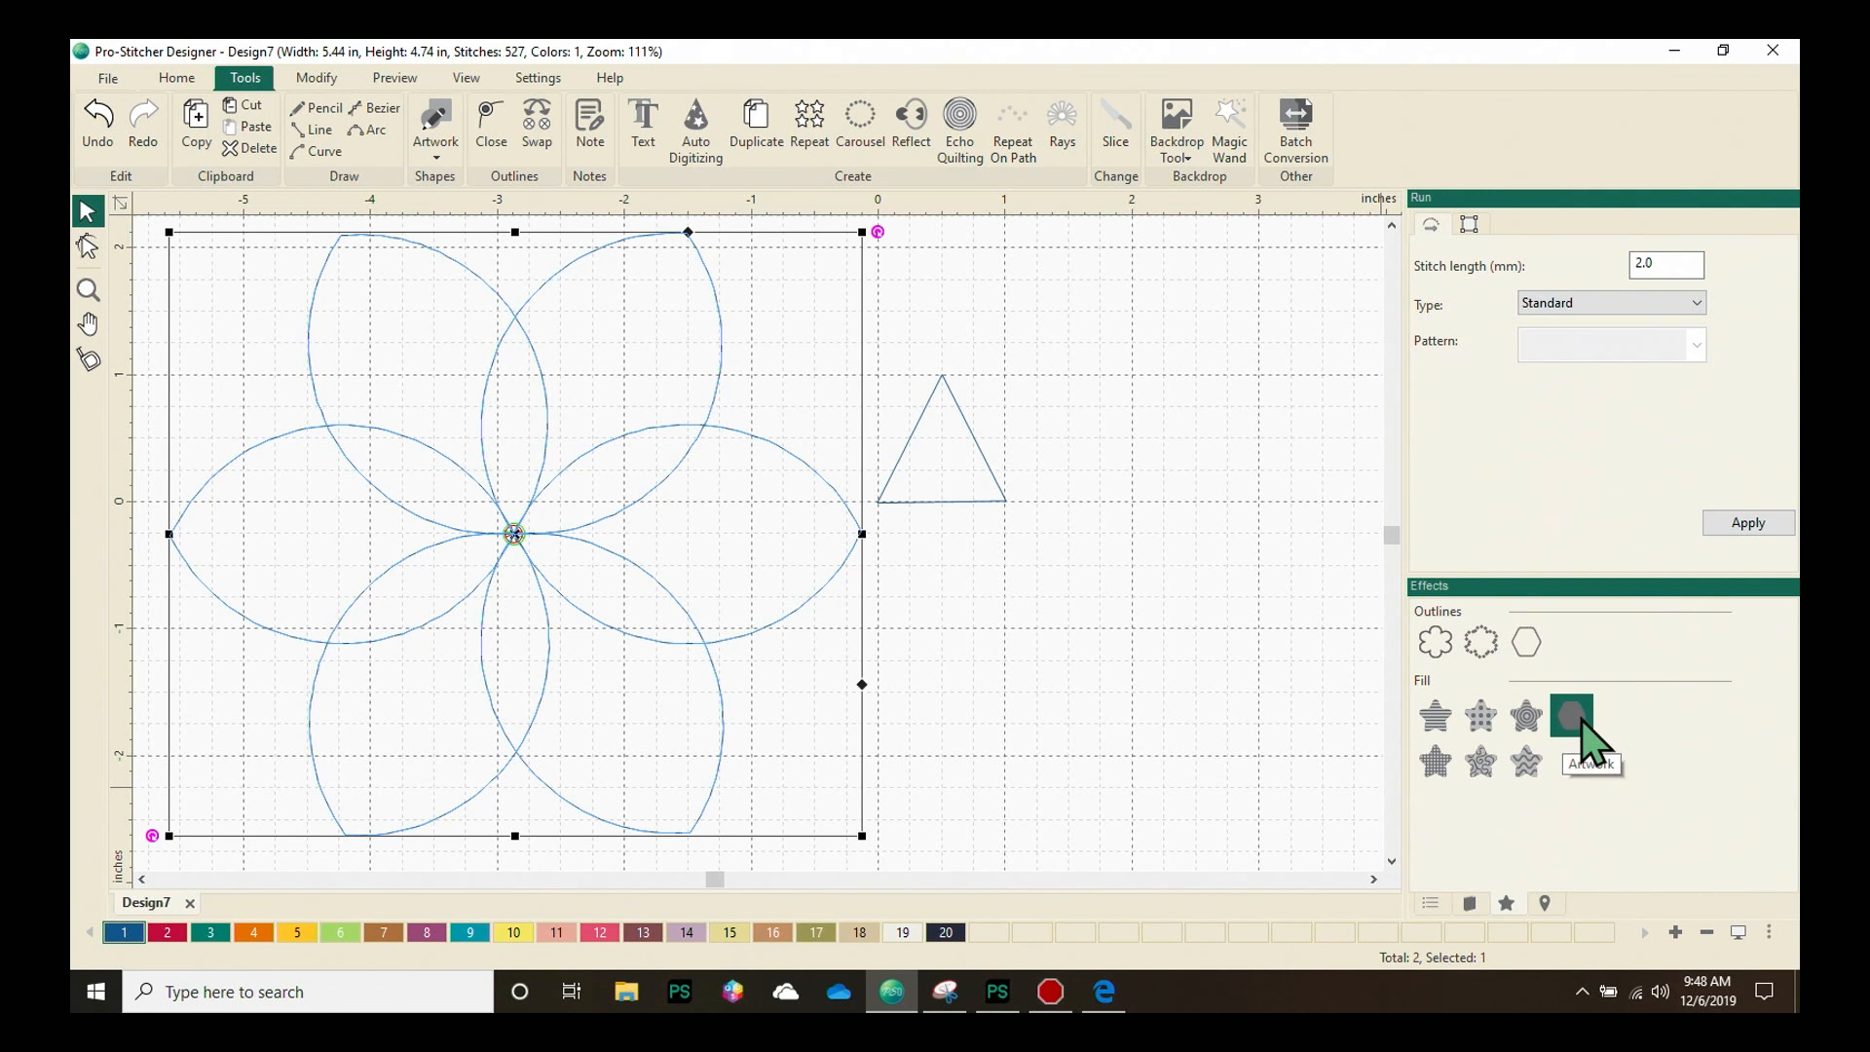
{"action": "mouse_move", "coordinate": [1435, 760]}
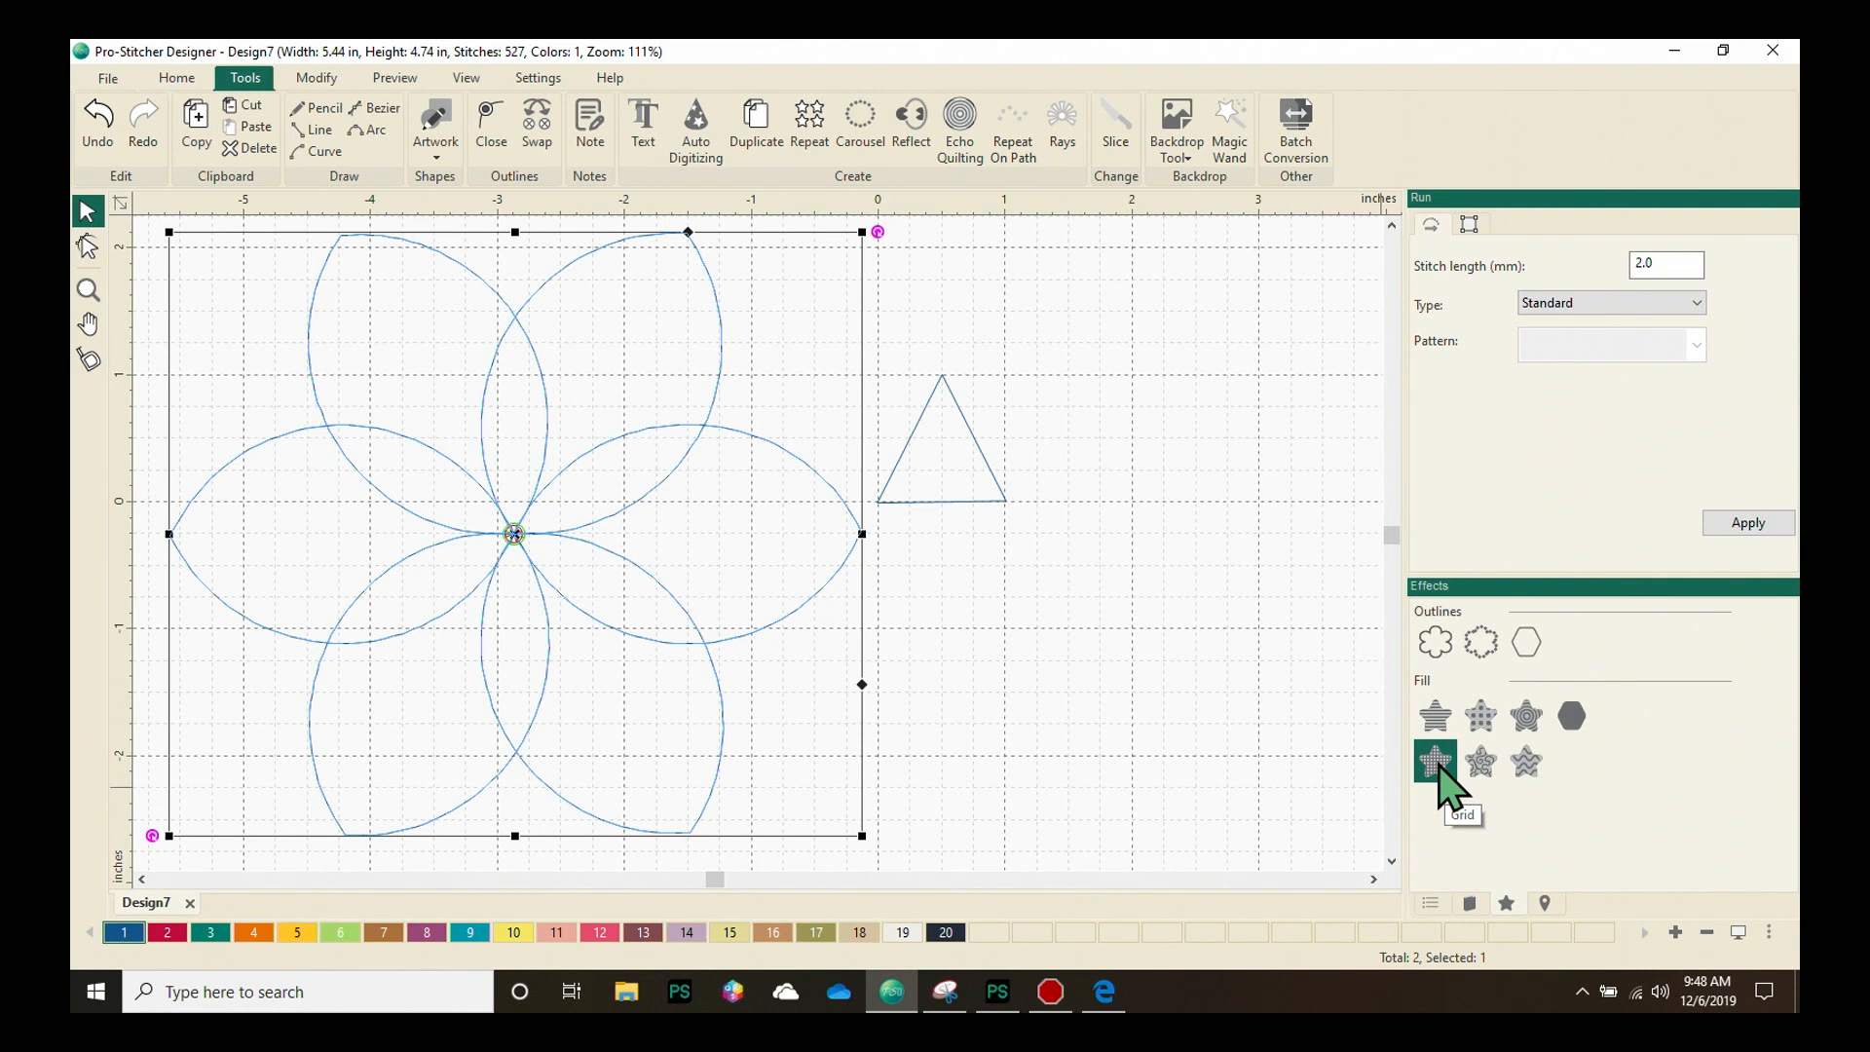
{"action": "mouse_move", "coordinate": [1478, 763]}
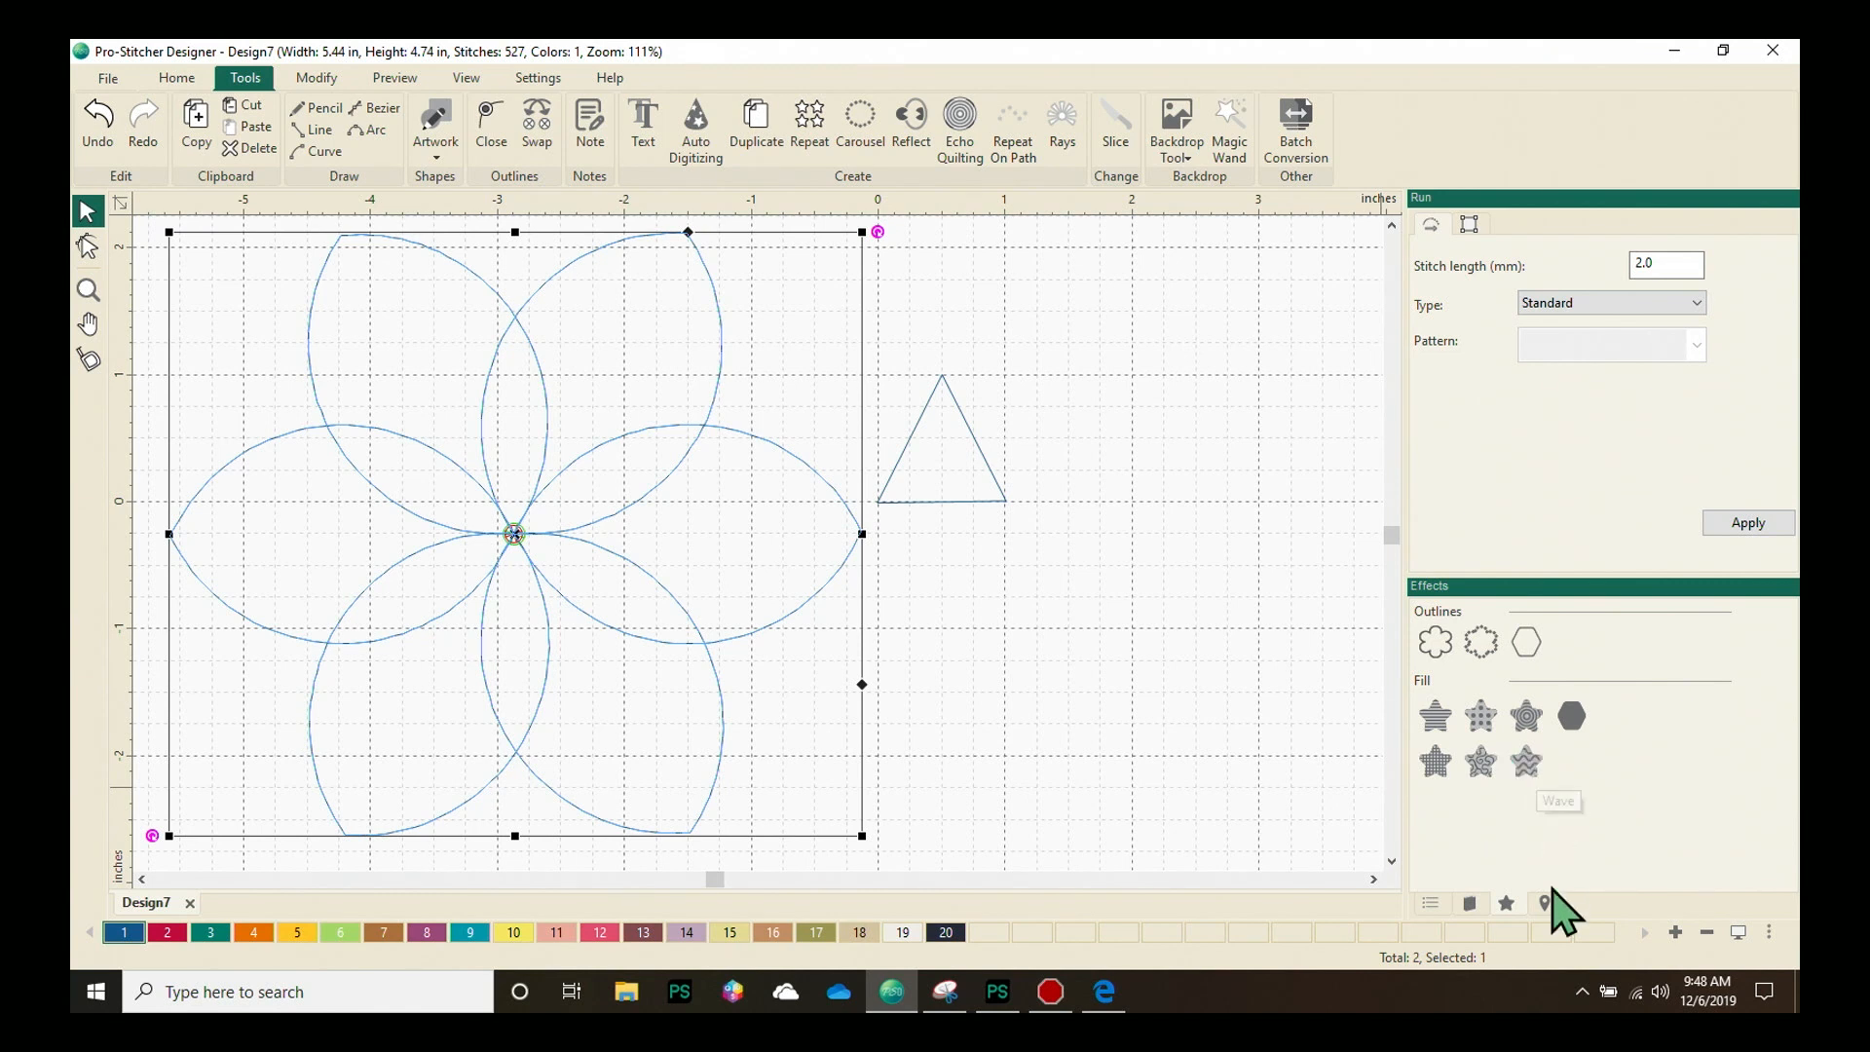
Switch the side panel to the Navigator tab previewing the flower and triangle
{"action": "left_click", "coordinate": [1546, 903]}
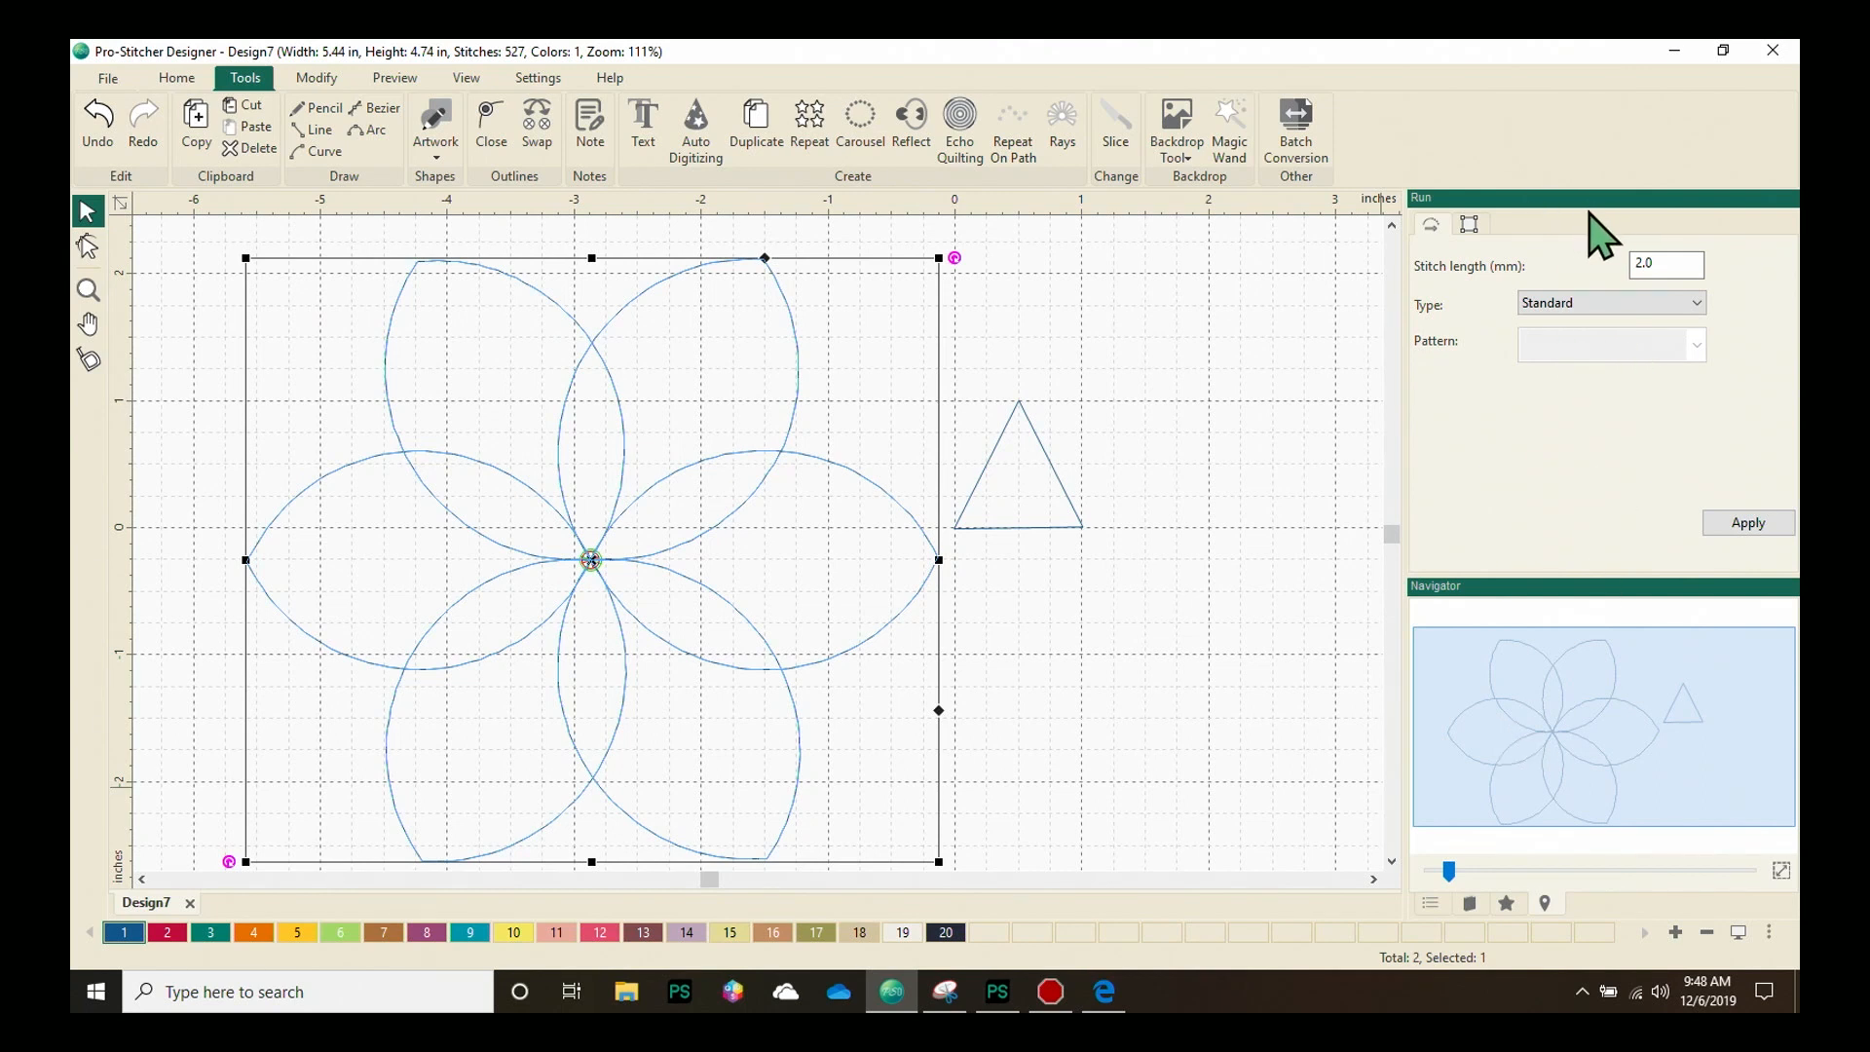
{"action": "mouse_move", "coordinate": [1616, 227]}
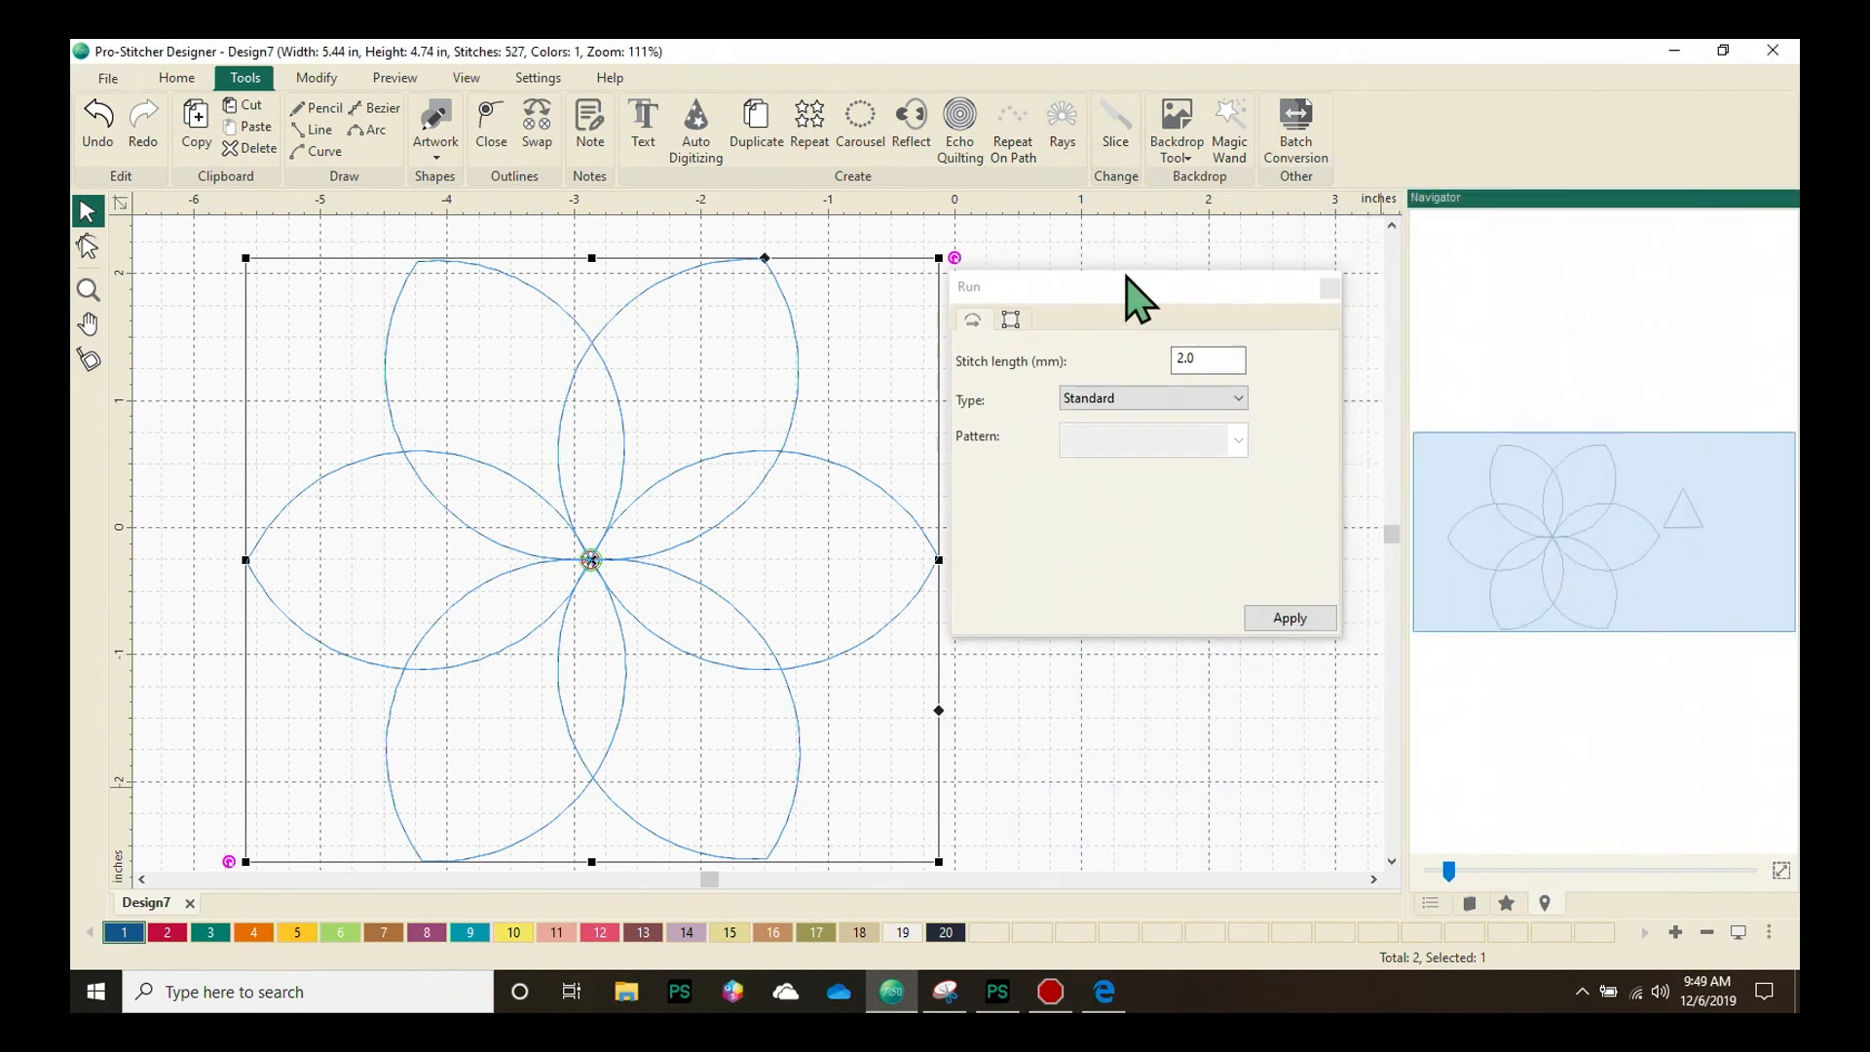
{"action": "mouse_move", "coordinate": [1777, 591]}
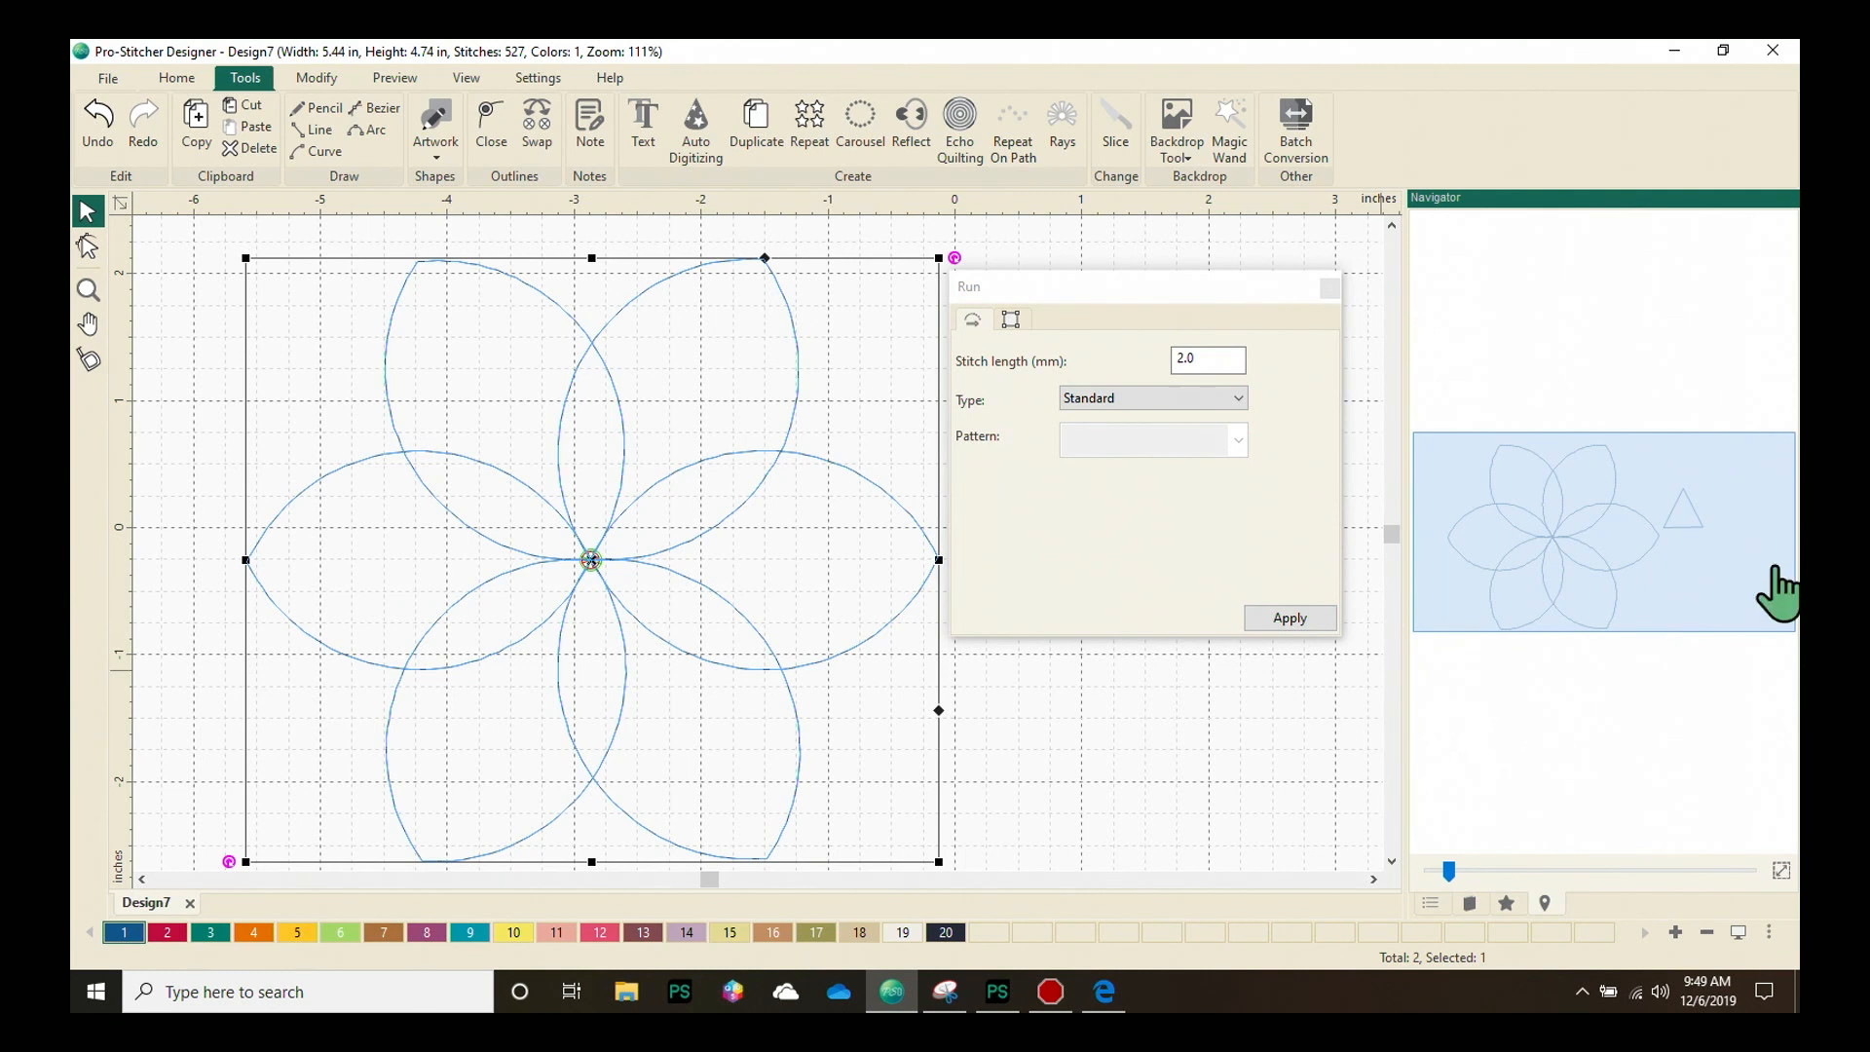
{"action": "mouse_move", "coordinate": [1588, 681]}
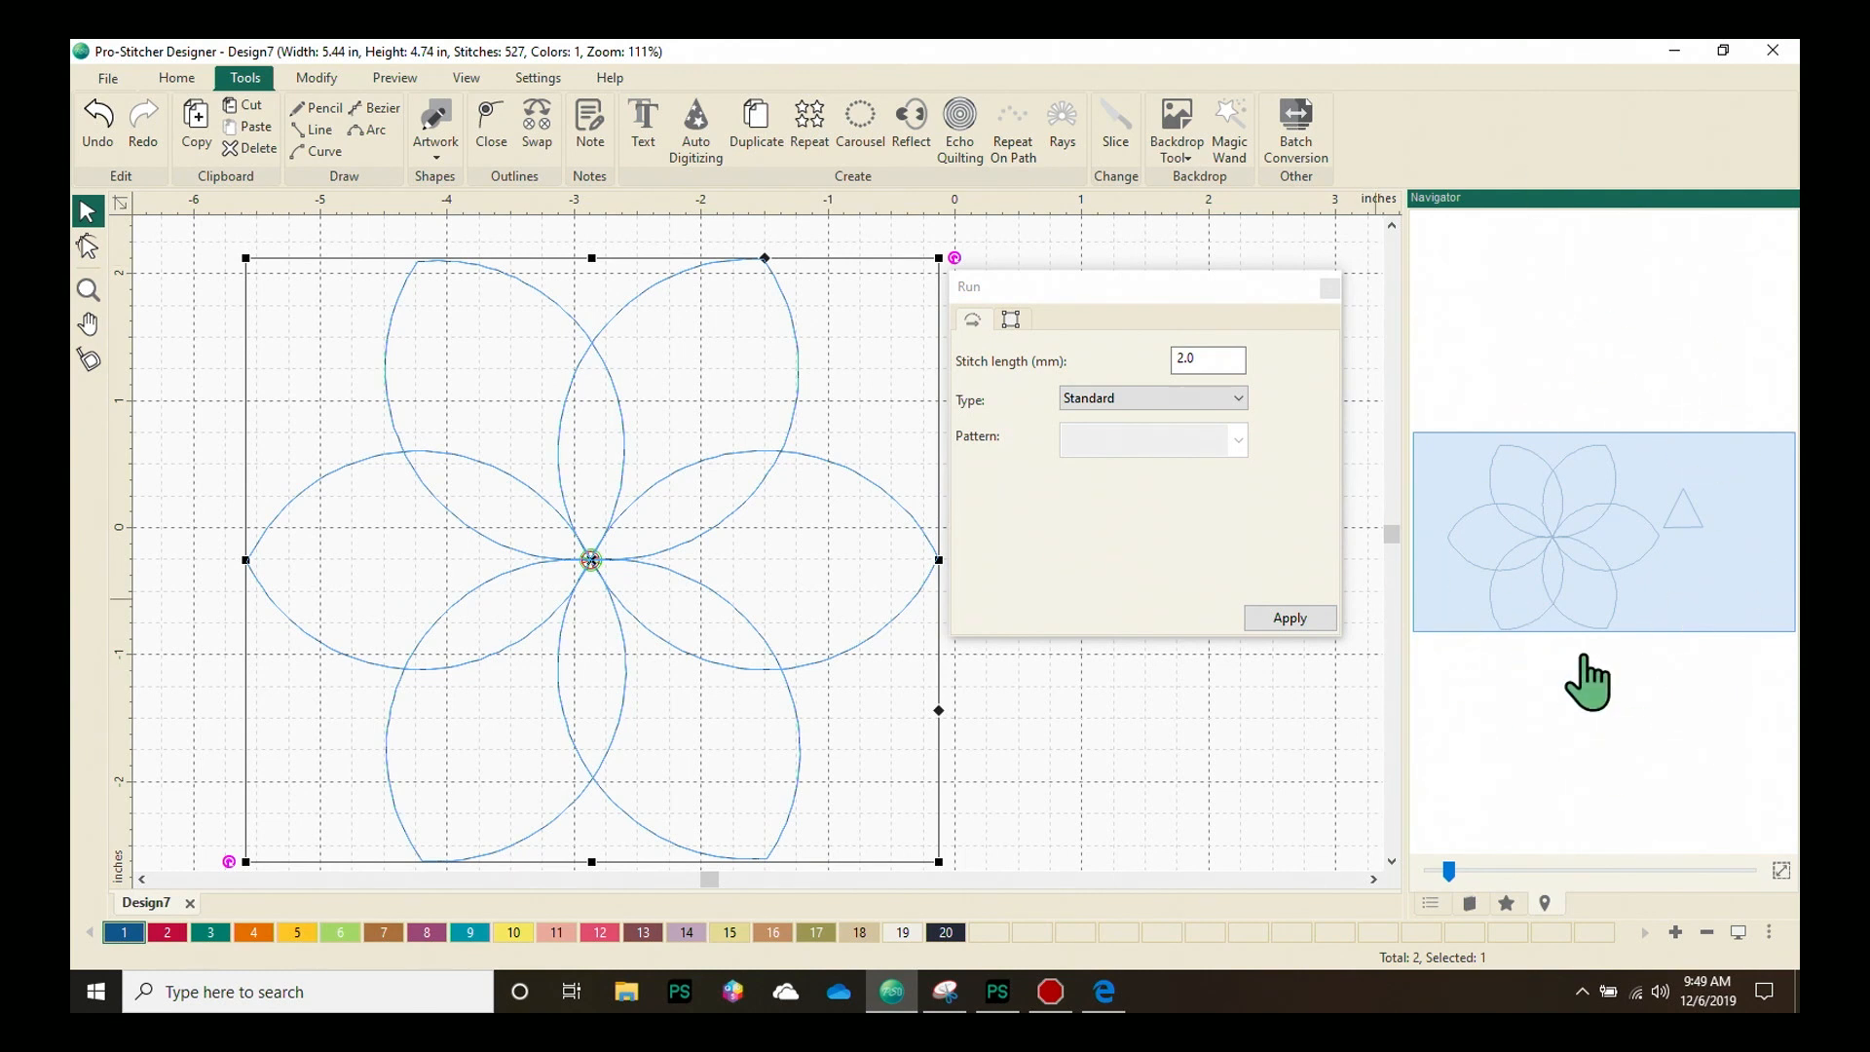
{"action": "mouse_move", "coordinate": [1469, 904]}
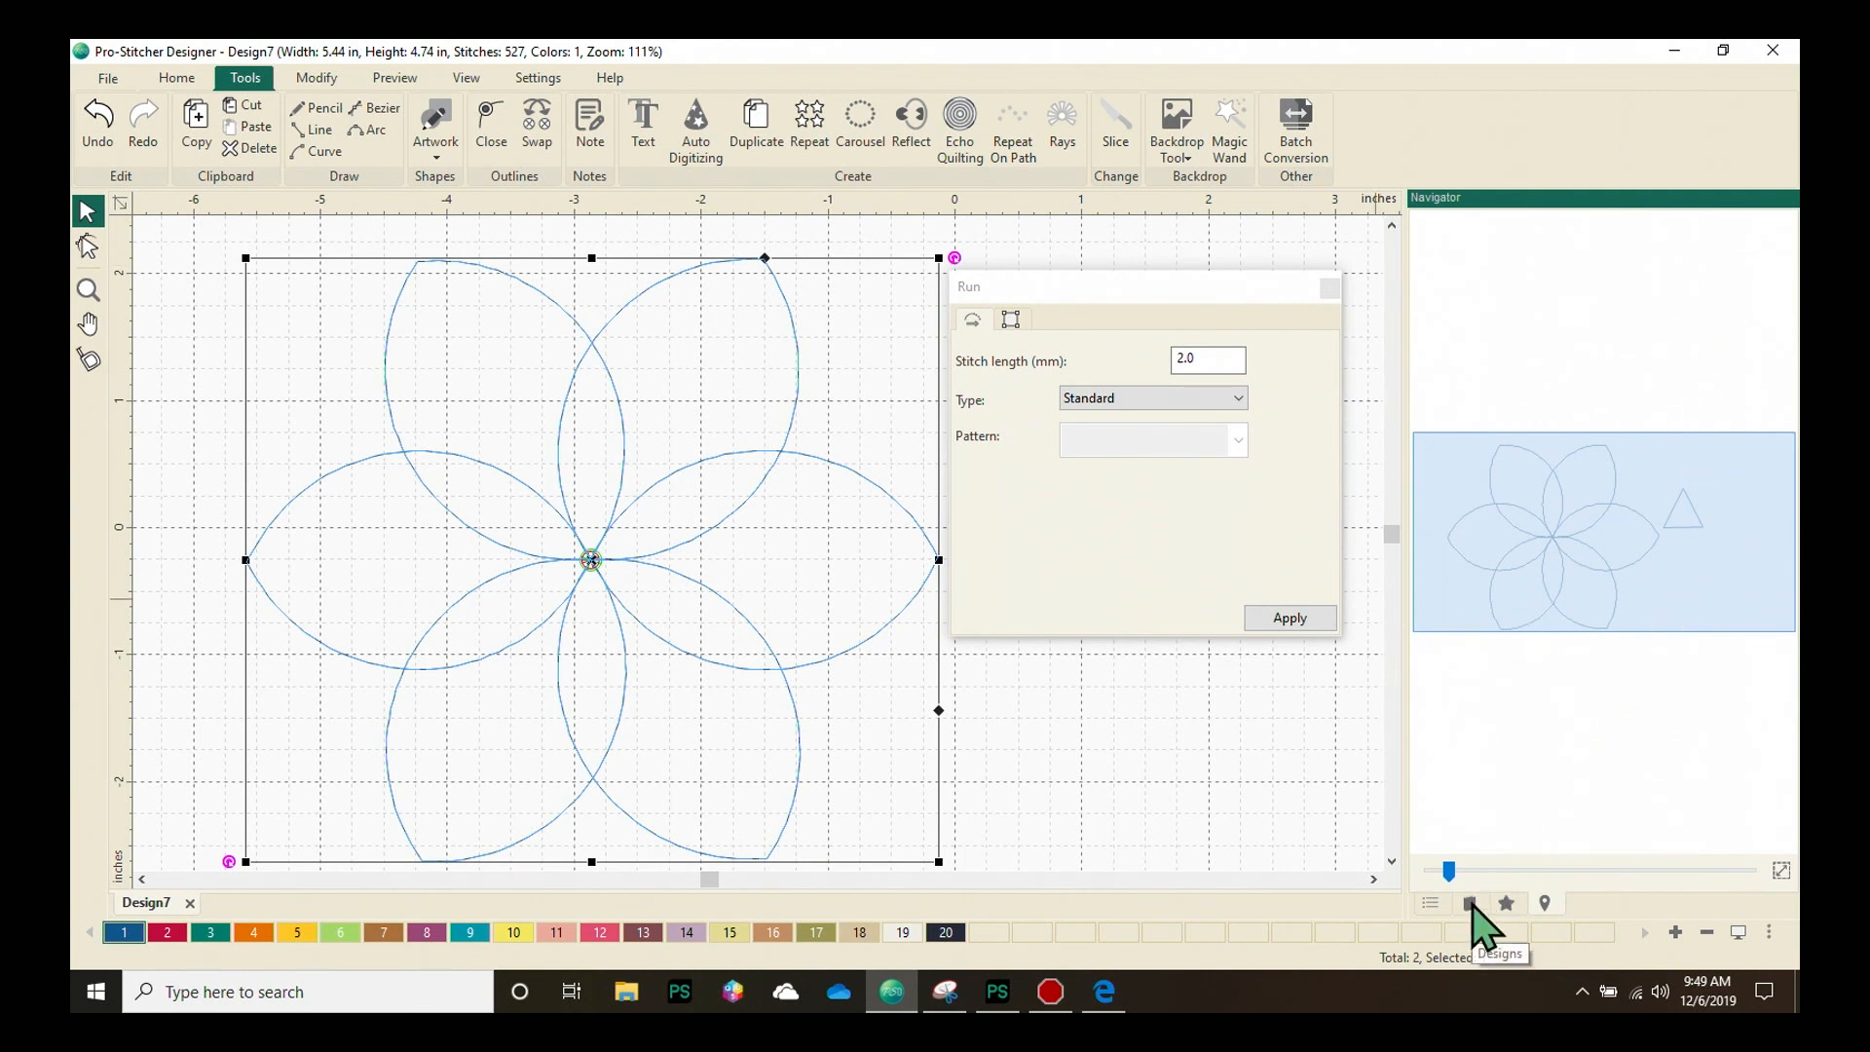
Return to the Designs tab and scroll the Blocks folder thumbnails
{"action": "left_click", "coordinate": [1469, 903]}
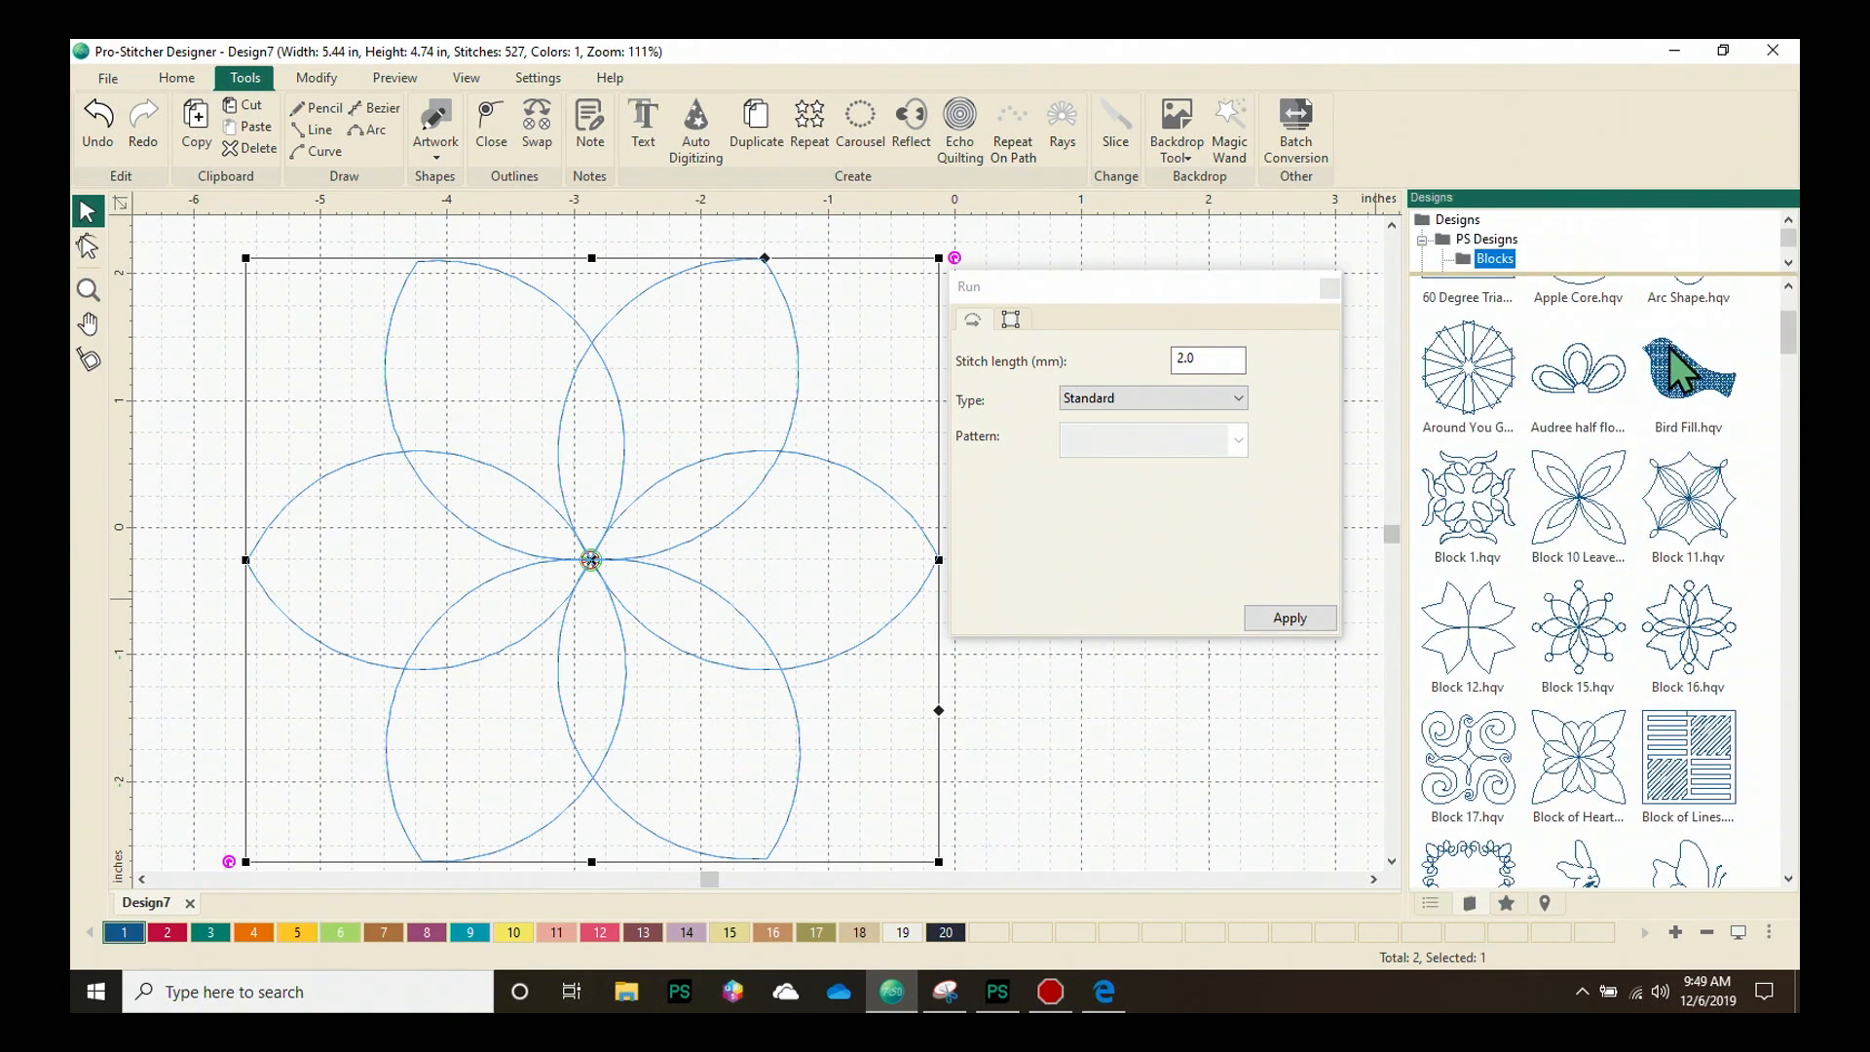
{"action": "mouse_move", "coordinate": [1252, 304]}
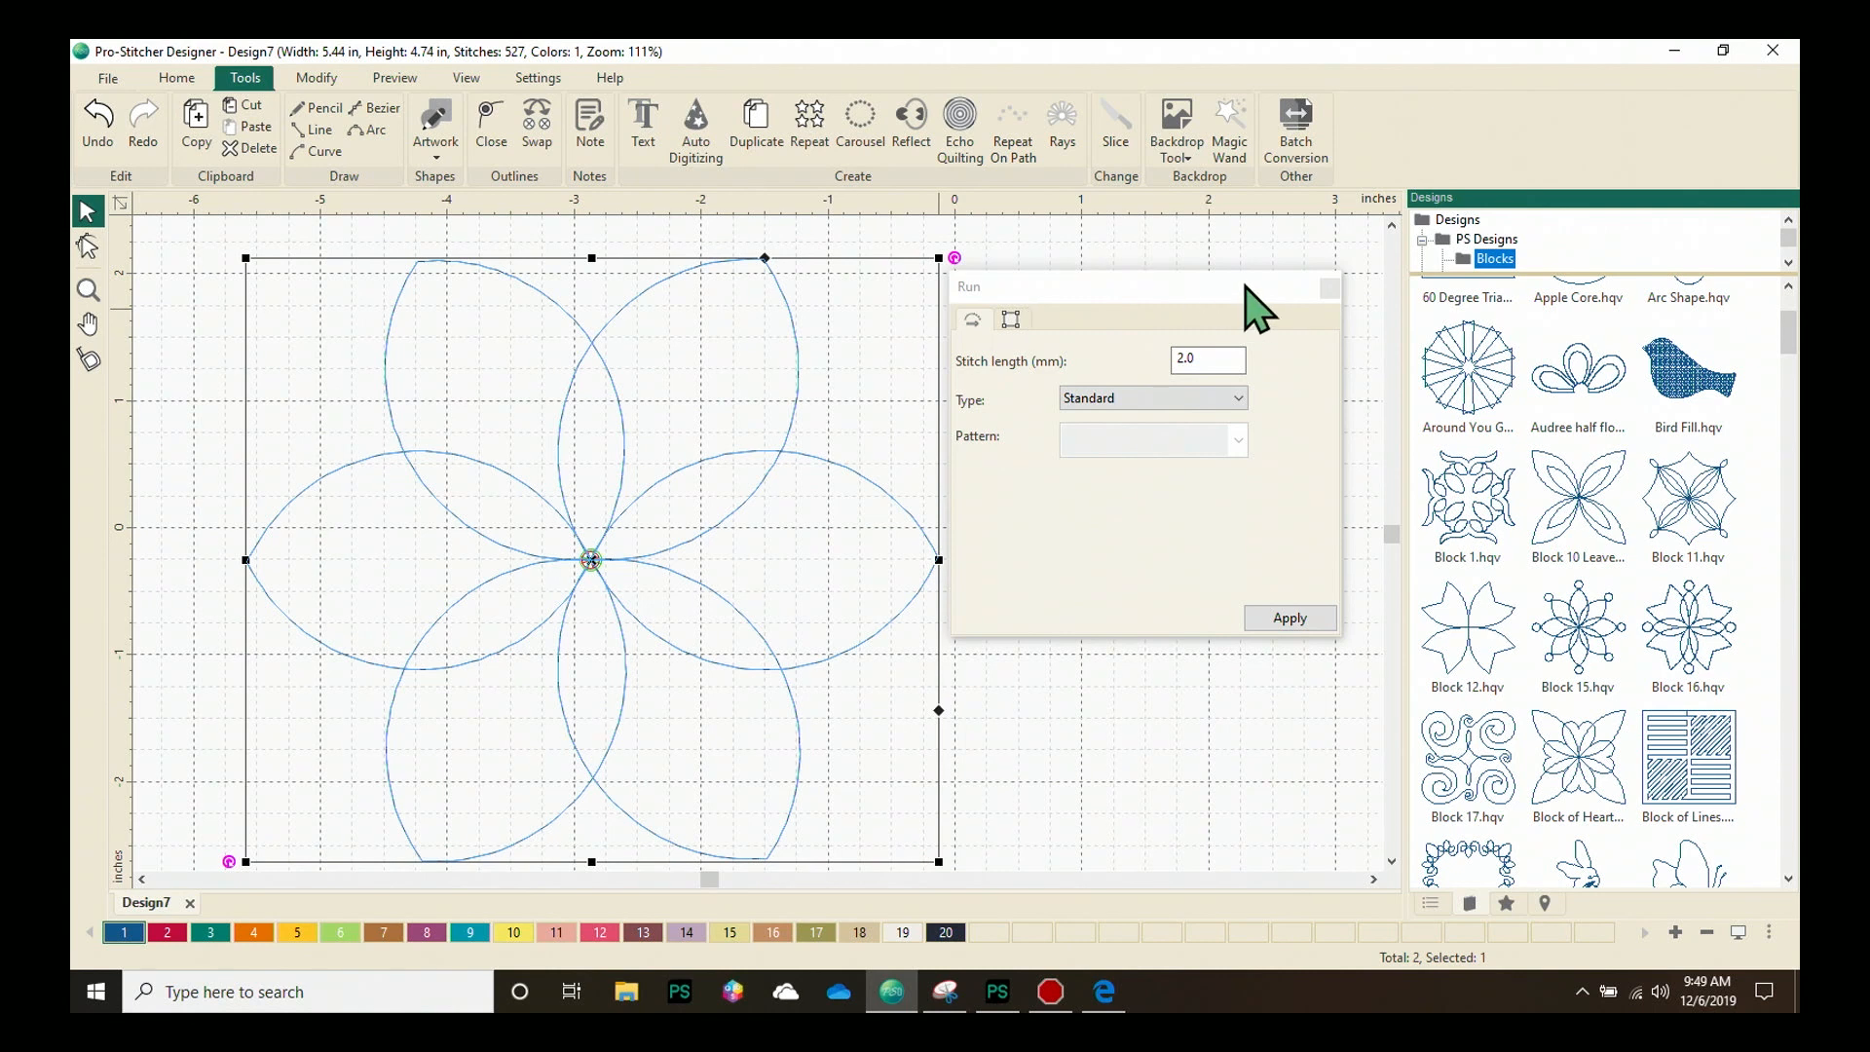
{"action": "mouse_move", "coordinate": [840, 368]}
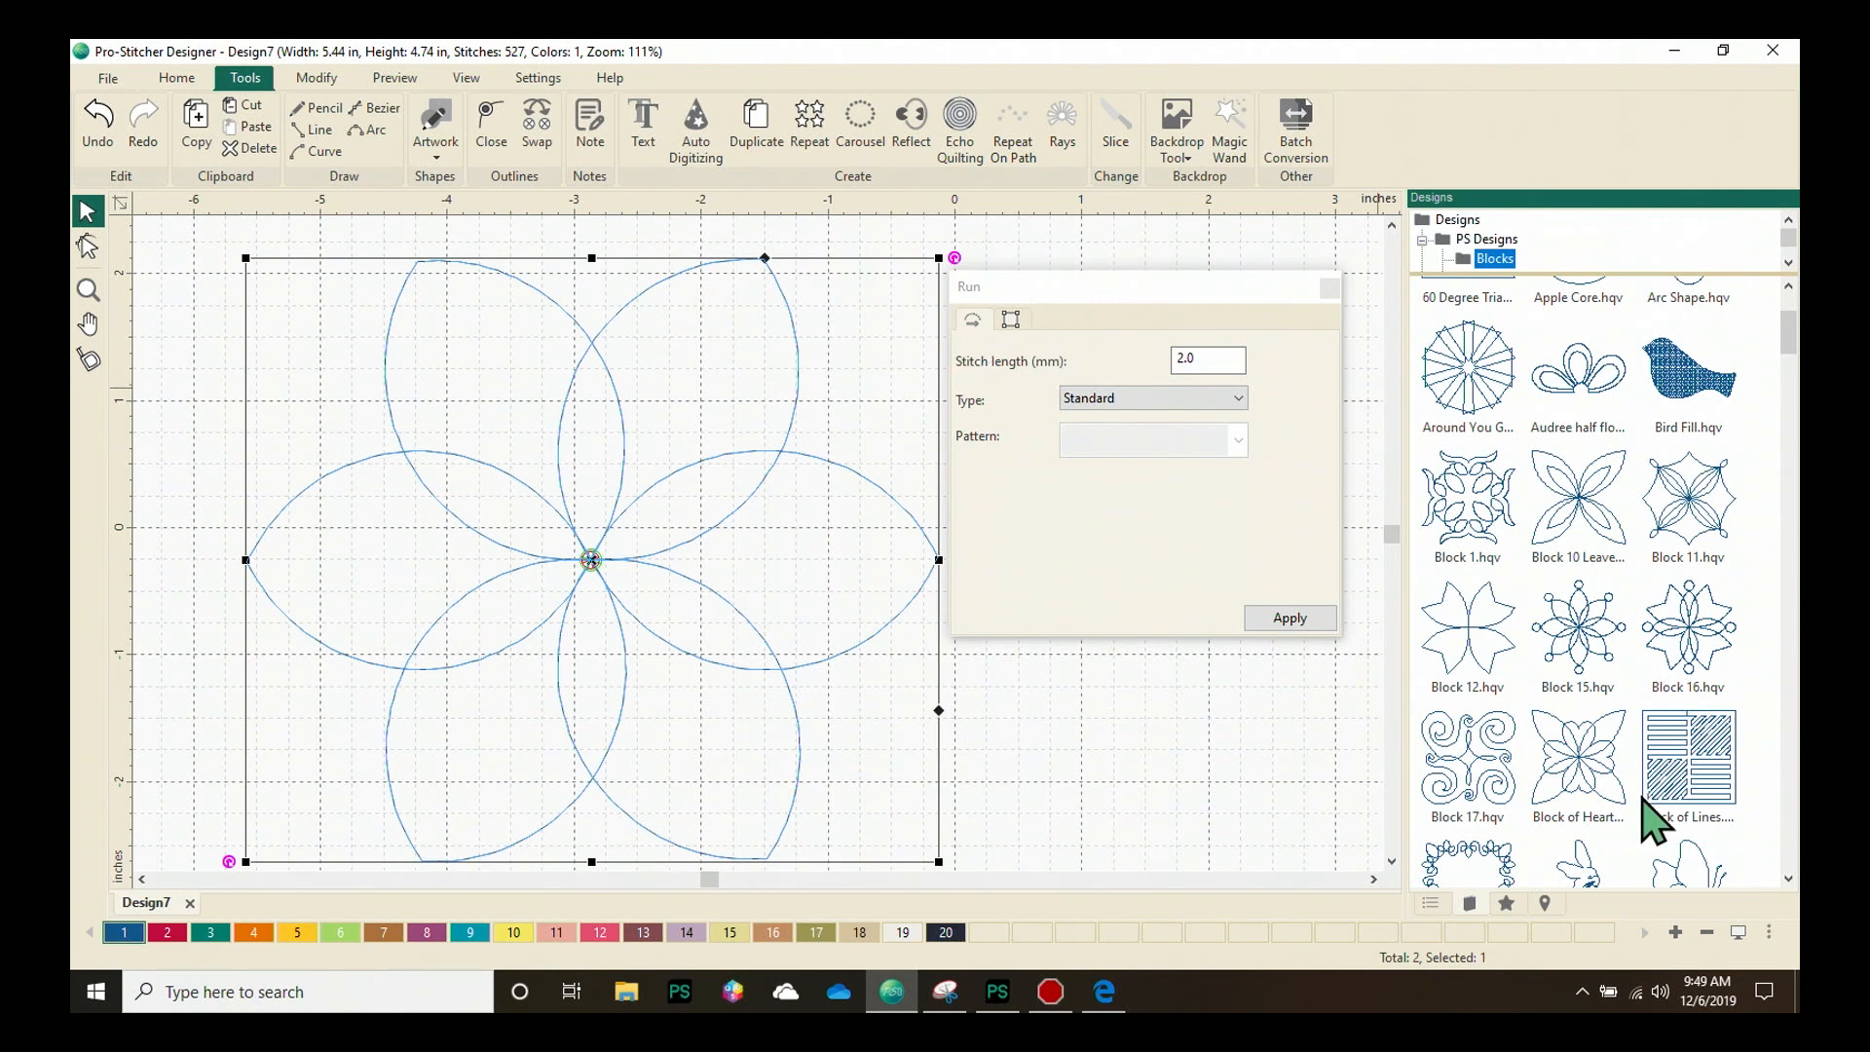
{"action": "scroll", "scroll_direction": "down", "scroll_amount": 3}
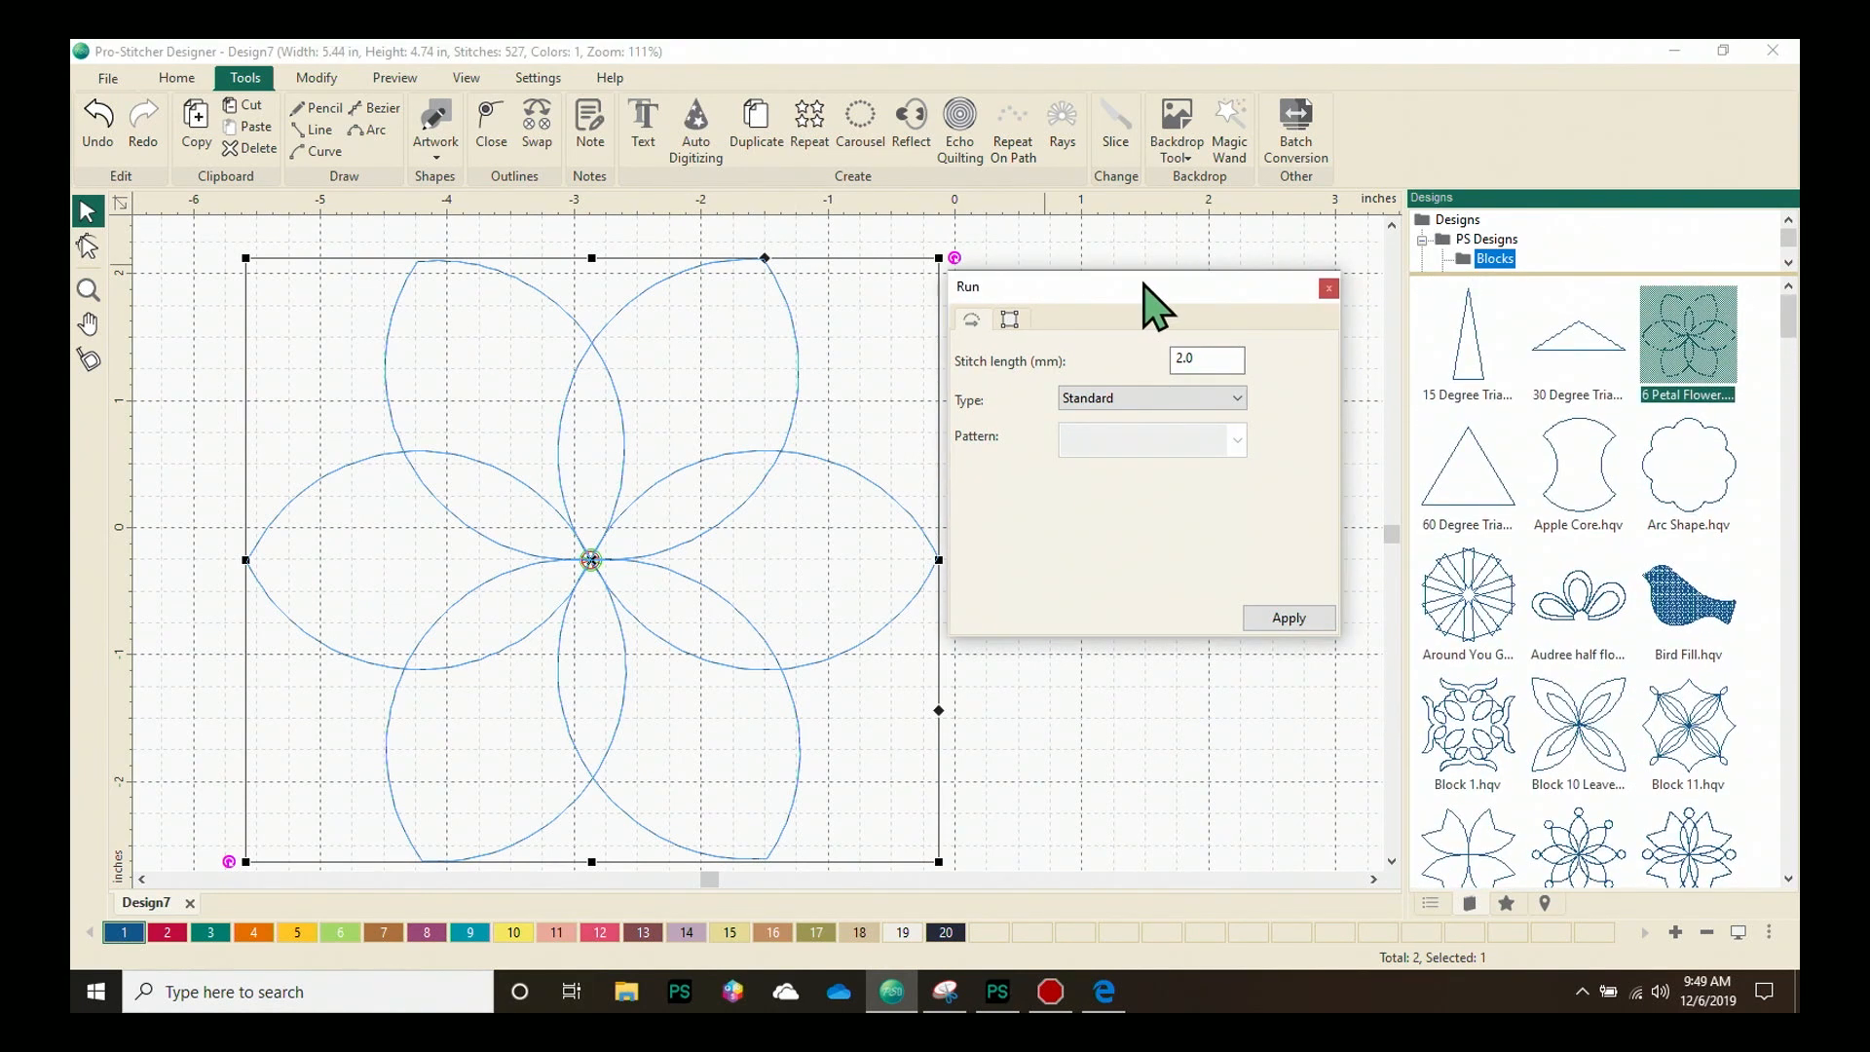
Drag the floating Run window back to dock above the Designs panel
{"action": "left_click_drag", "start_coordinate": [1037, 286], "coordinate": [1413, 173]}
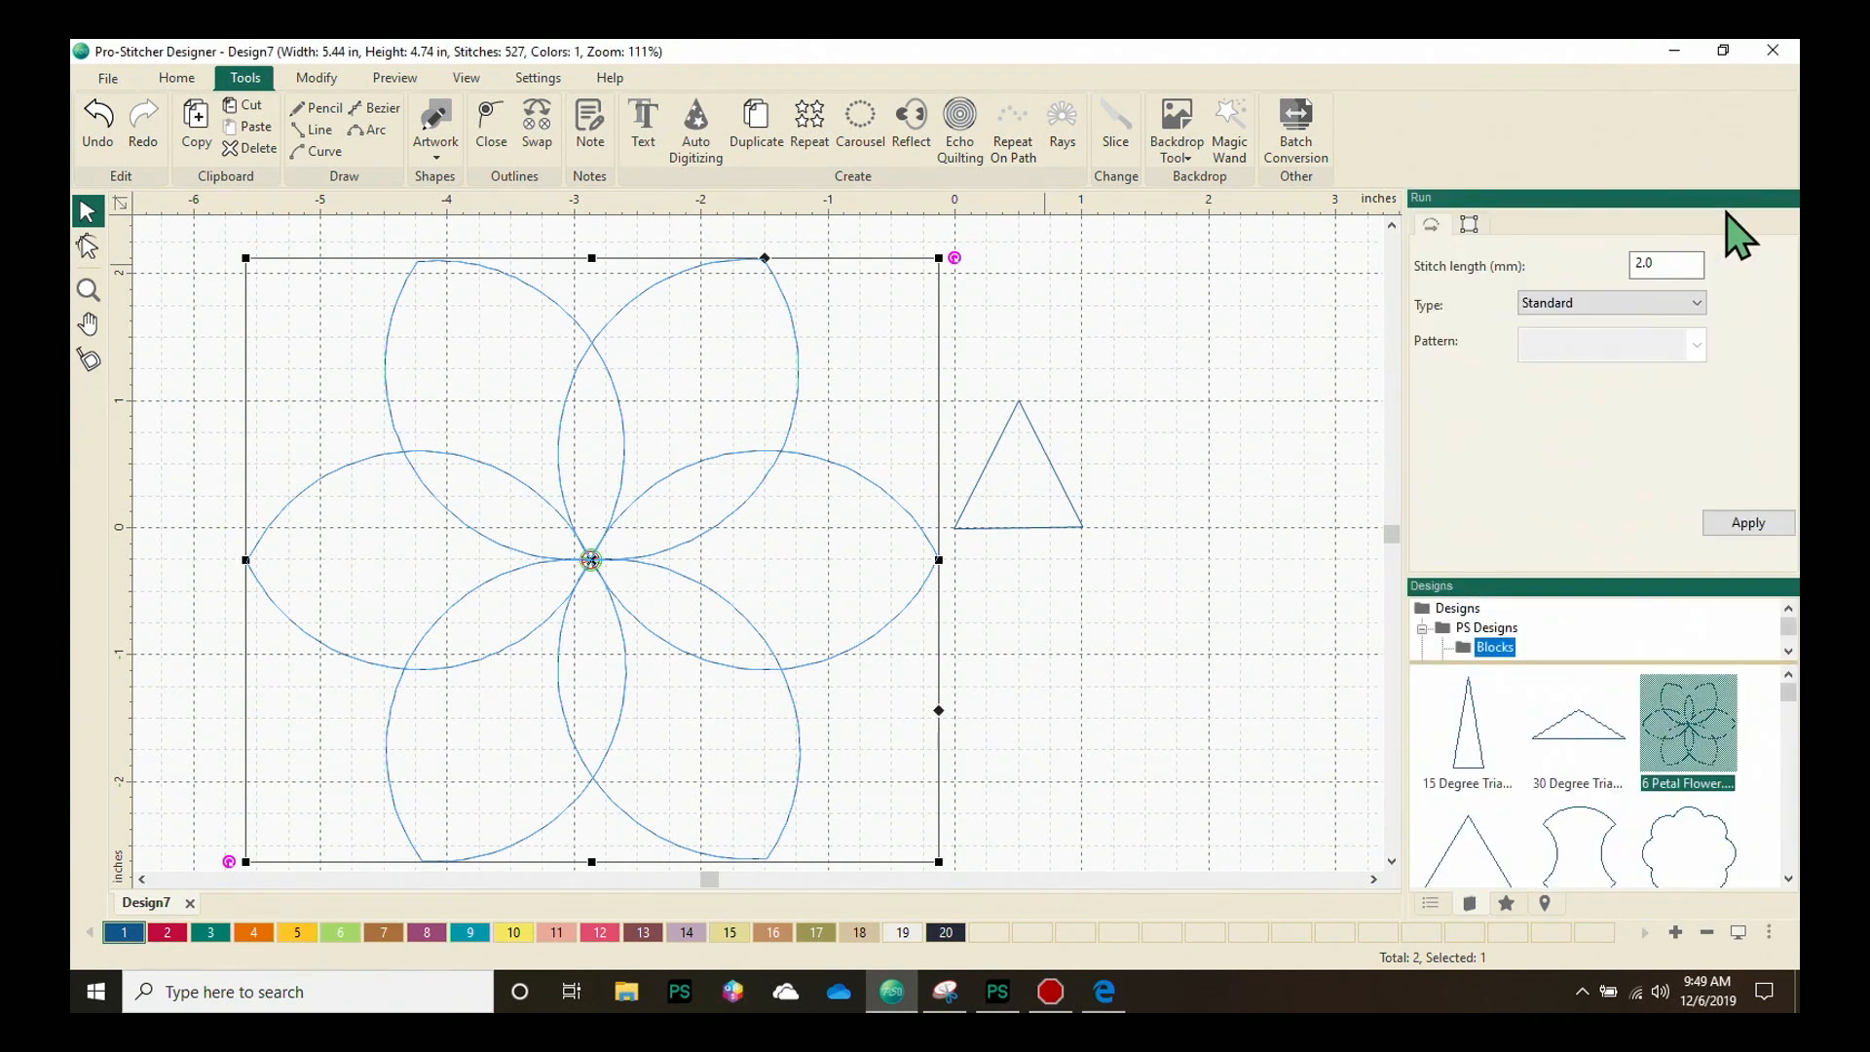
{"action": "mouse_move", "coordinate": [1568, 547]}
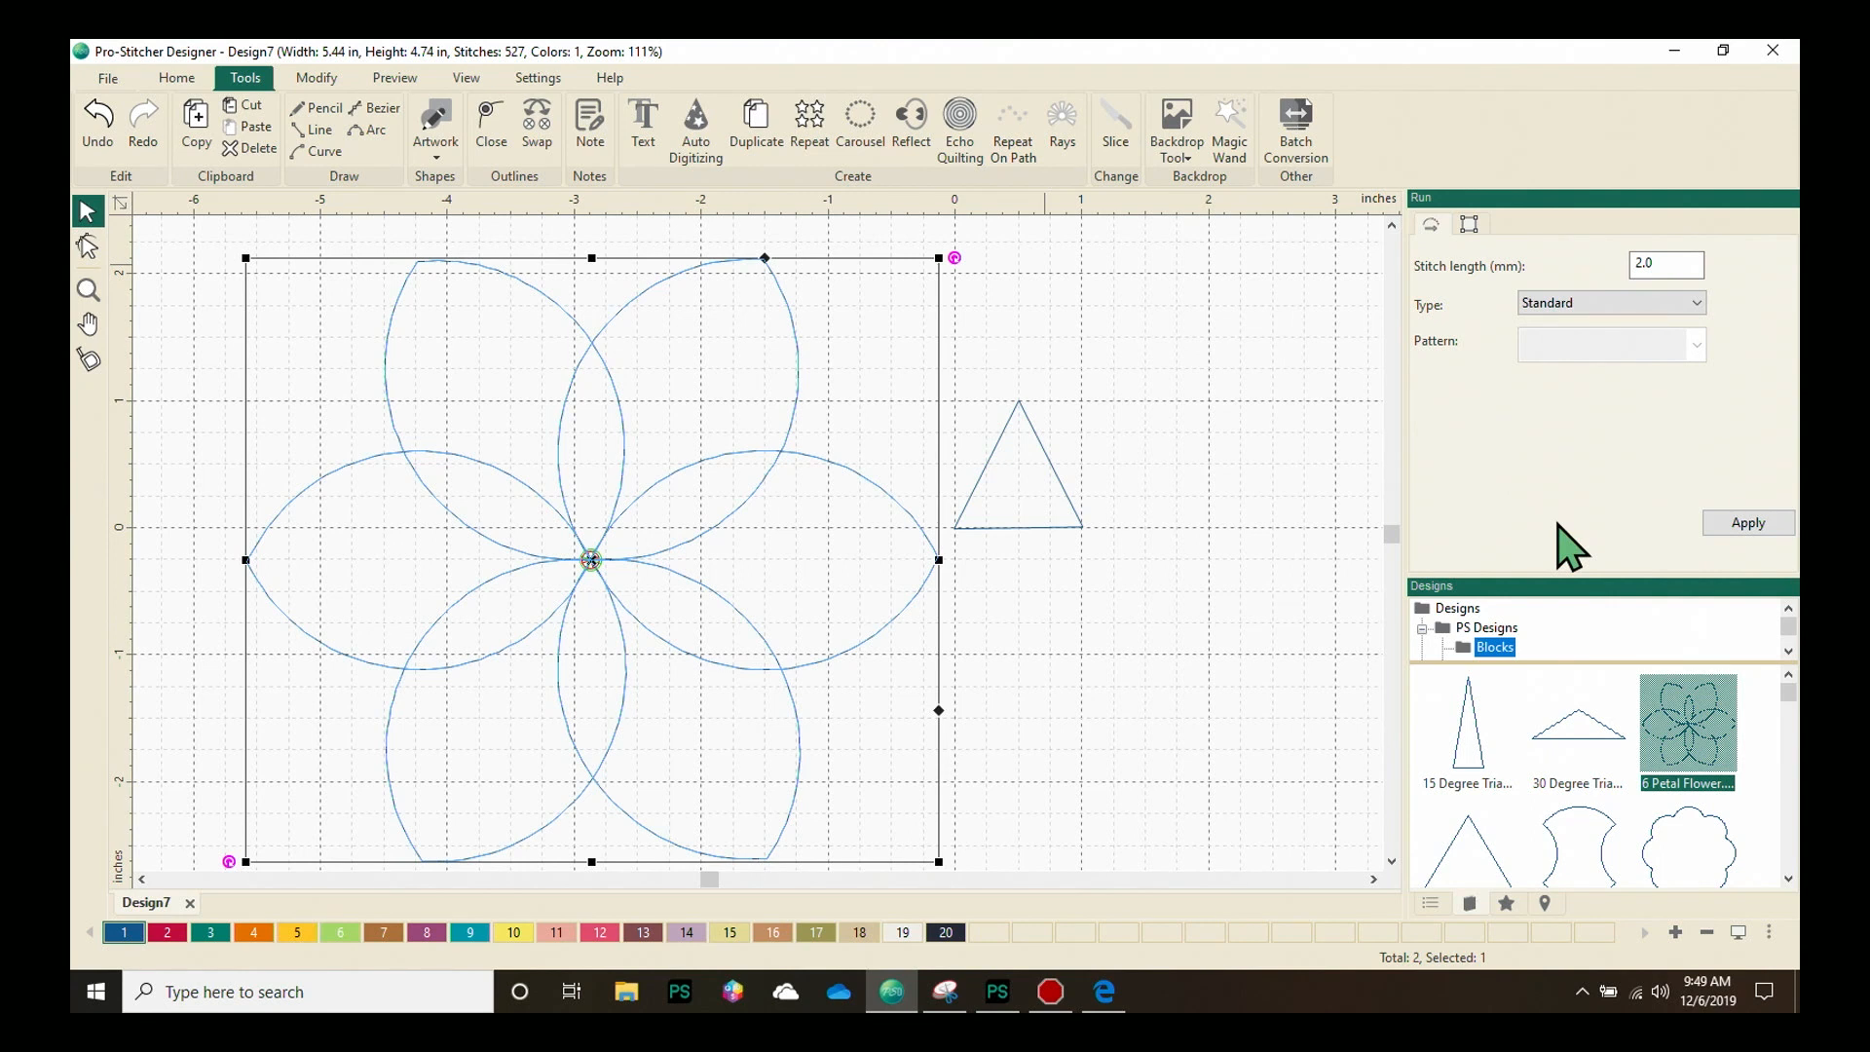
{"action": "mouse_move", "coordinate": [1518, 501]}
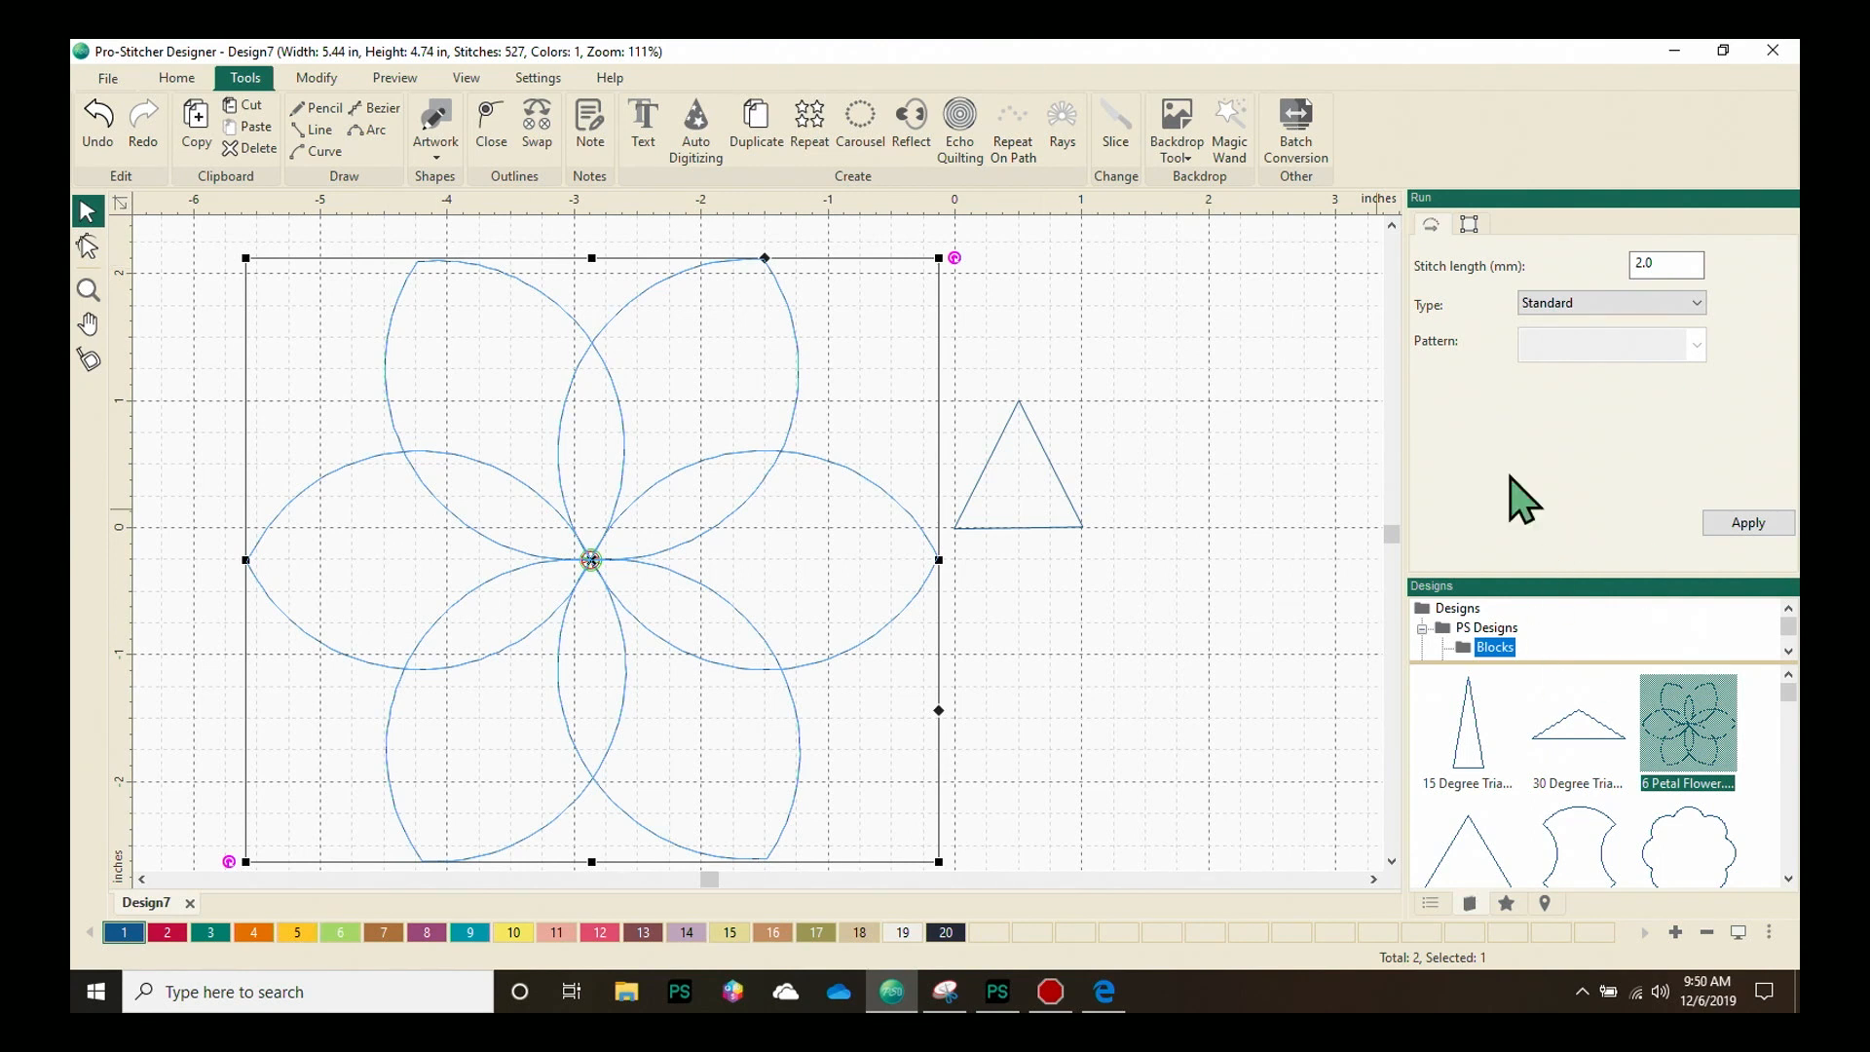